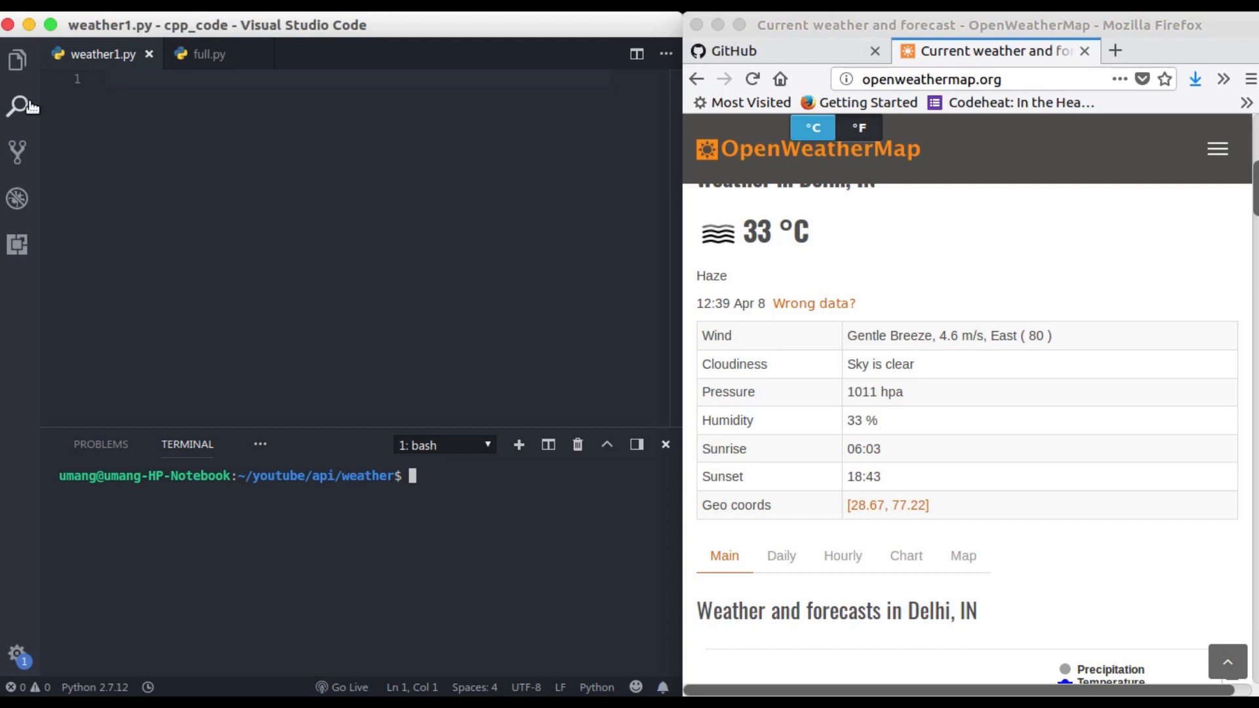
mouse_move(323, 148)
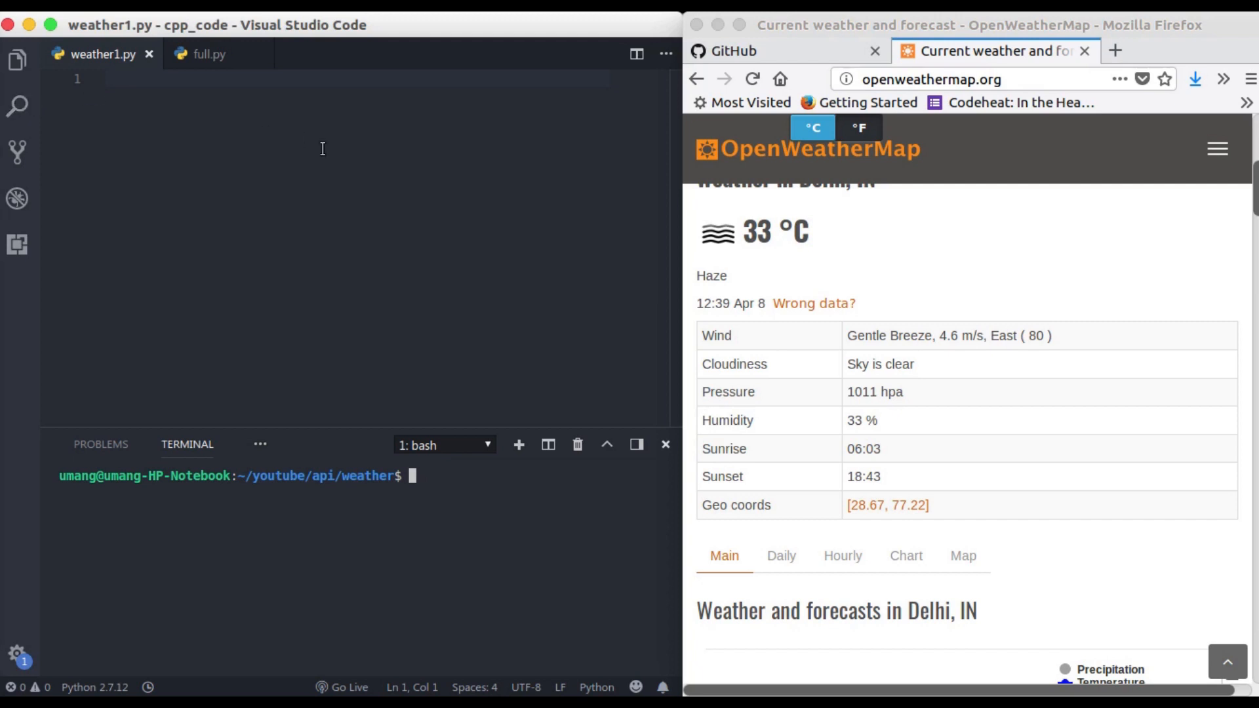
mouse_move(550, 564)
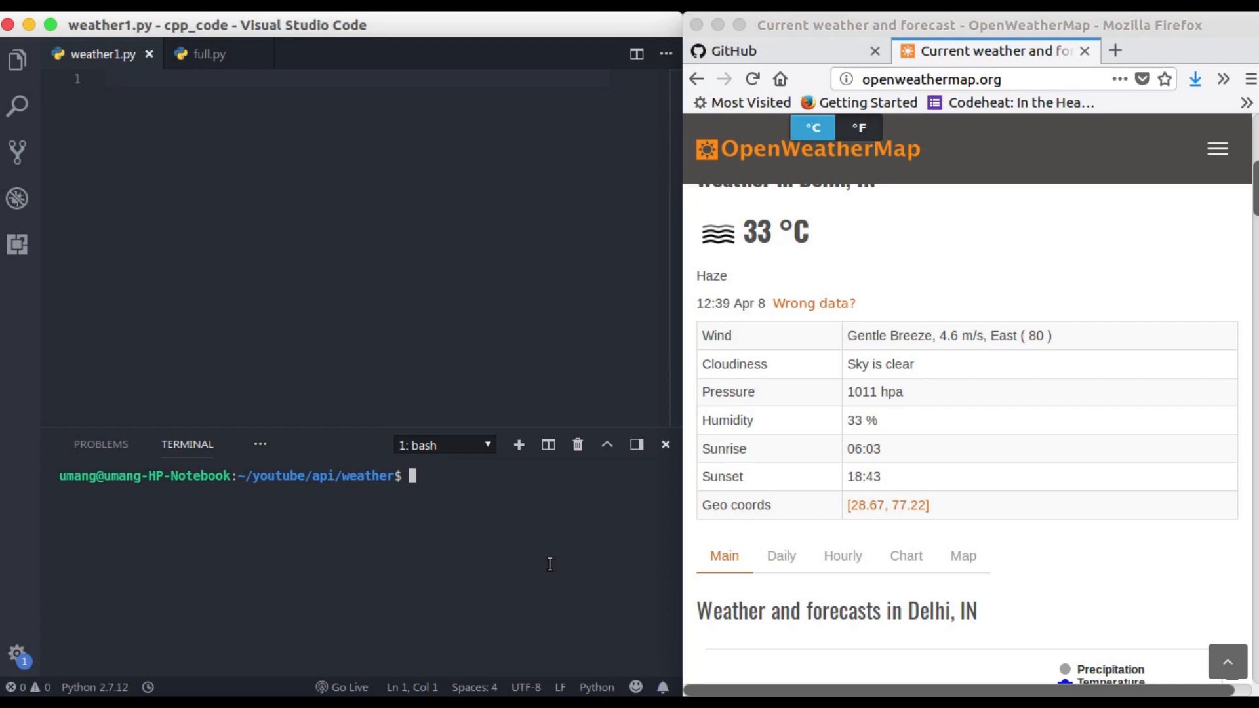
- Run 'sudo pip3 install requests' in the terminal and submit the administrator password
text(su)
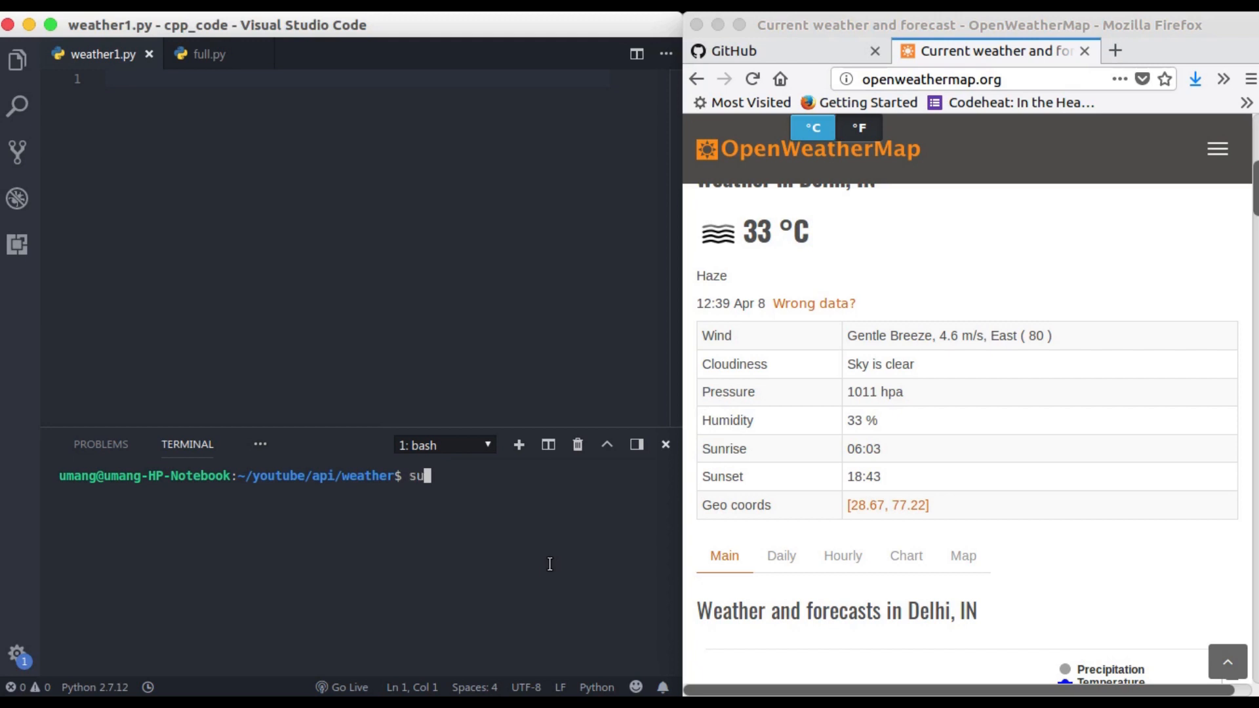
text(do pip)
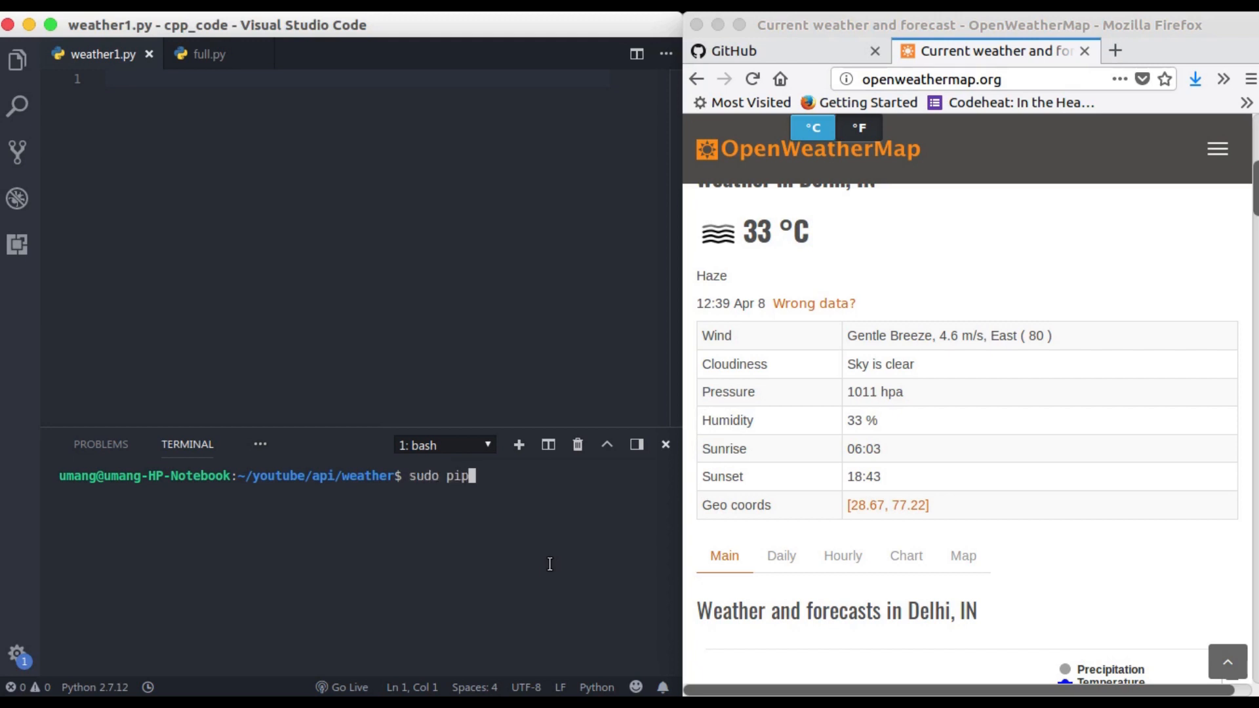
text(3 ins)
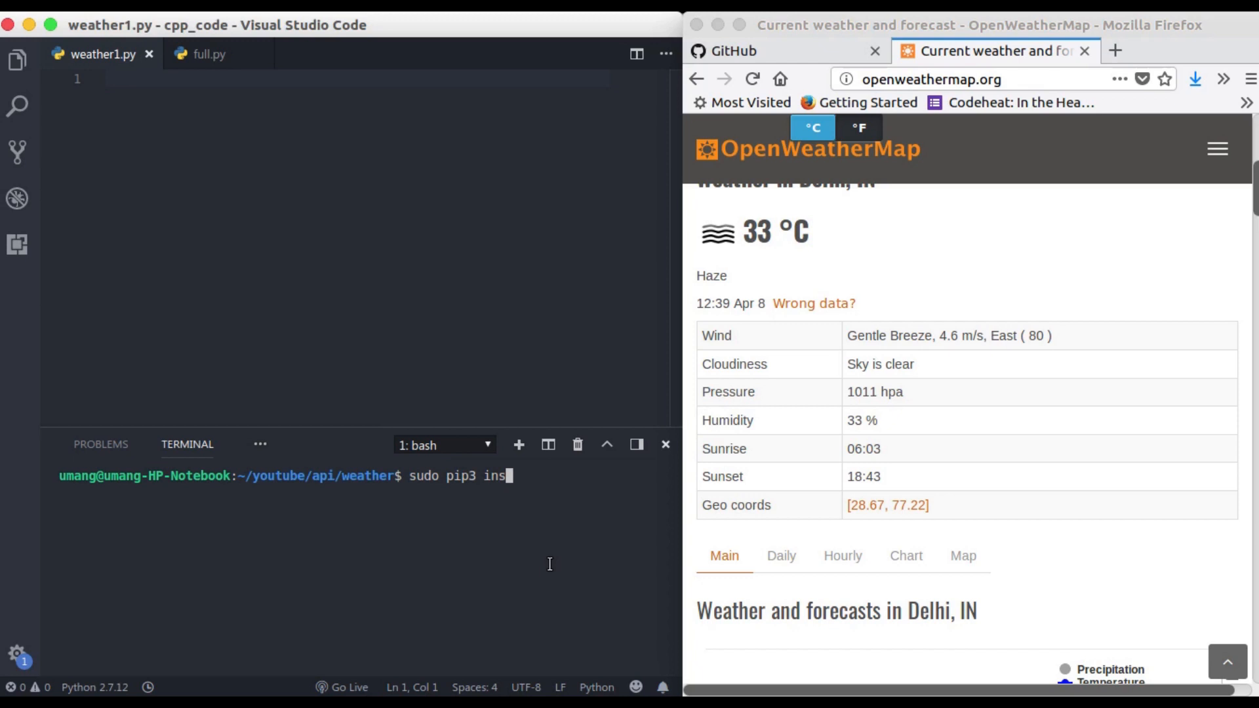
text(tall requ)
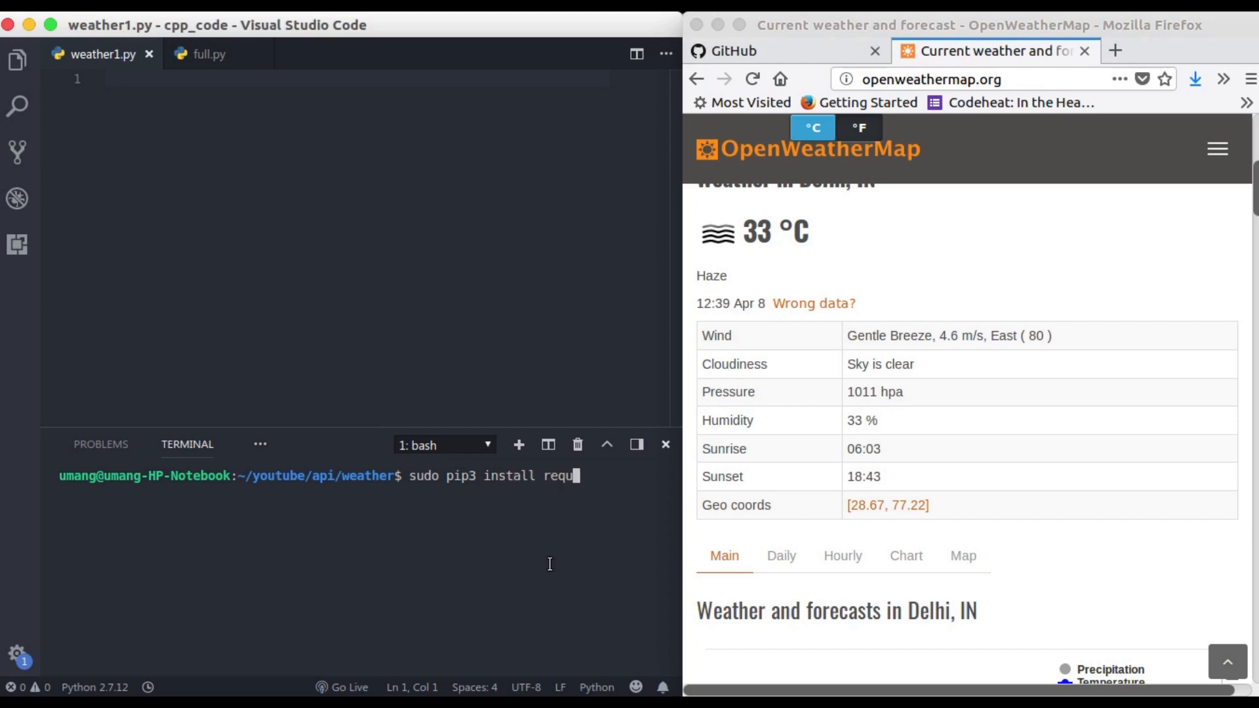
text(ests)
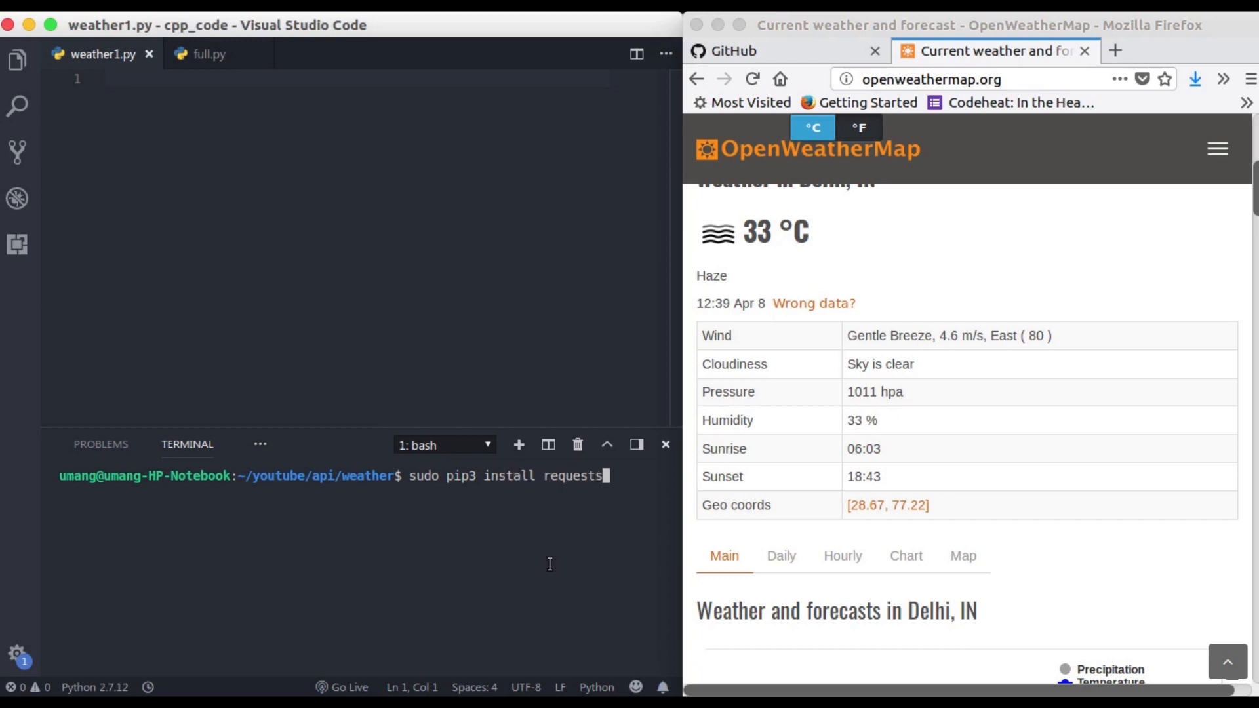
key(Return)
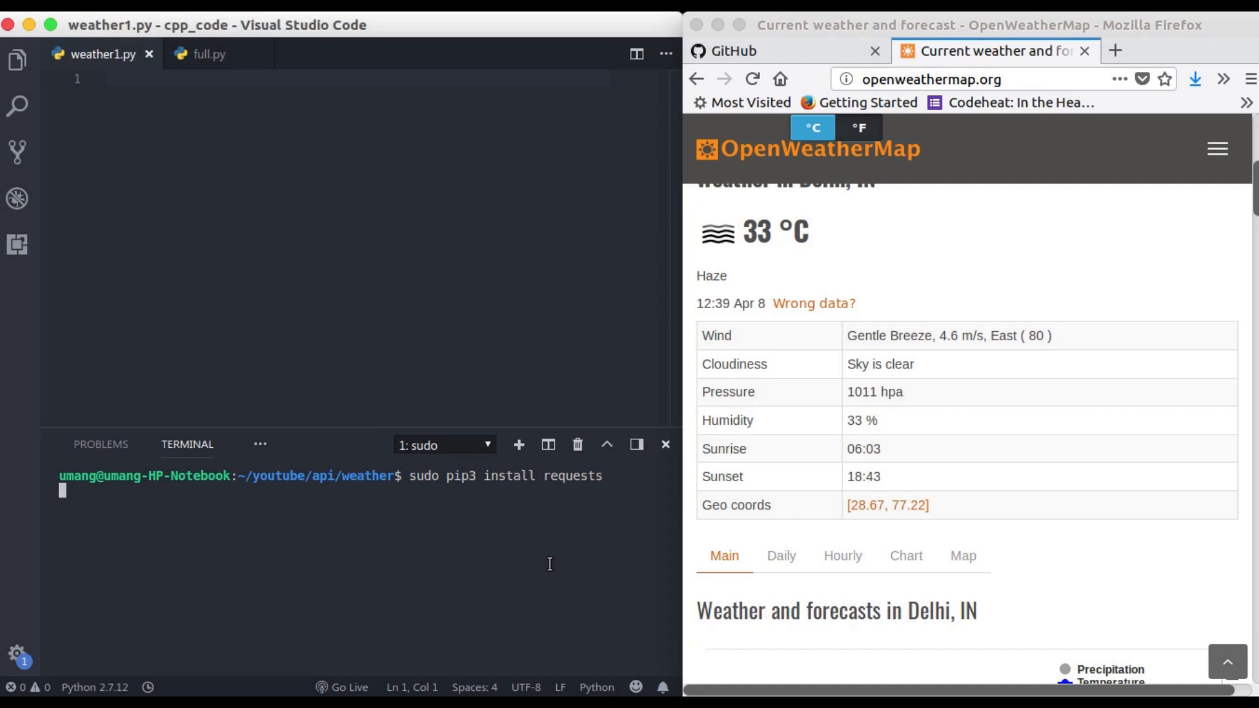
key(Return)
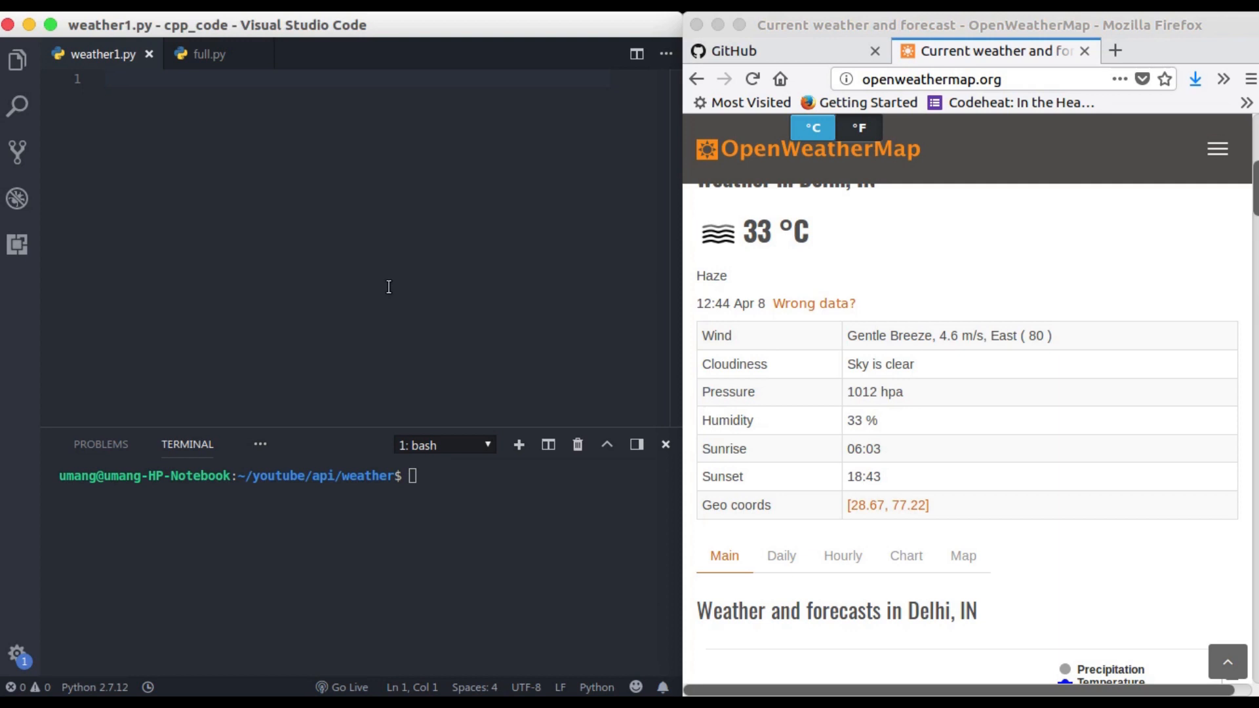
mouse_move(998, 259)
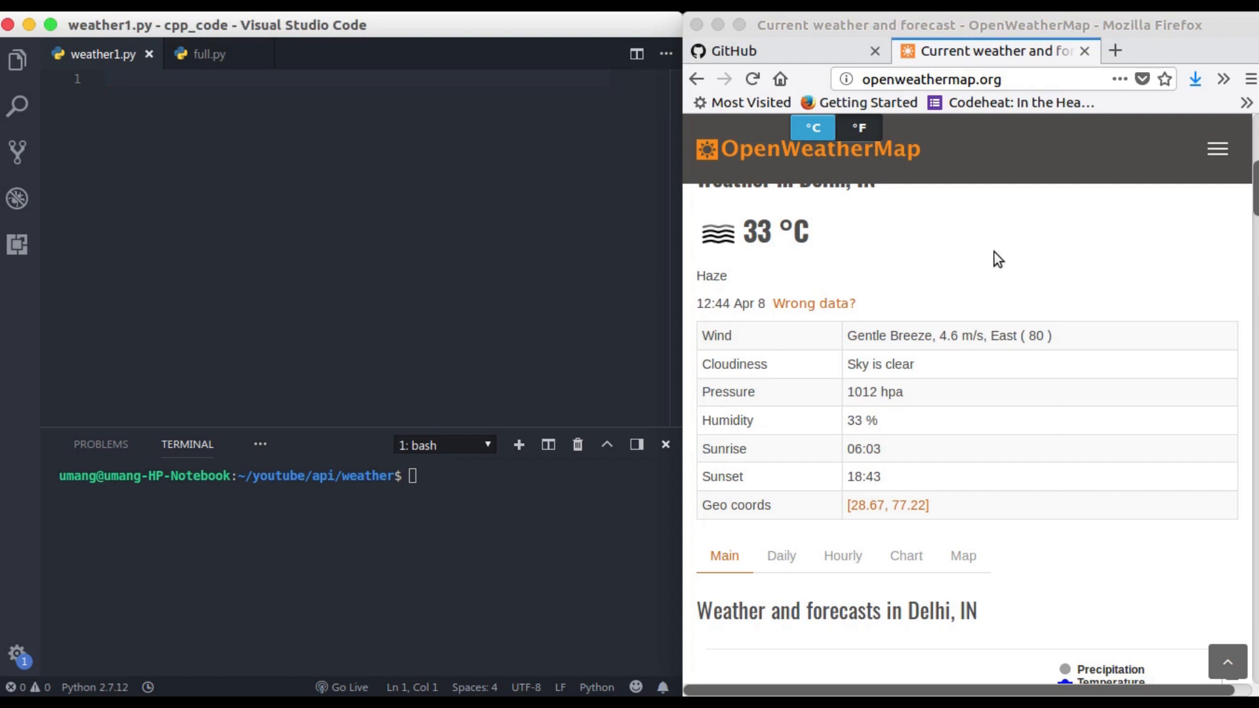
scroll(up, 3)
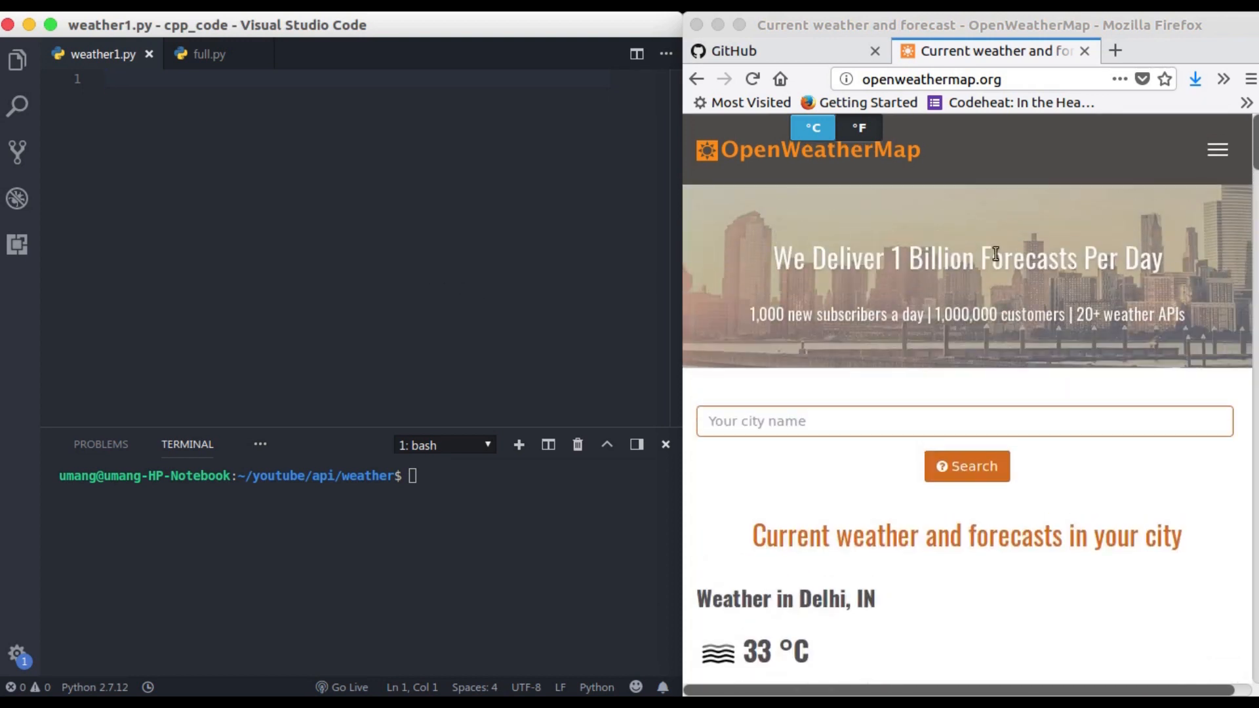
click(1217, 150)
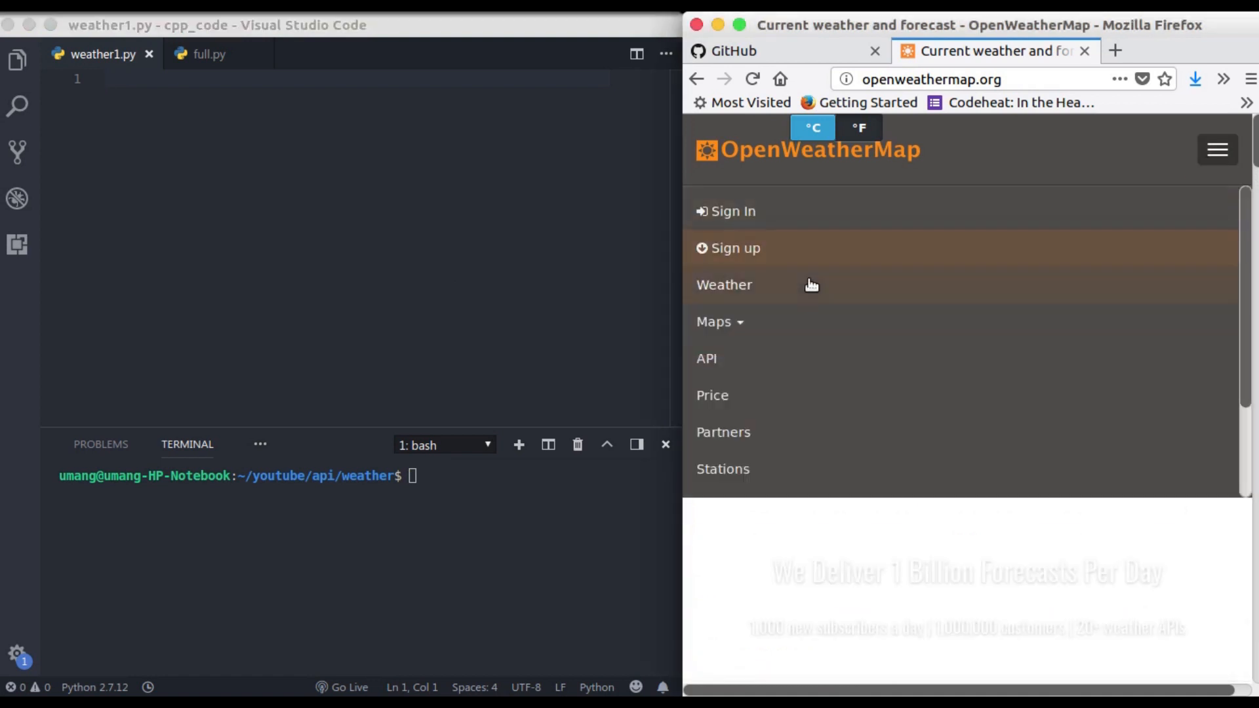
mouse_move(731, 211)
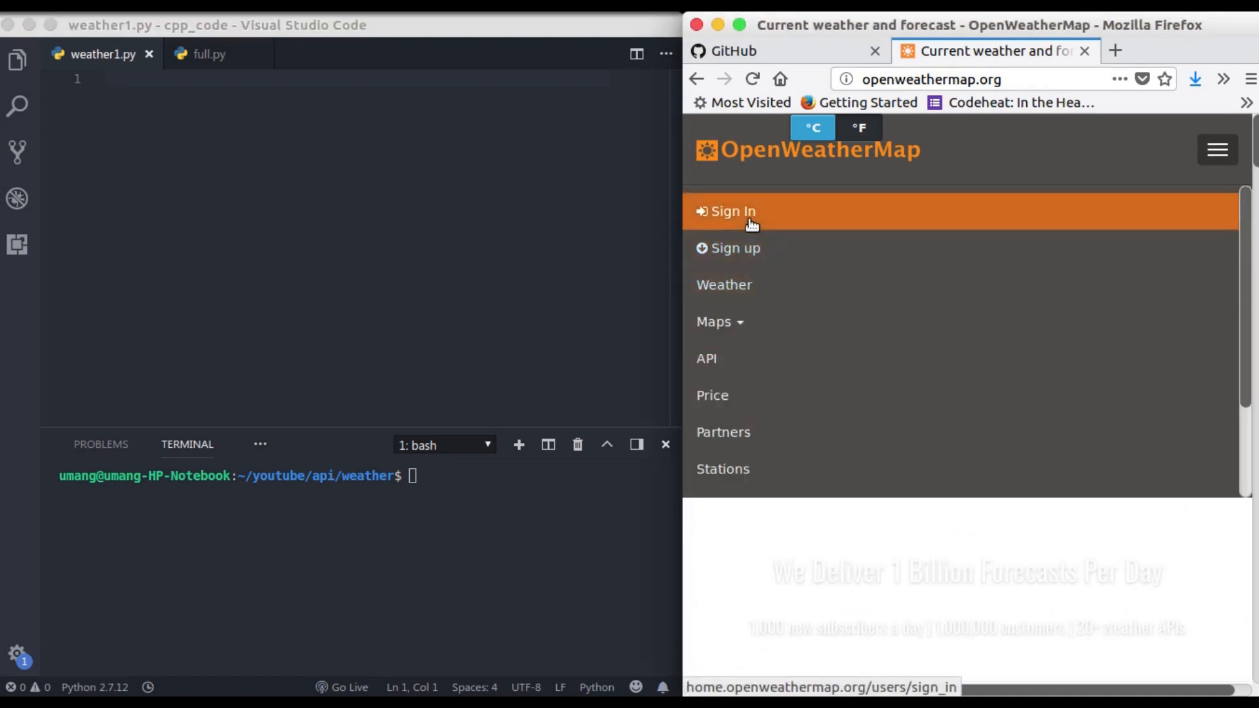
click(730, 211)
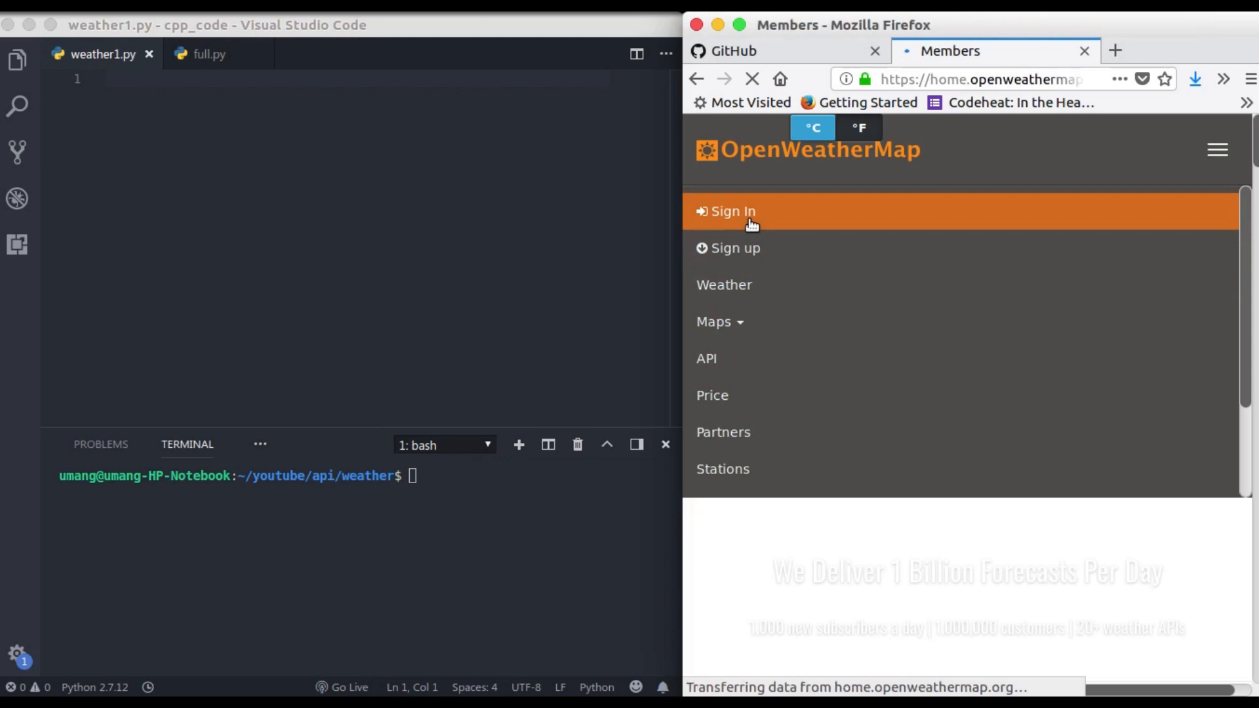
click(731, 211)
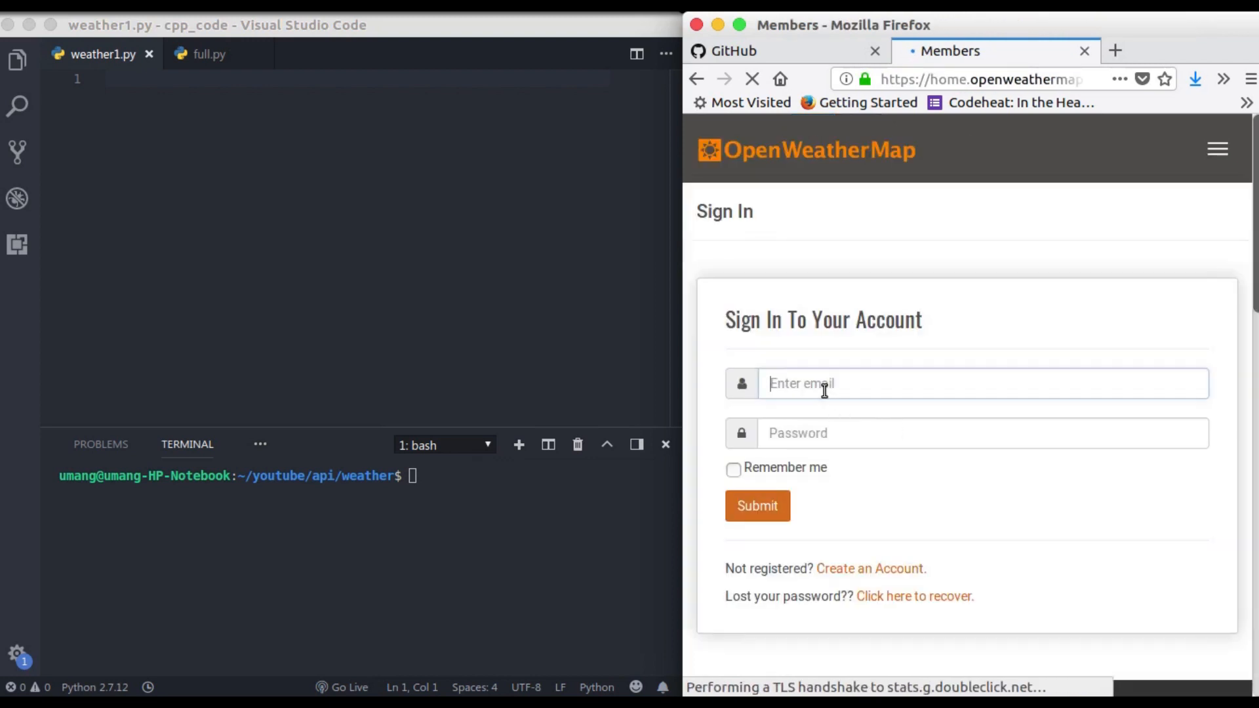
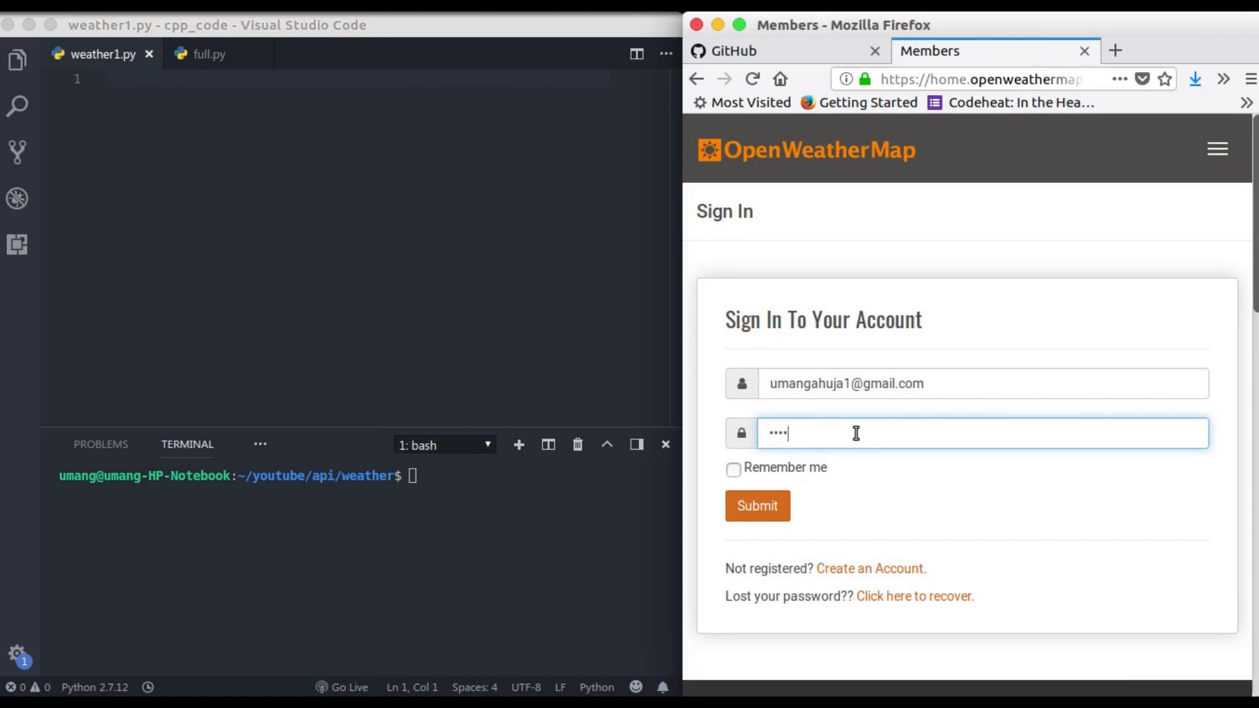
click(756, 507)
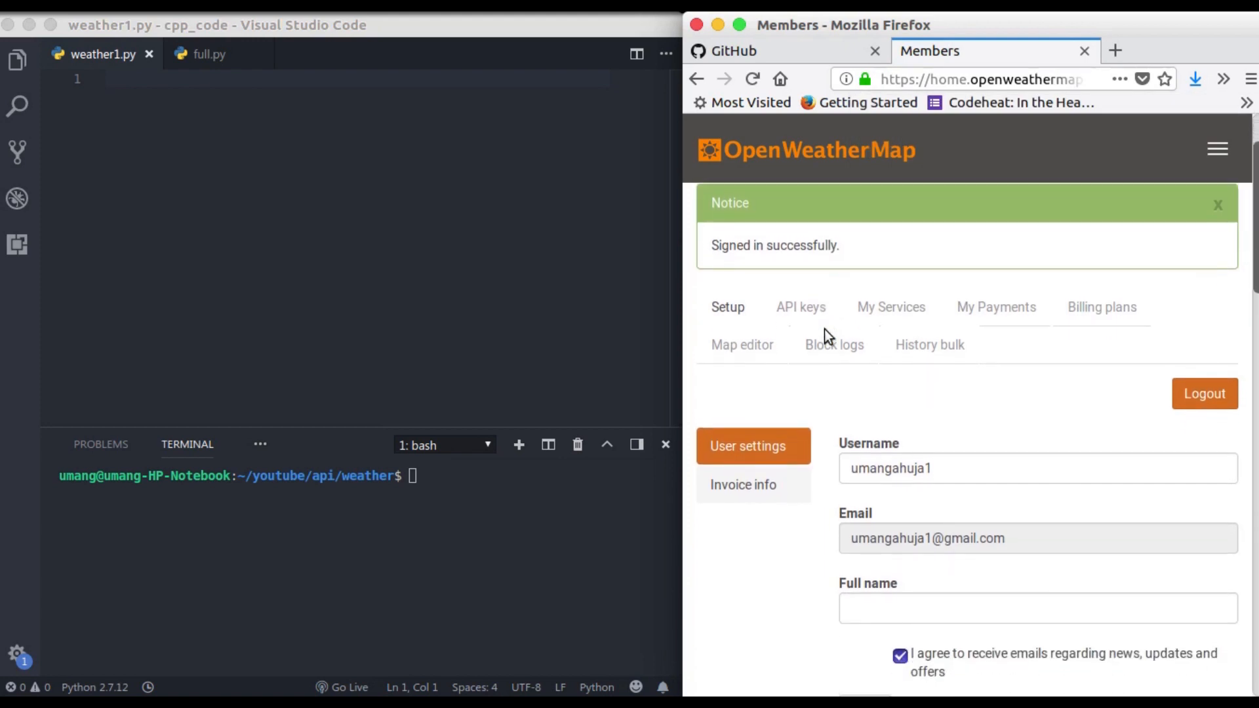
- Navigate to the Current weather data API documentation from the site menu
click(1217, 148)
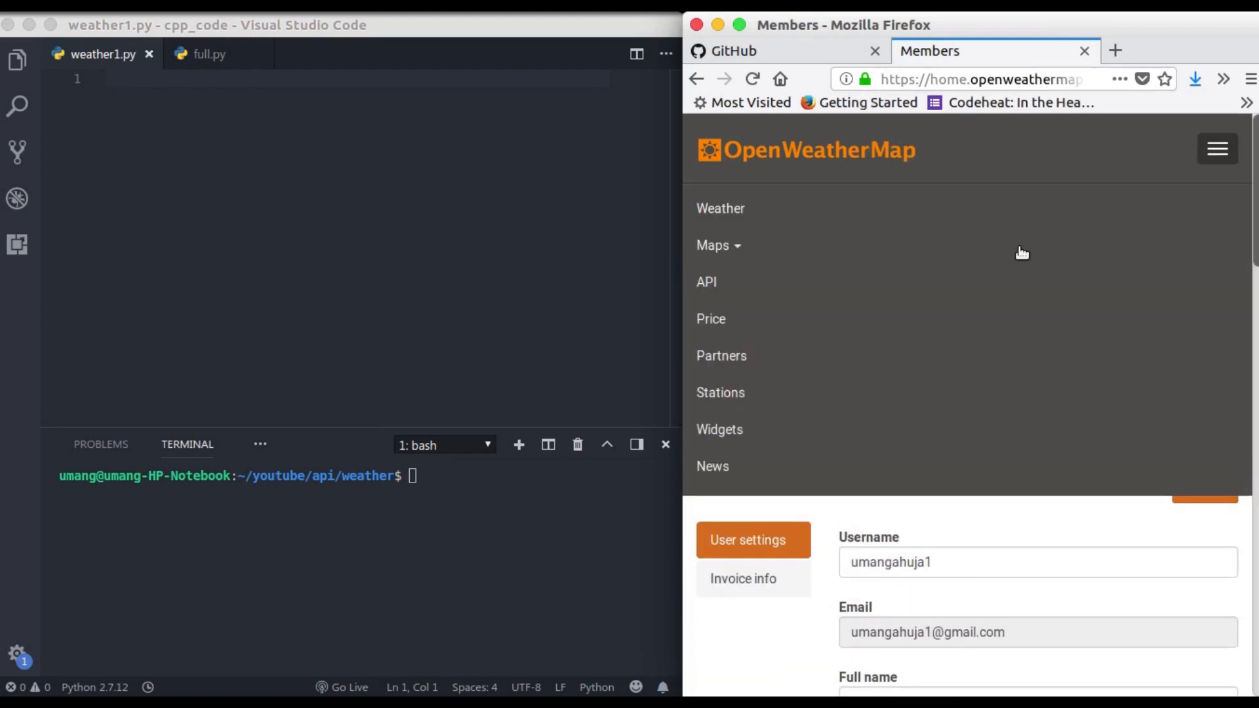
click(705, 282)
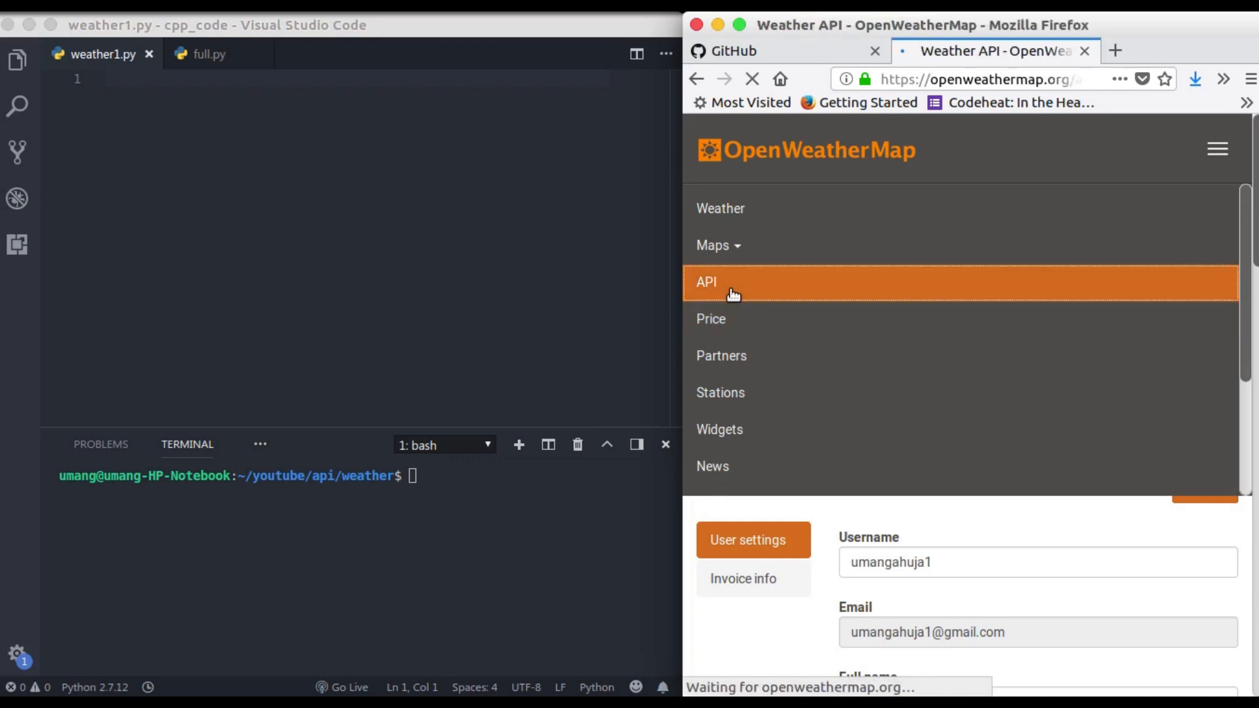
click(705, 282)
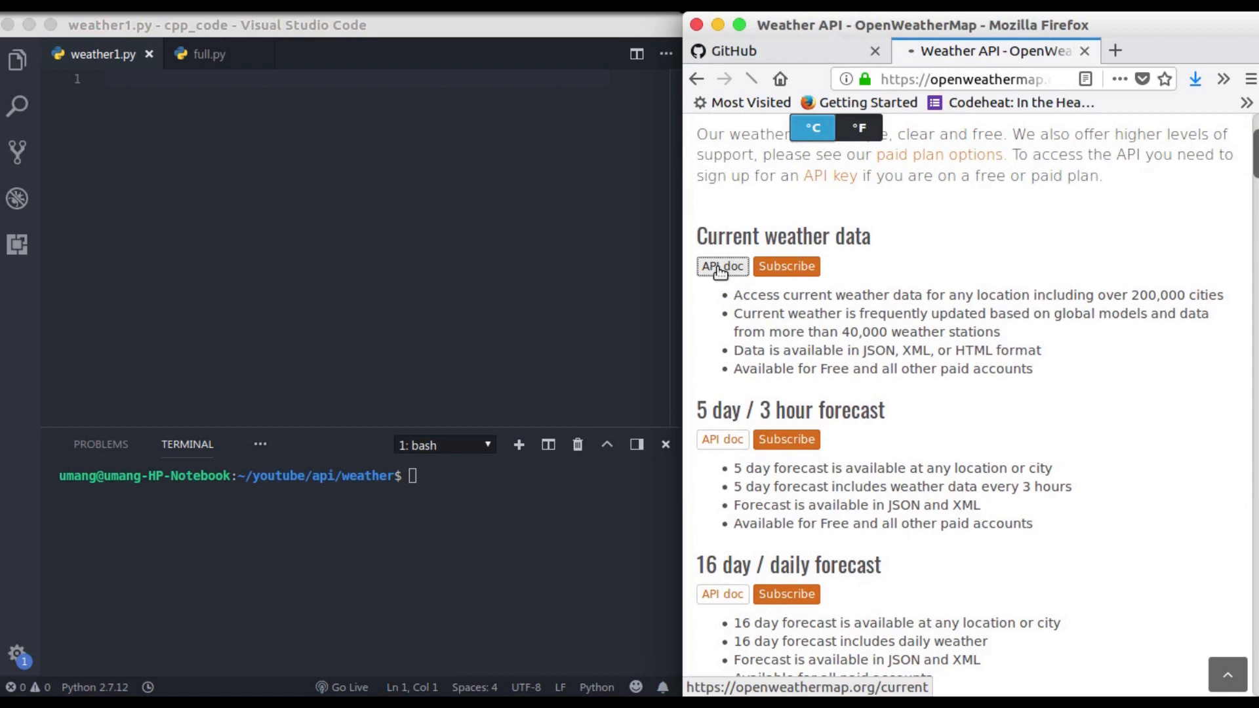
click(720, 266)
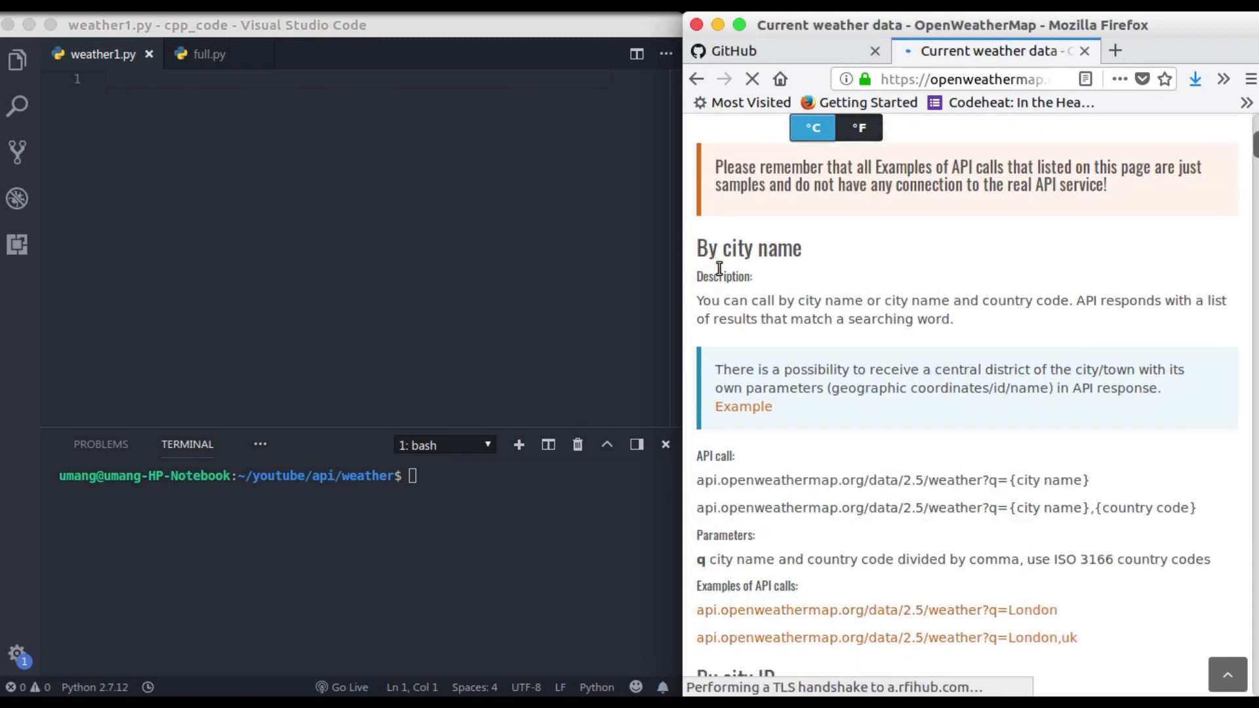
- Load the London example API call in a new tab to view its JSON response
scroll(down, 3)
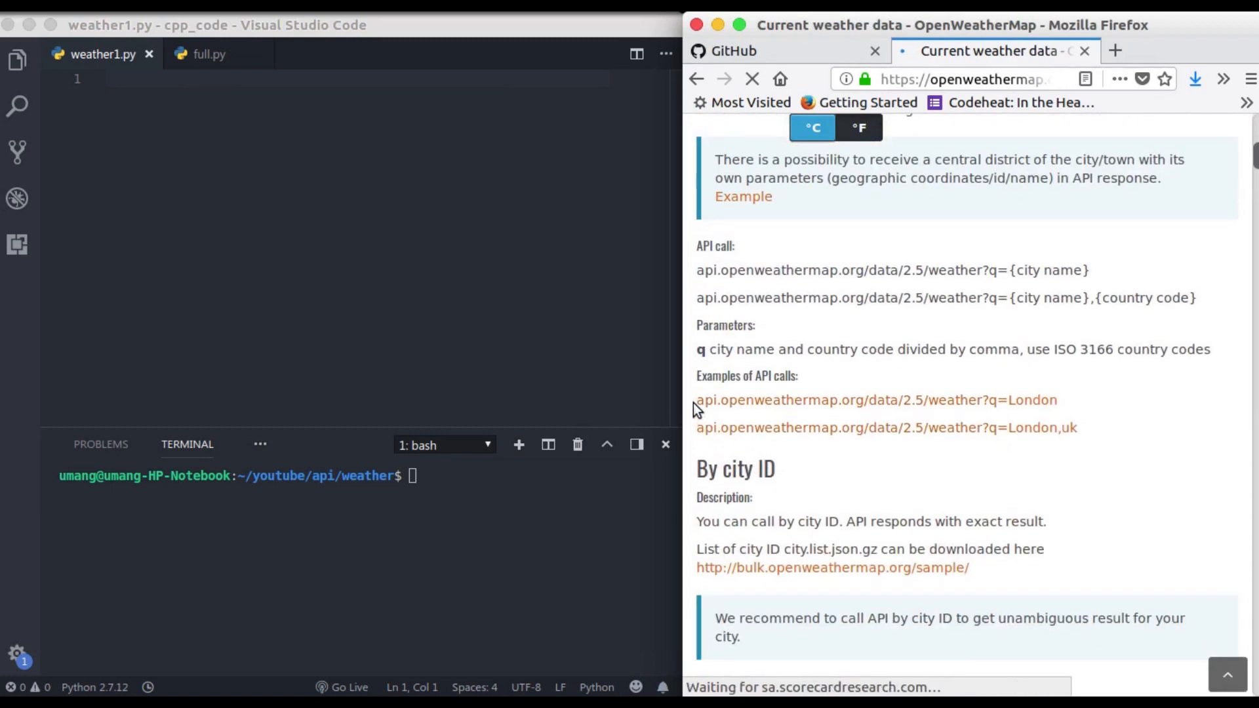
double_click(877, 400)
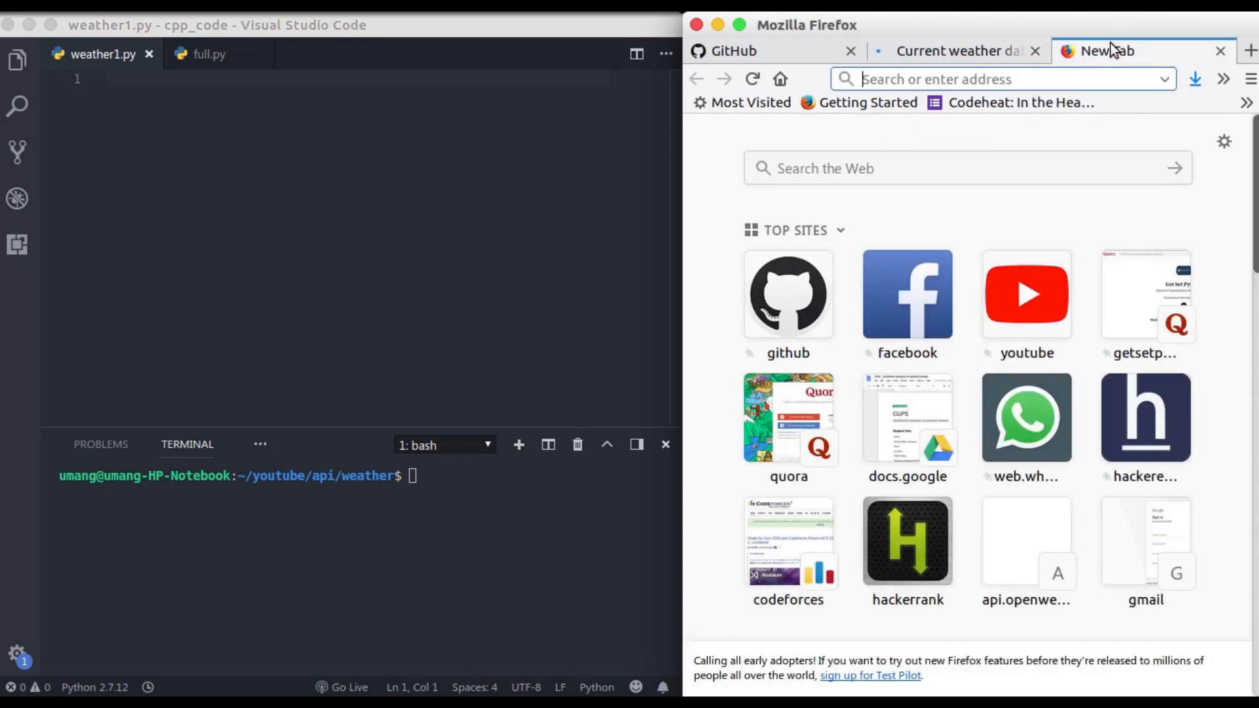
click(1025, 542)
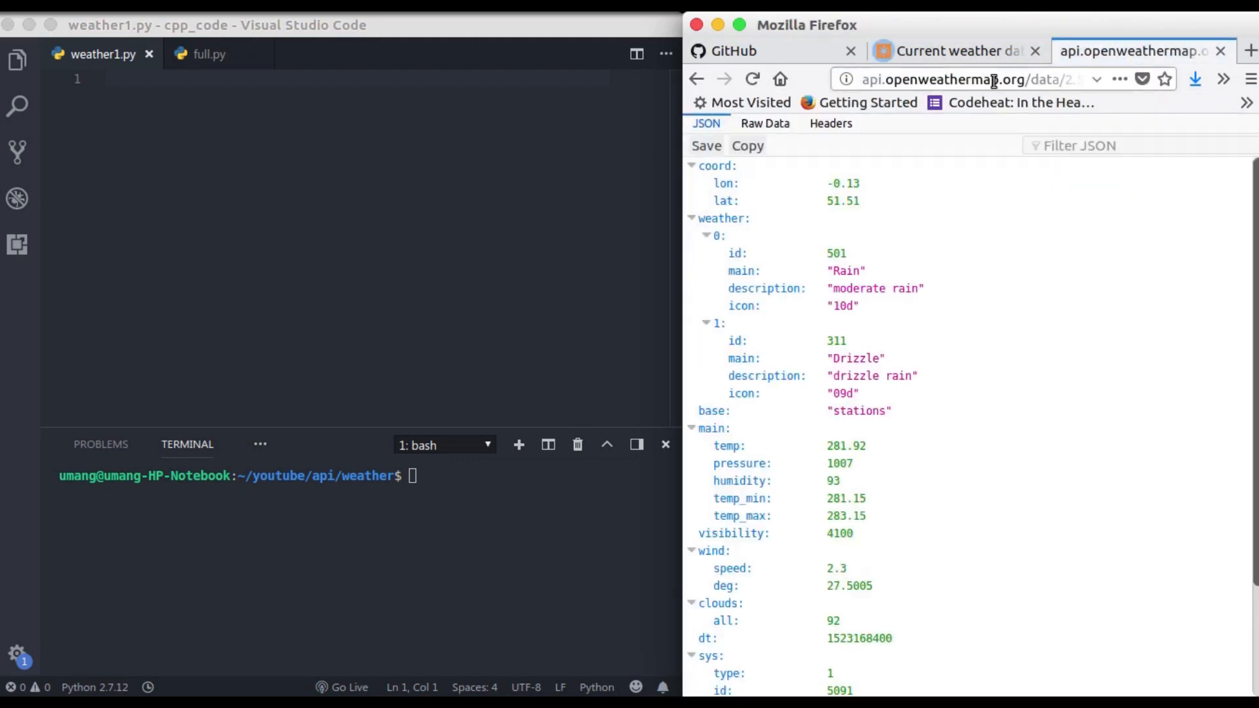
mouse_move(871, 439)
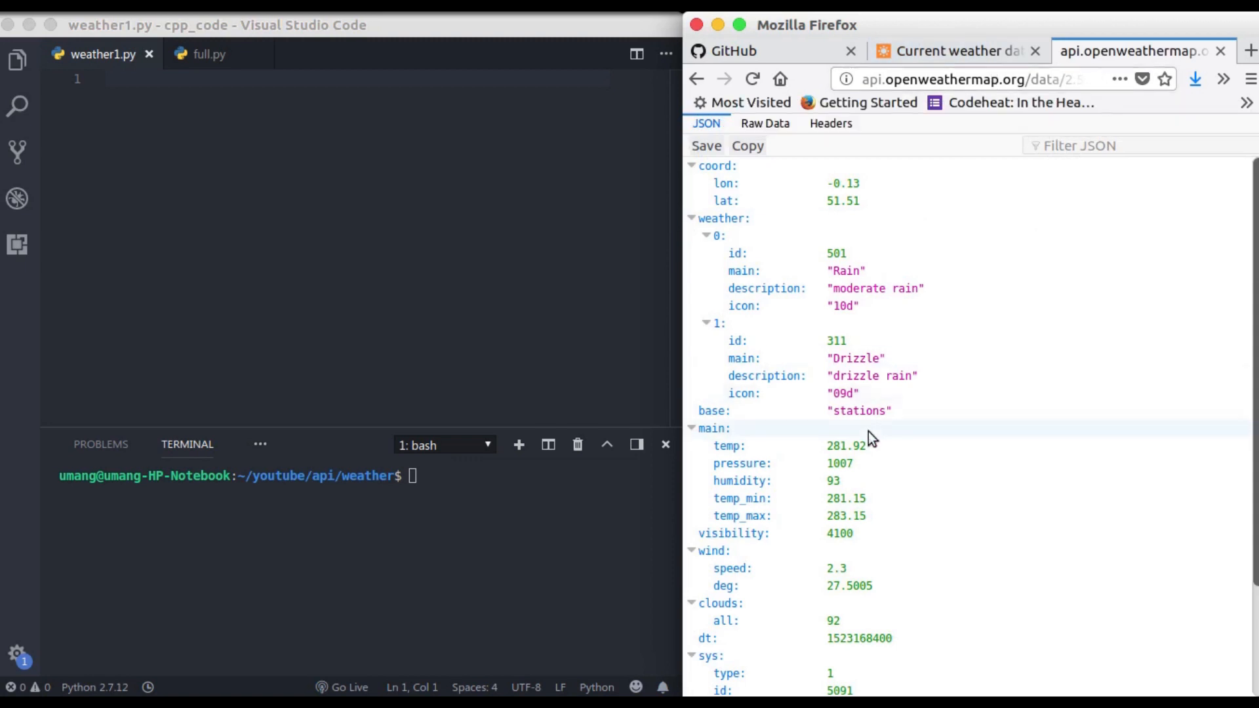
scroll(down, 3)
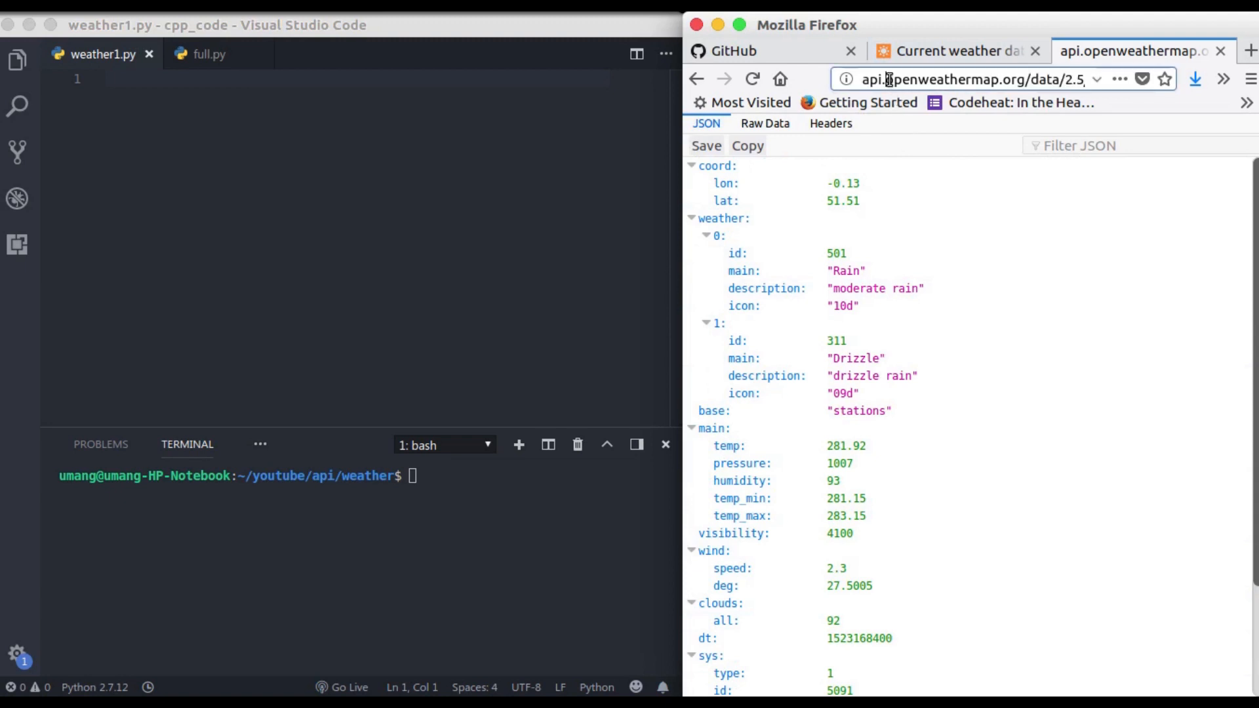
- Assign the London current-weather request address as a quoted string to url on line 3
click(327, 198)
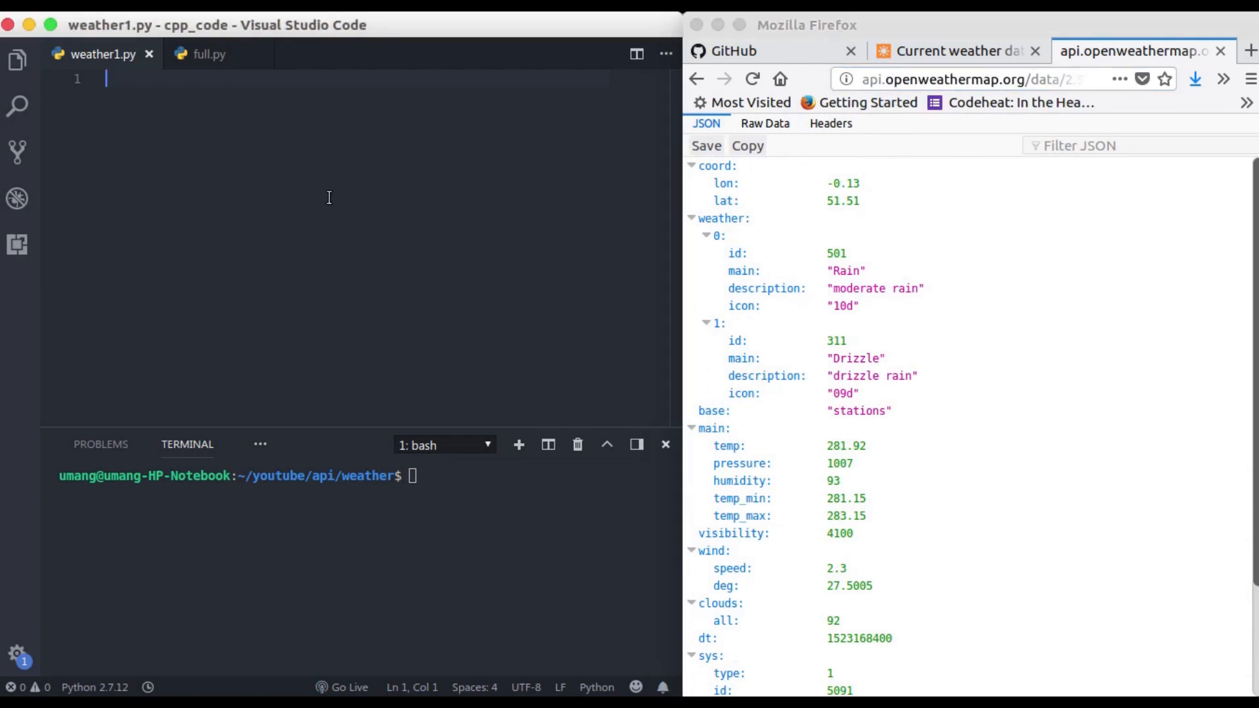
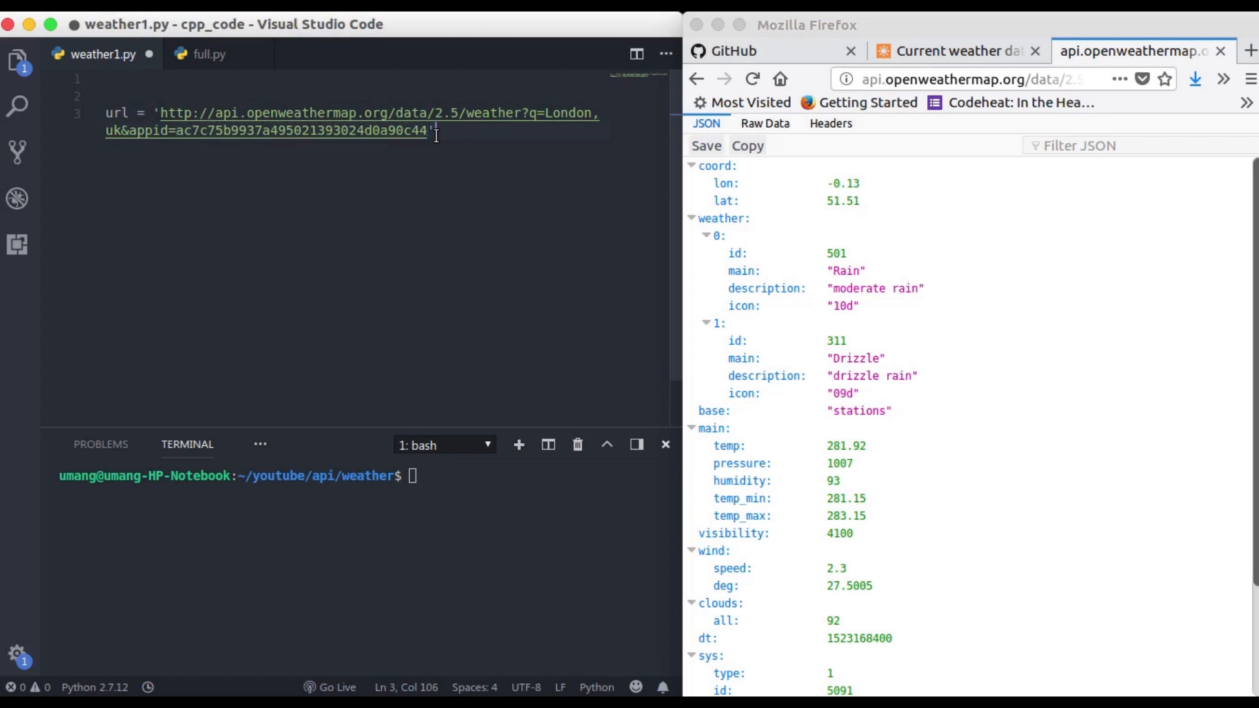
click(104, 96)
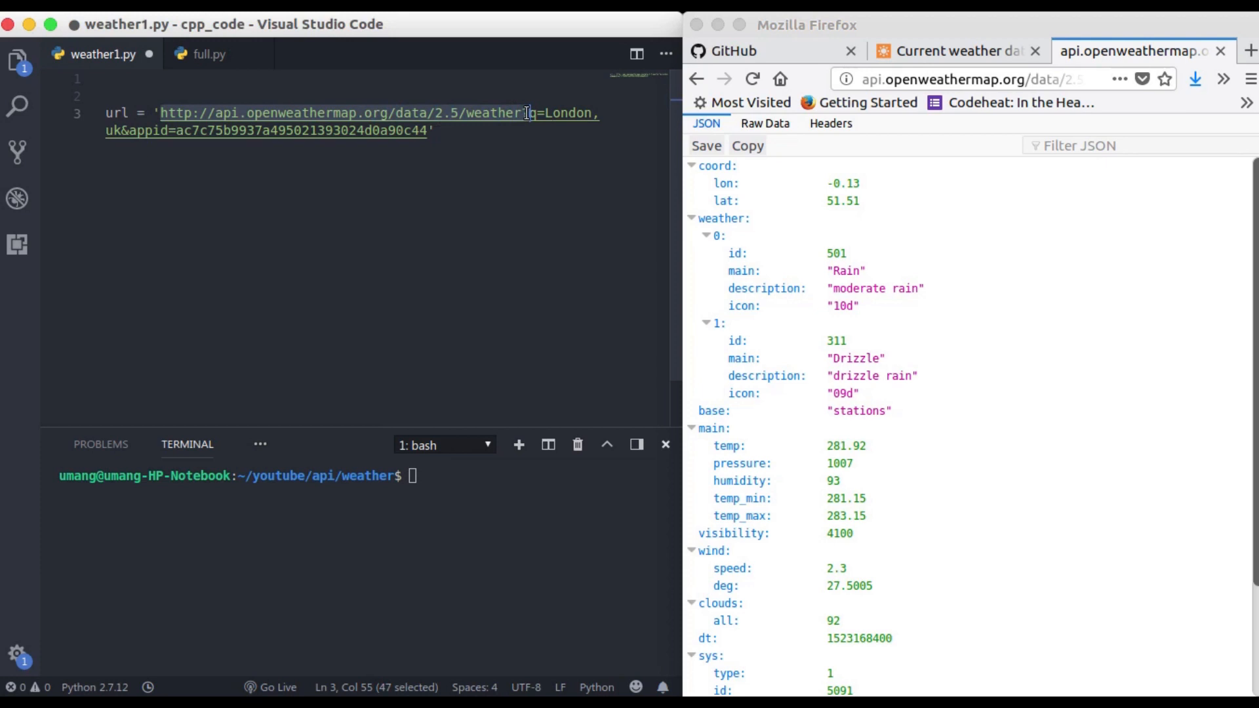
click(602, 113)
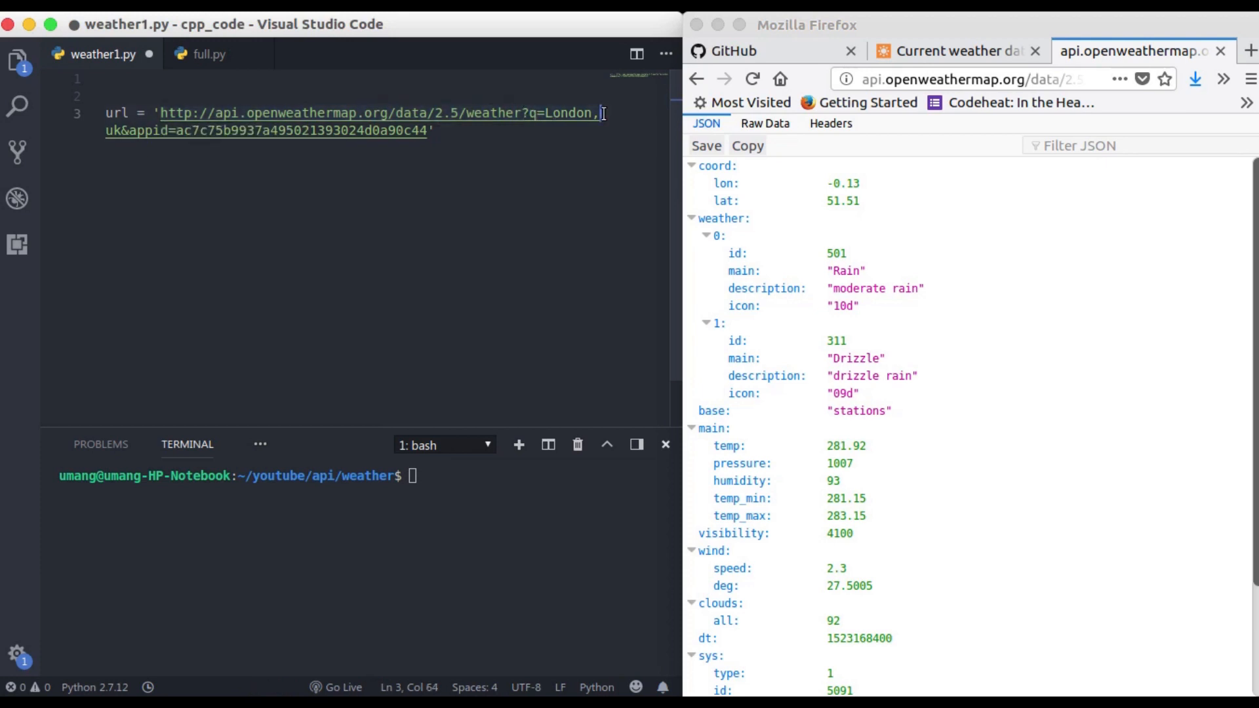
mouse_move(113, 131)
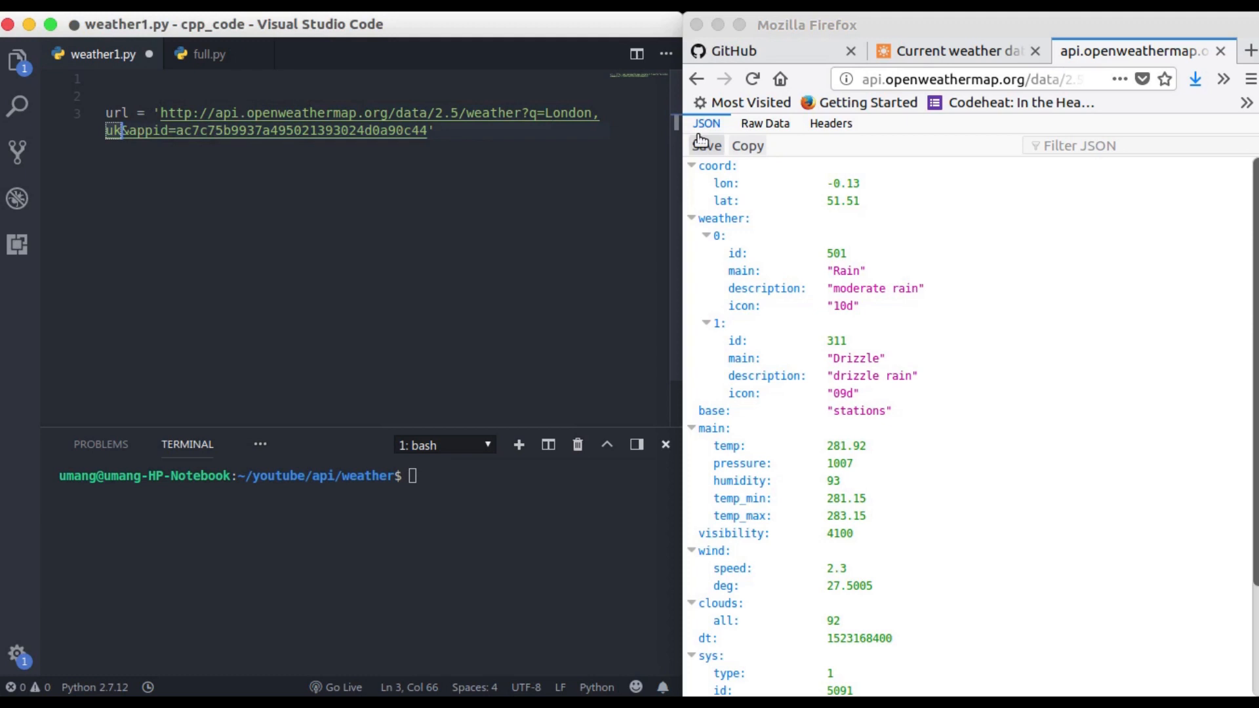
- Navigate to the account's API keys page listing the Default key
click(947, 51)
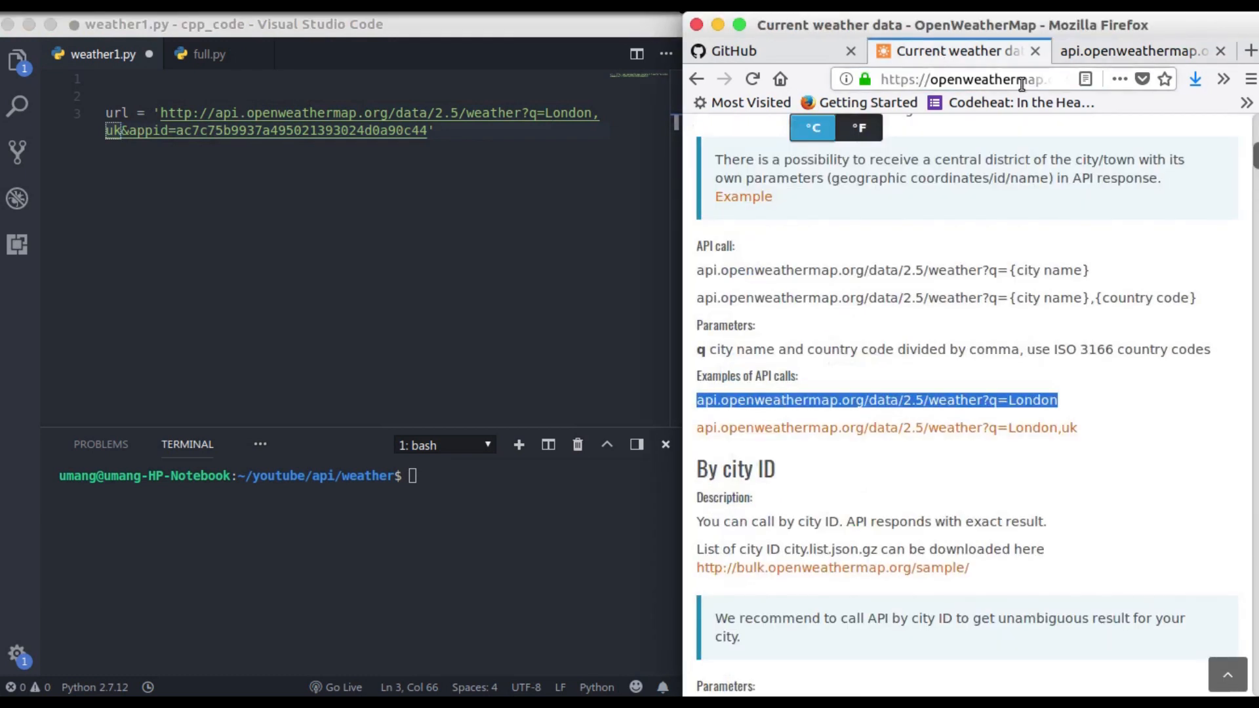
scroll(up, 3)
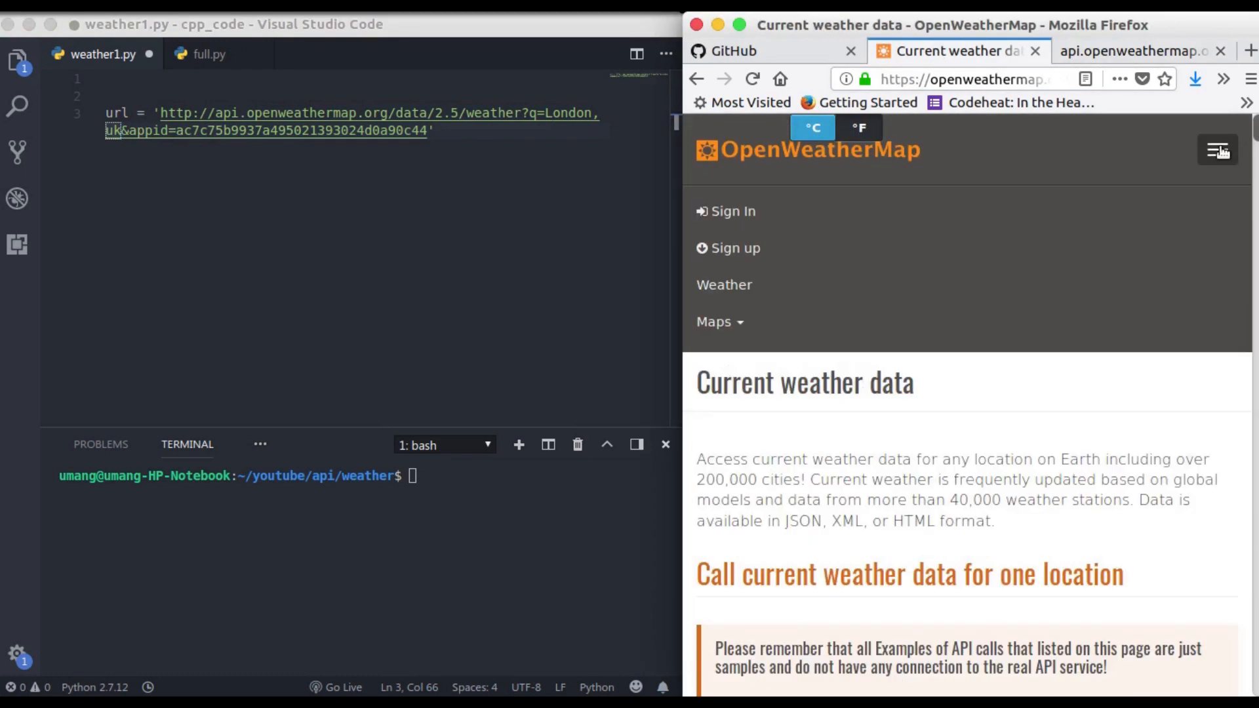
click(724, 285)
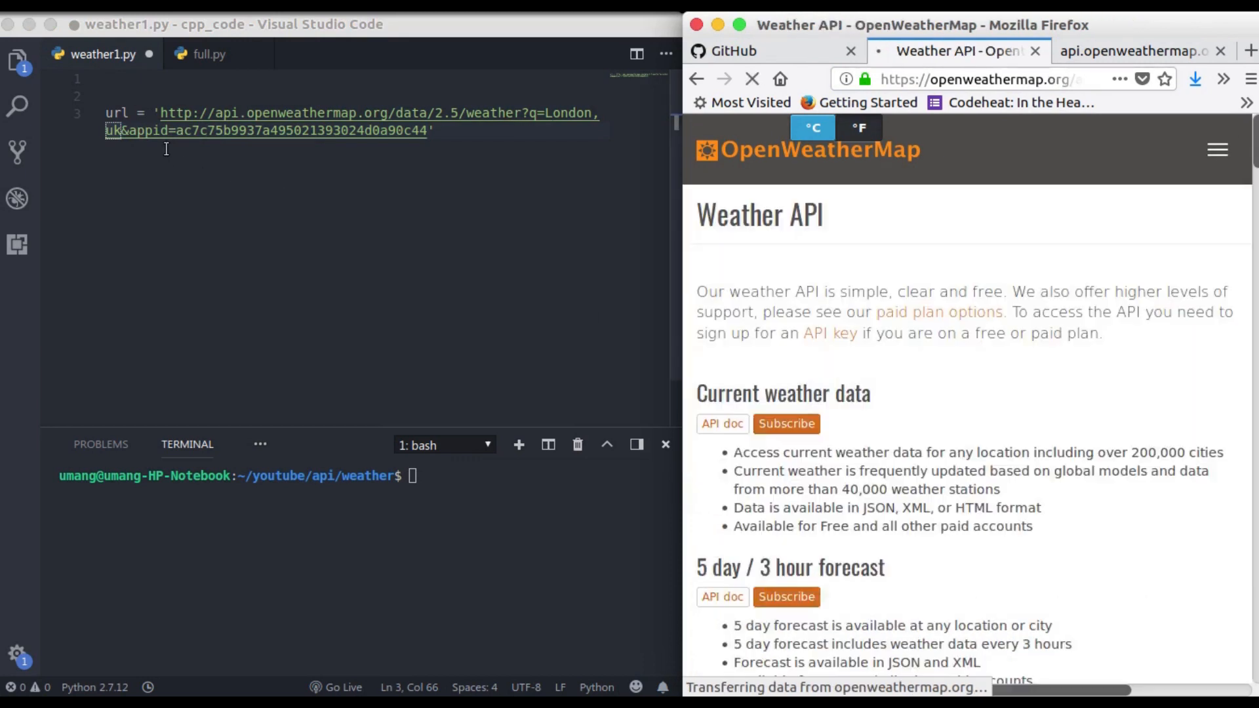
click(1217, 150)
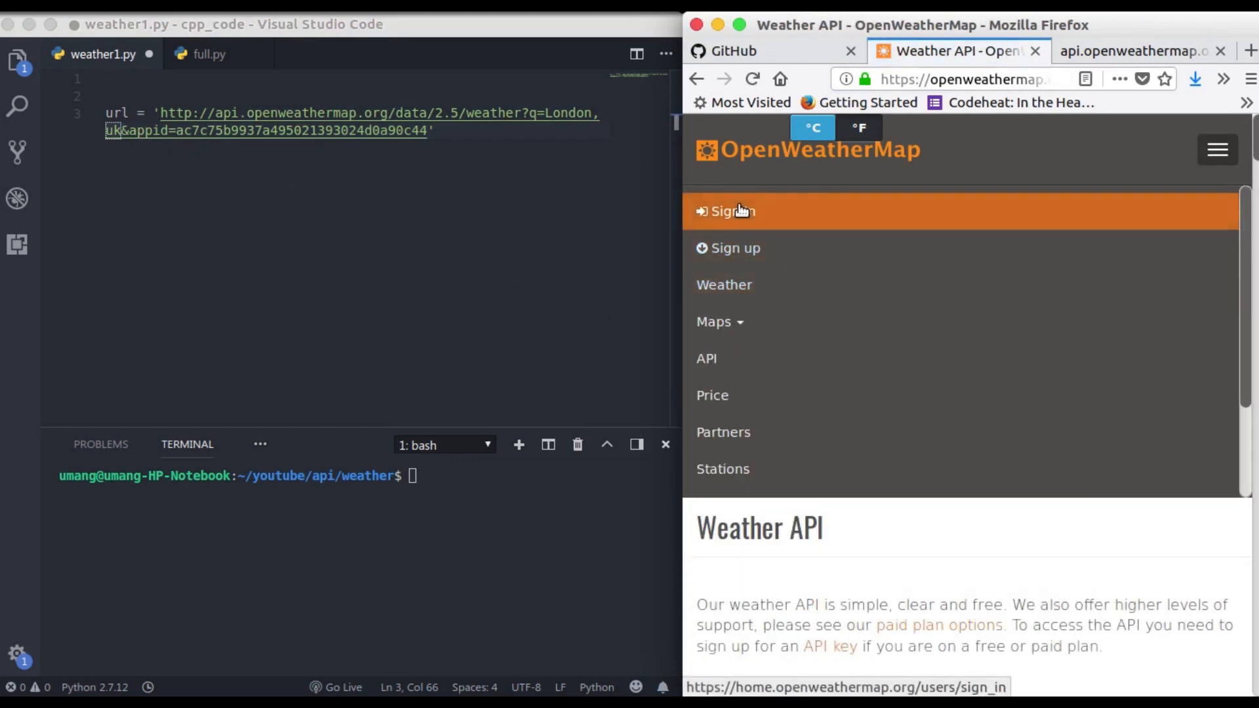
click(728, 211)
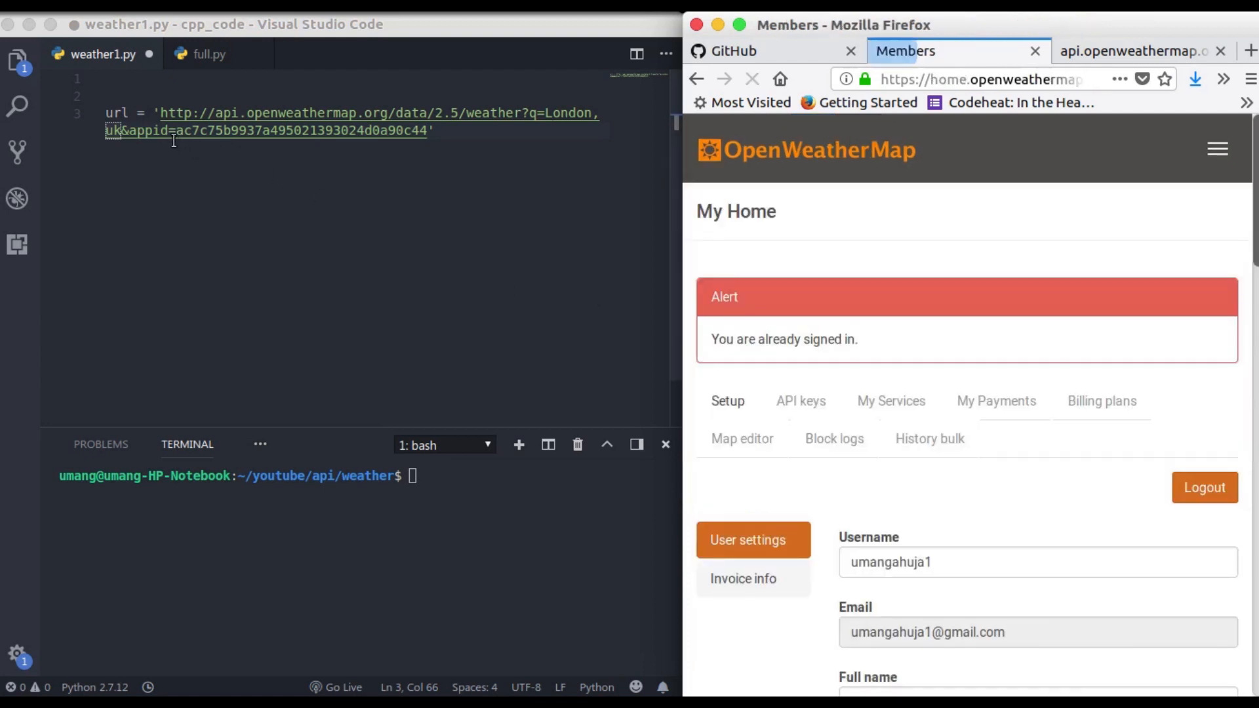
click(800, 402)
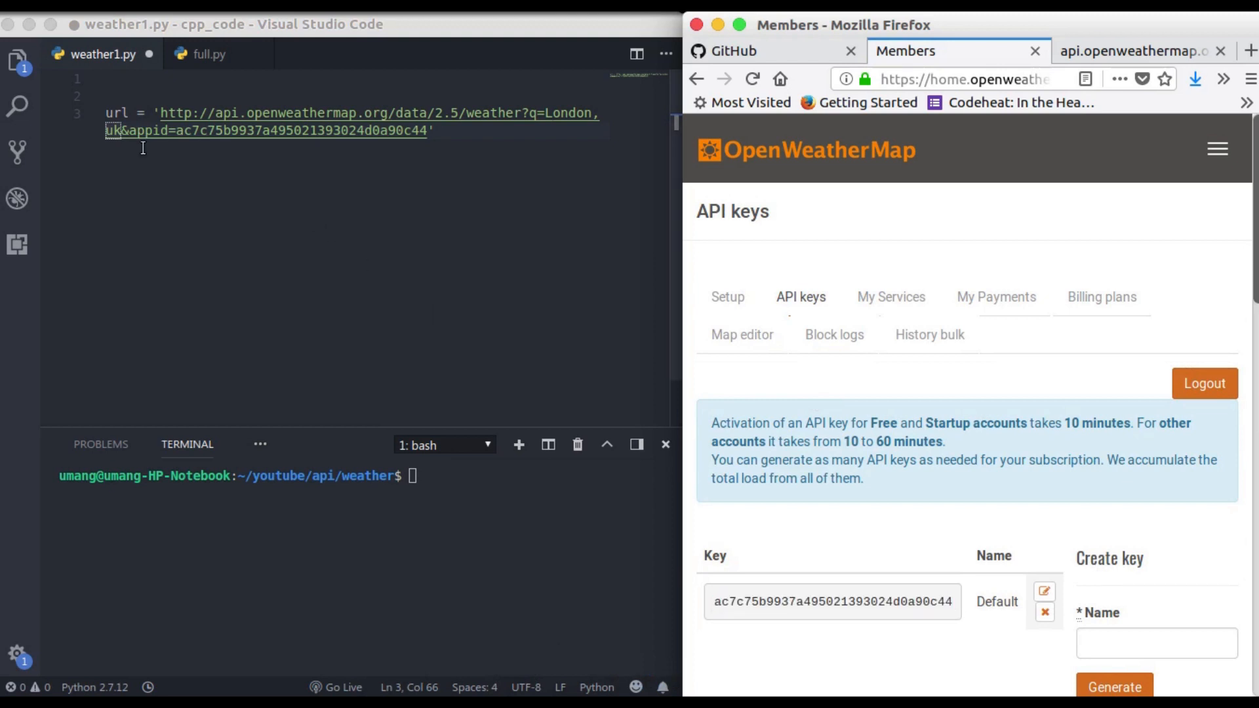
mouse_move(434, 145)
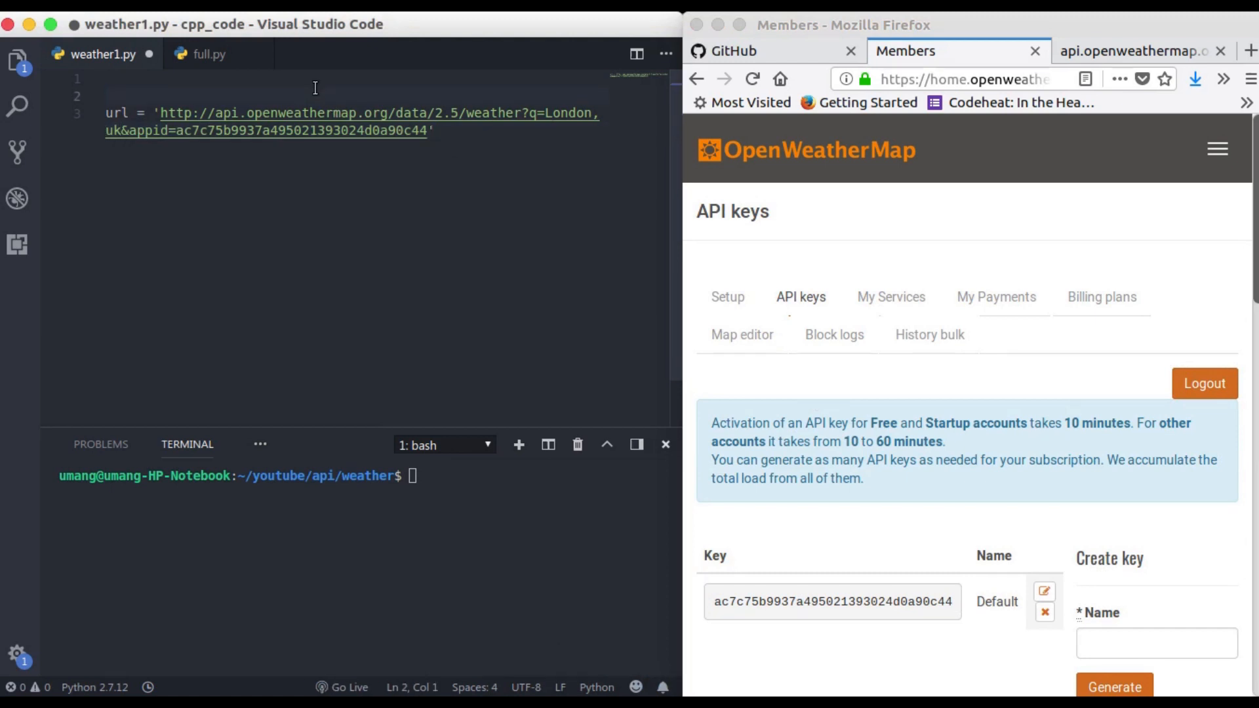
- Add 'import requests' at the top and remove London,uk from the q parameter
text(impor)
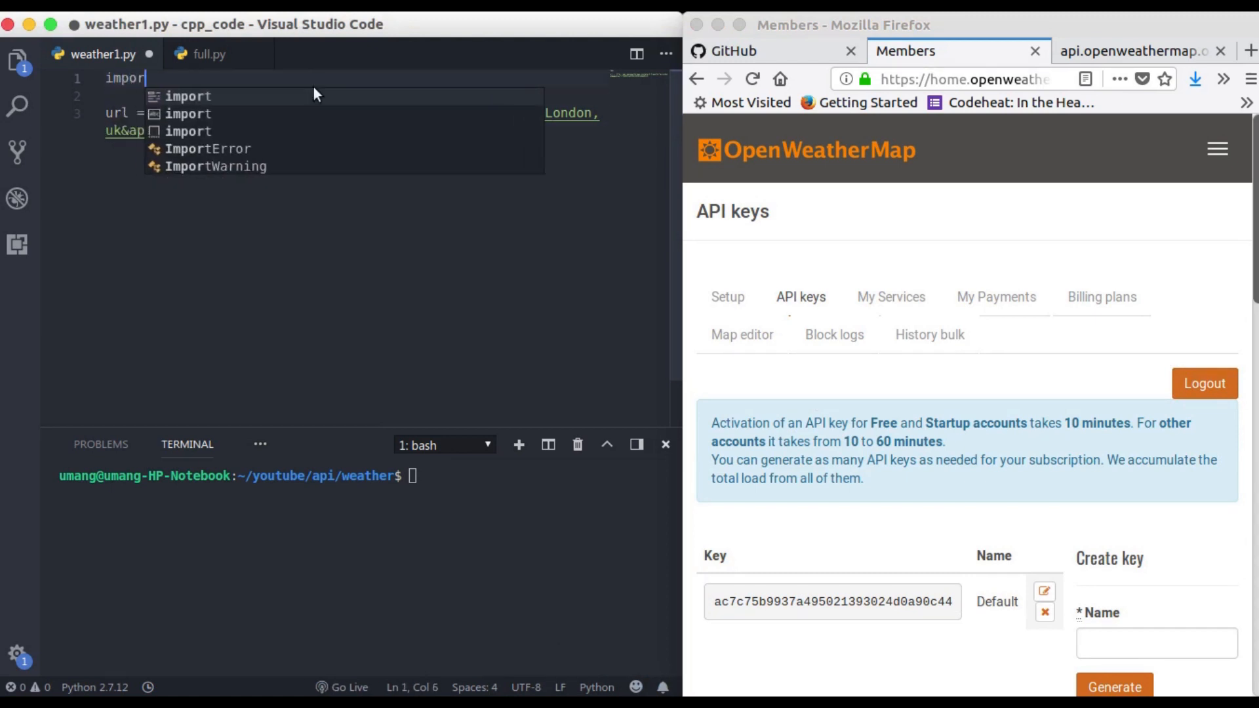
text(requests)
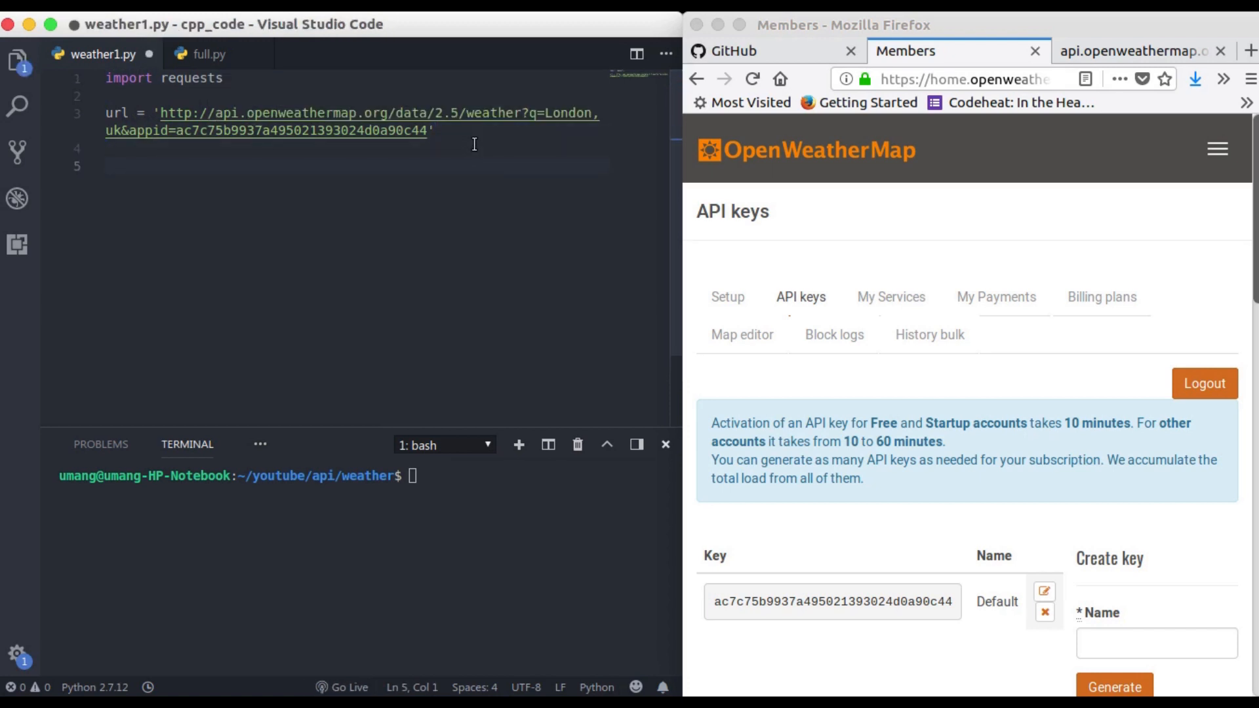
mouse_move(431, 171)
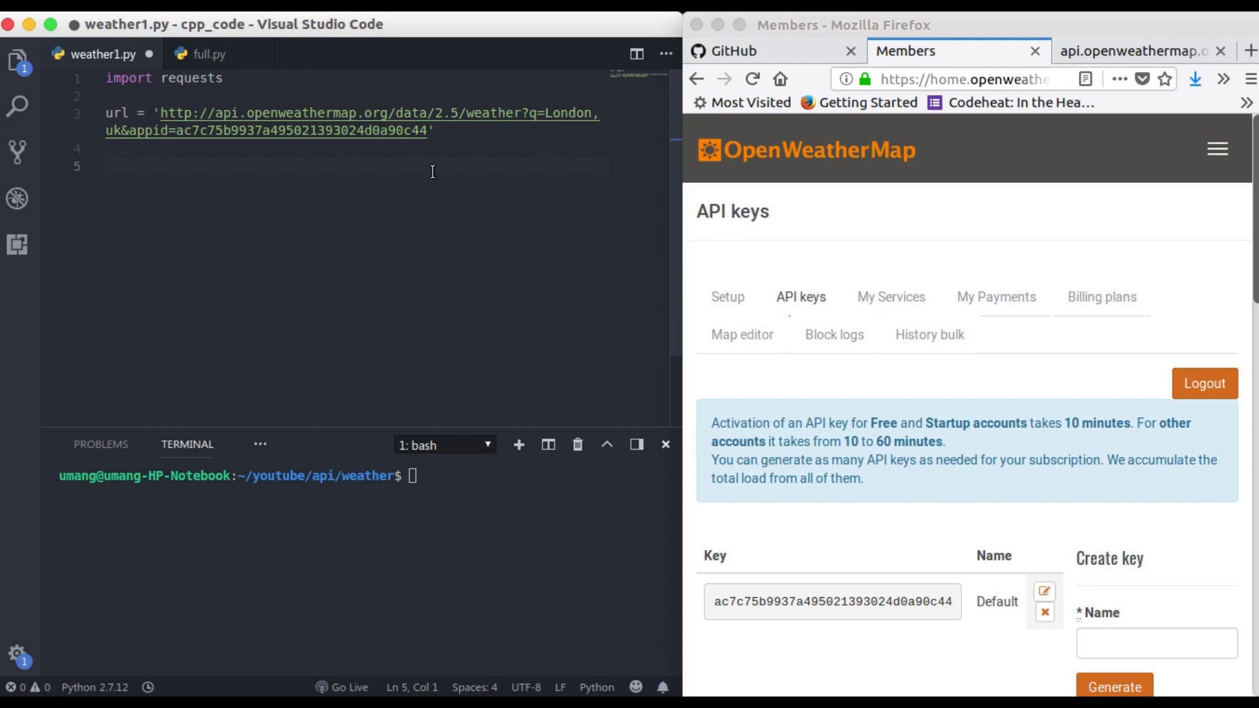
mouse_move(537, 122)
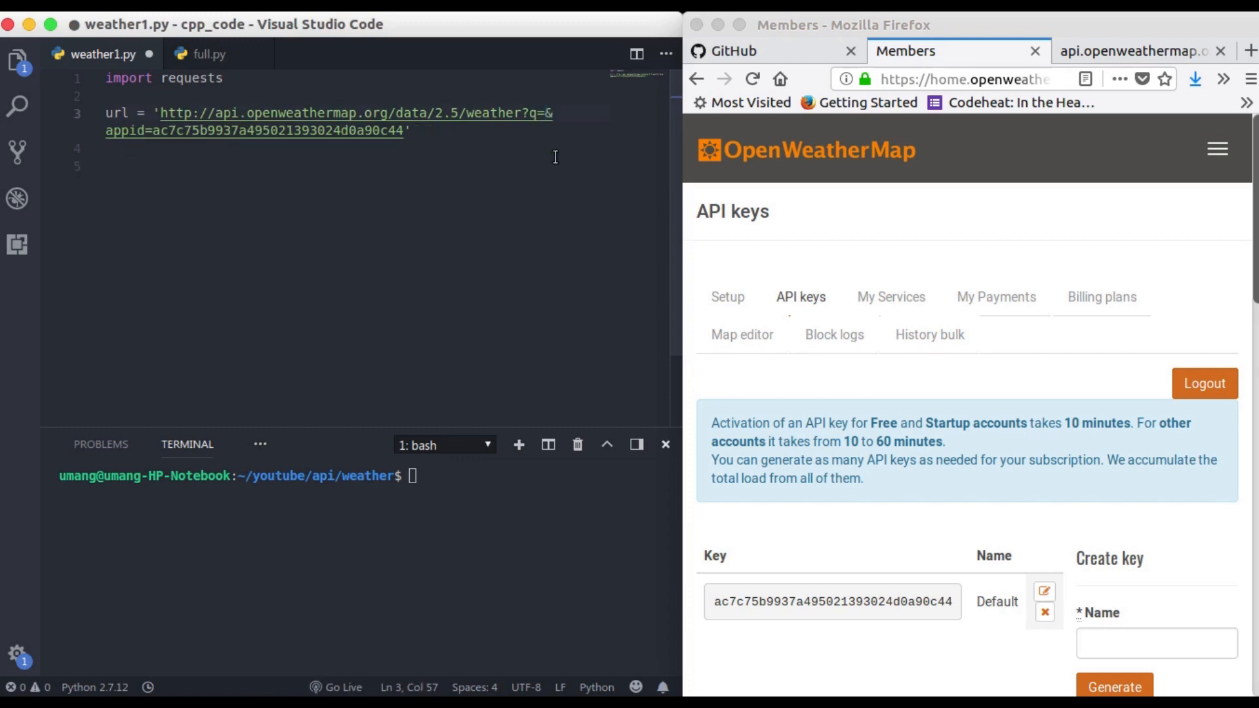
click(109, 96)
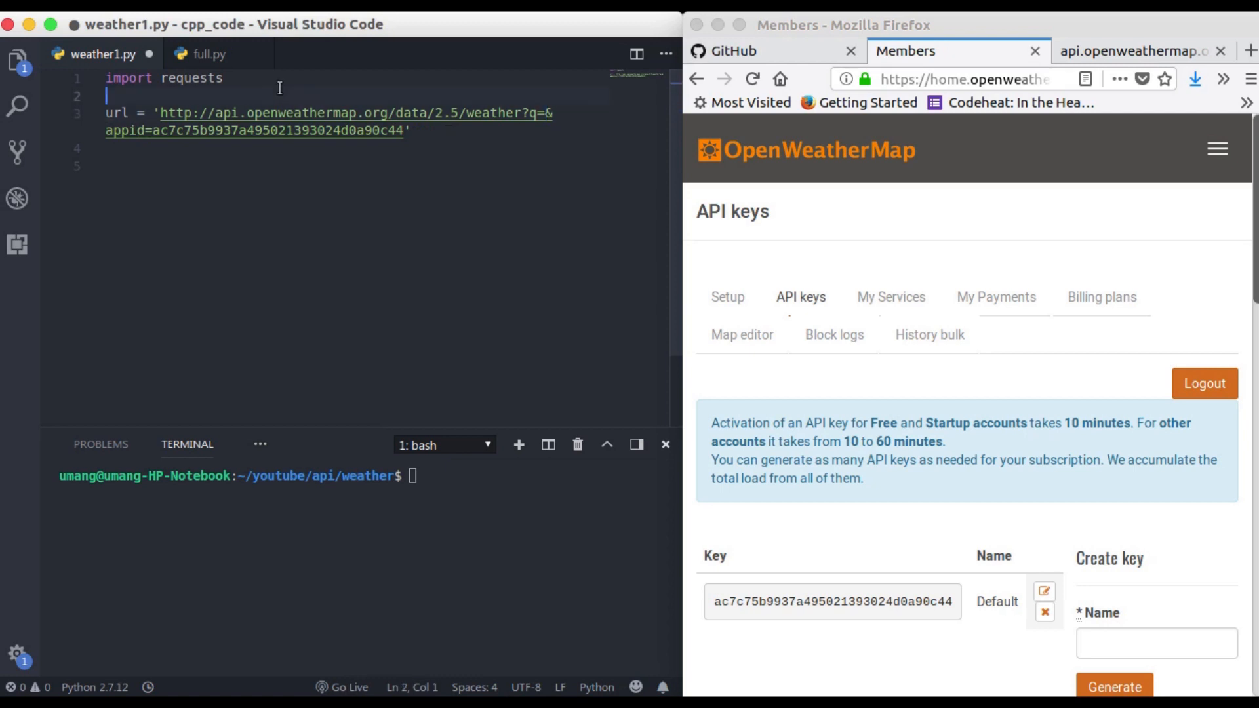
- Write city = input('Enter your city : ') between the import and url lines
text(i)
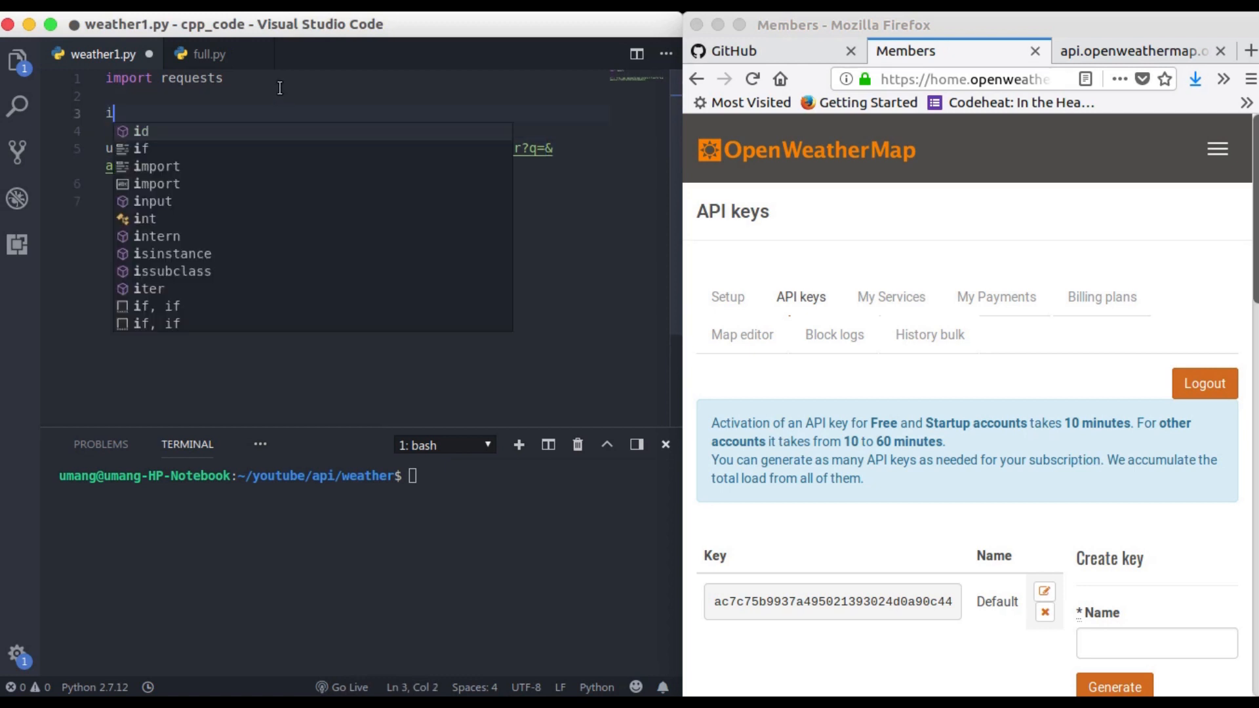
text(nput)
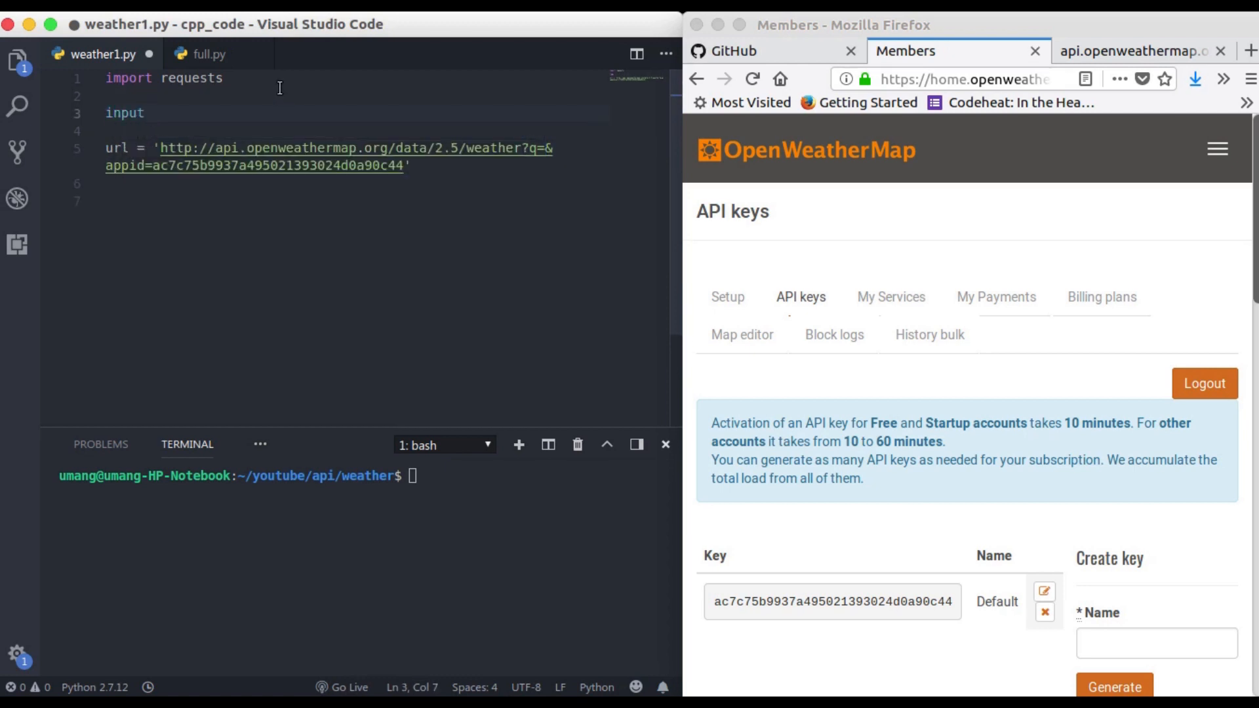
text(=)
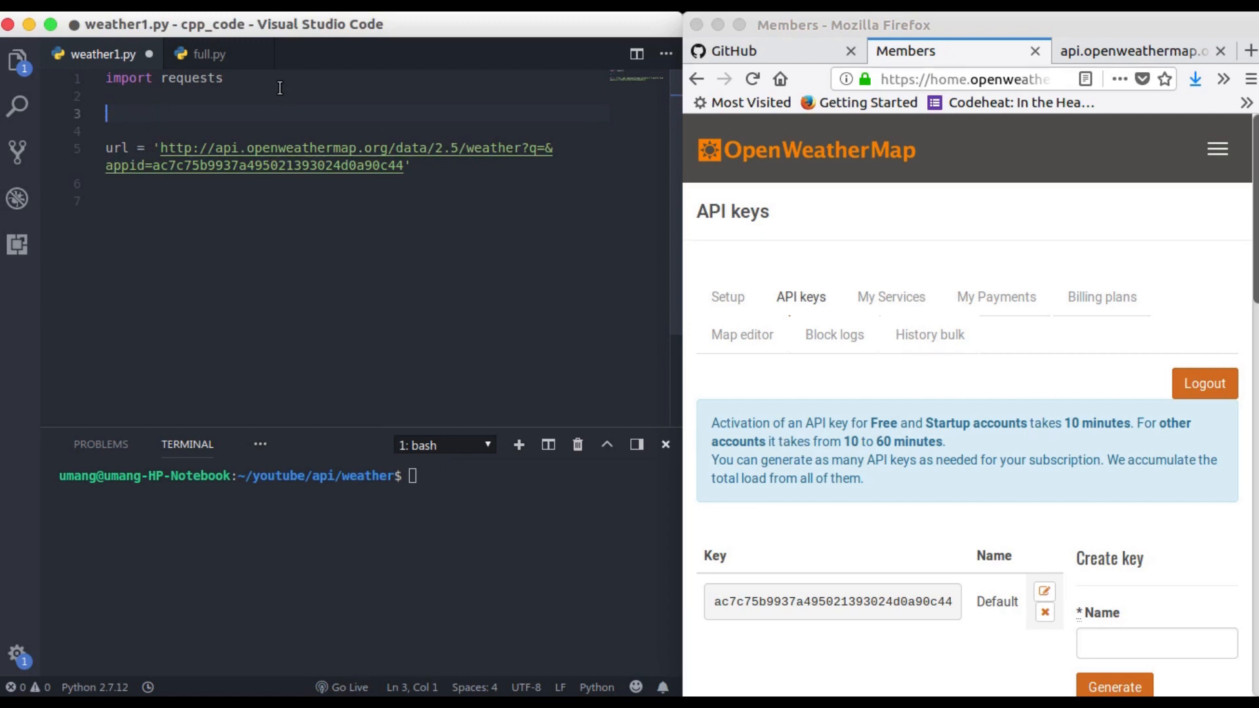
text(city = input('Enter your city :)
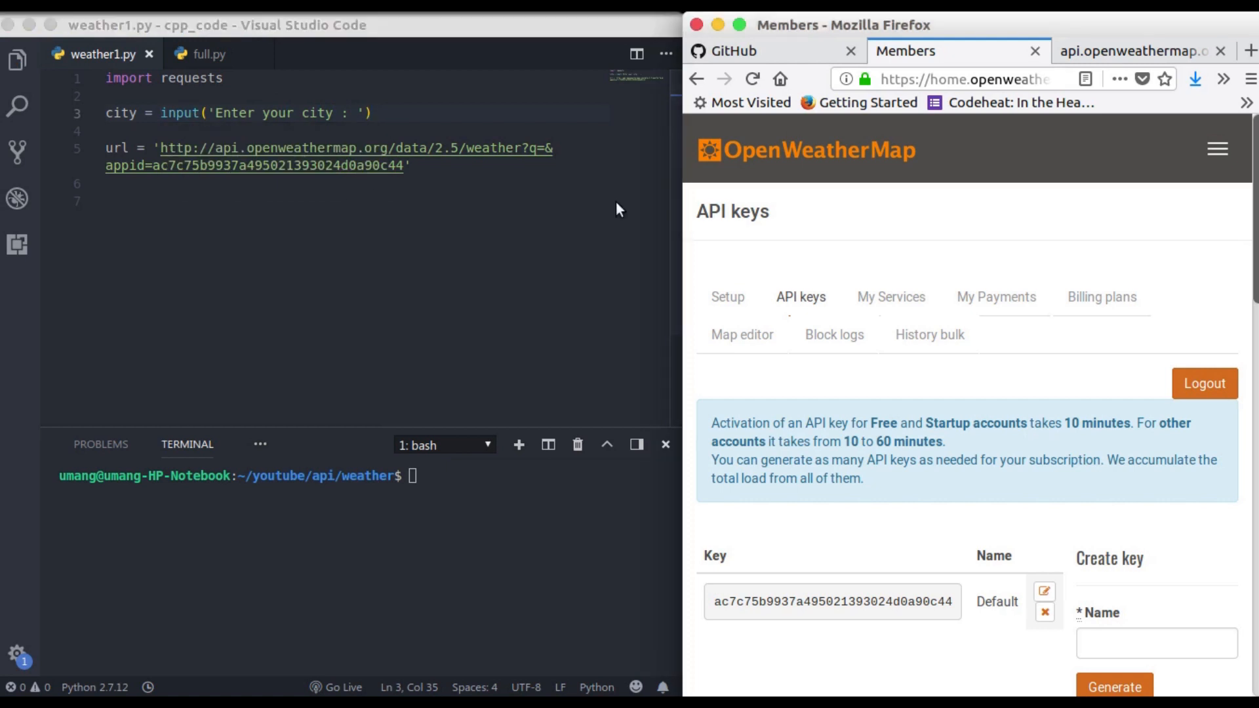
click(560, 175)
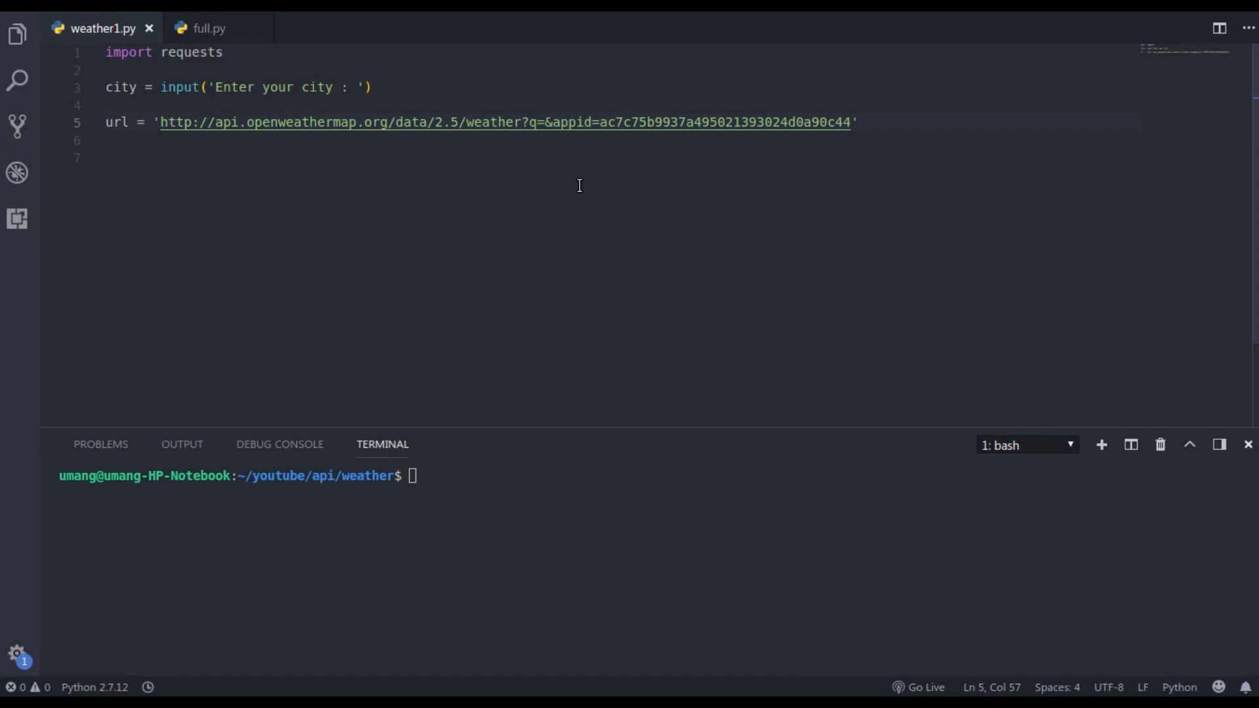
- Put a {} placeholder after q= and append .format(city) to the url string, then save
text({})
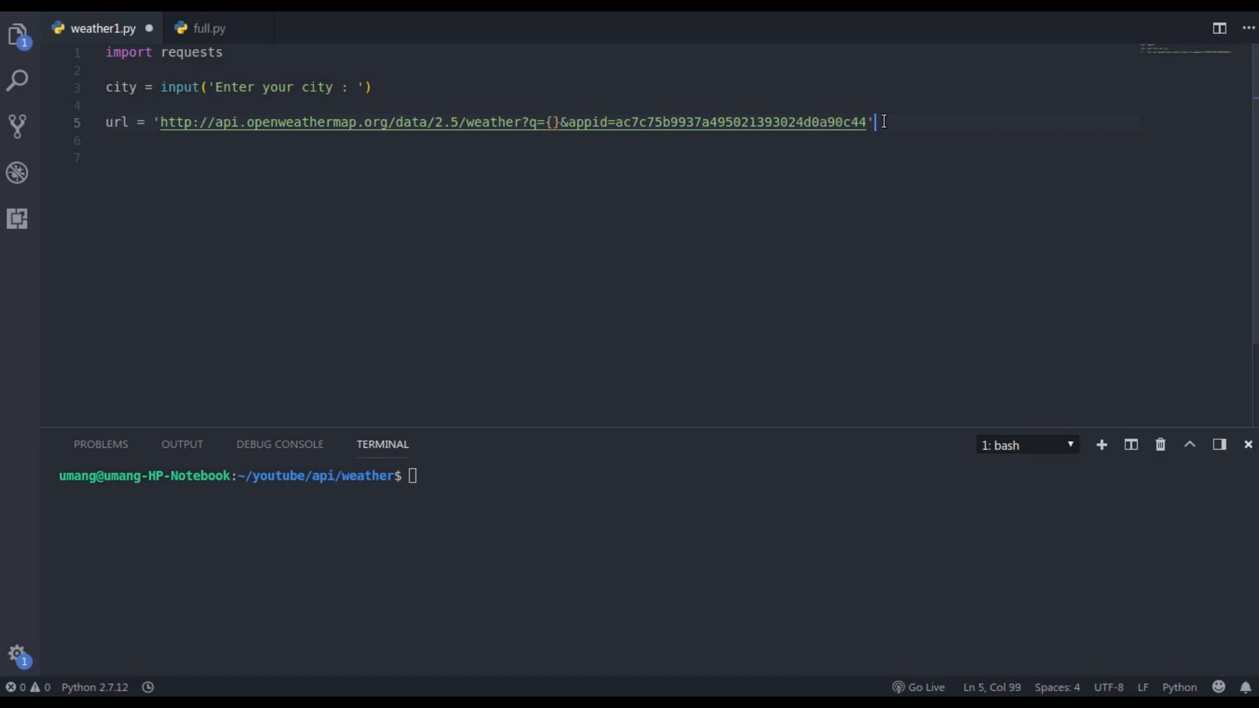
text(.format()
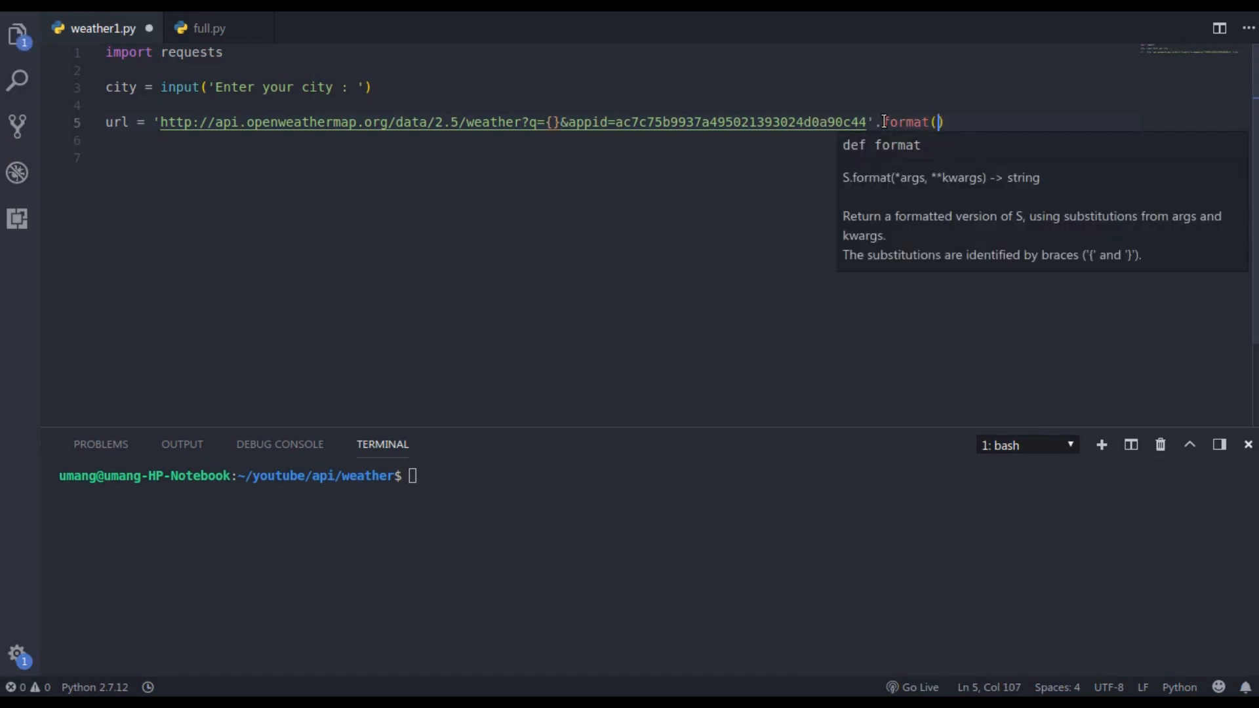
text(city)
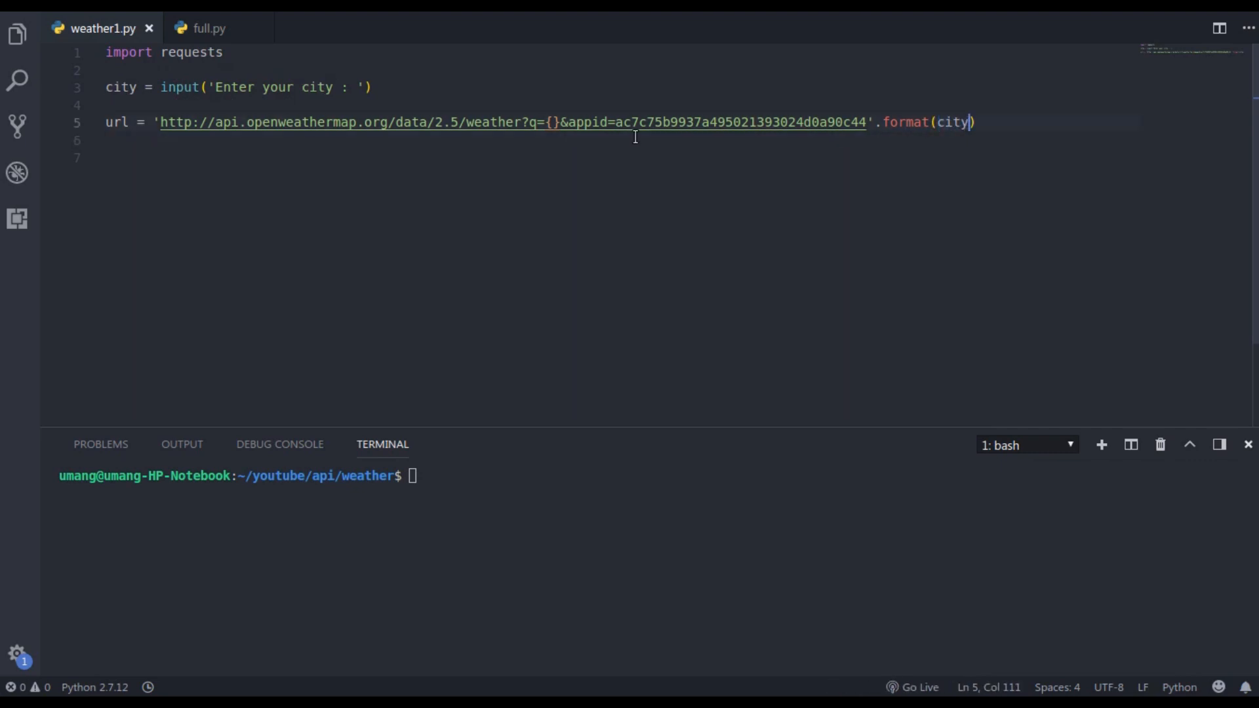
double_click(554, 122)
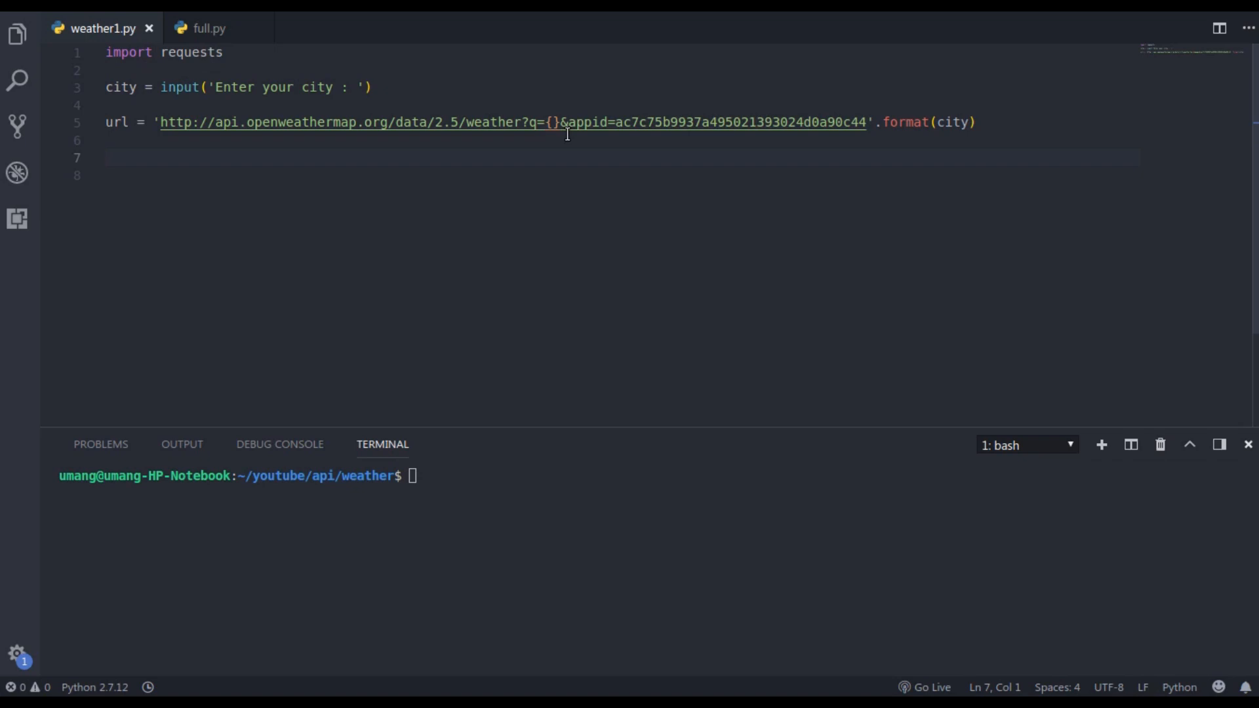
- Write res = requests.get(url) and leave a blank line below it
text(res =)
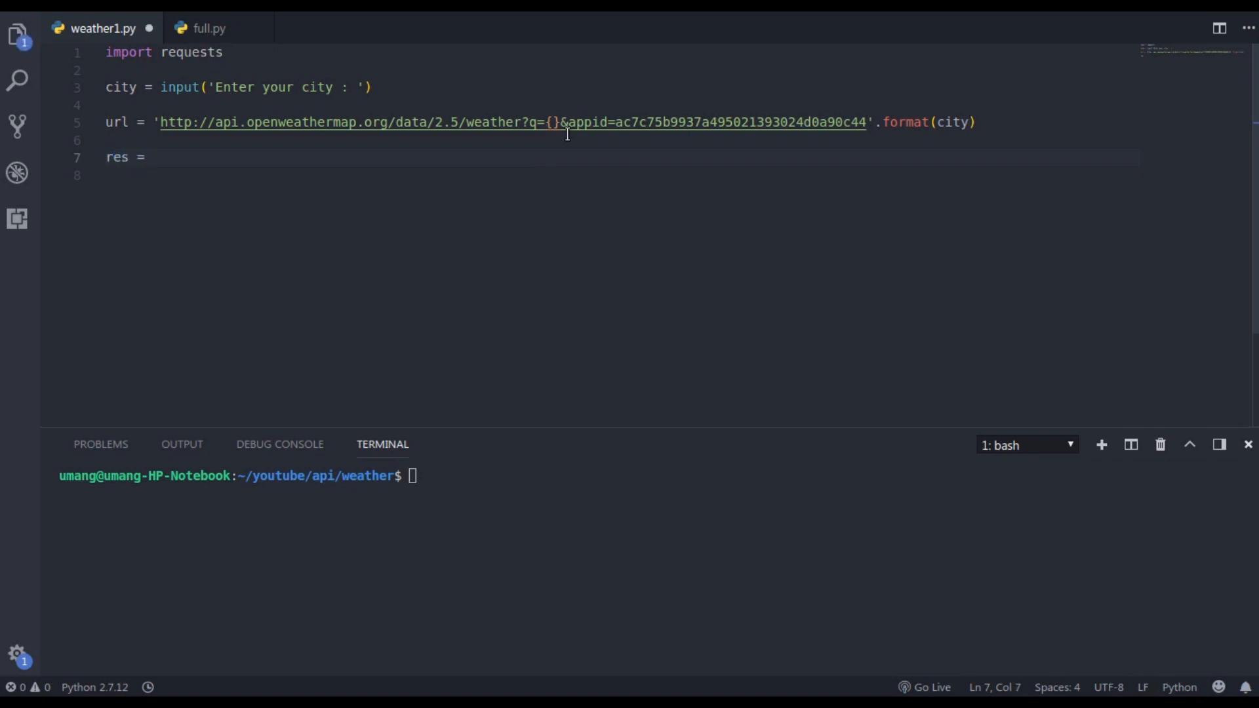
text(requests)
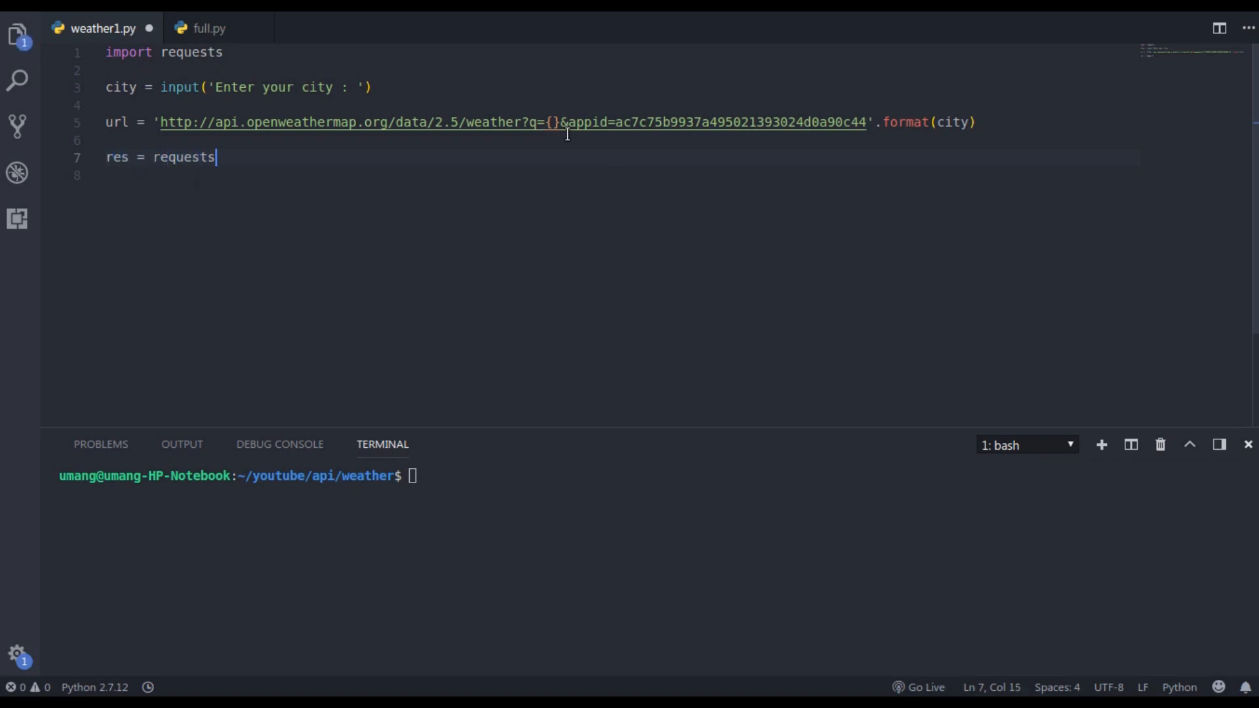
text(.get())
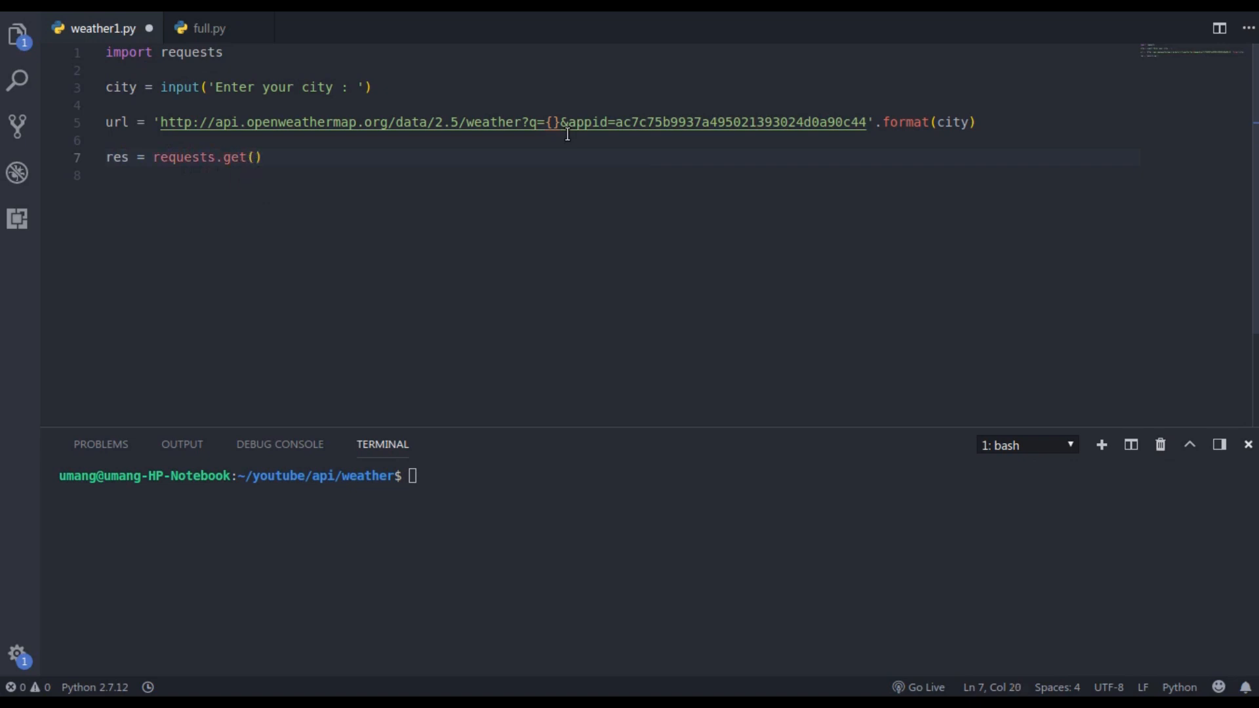
text(url)
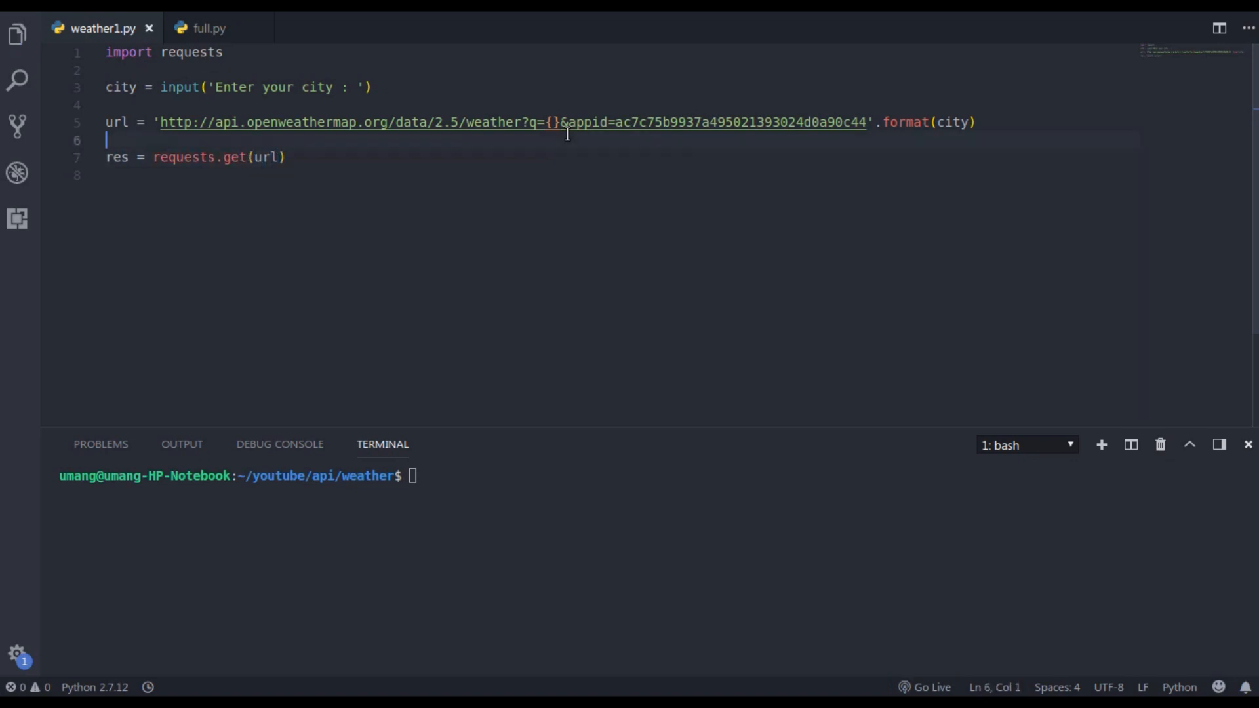
click(287, 156)
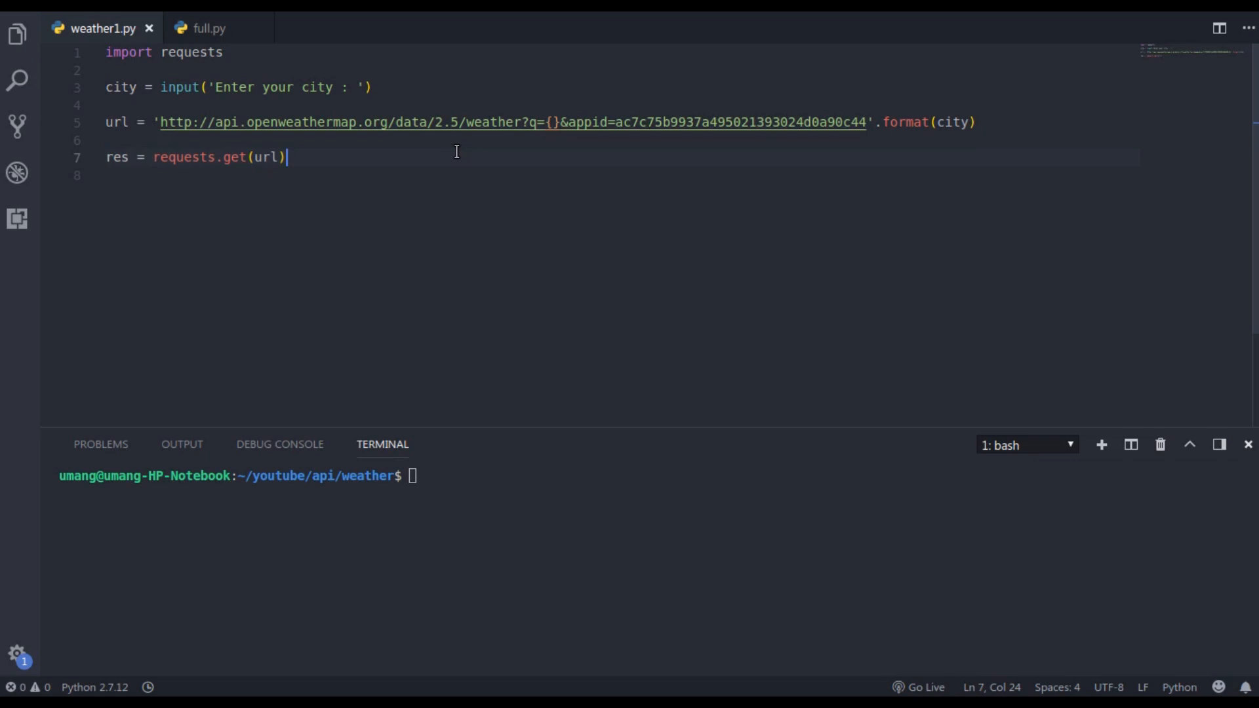
key(Return)
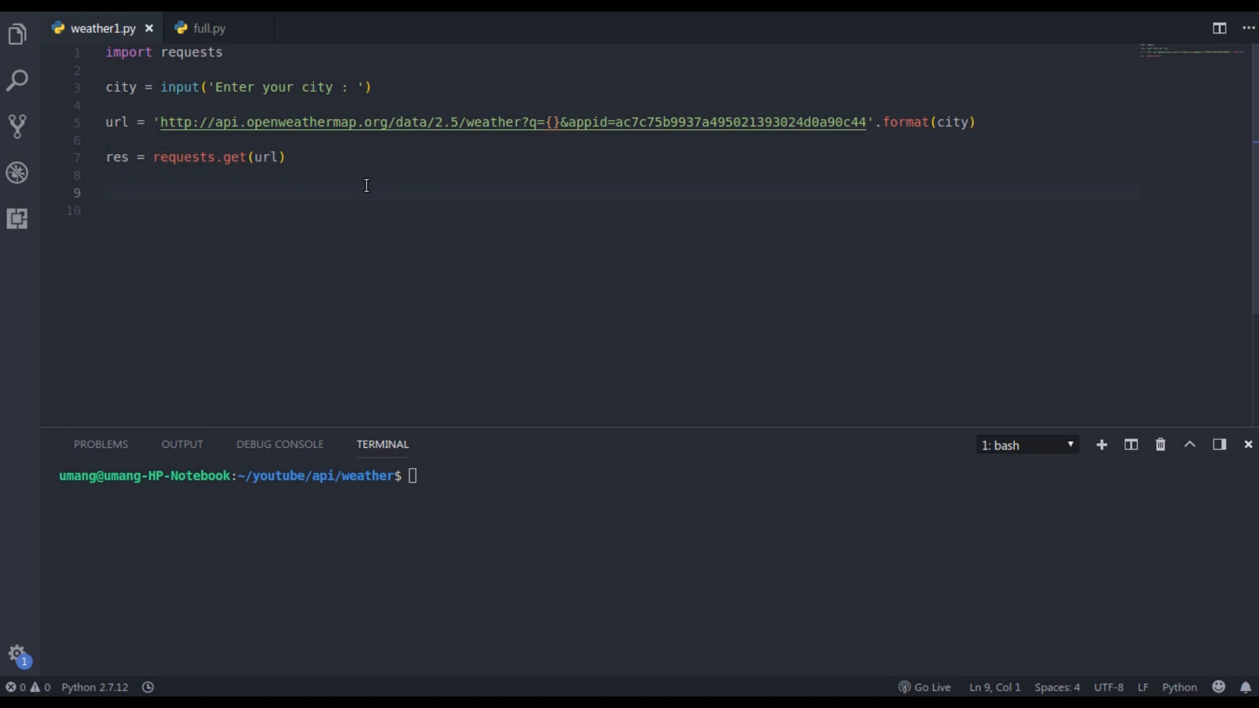
- Add print(res) to output the response
text(print)
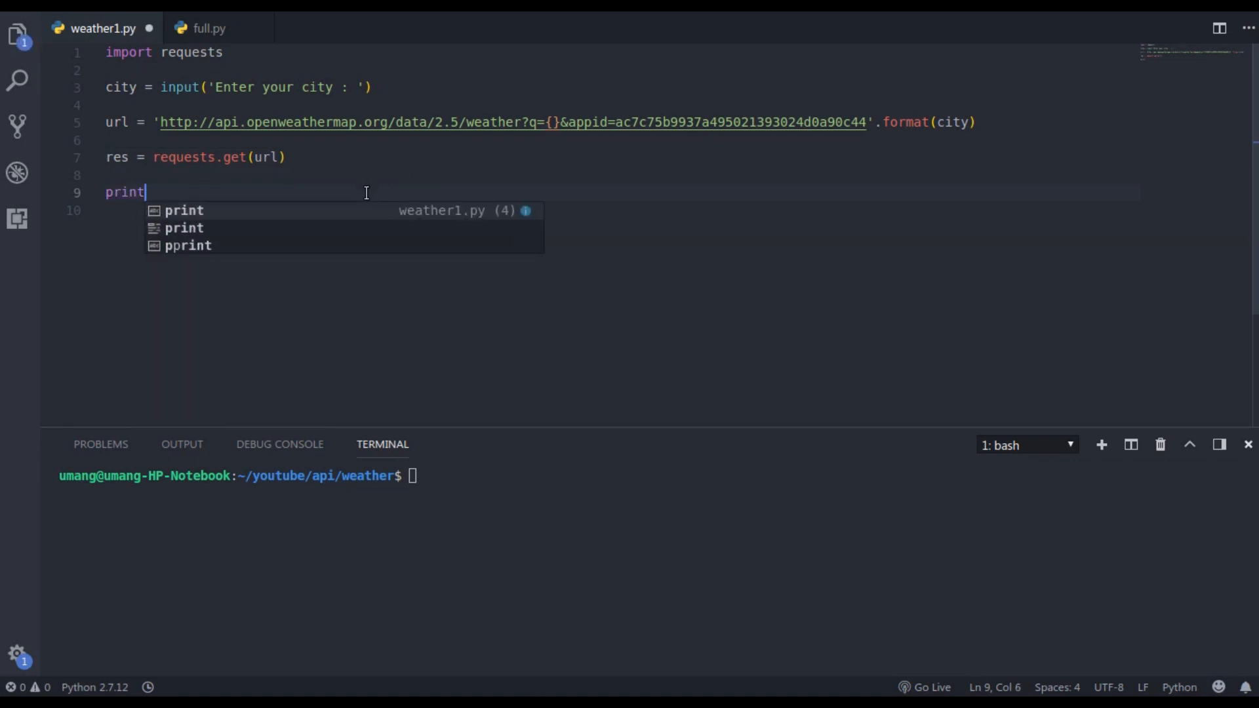
text((res)
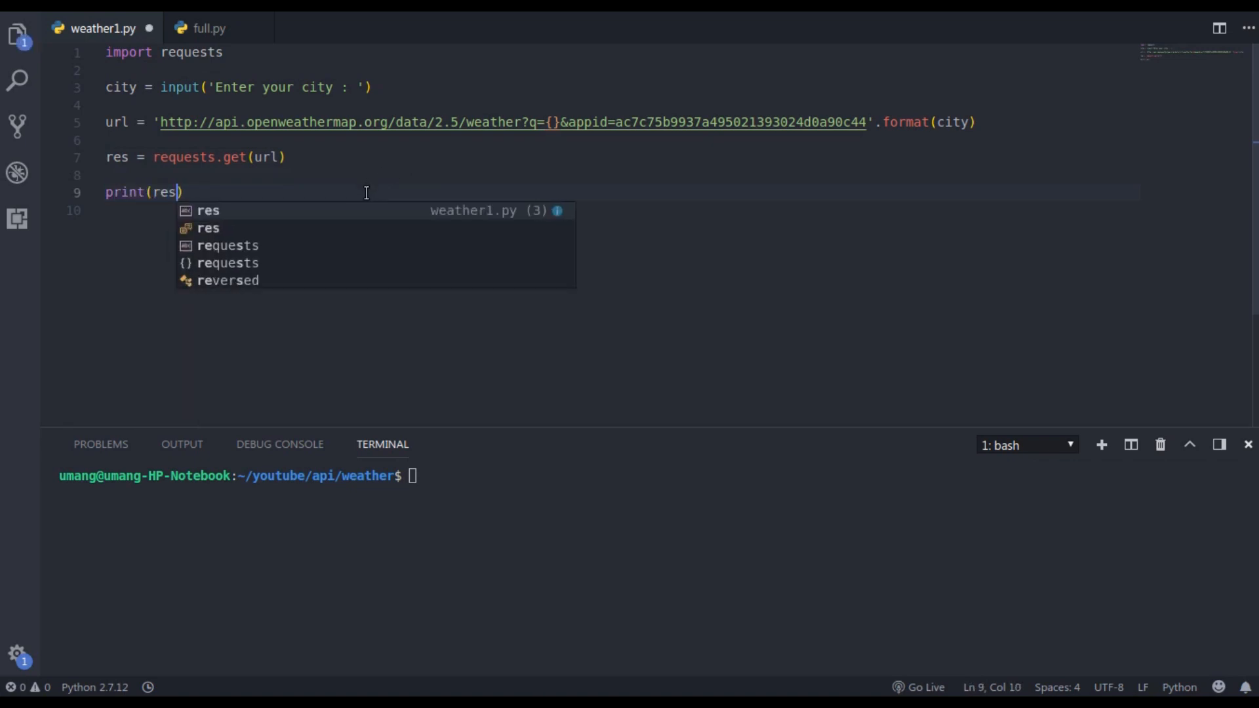
- Run python3 weather1.py in the terminal and enter Delhi, getting Response 200
text(sudo pip3 install requests)
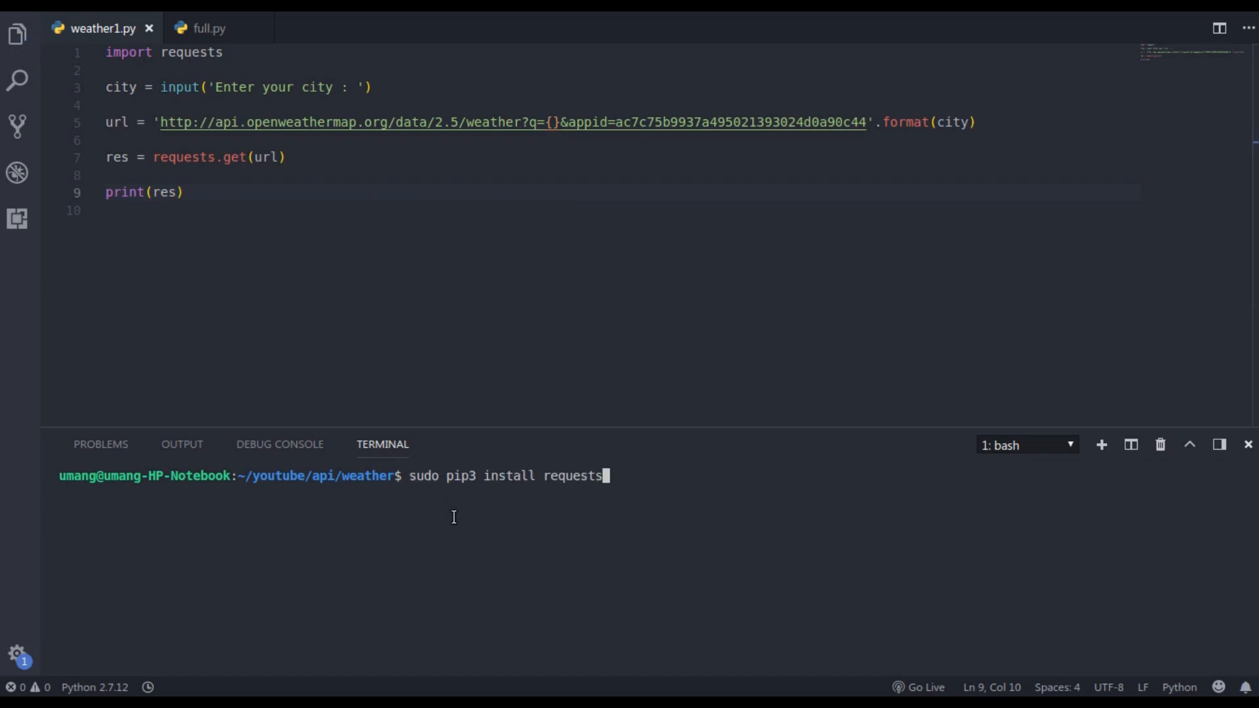
text(python)
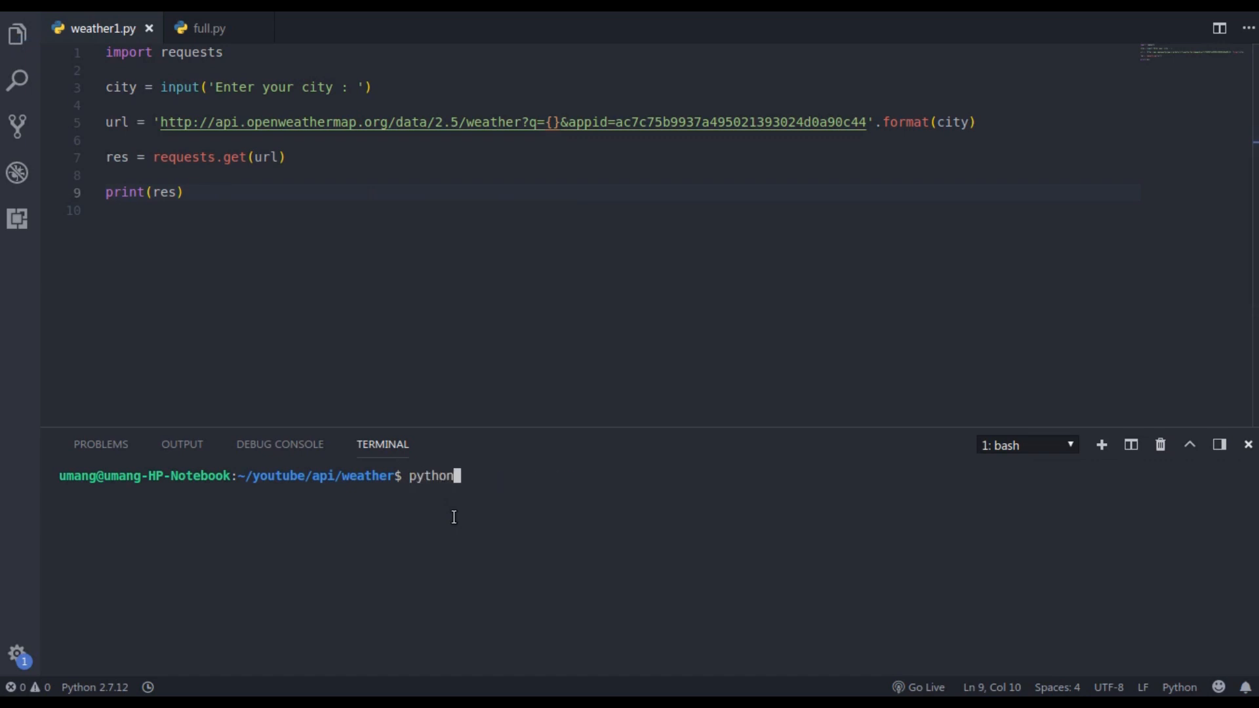
text(3 w)
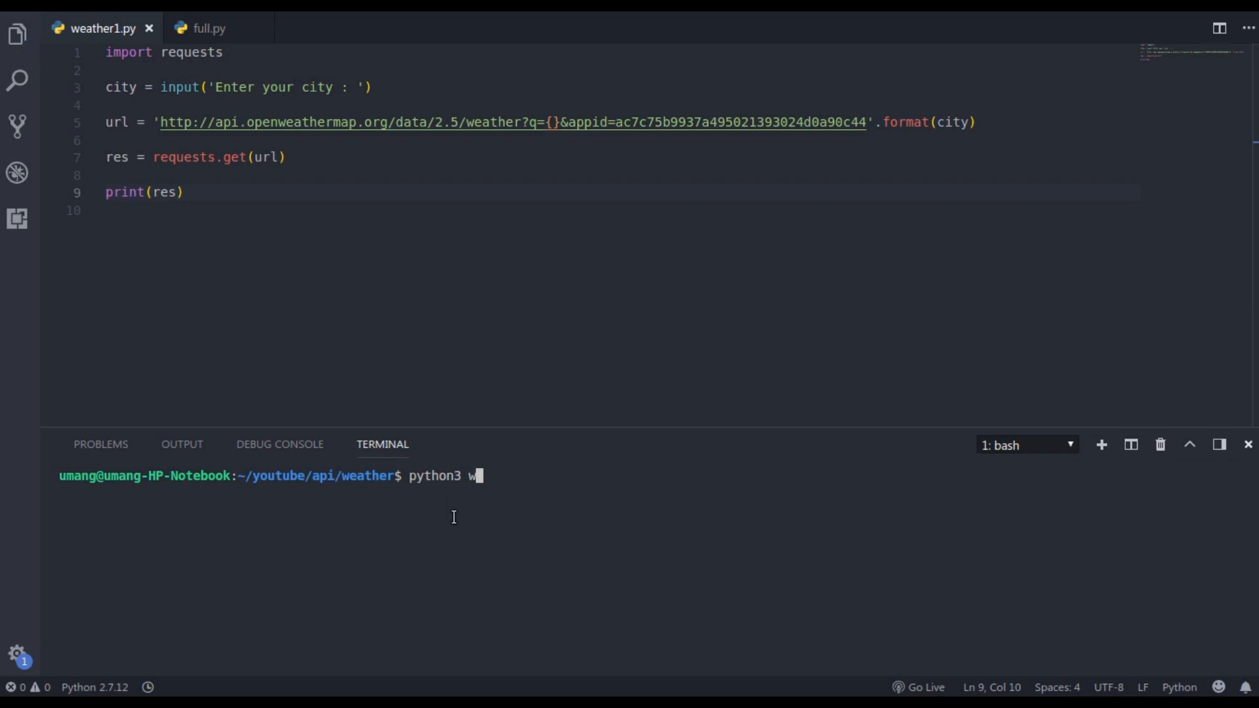
text(eather1)
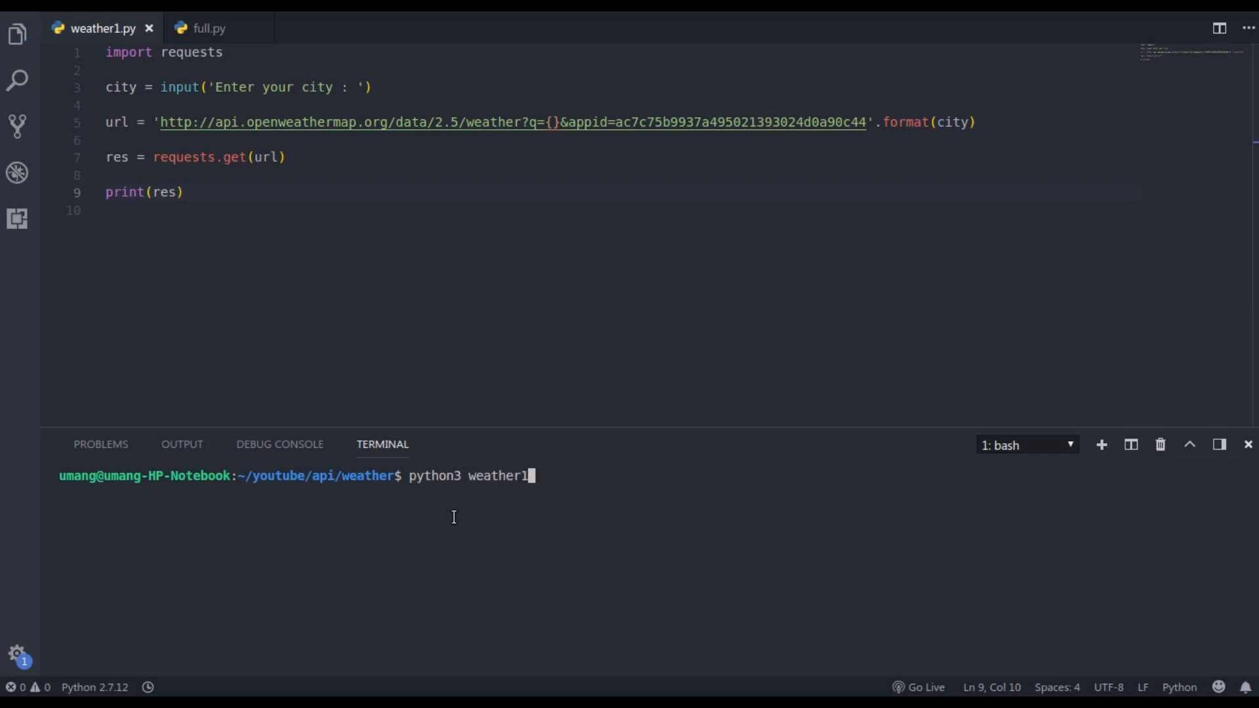
text(.py)
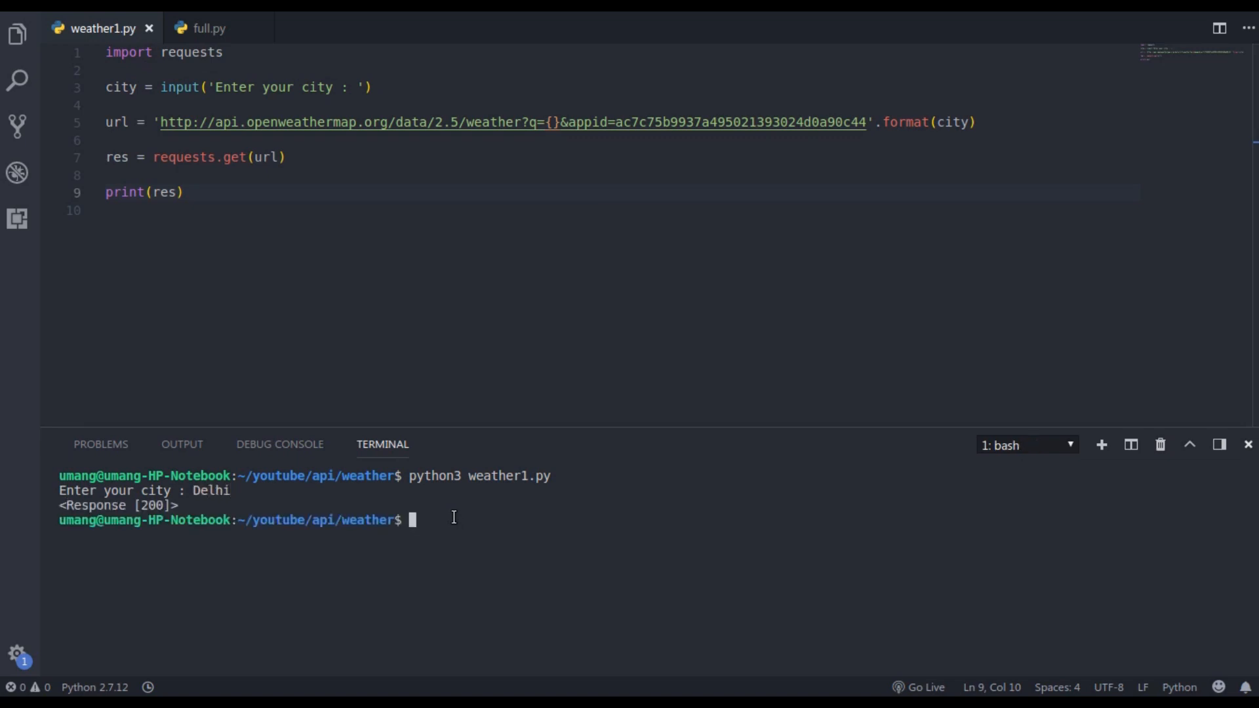
mouse_move(182, 500)
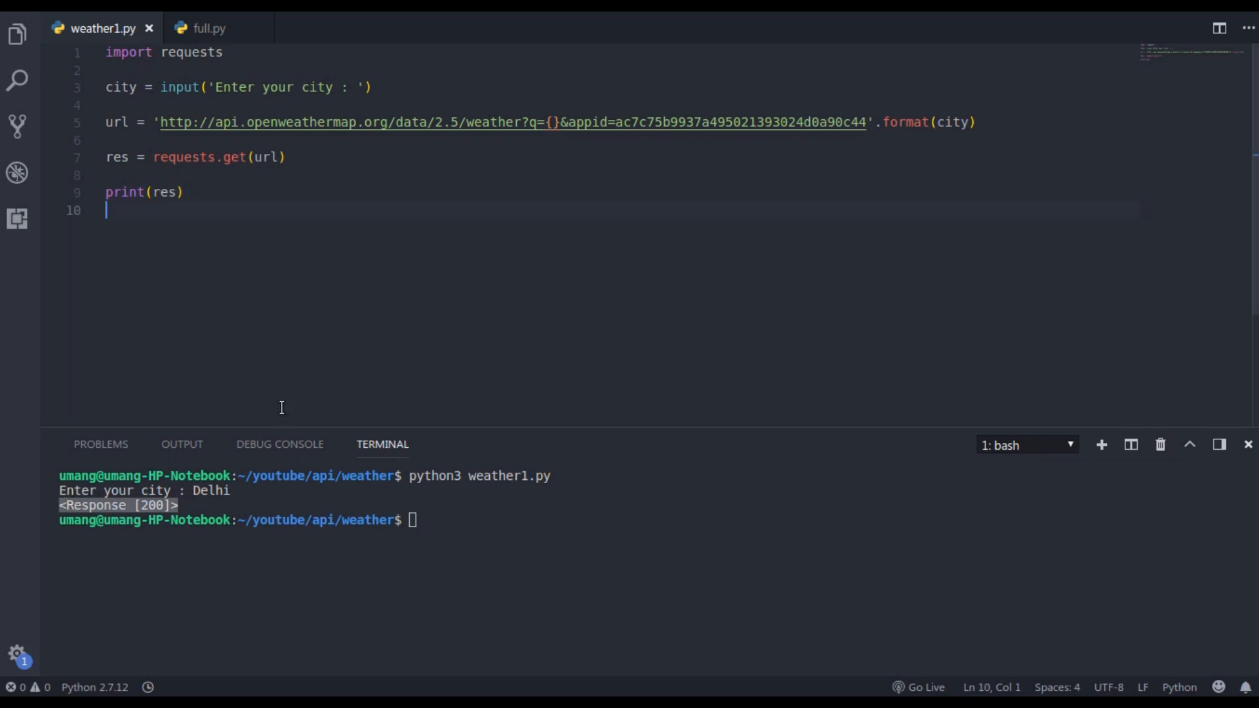
- Add data = res.json() and print(data) after the request, then rerun the script for Delhi
click(302, 156)
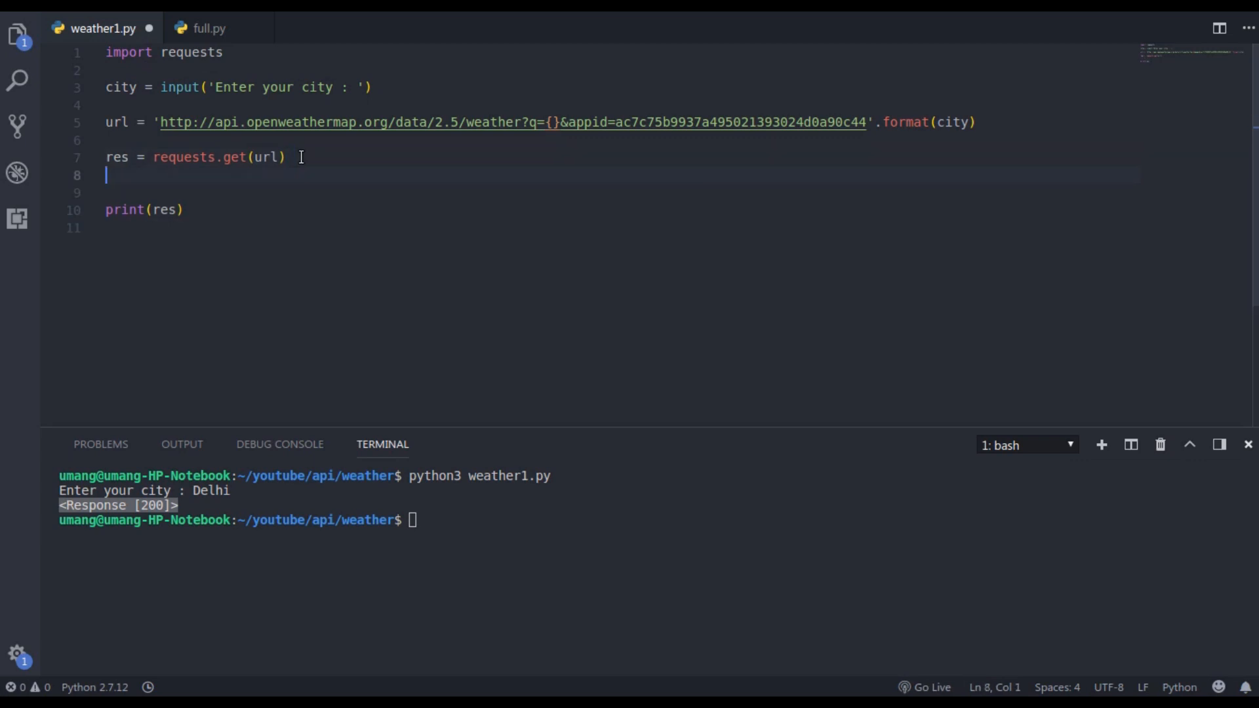
text(data =)
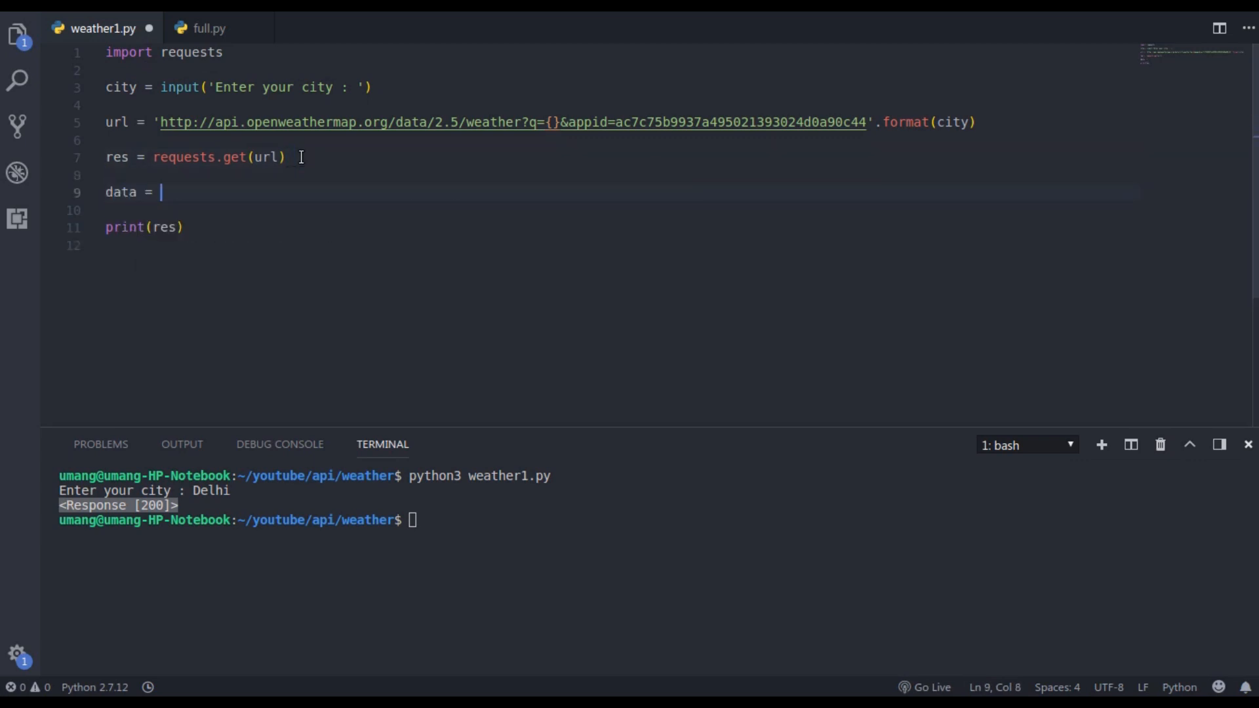
text(res.)
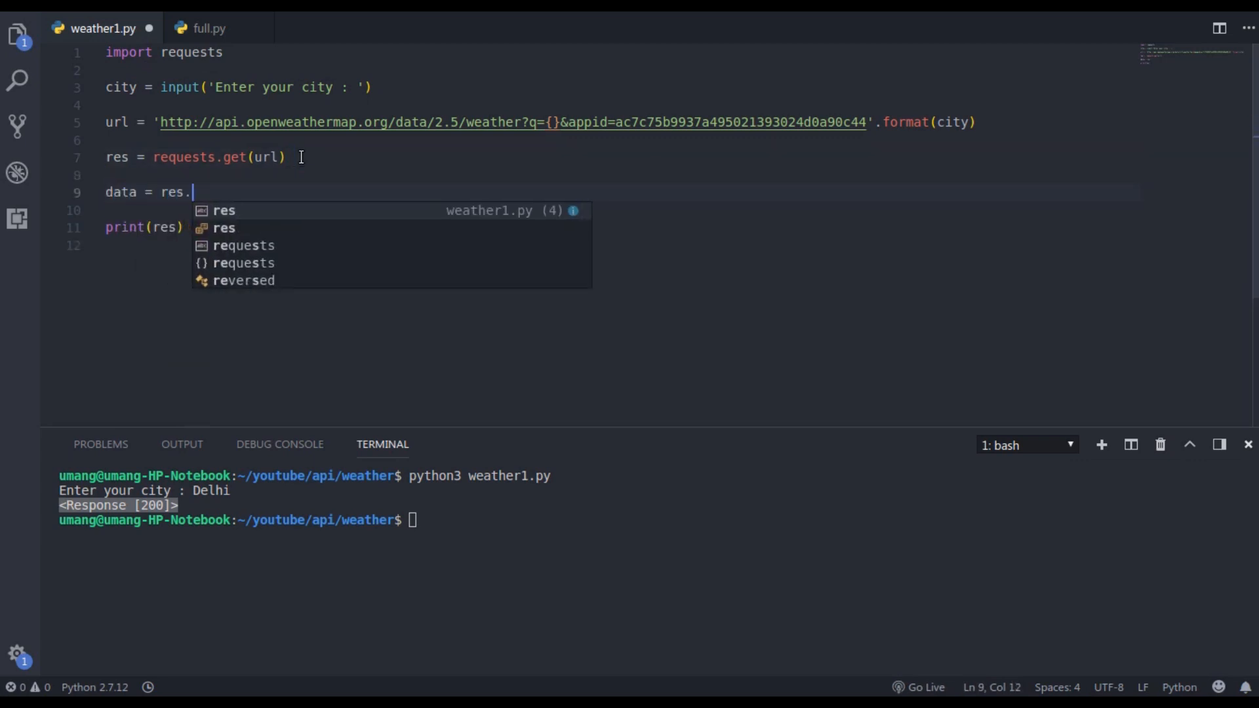
text(json())
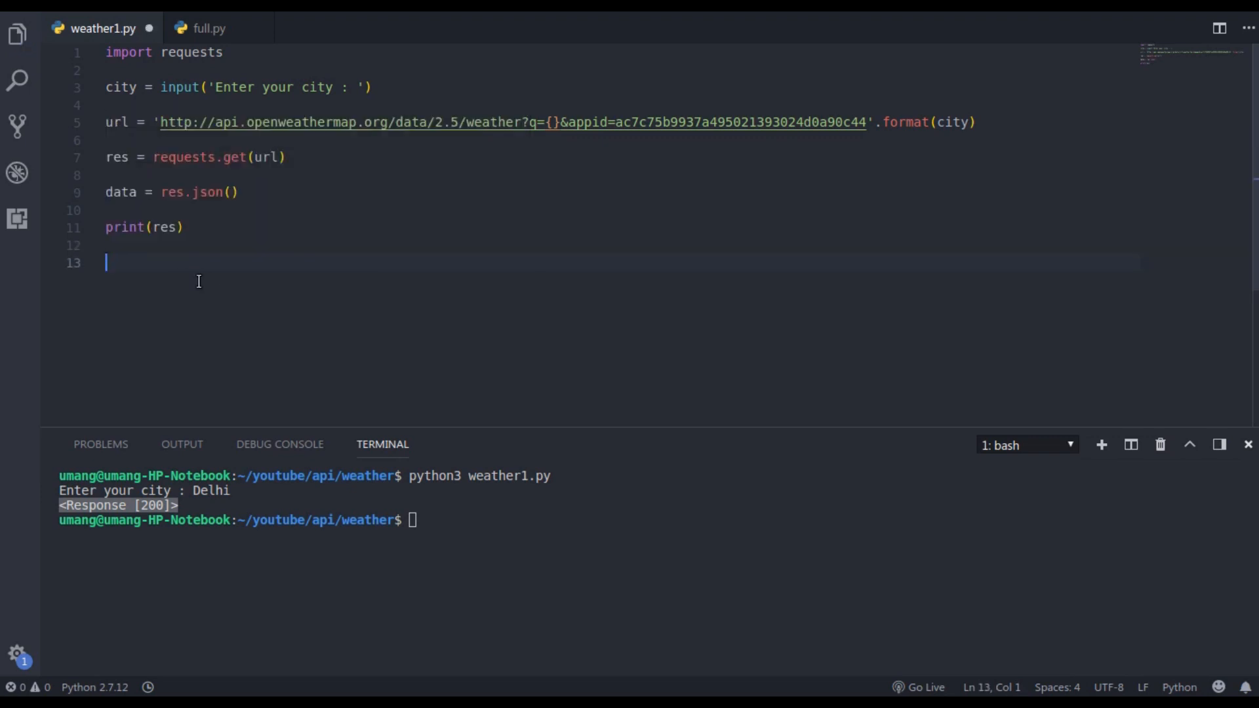
text(print(data)
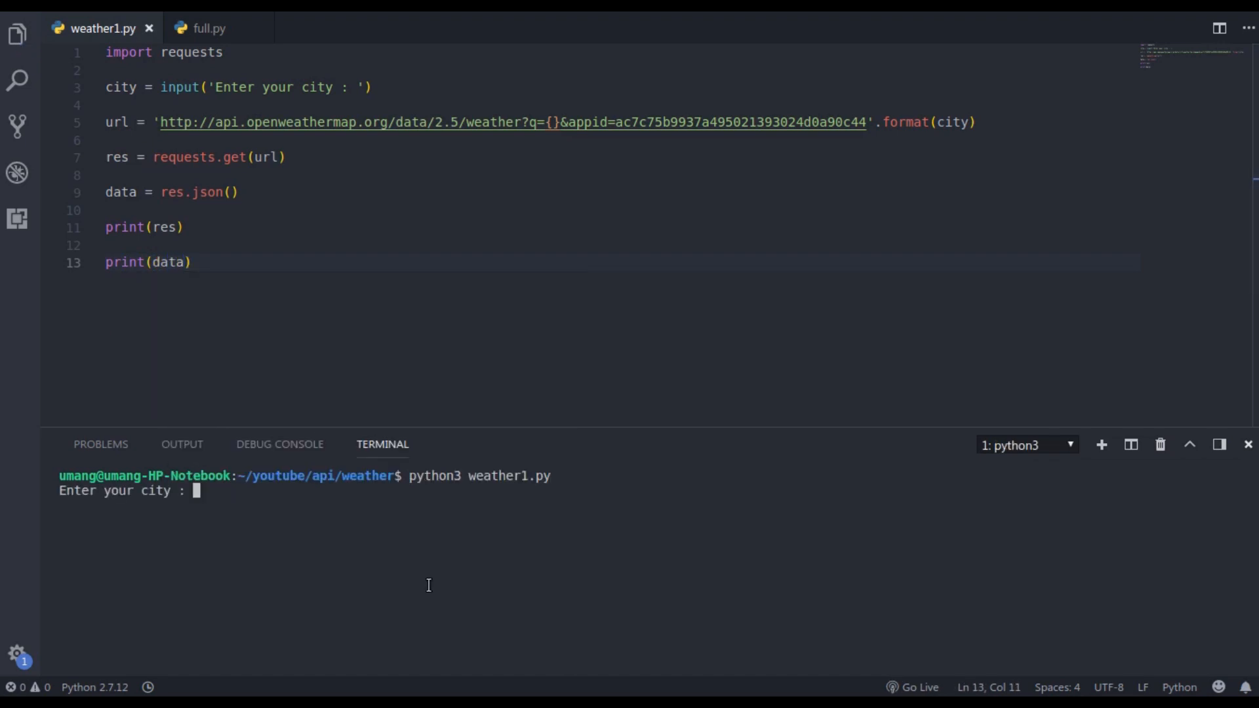
text(Delhi)
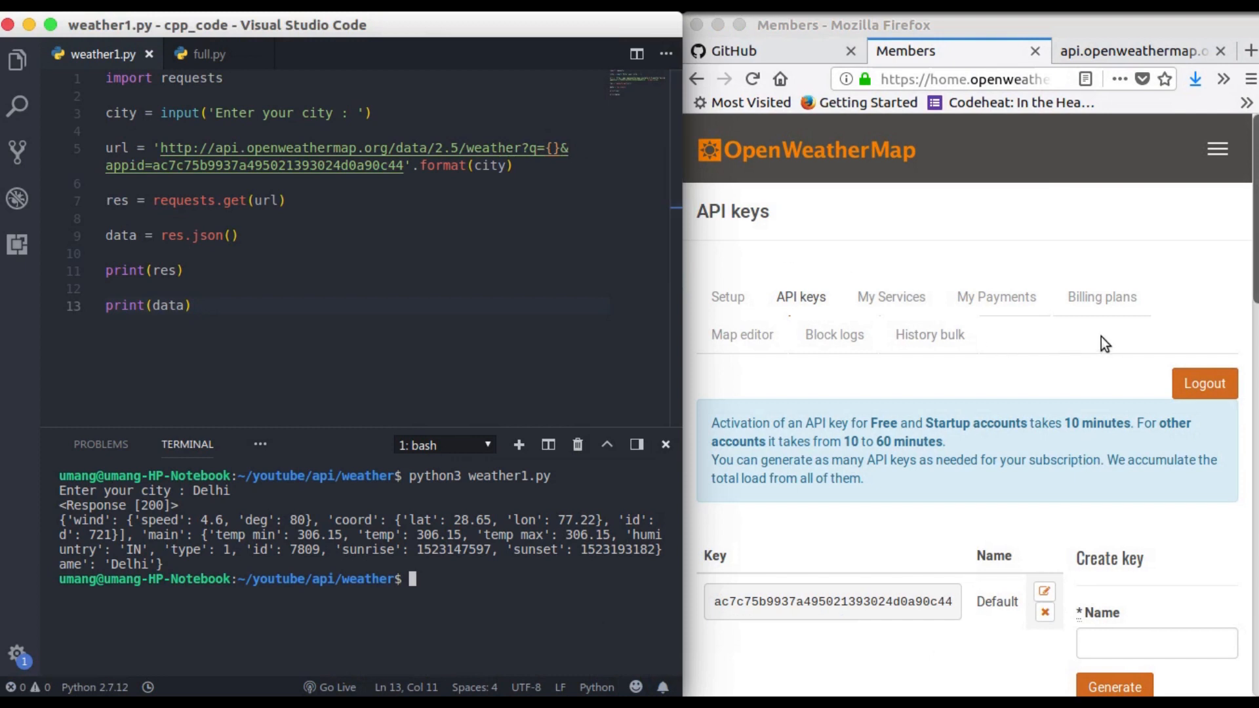
- View the api.openweathermap.org Delhi response in the JSON viewer and scroll through it
click(1217, 150)
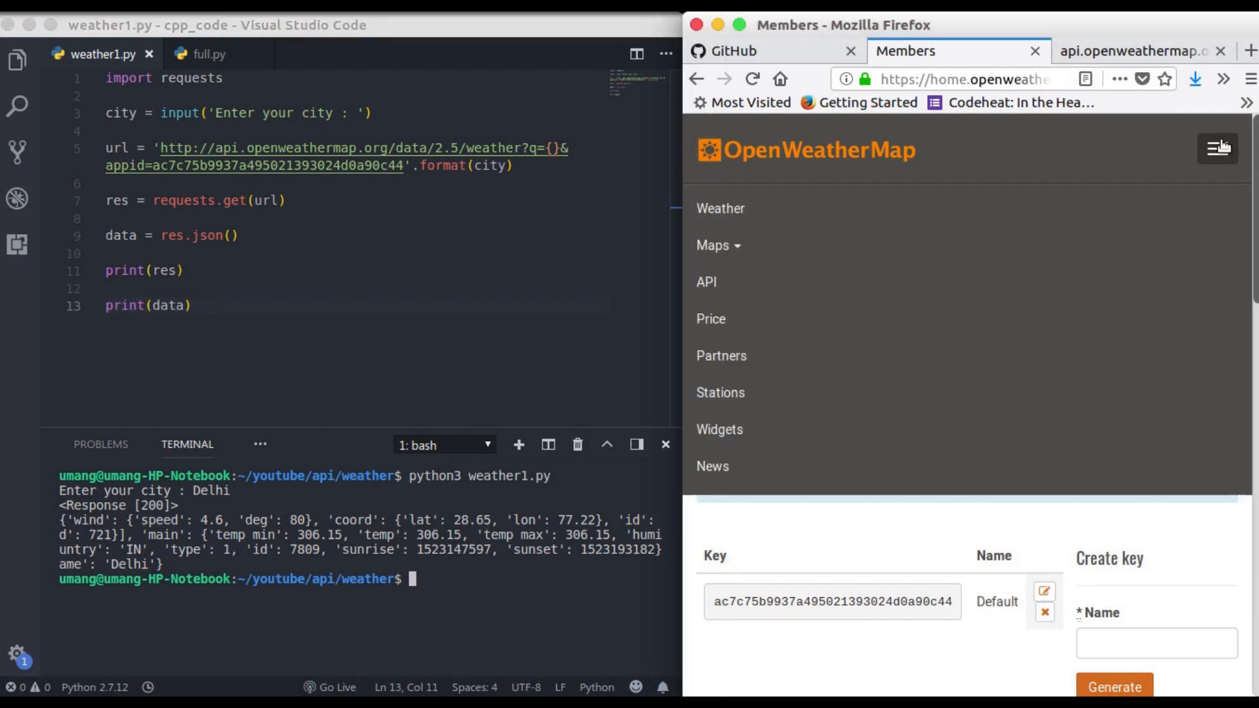
click(1132, 51)
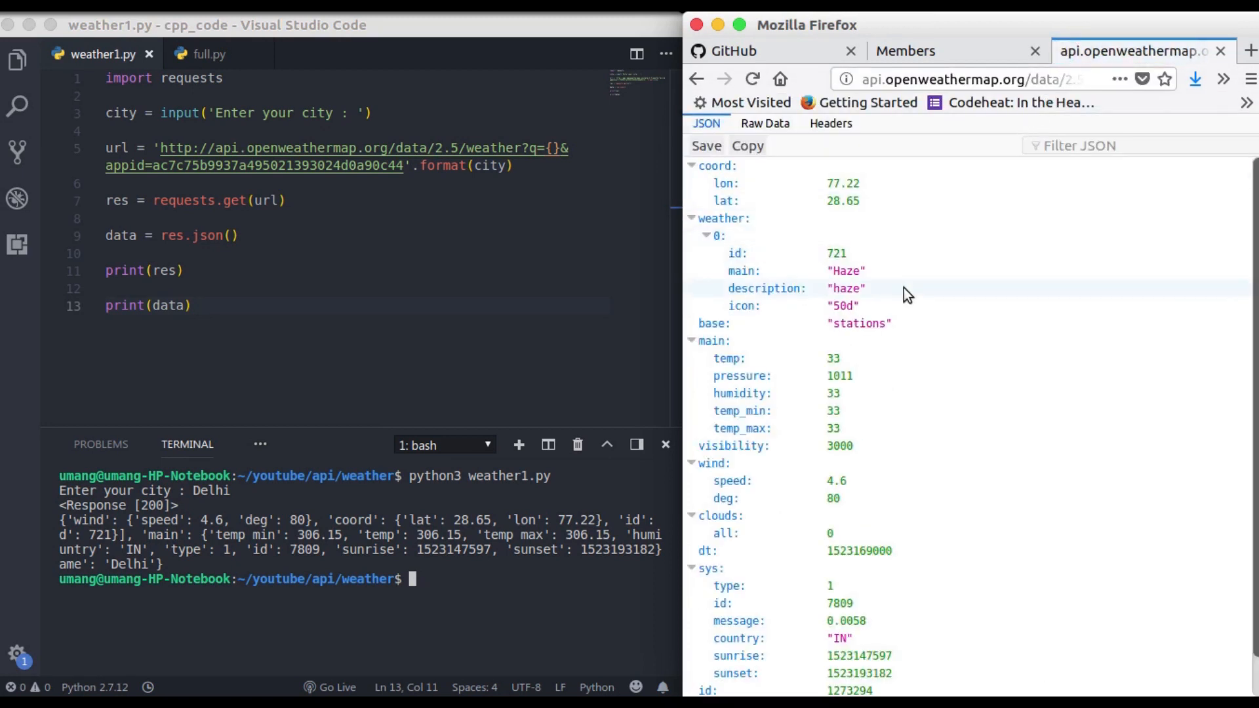
scroll(down, 3)
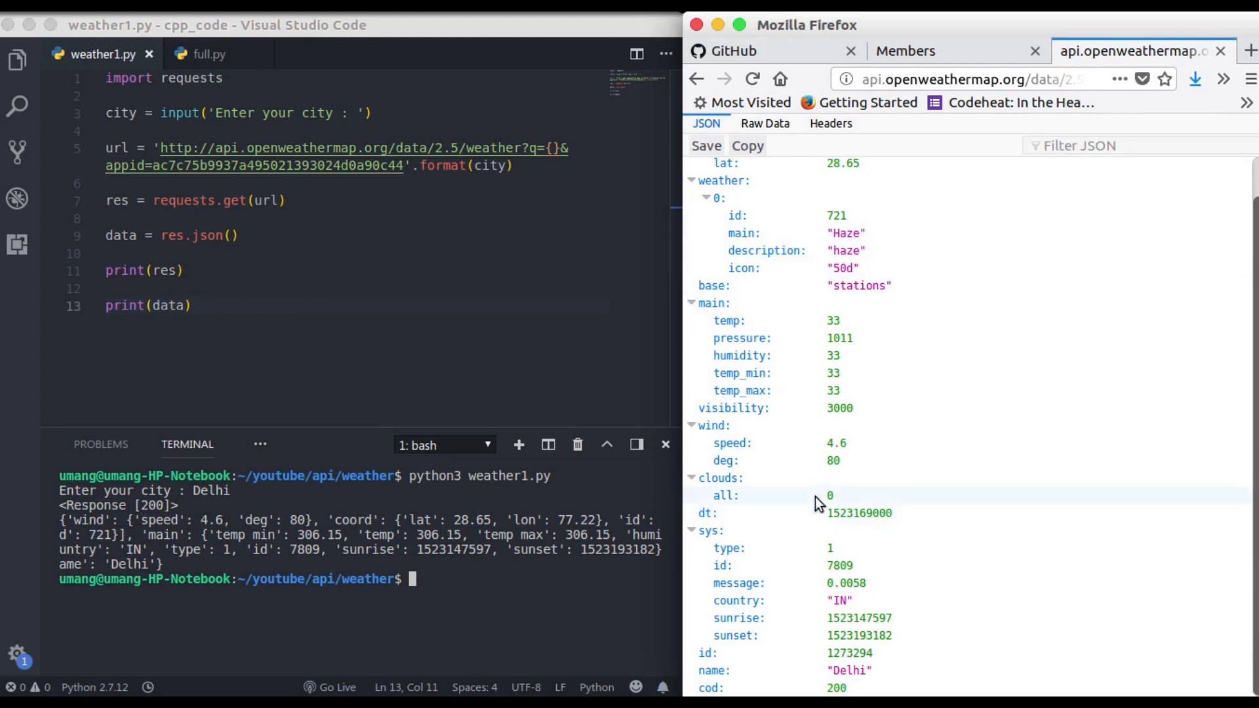
mouse_move(851, 450)
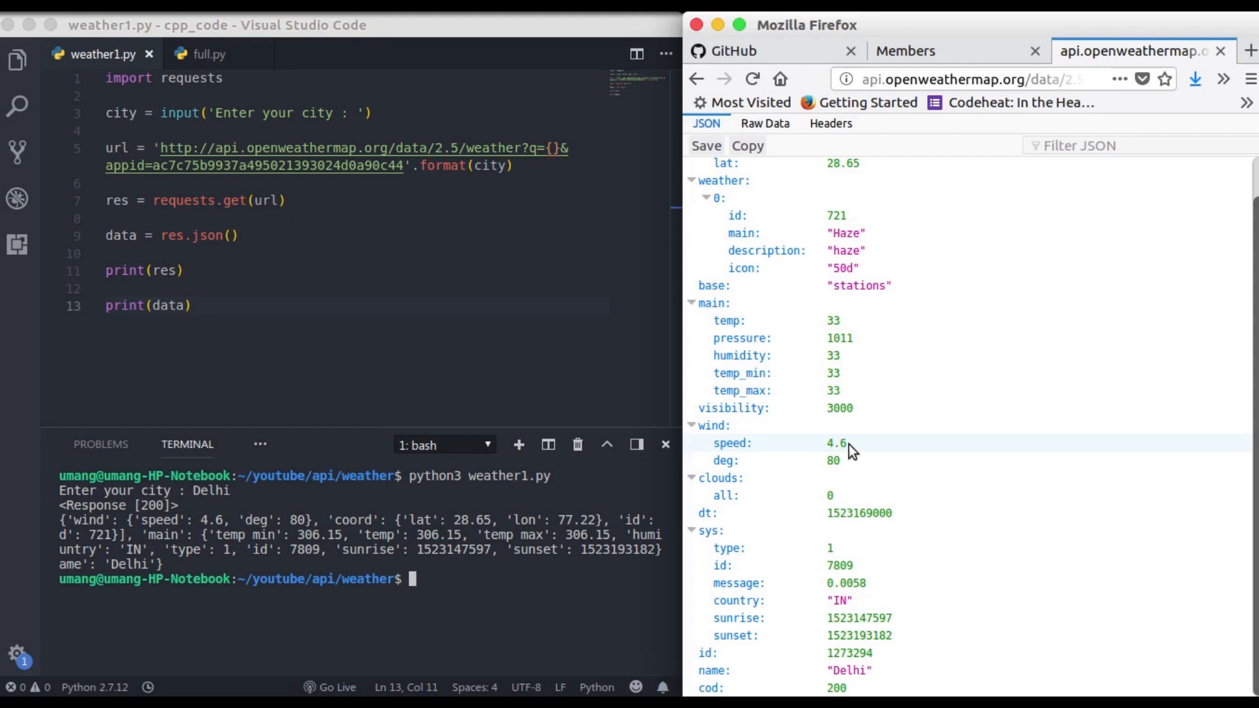
mouse_move(310, 519)
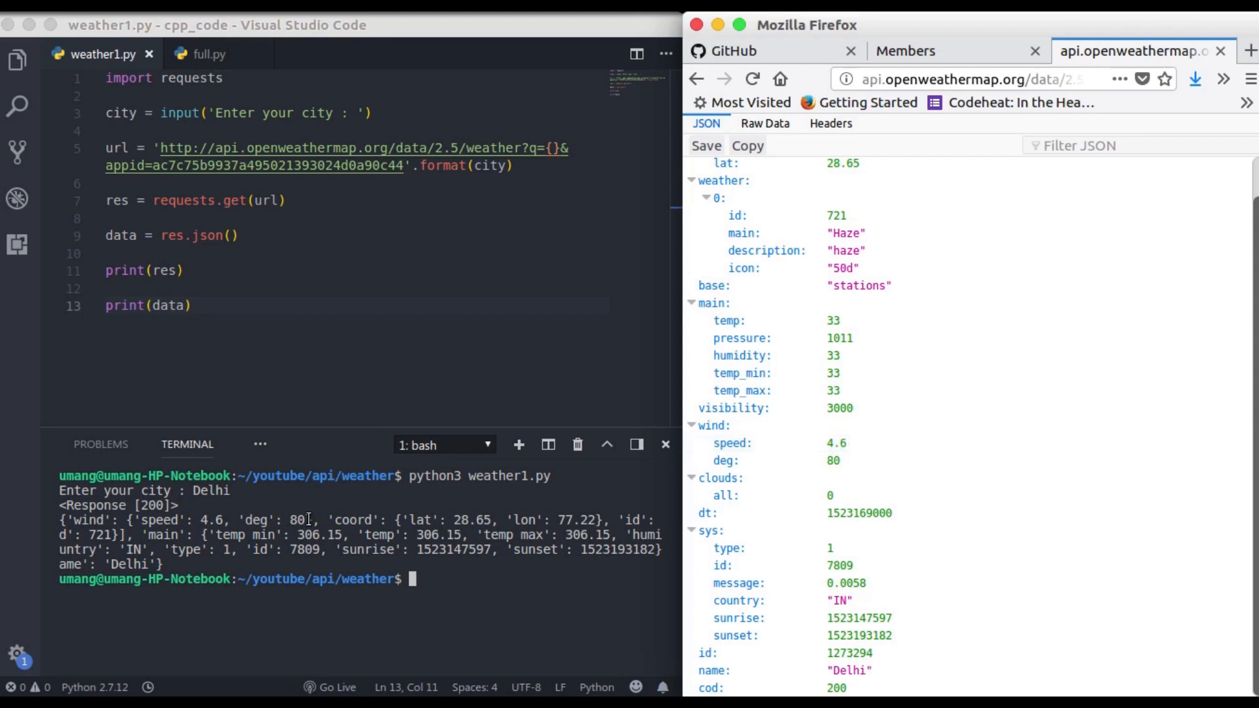
mouse_move(851, 470)
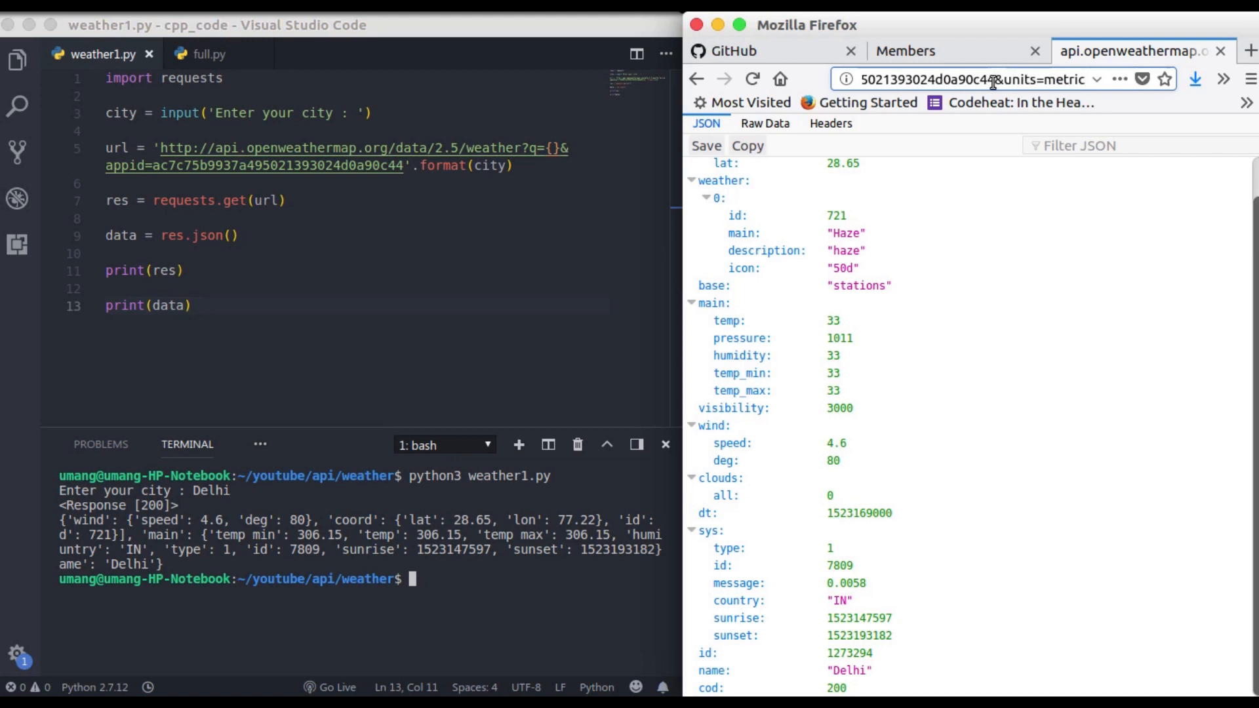
mouse_move(956, 135)
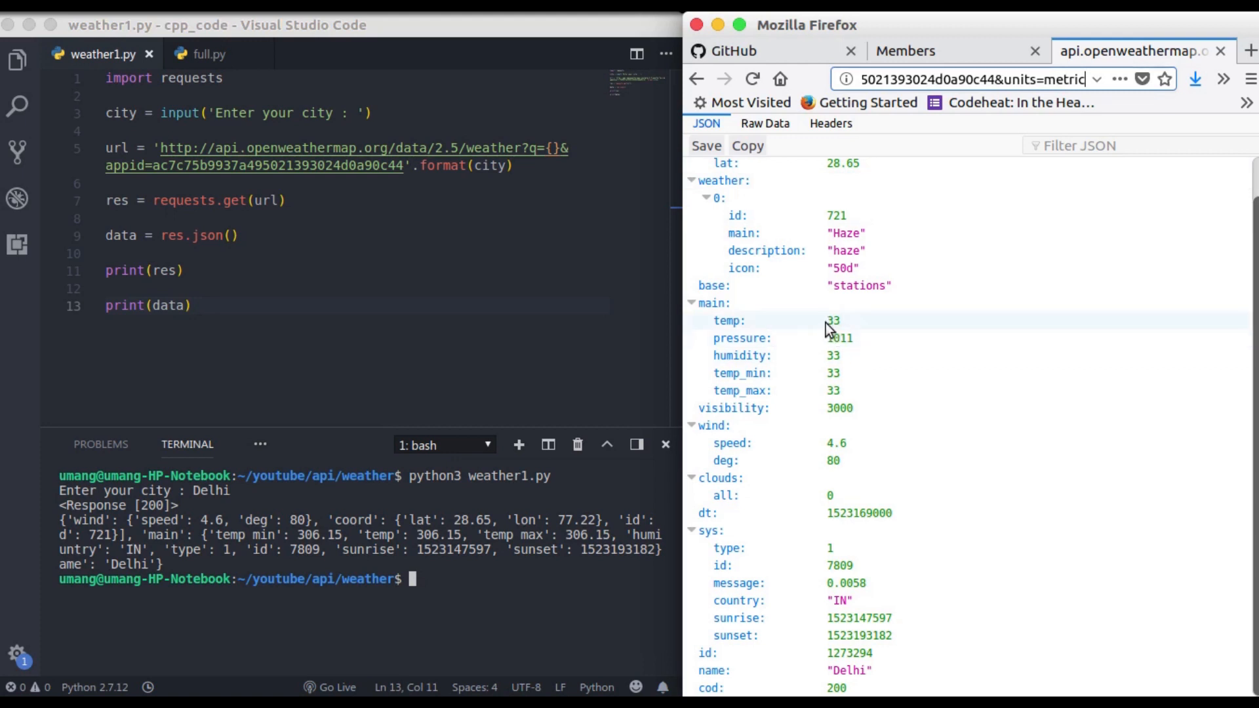
mouse_move(868, 312)
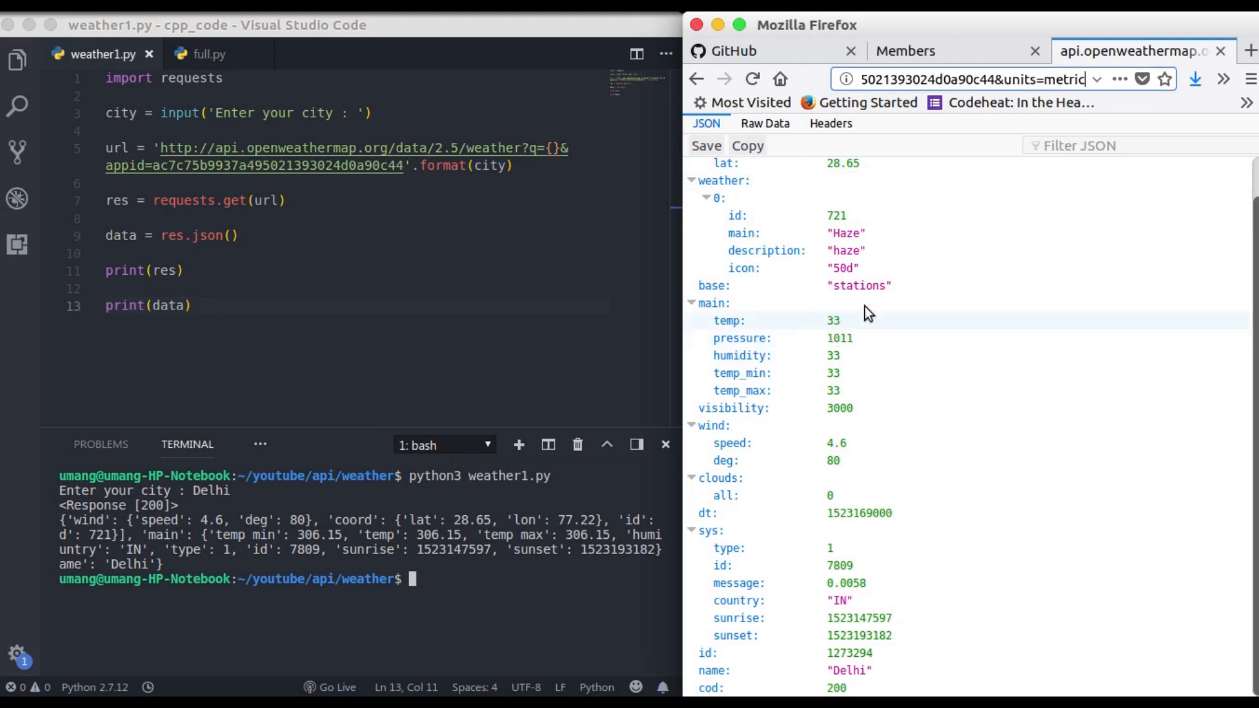
mouse_move(999, 87)
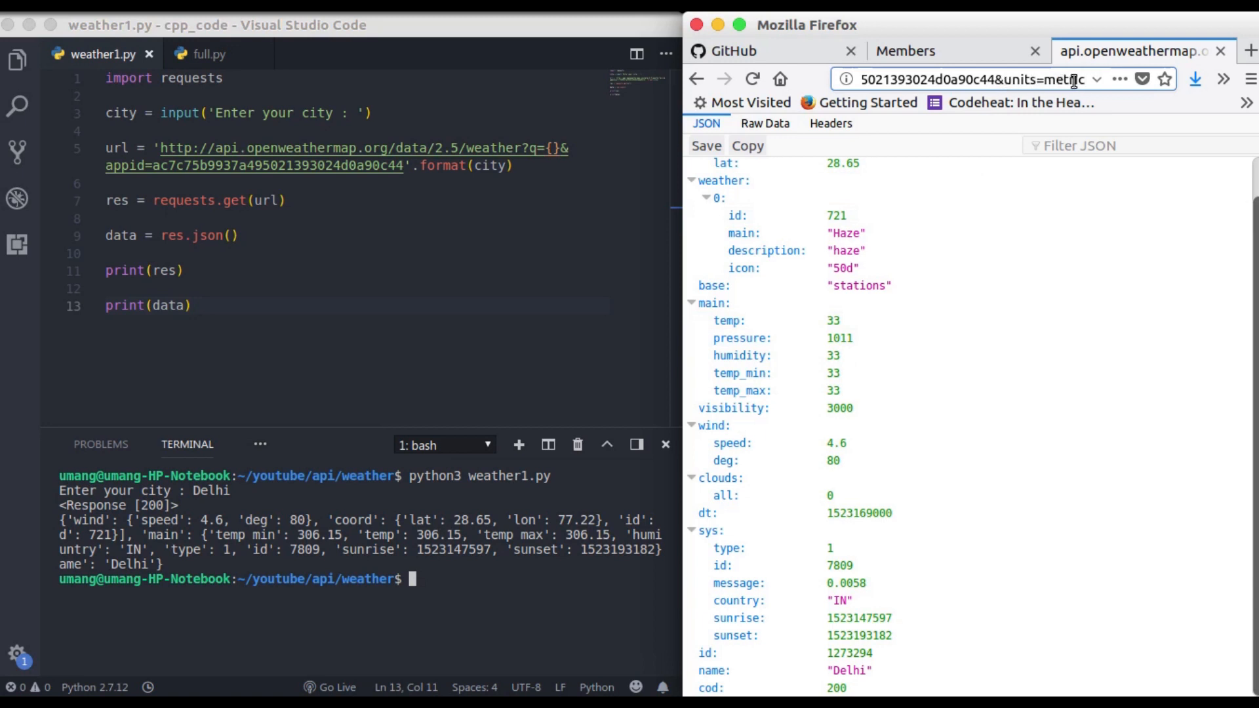
mouse_move(520, 444)
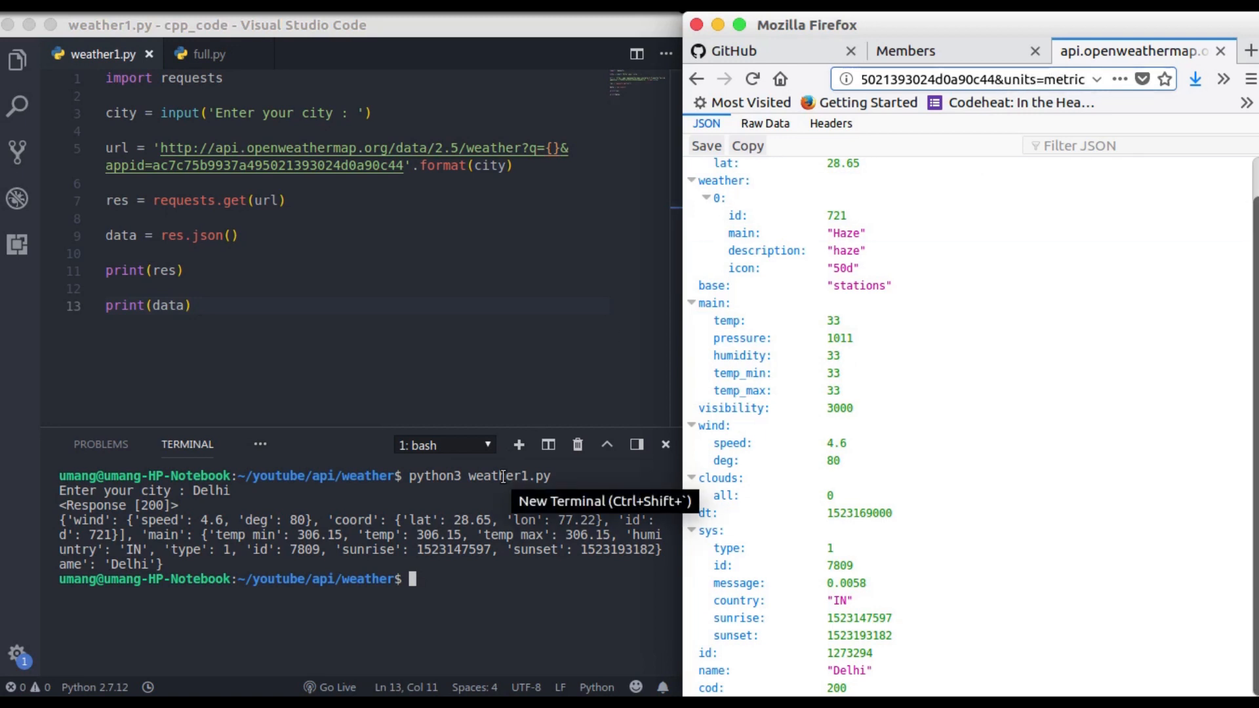
mouse_move(216, 530)
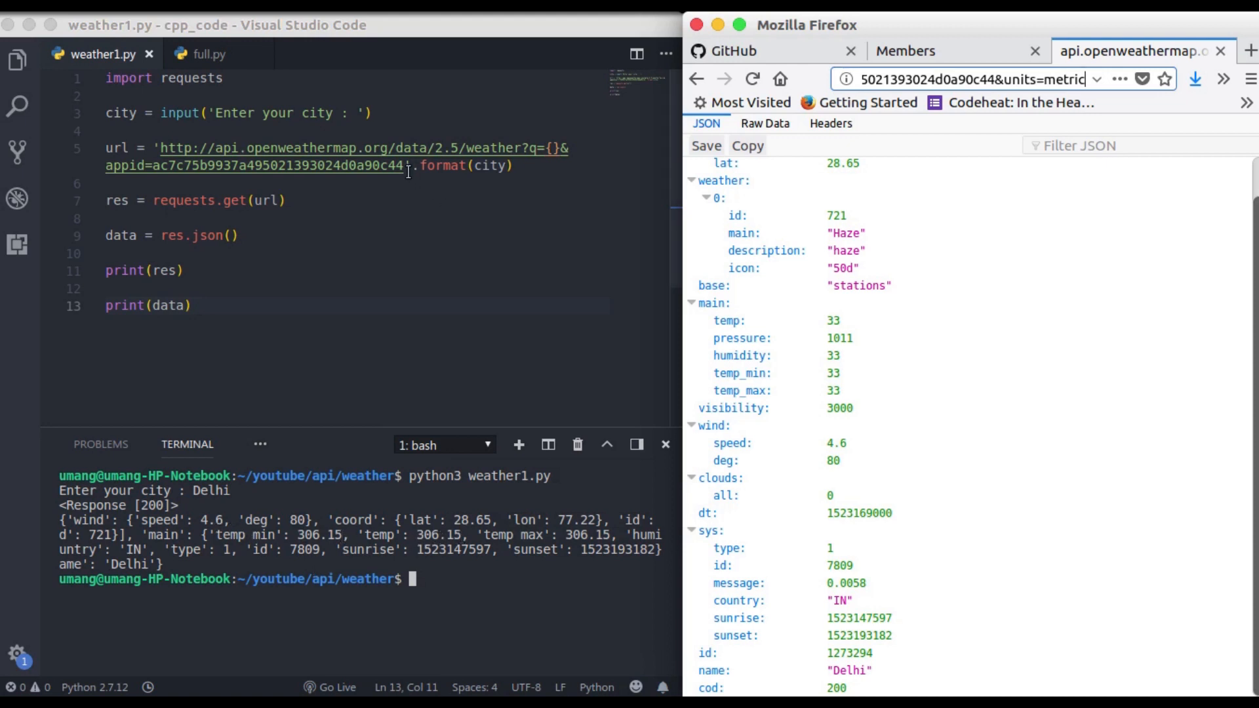
mouse_move(1010, 102)
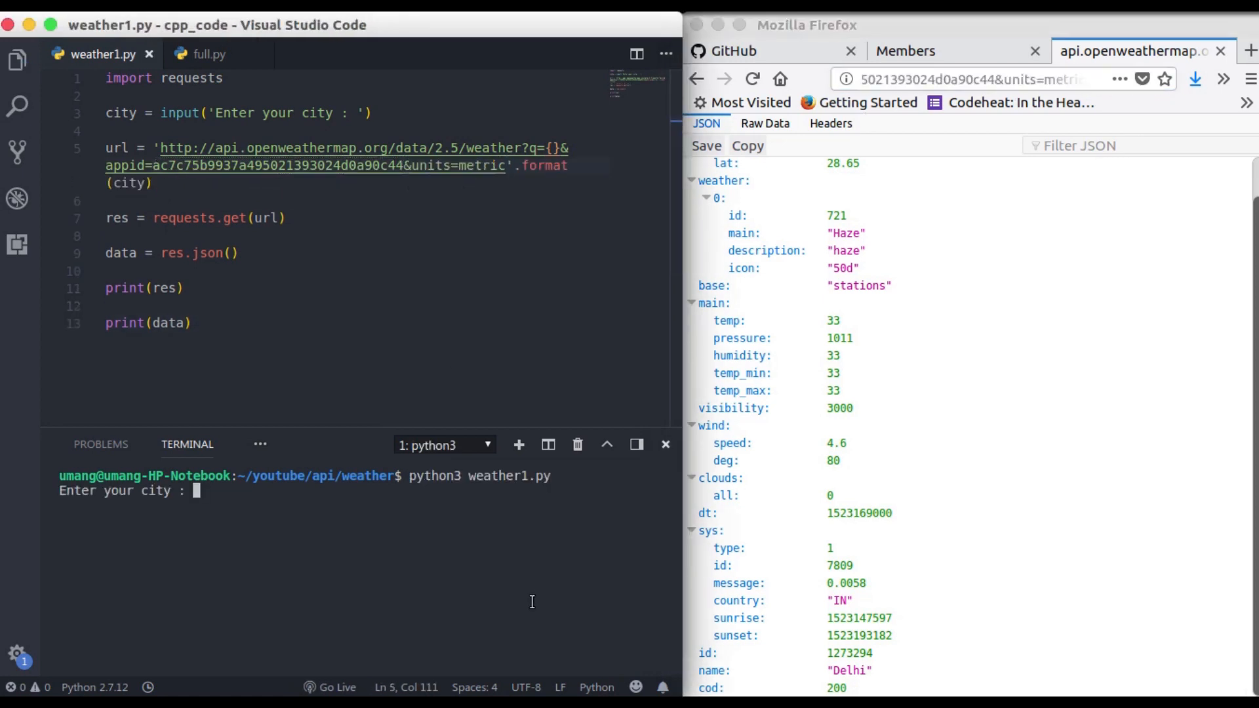
- Enter Delhi at the city prompt to run the metric lookup
text(Delhi)
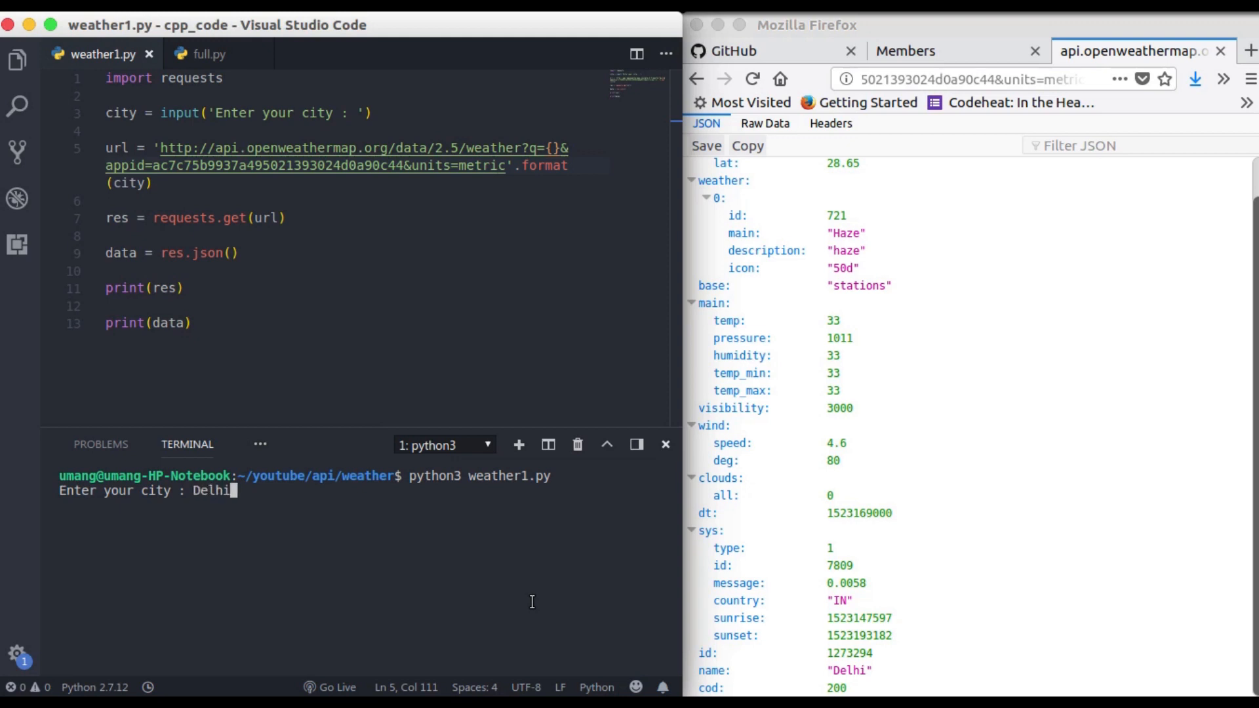
key(Return)
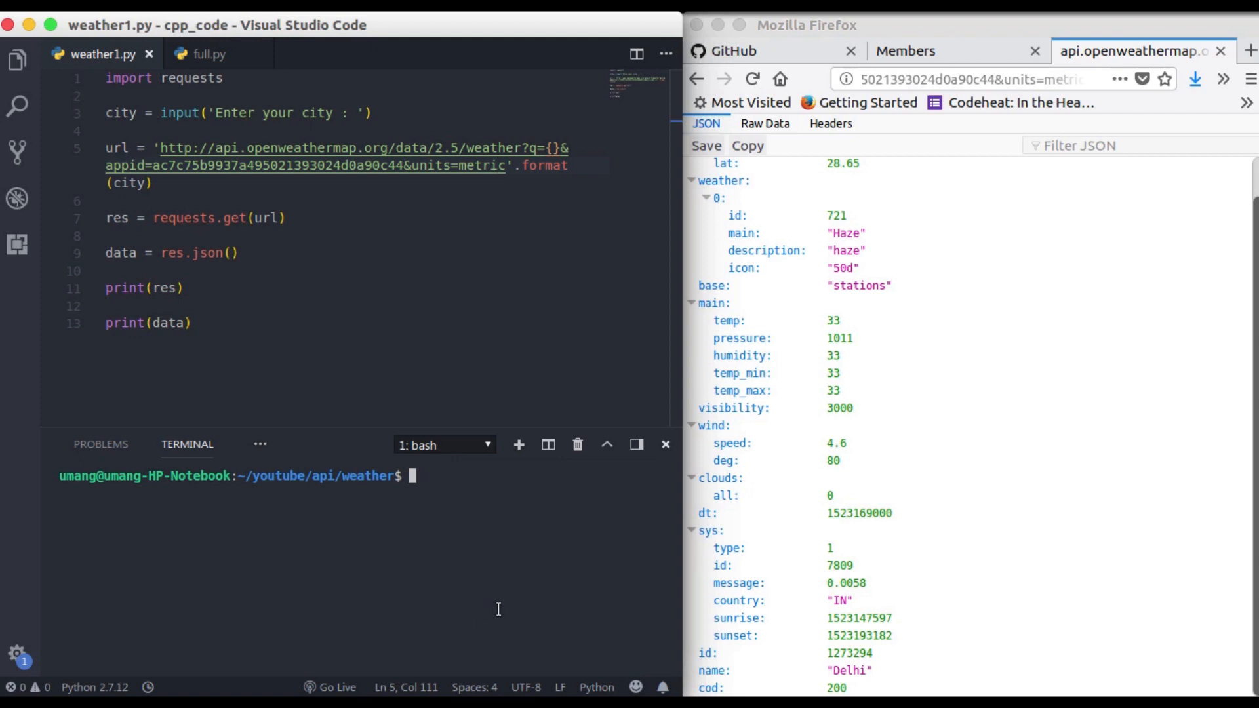
- Run sudo pip3 install pprint in the terminal, replacing requests in the recalled command
text(sudo pip3 install requests)
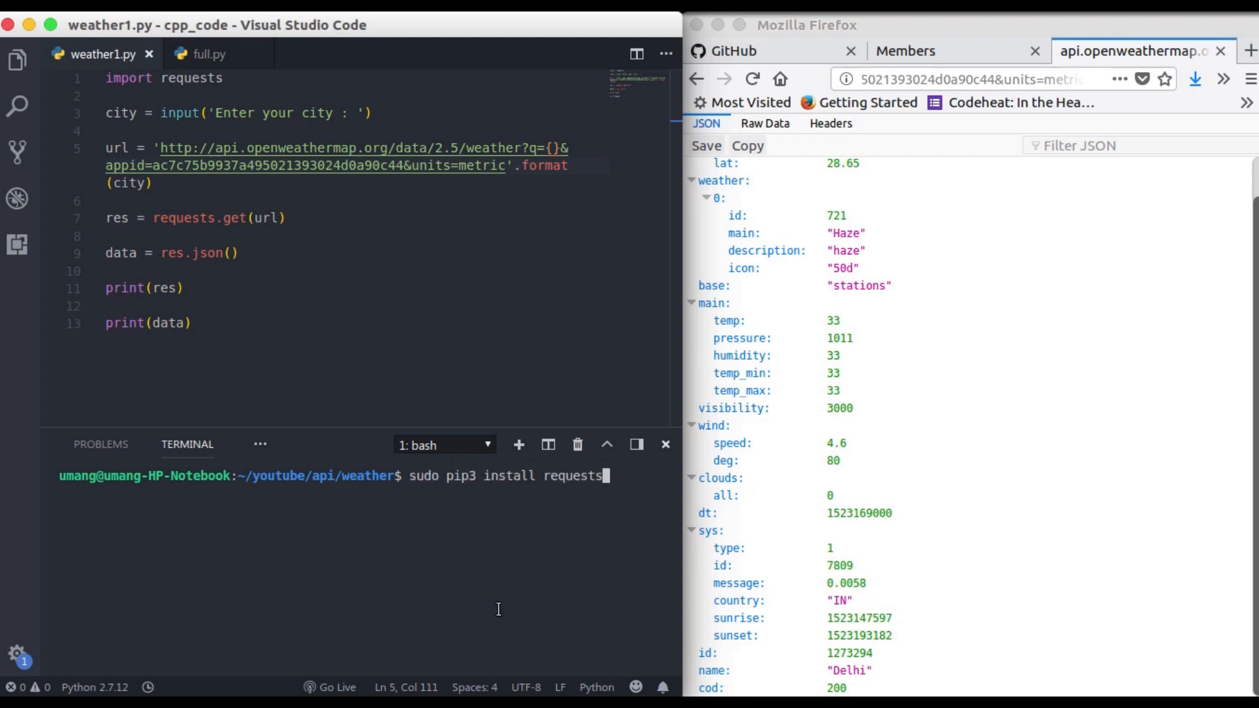
key(Backspace)
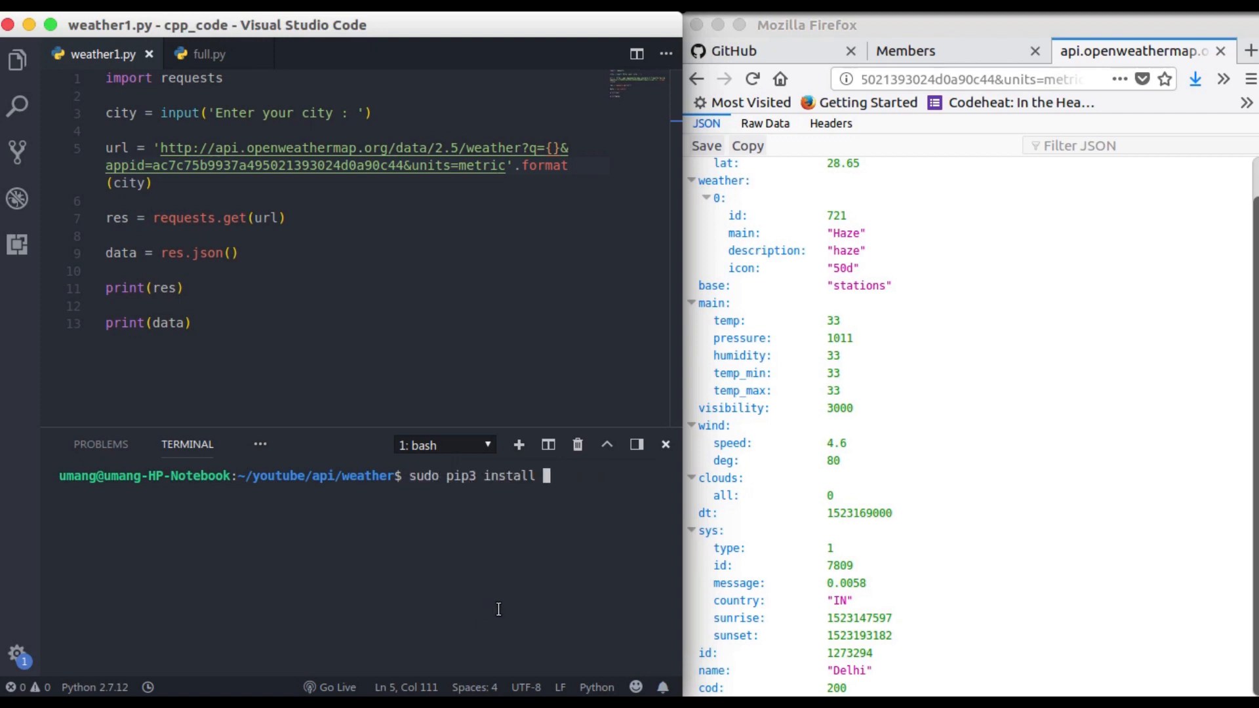
text(pprint)
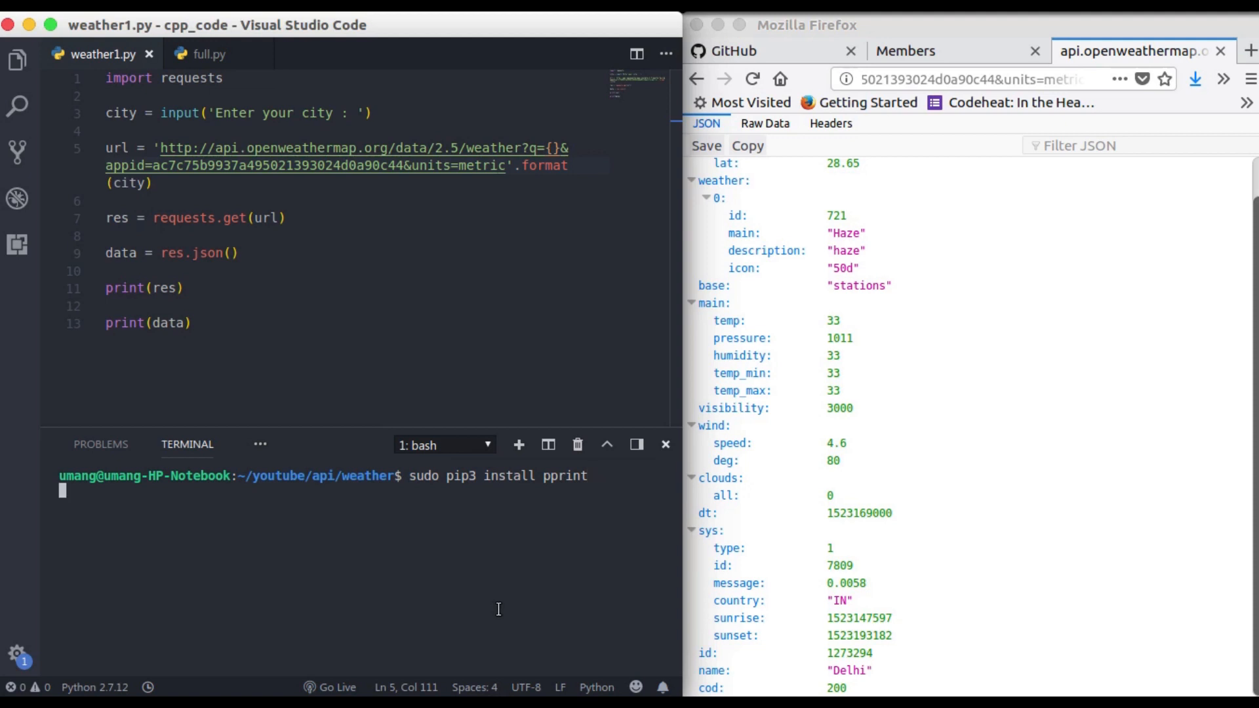
key(Return)
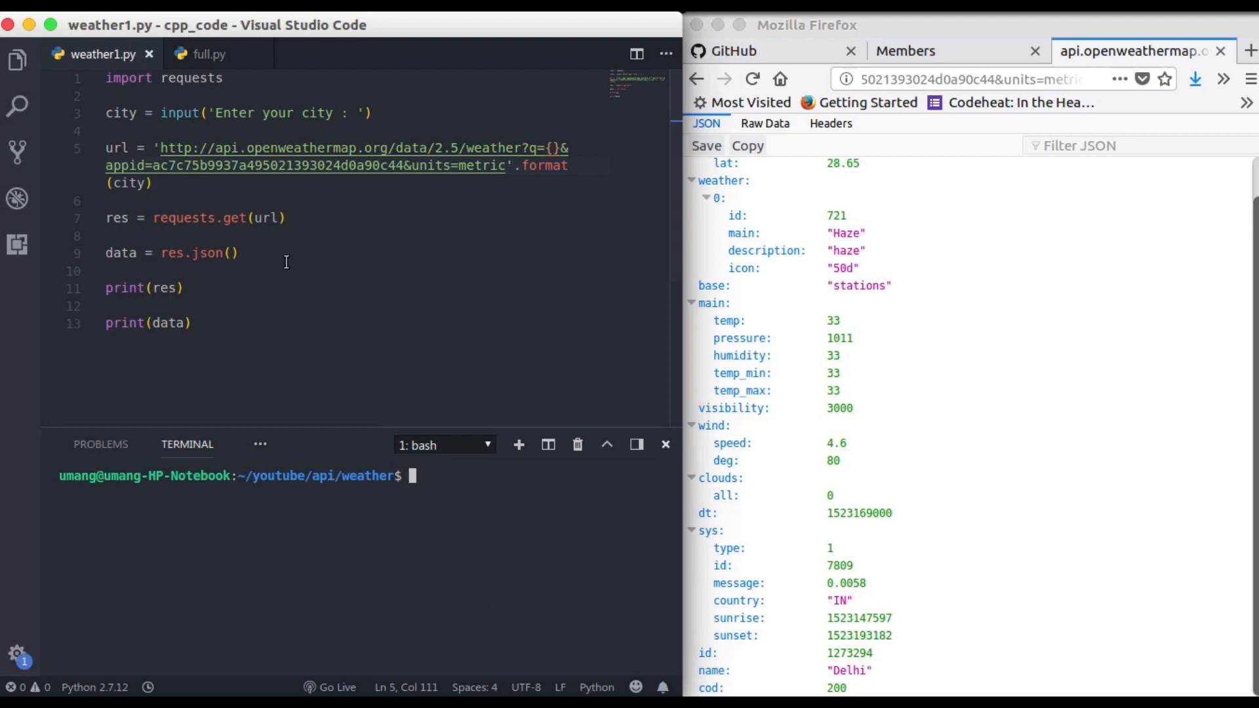
- Add 'from pprint import pprint', swap the prints for pprint(data), and rerun weather1.py
text(from pprint)
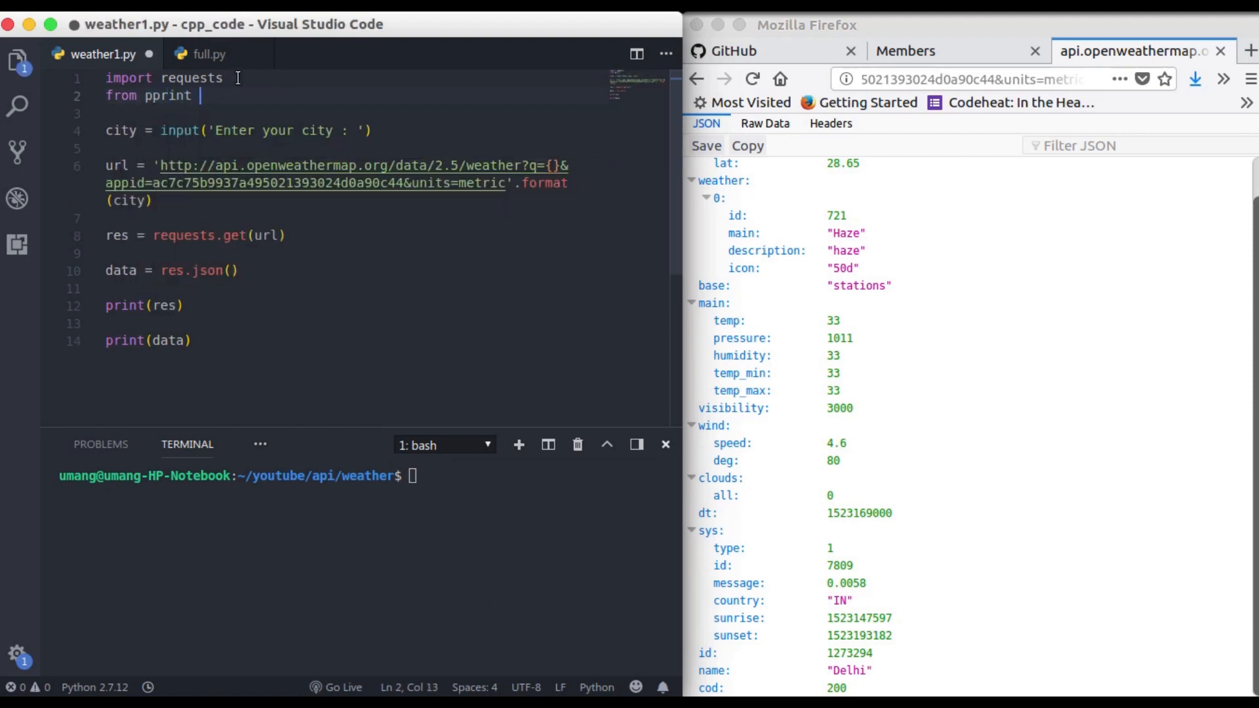
text(import pprint)
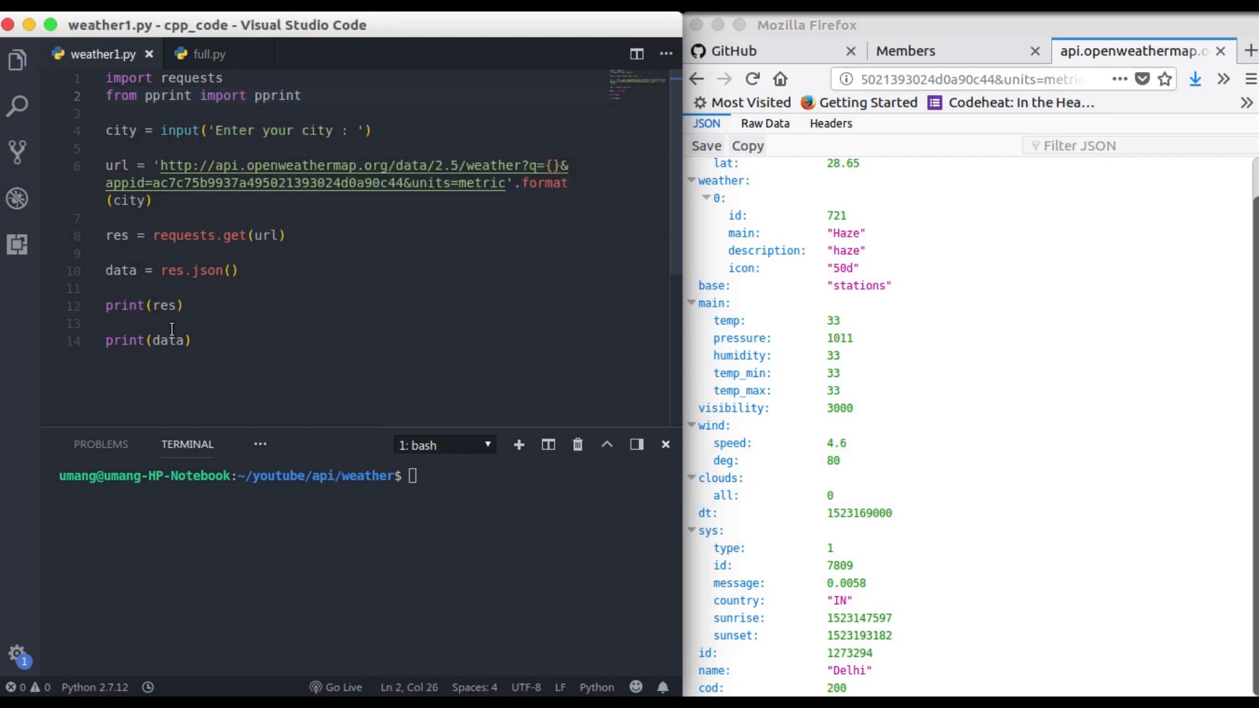
click(109, 339)
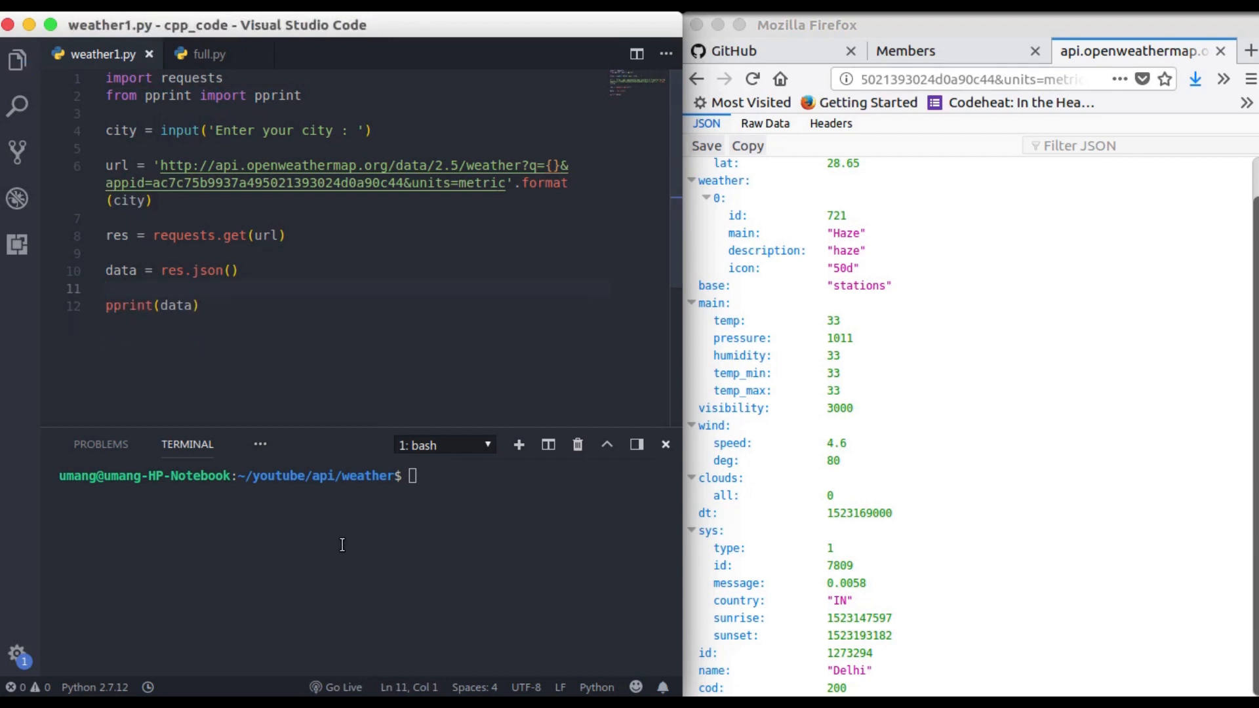
text(python3 weather1.py)
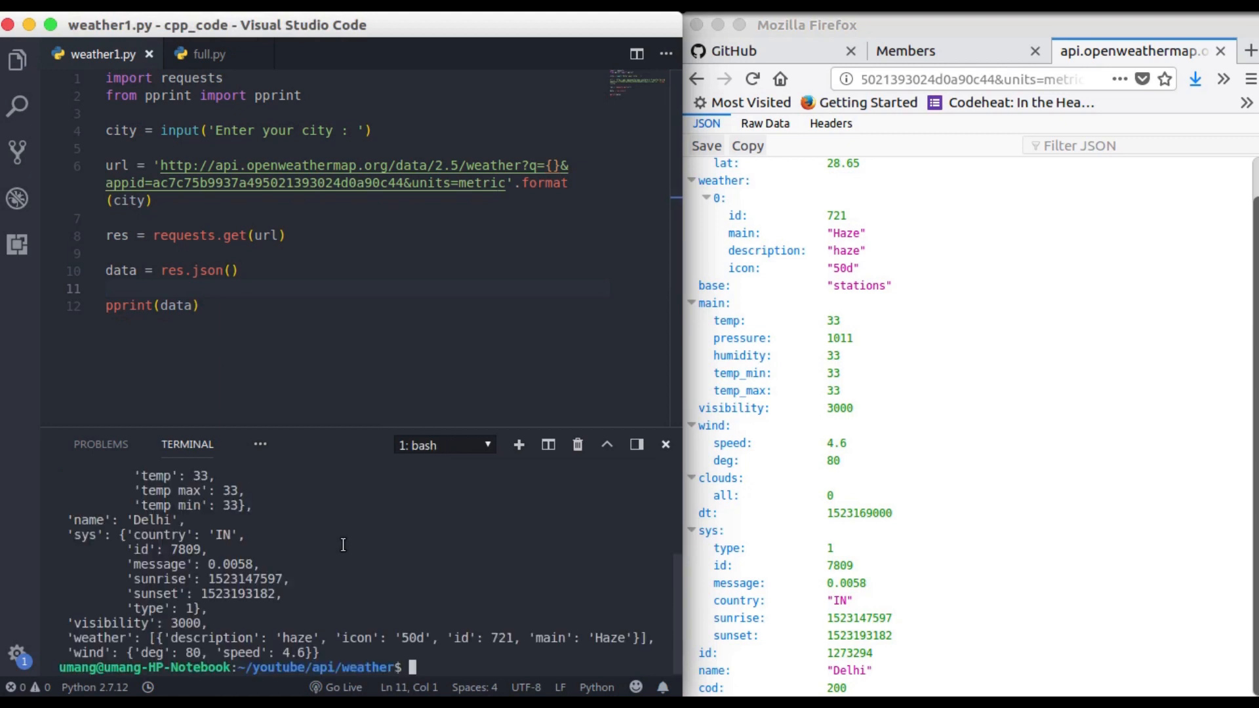
mouse_move(321, 425)
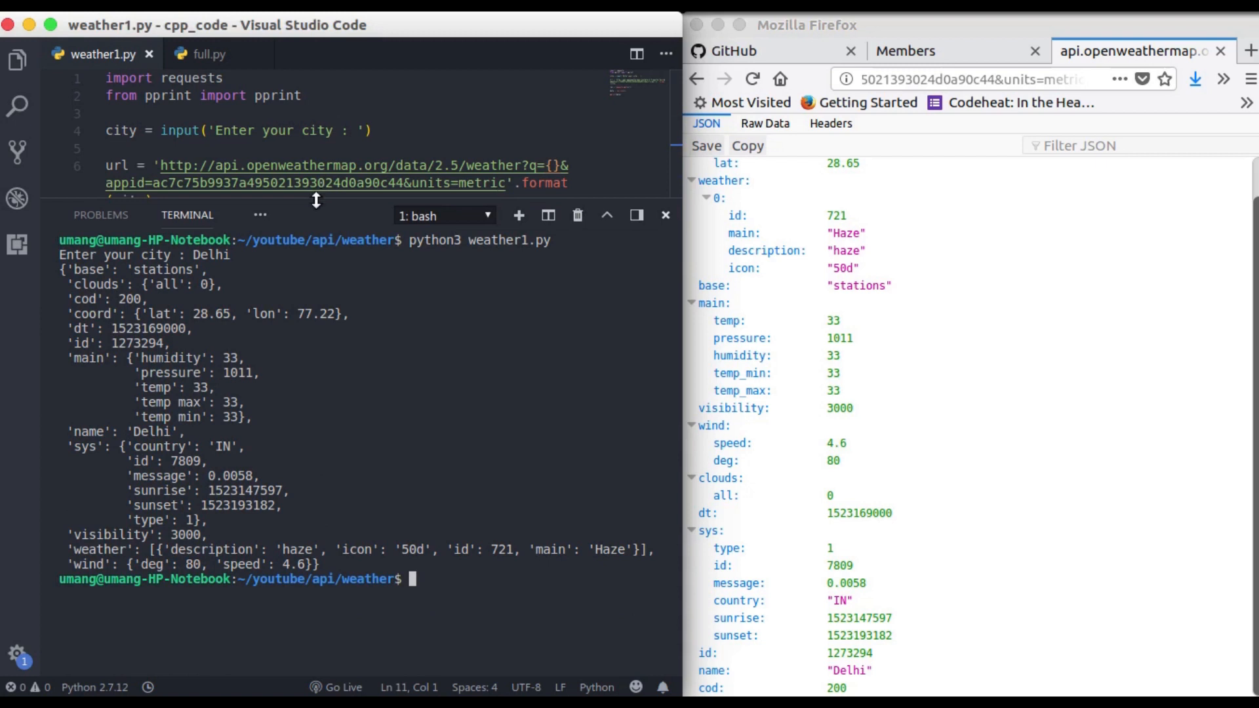
mouse_move(95, 281)
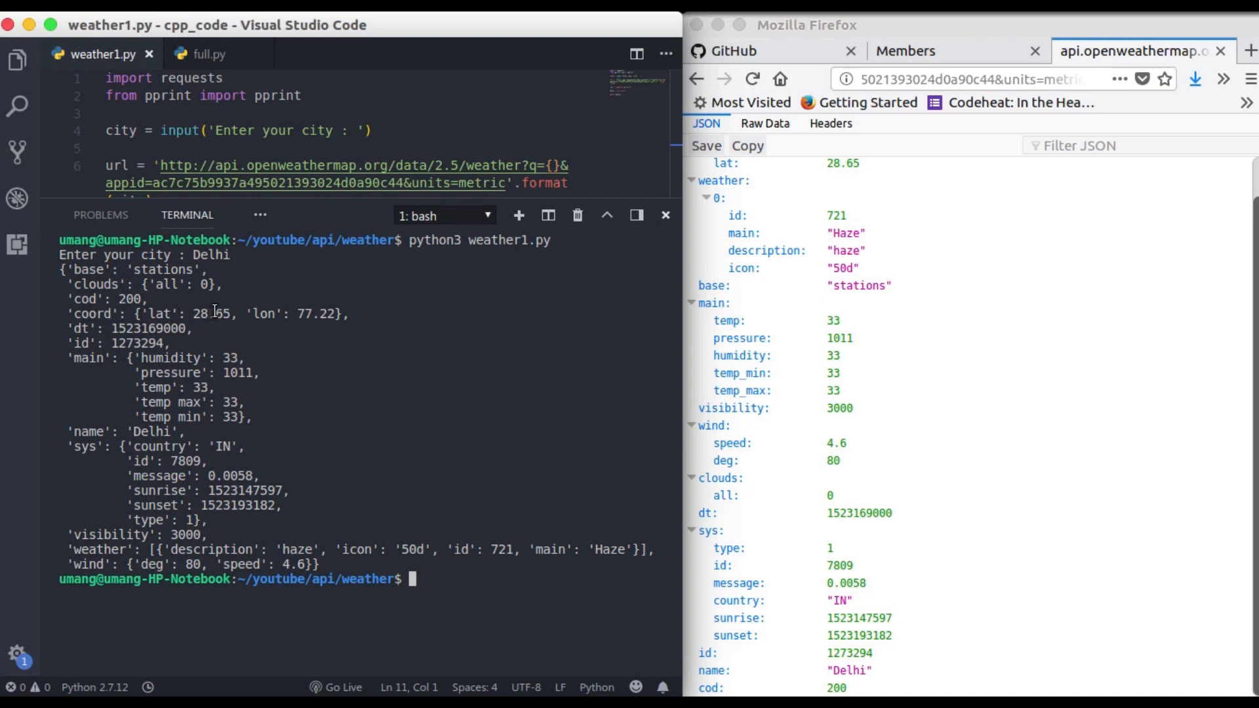
- Scroll up through the pretty-printed Delhi weather output in the terminal
scroll(up, 3)
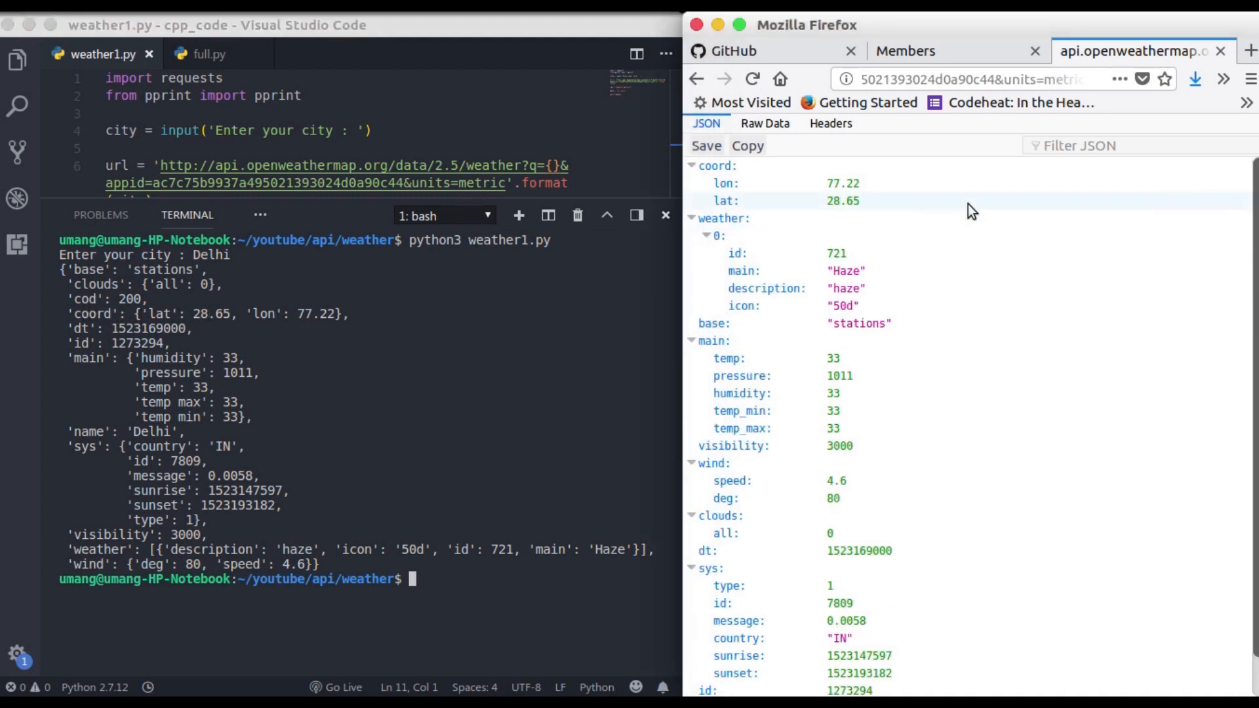
mouse_move(882, 190)
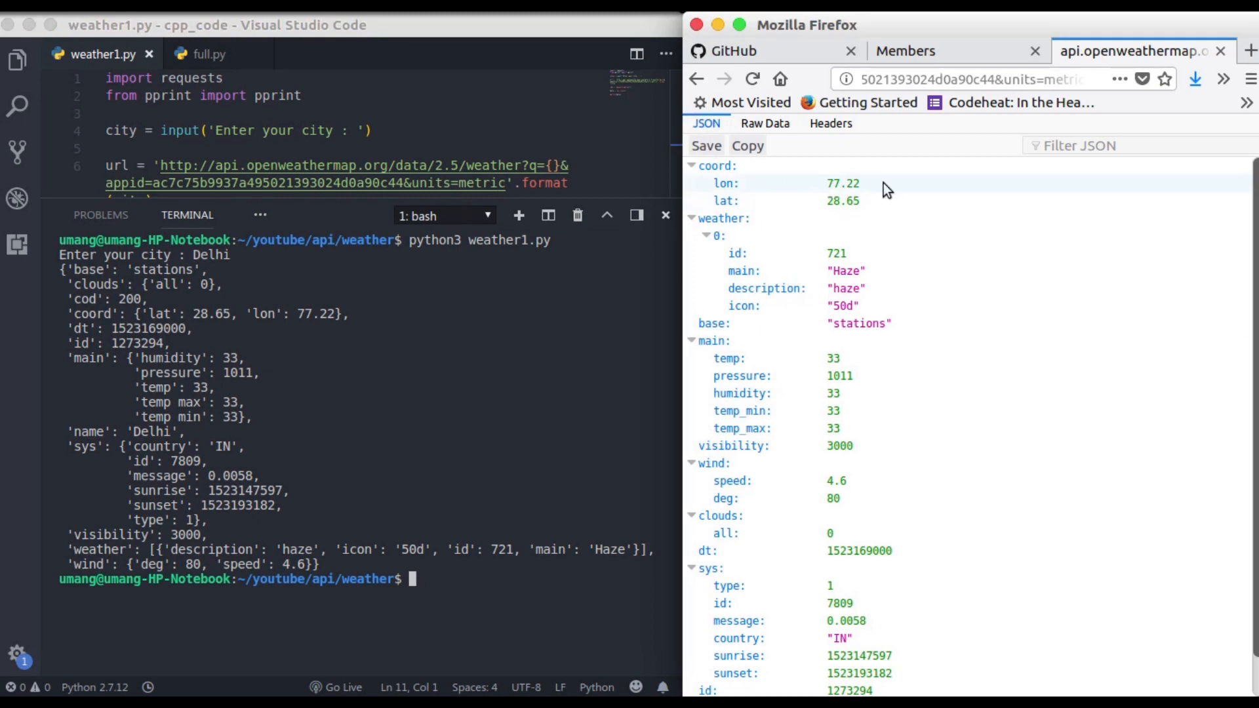
mouse_move(865, 268)
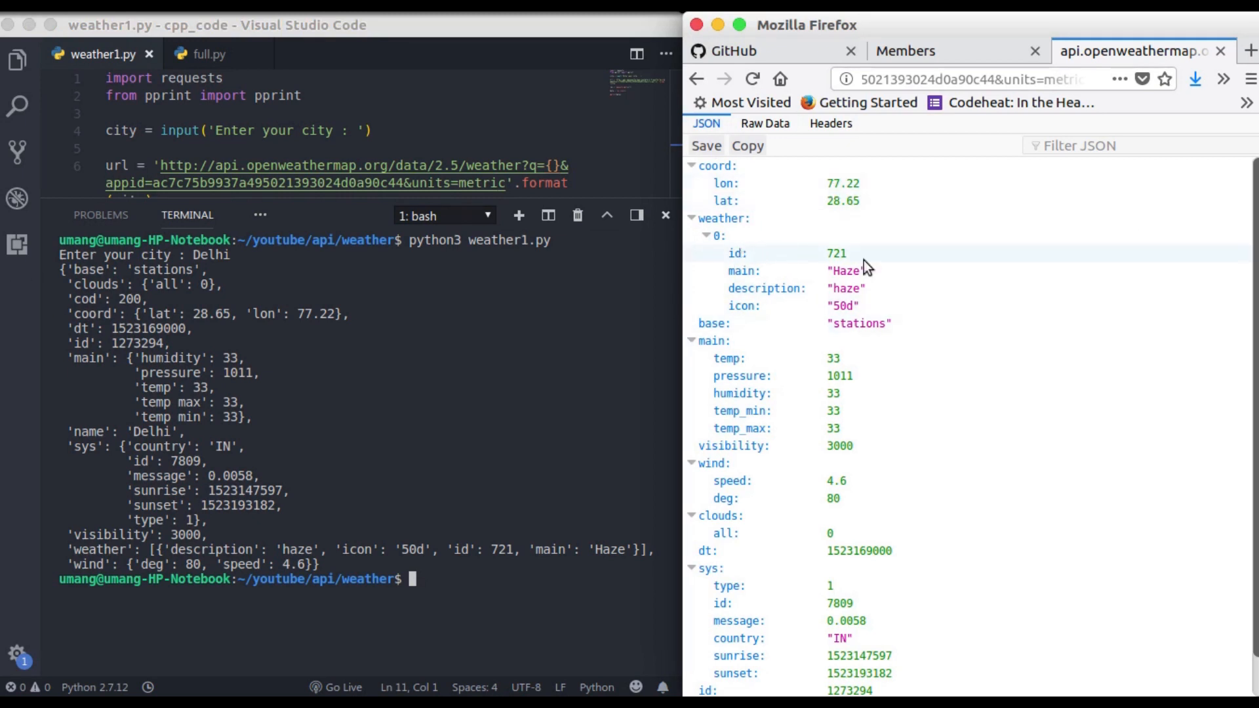
mouse_move(864, 291)
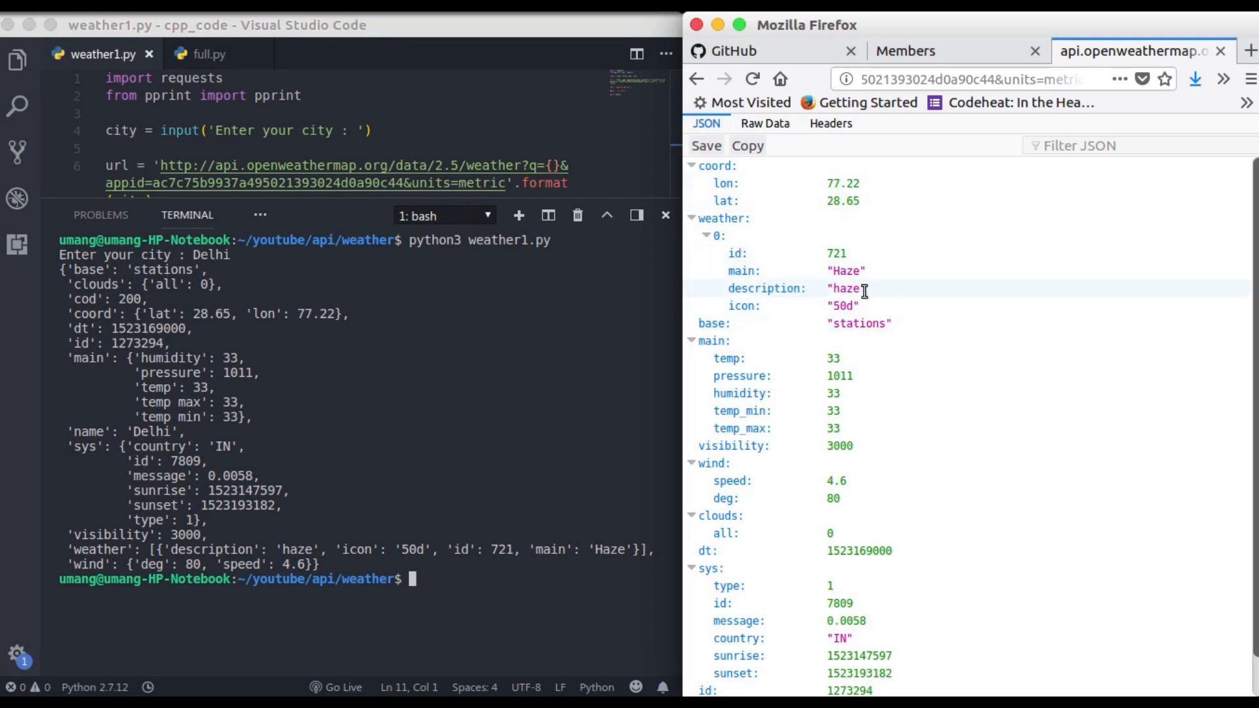
mouse_move(745, 370)
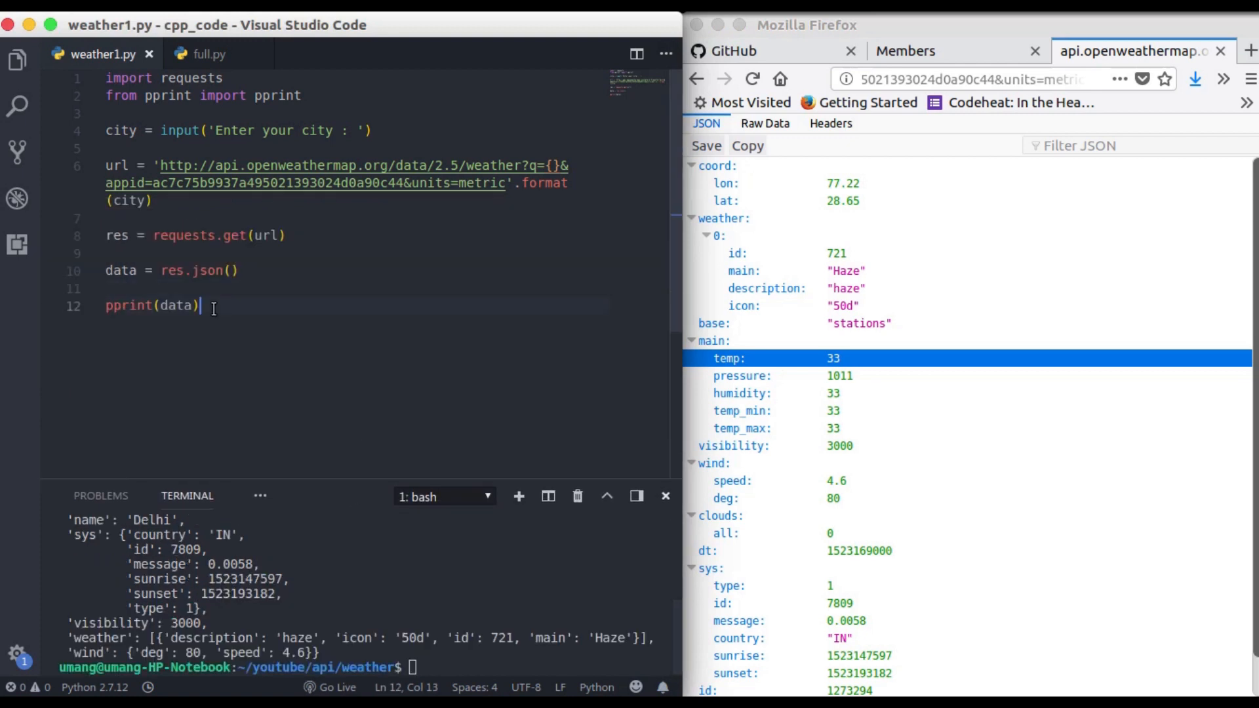
- Replace pprint(data) with temp = data['main']['temp'] and position the cursor for the next line
key(Ctrl+Shift+K)
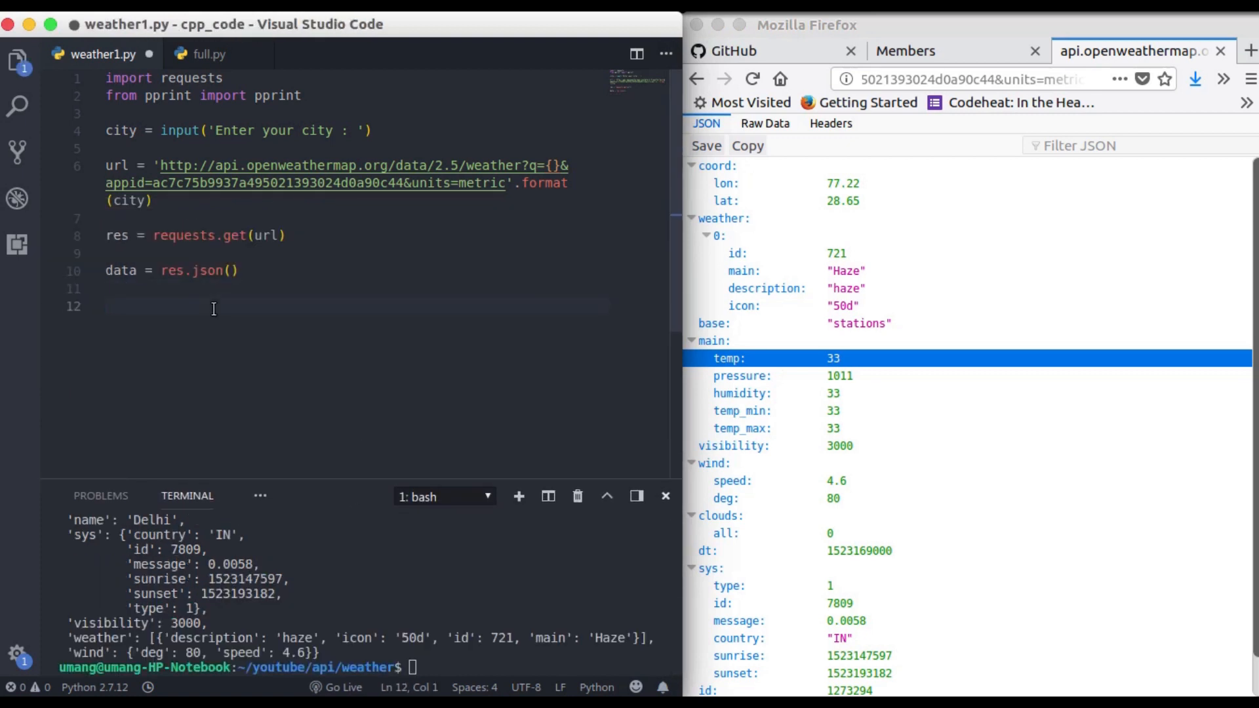
text(temp)
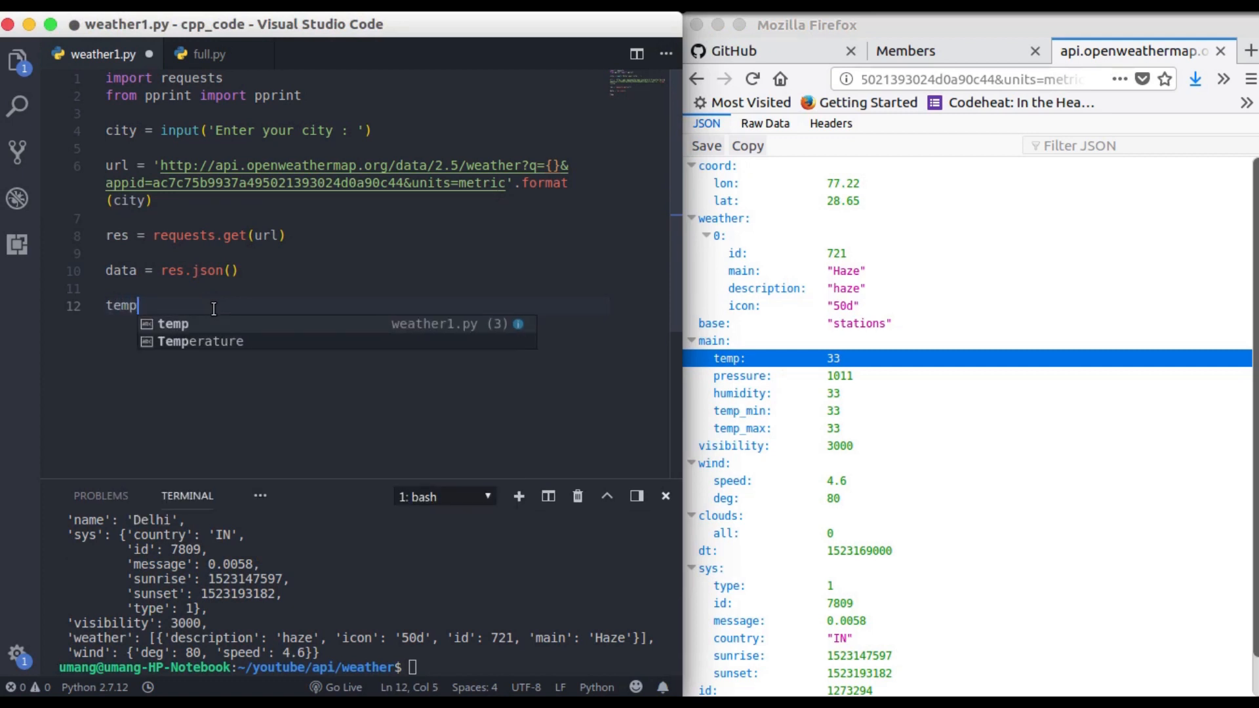
text(= d)
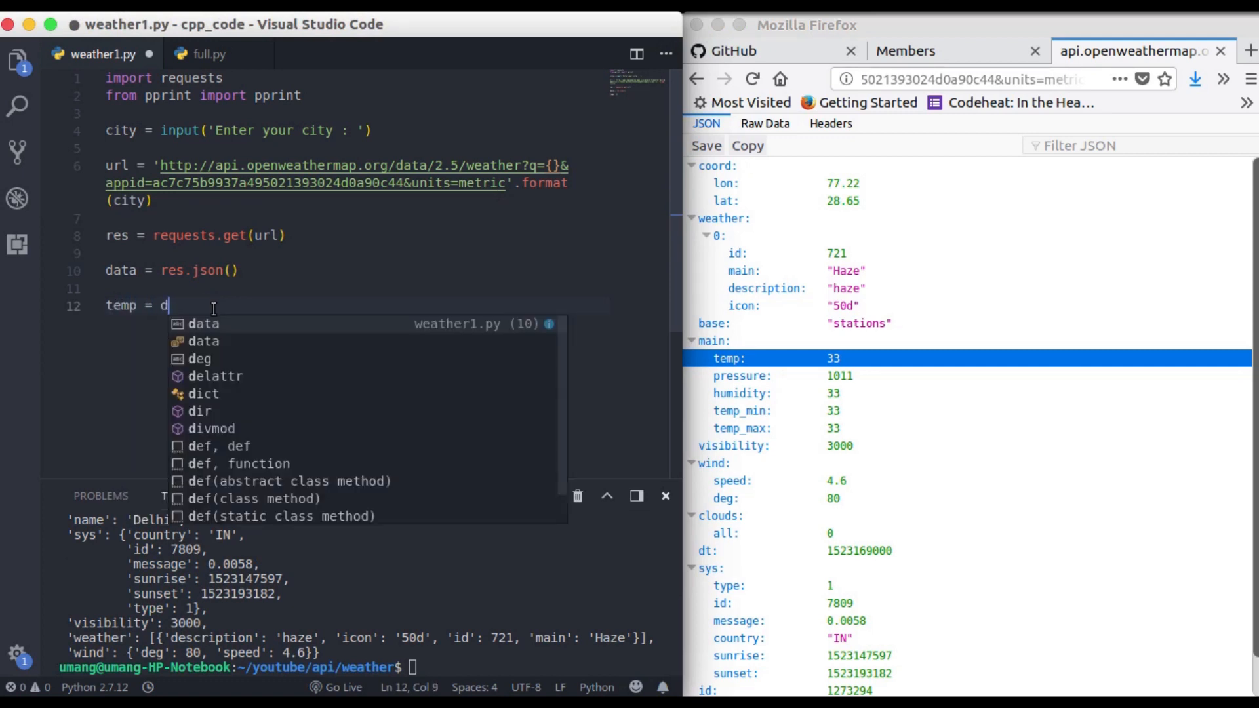
text(ata)
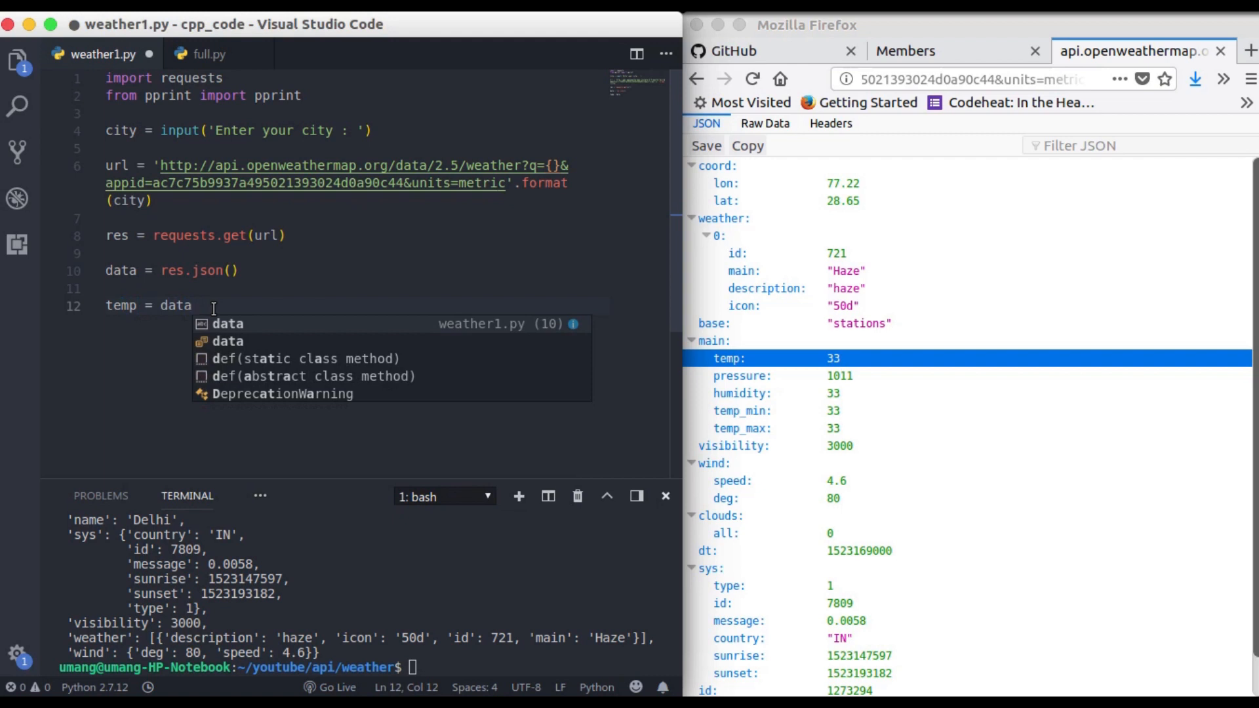
text([)
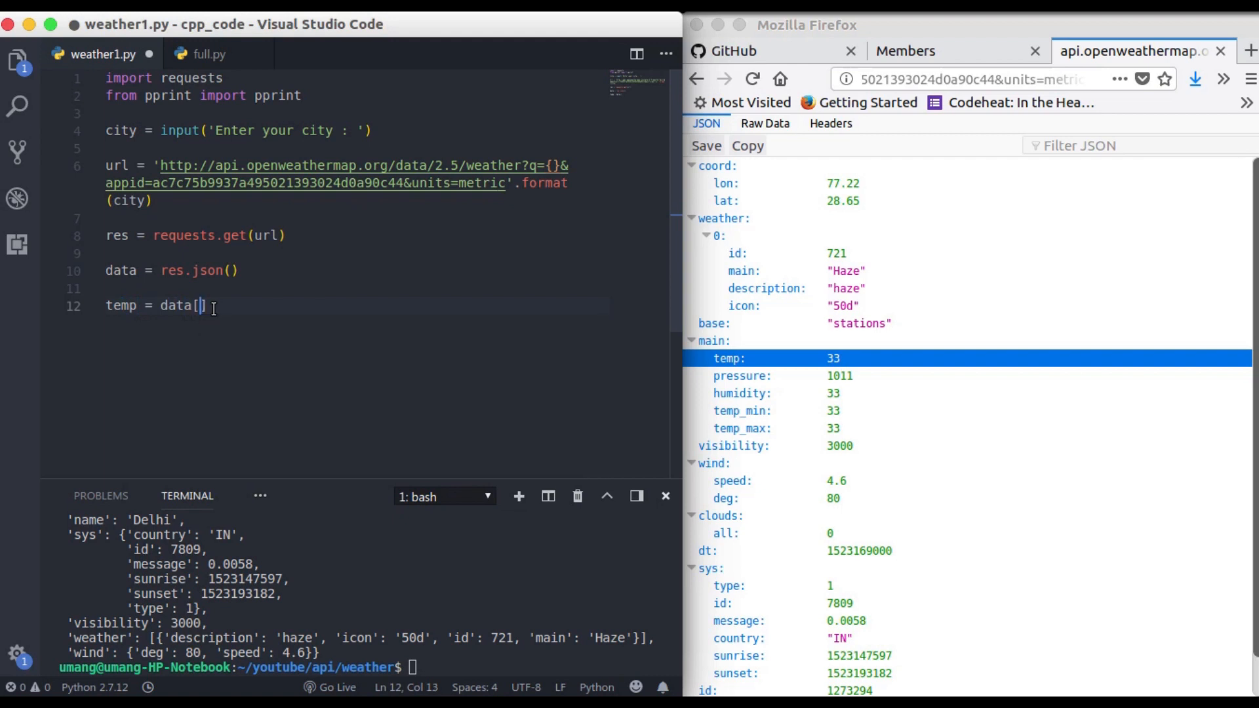
text(')
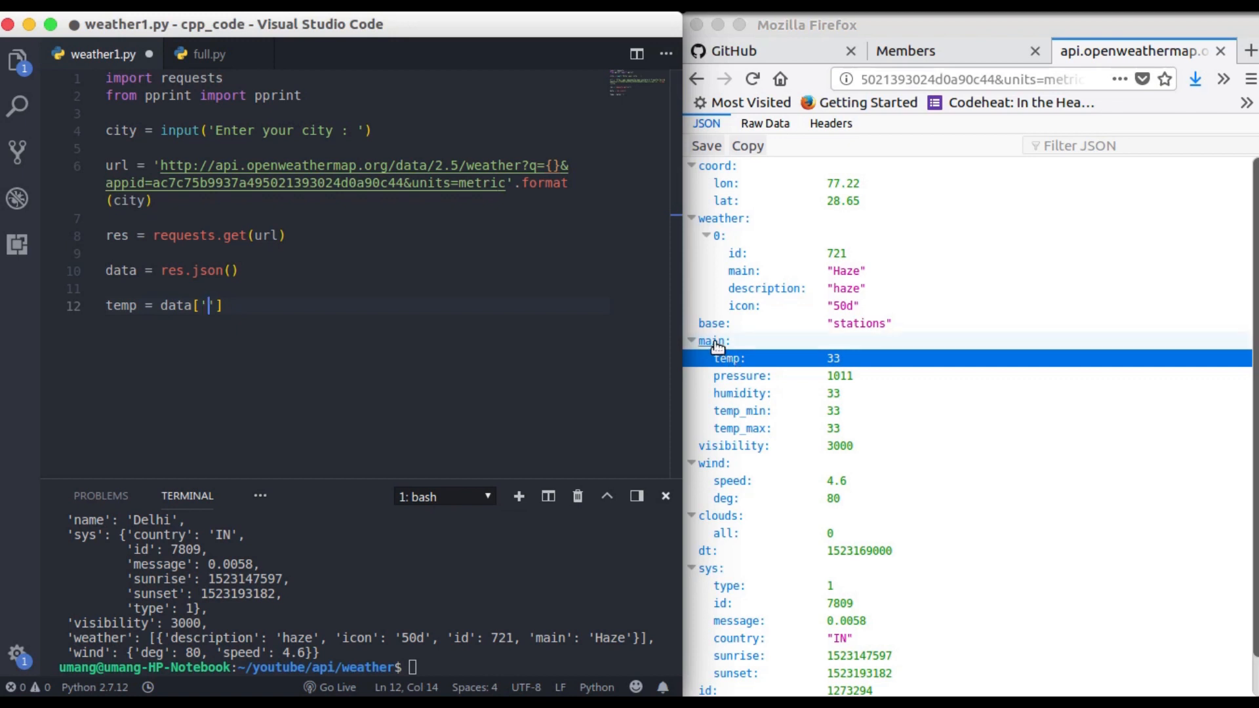
text(main)
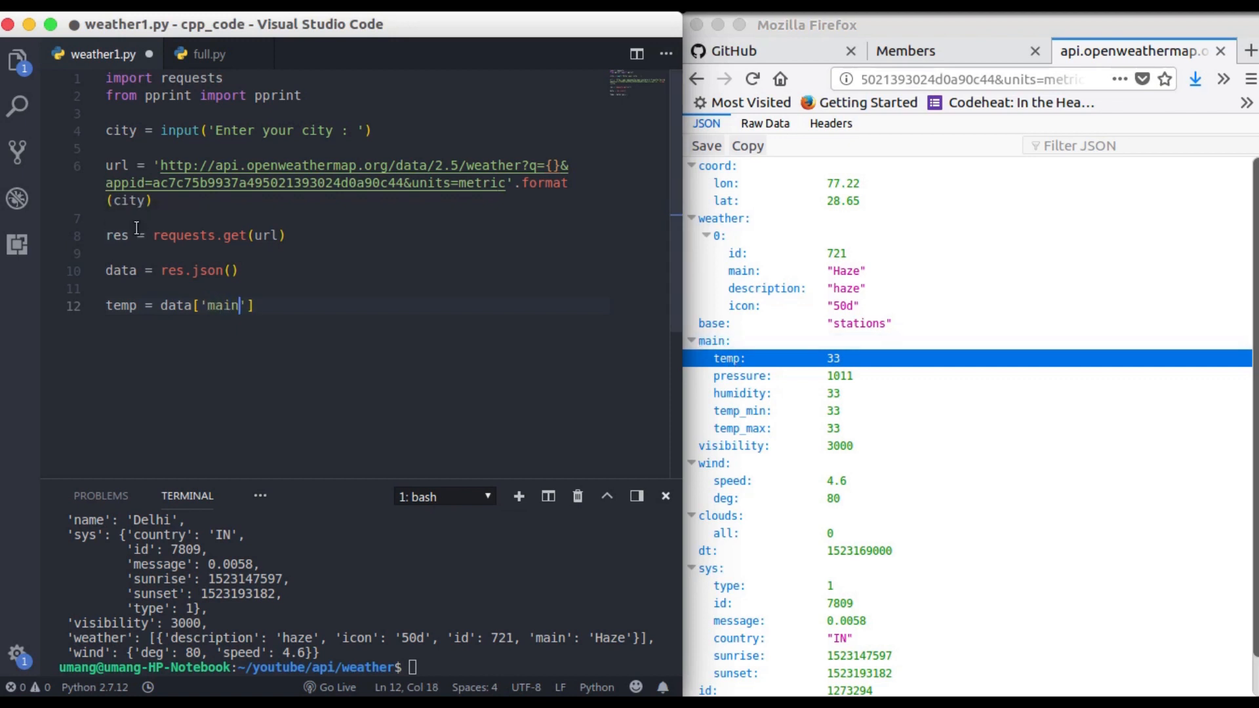
text([;])
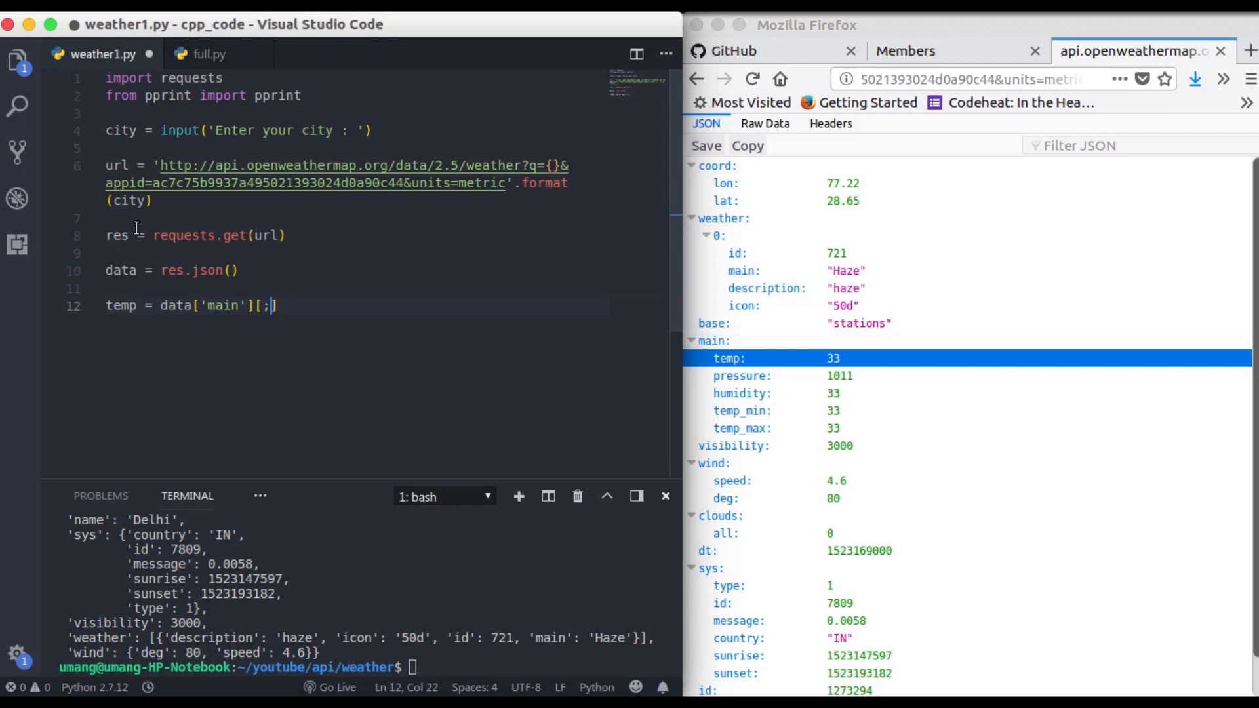
text('temp')
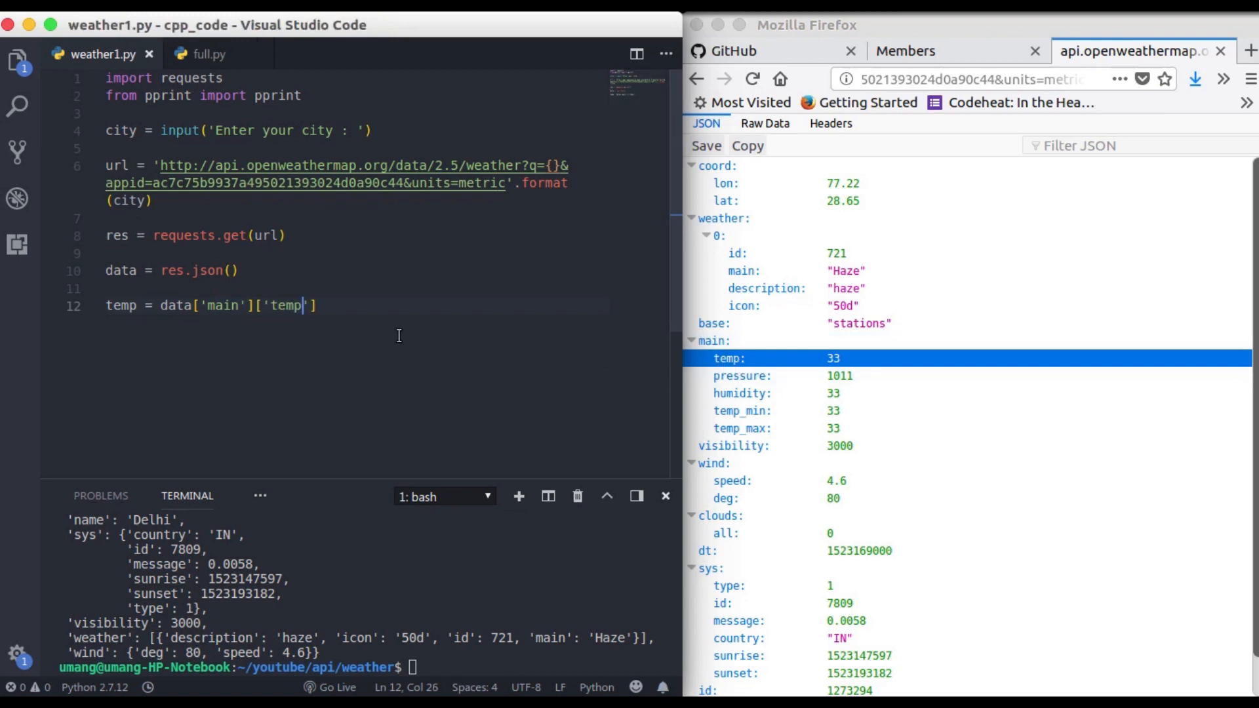
click(238, 270)
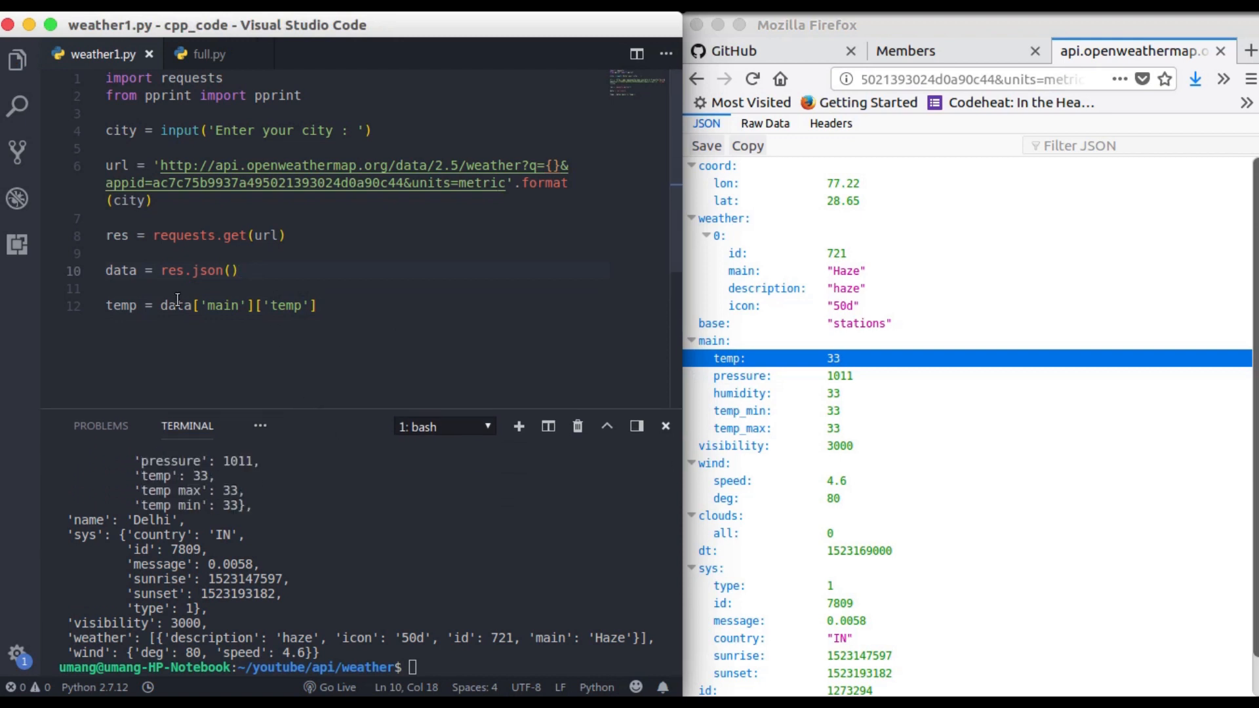
click(199, 305)
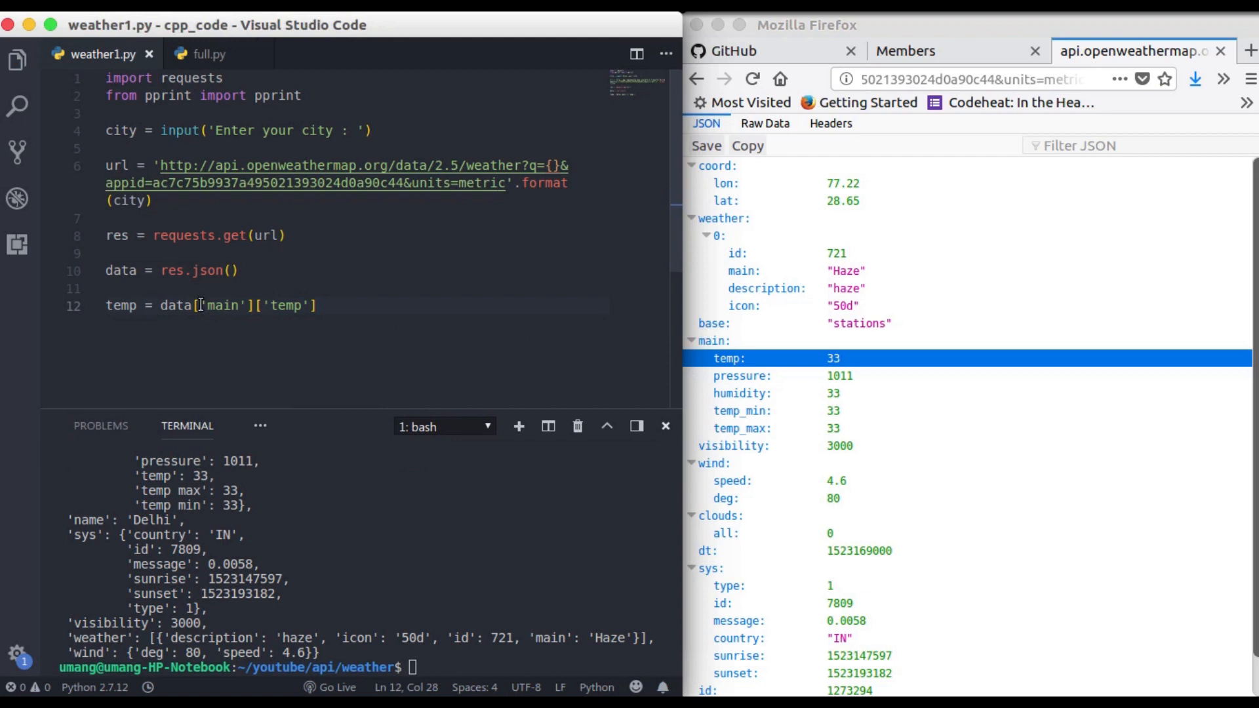
double_click(229, 306)
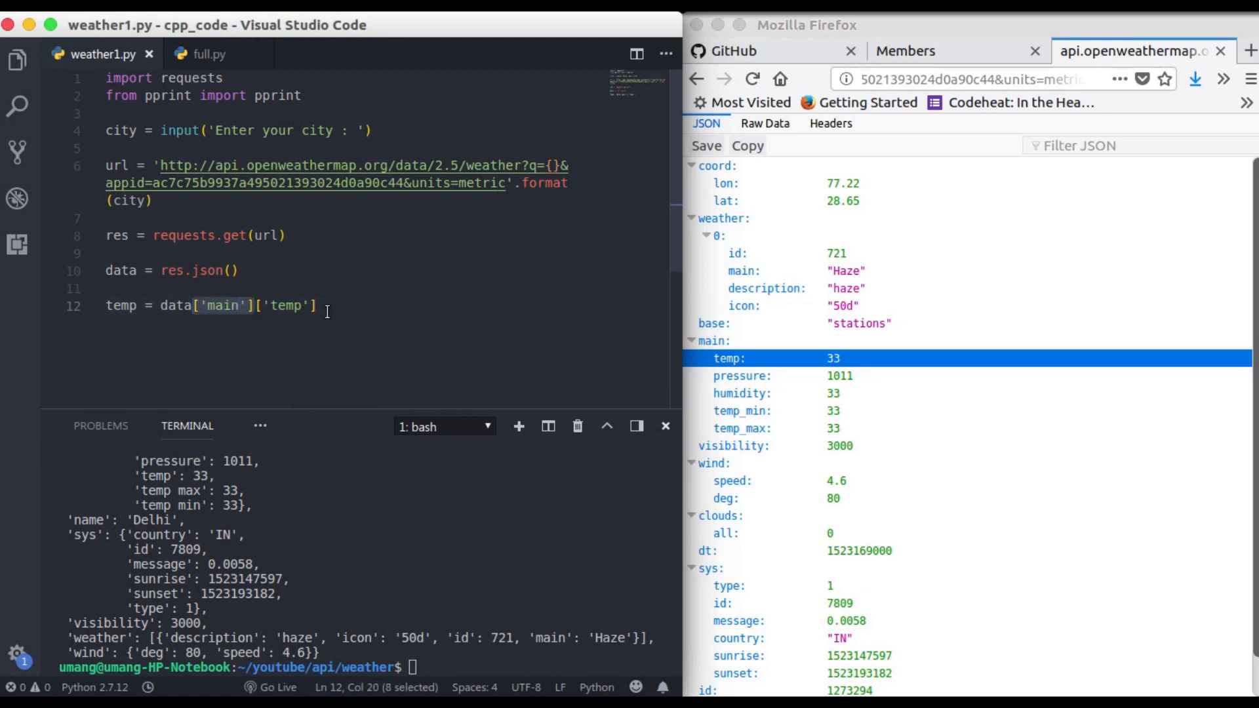
click(405, 325)
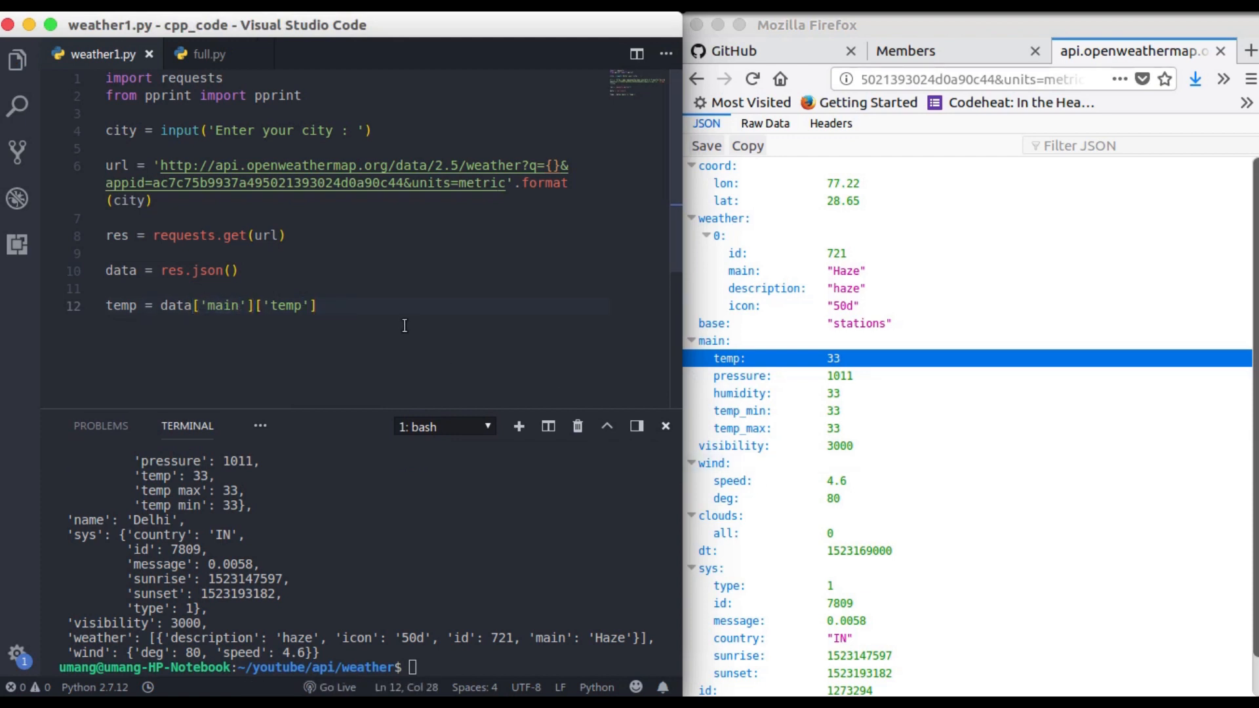
- Add wind_speed = data['wind']['speed'], latitude = data['coord']['lat'], longitude = data['coord']['lon'], and begin the description line
text(wind_speed = data[')
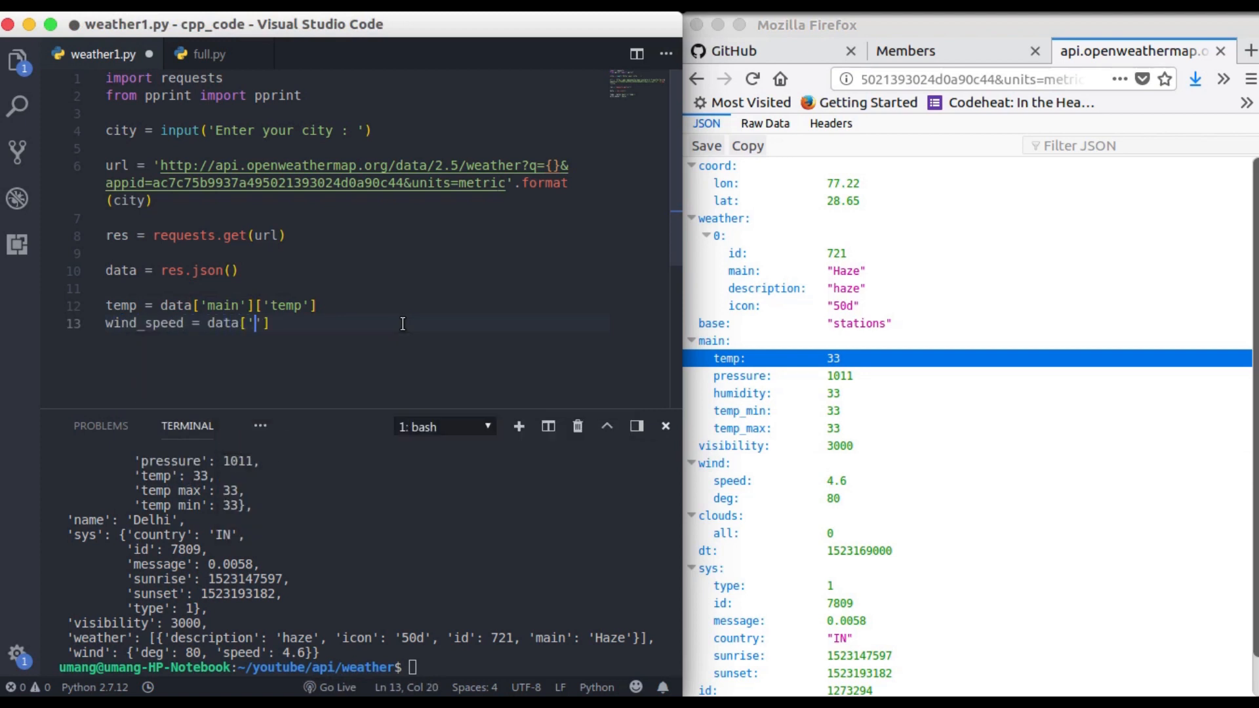
mouse_move(731, 480)
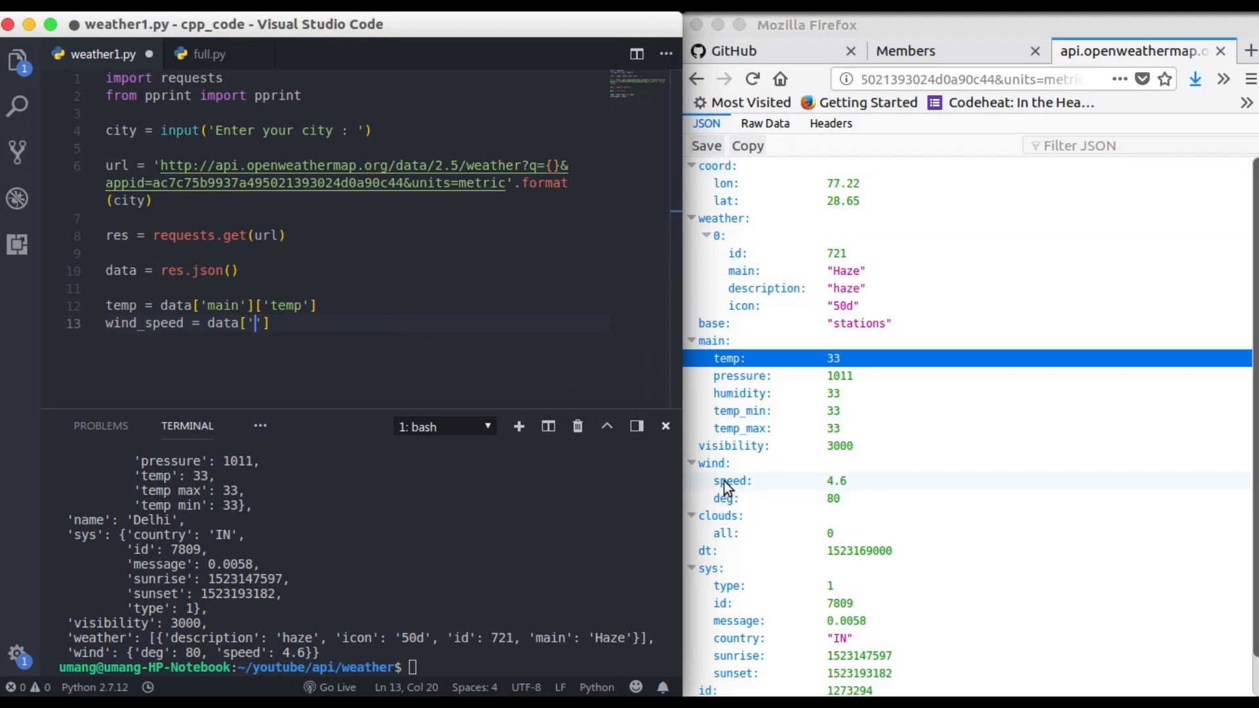
text(wind)
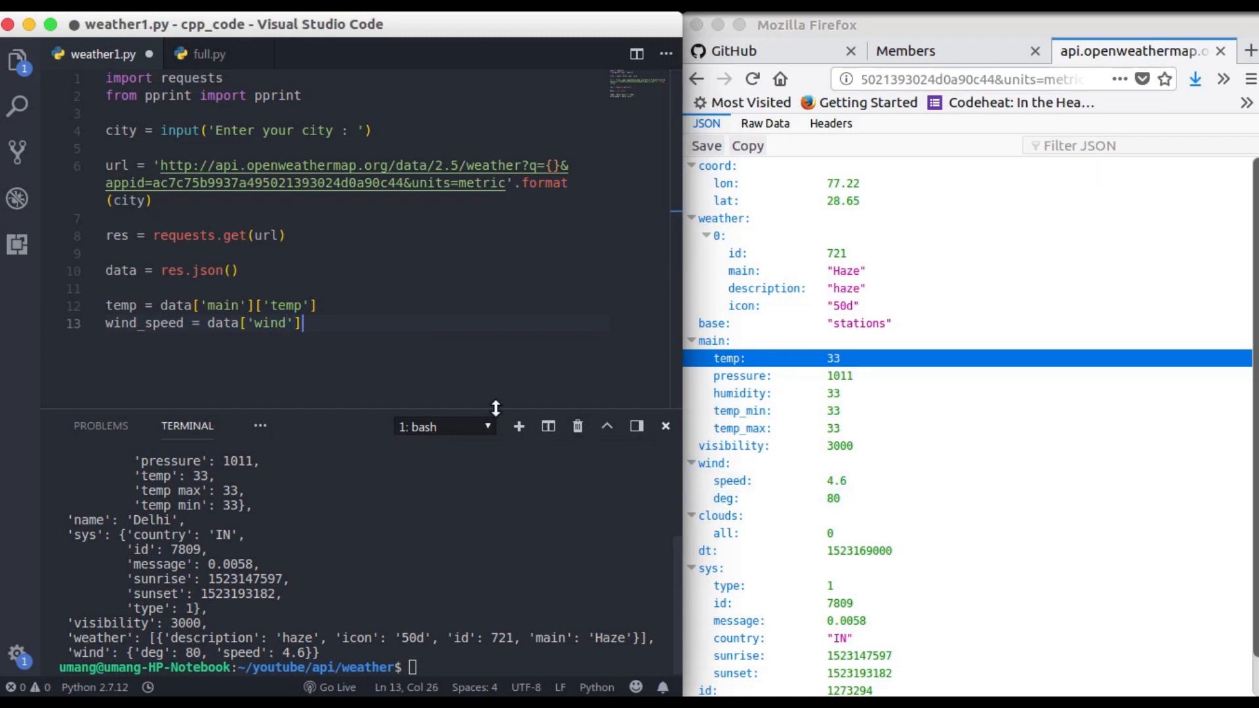
text(['speed'])
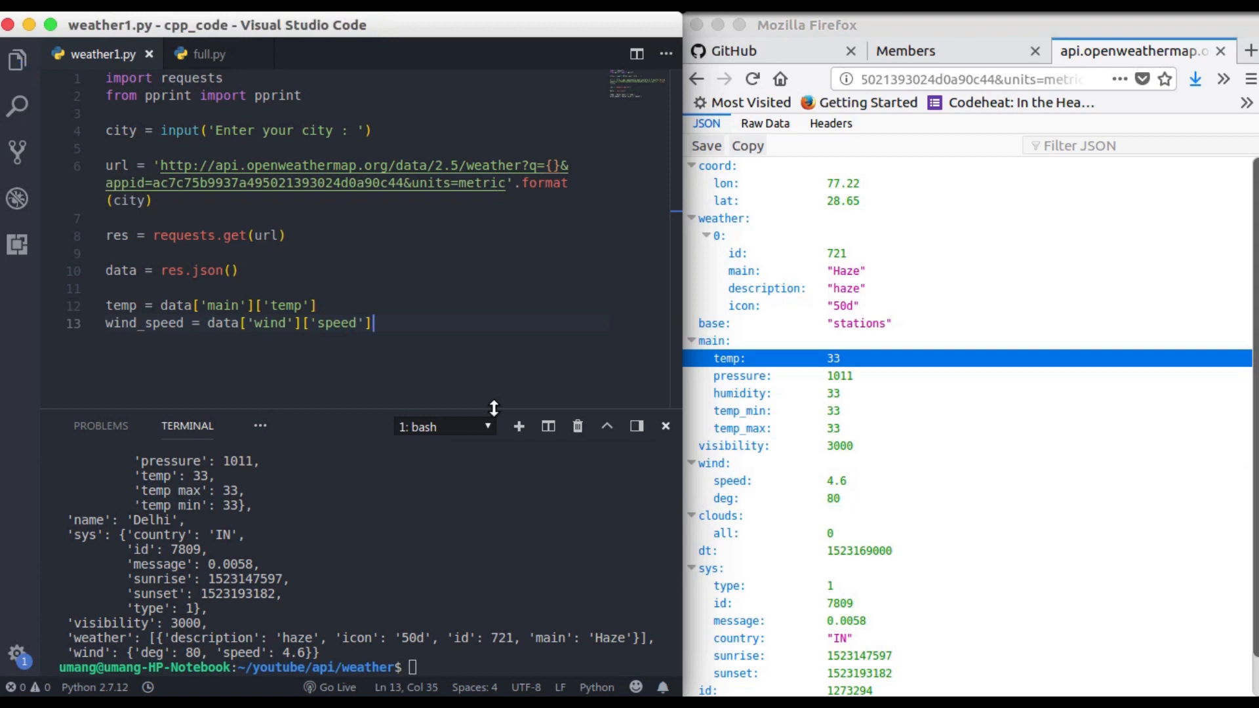
text(latitude =)
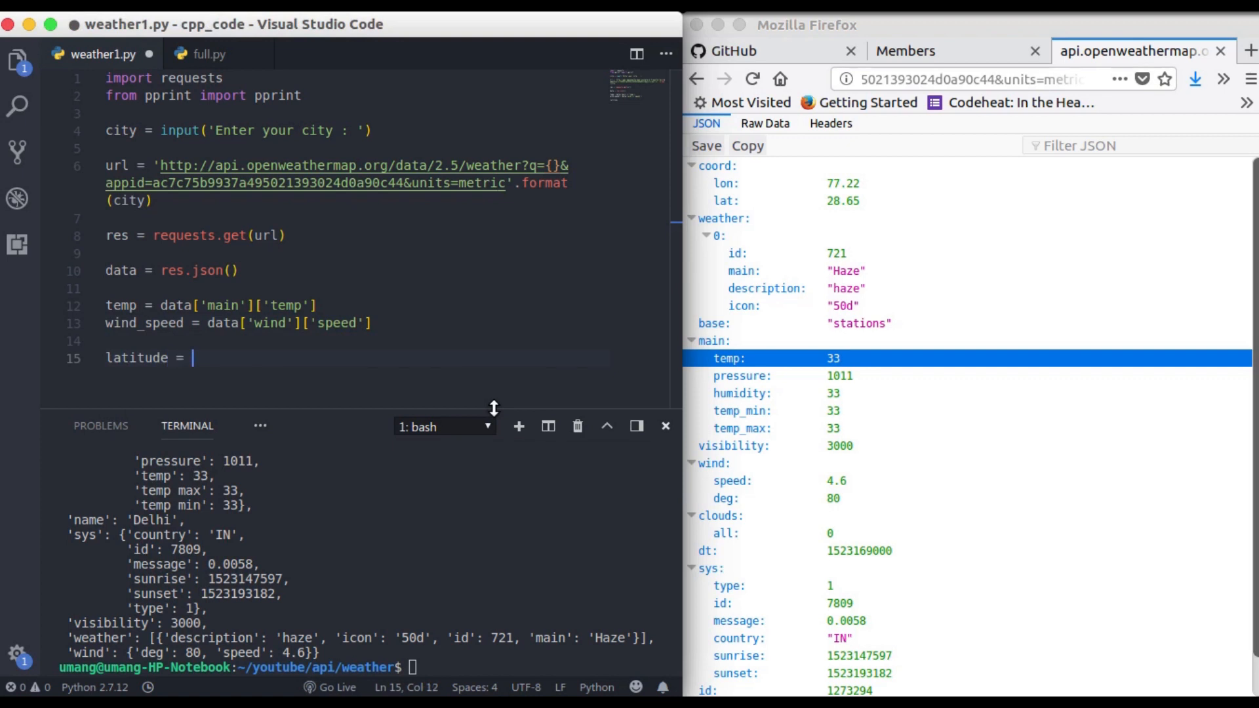
text(data[)
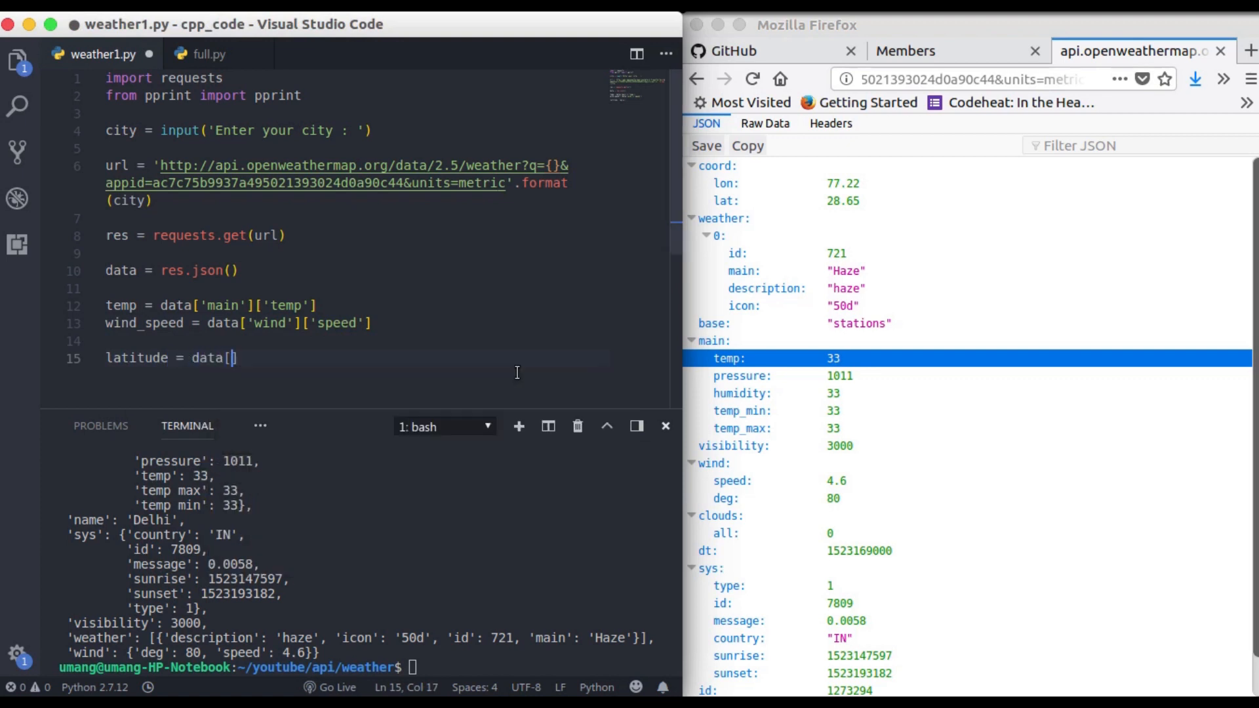
text('')
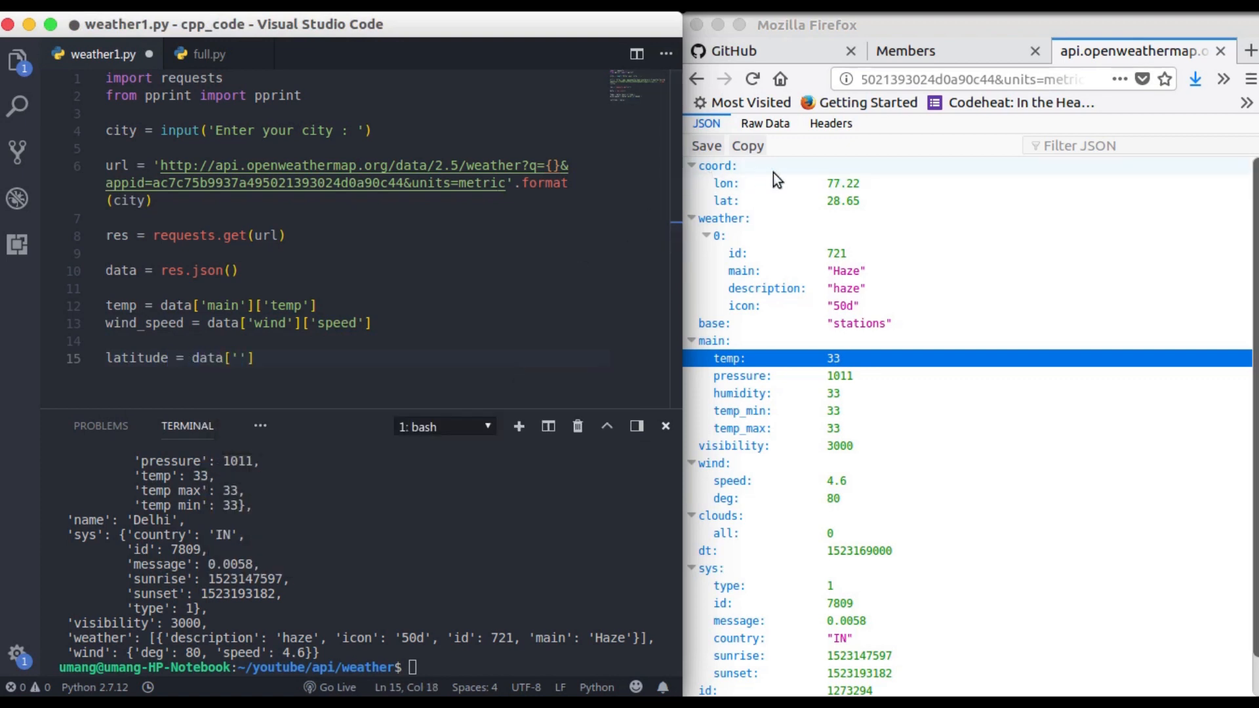
text(coord)
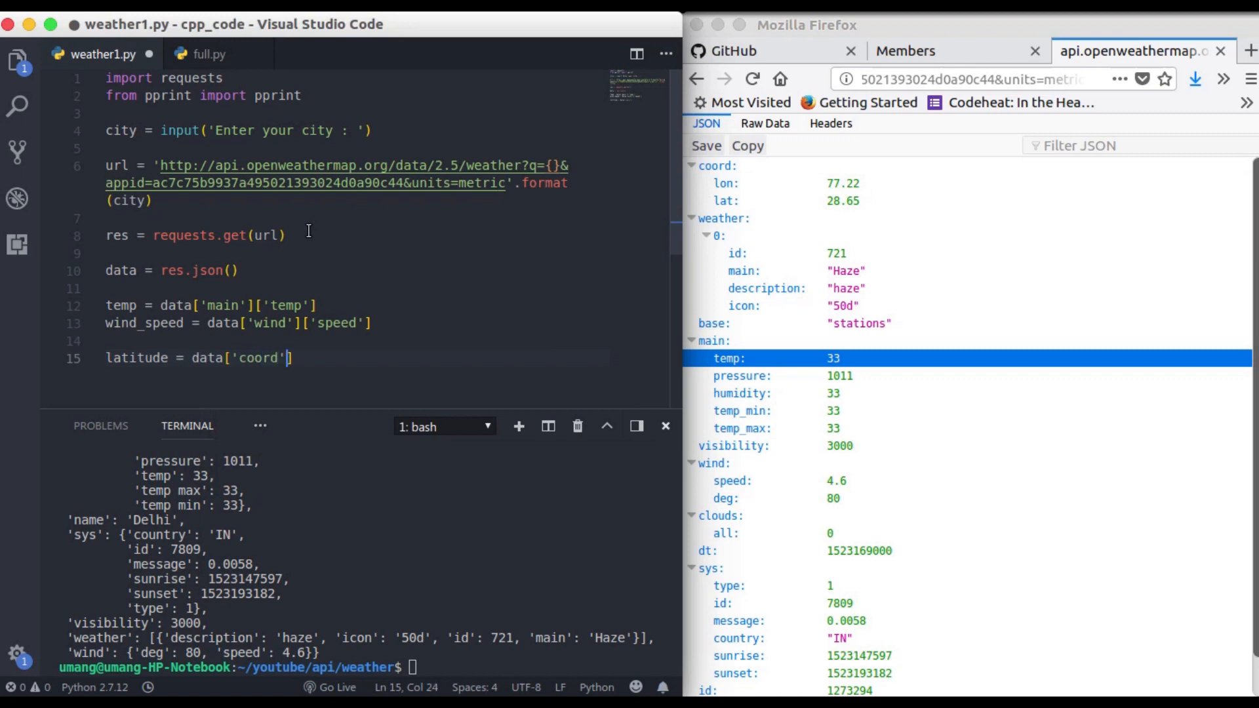
text(['lat'])
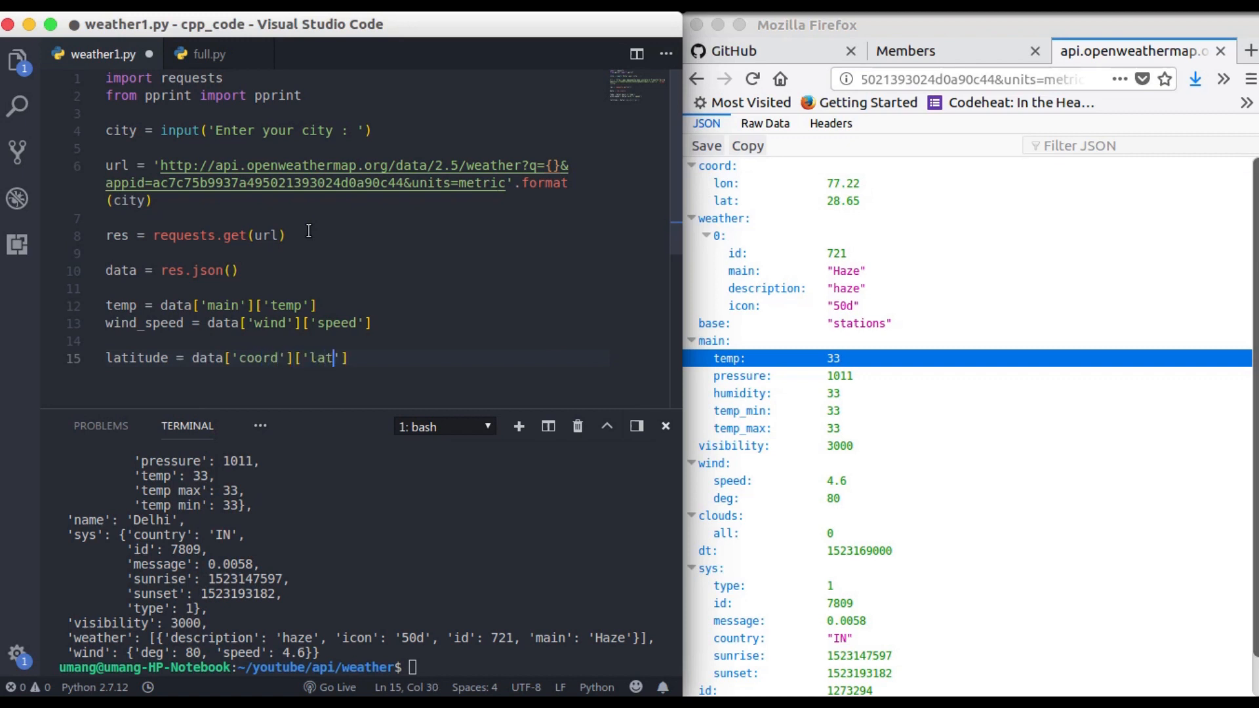
text(la)
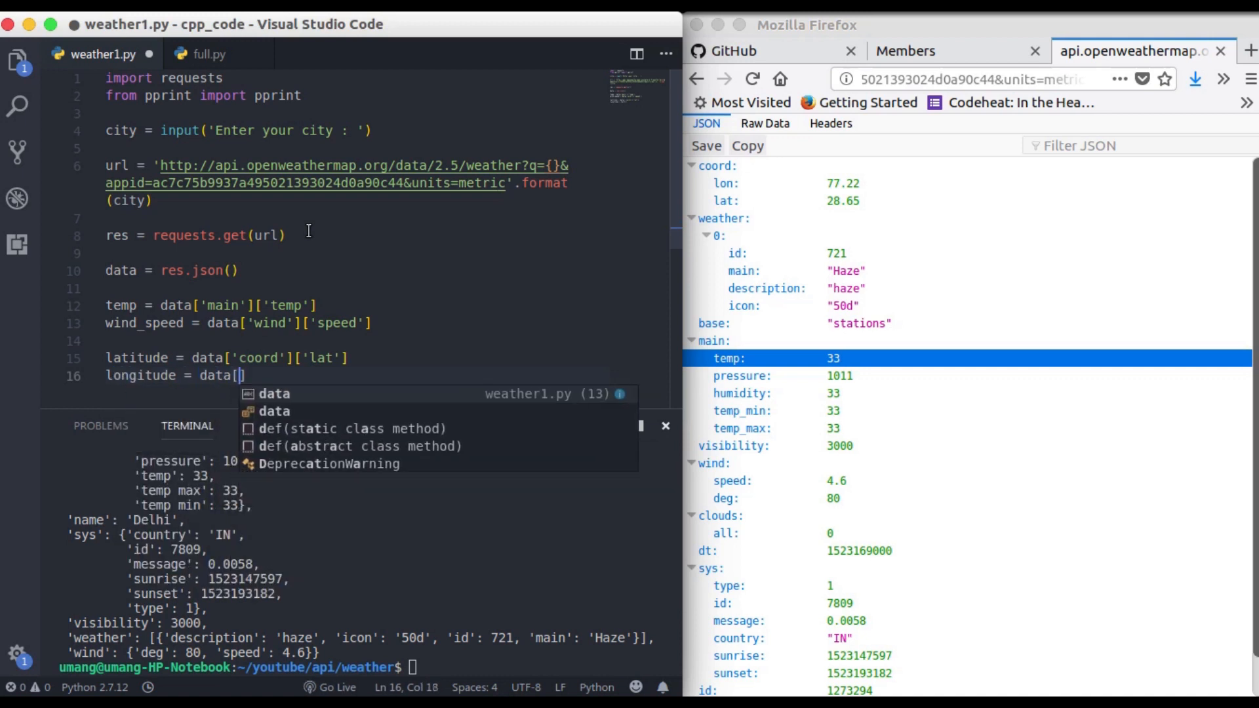
text('coord')
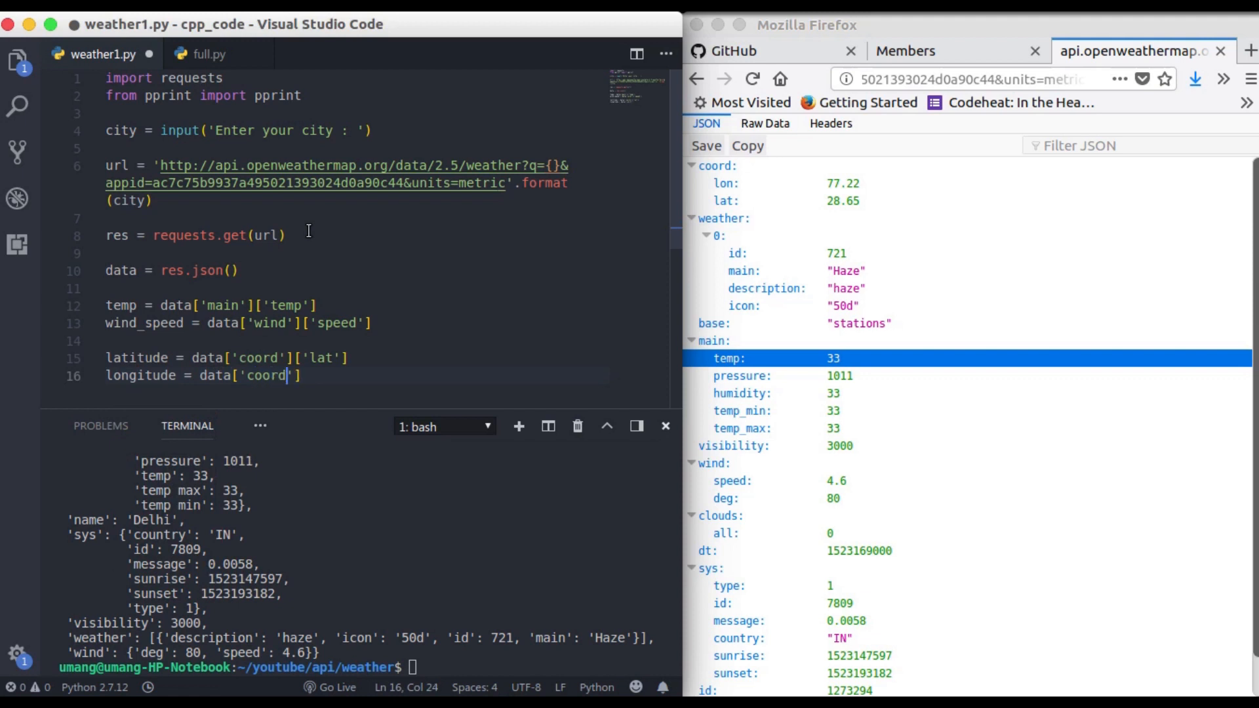
text(['la)
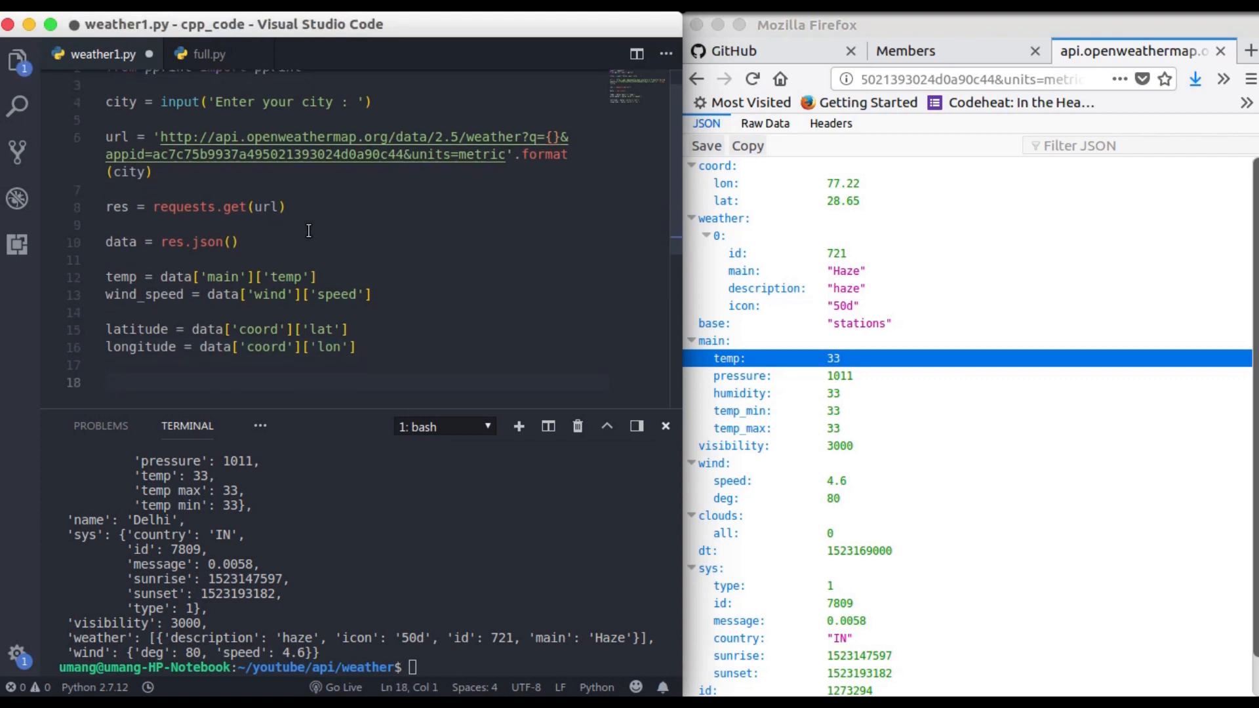
text(description = data['')
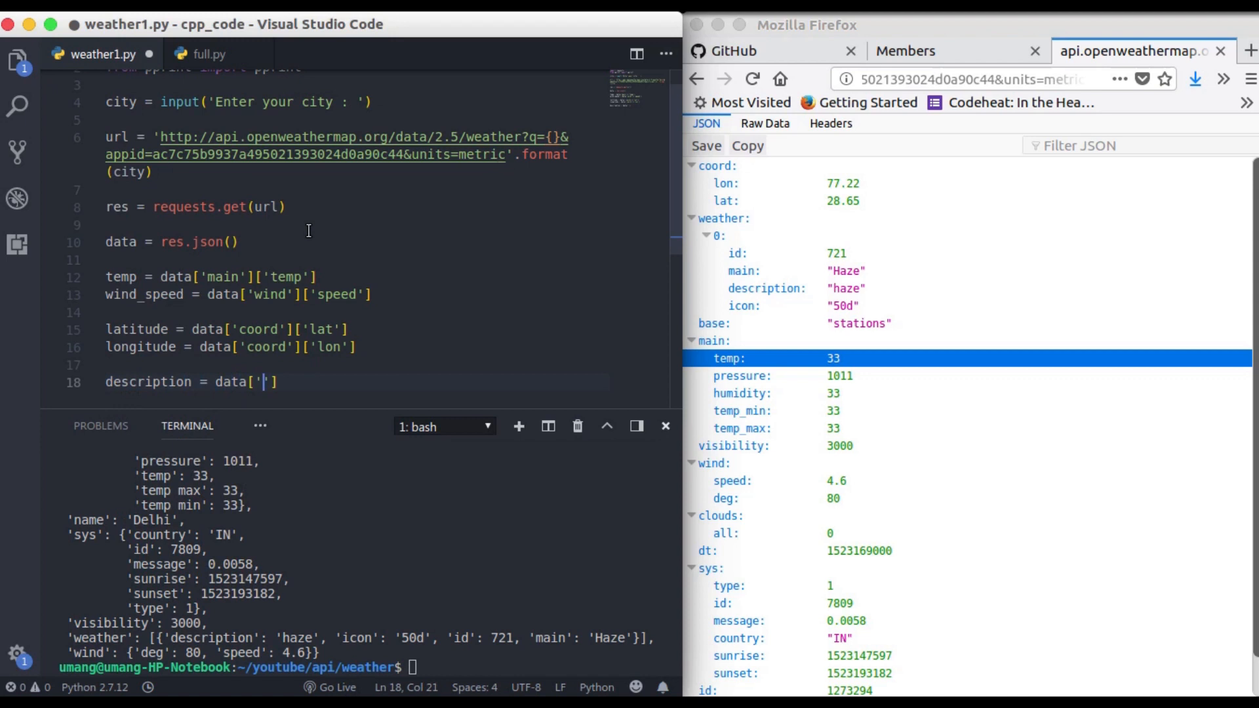
- Complete description = data['weather']['0']['description'] and start a blank line below
text(weather)
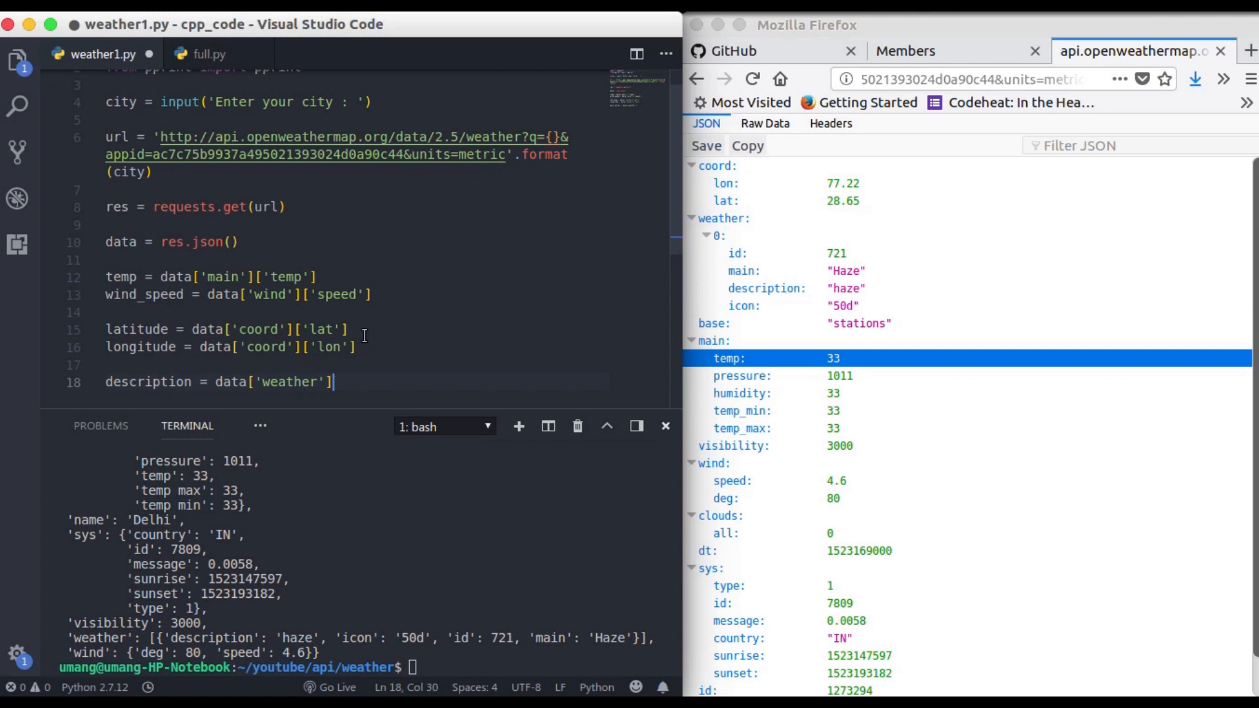
text(['0']['')
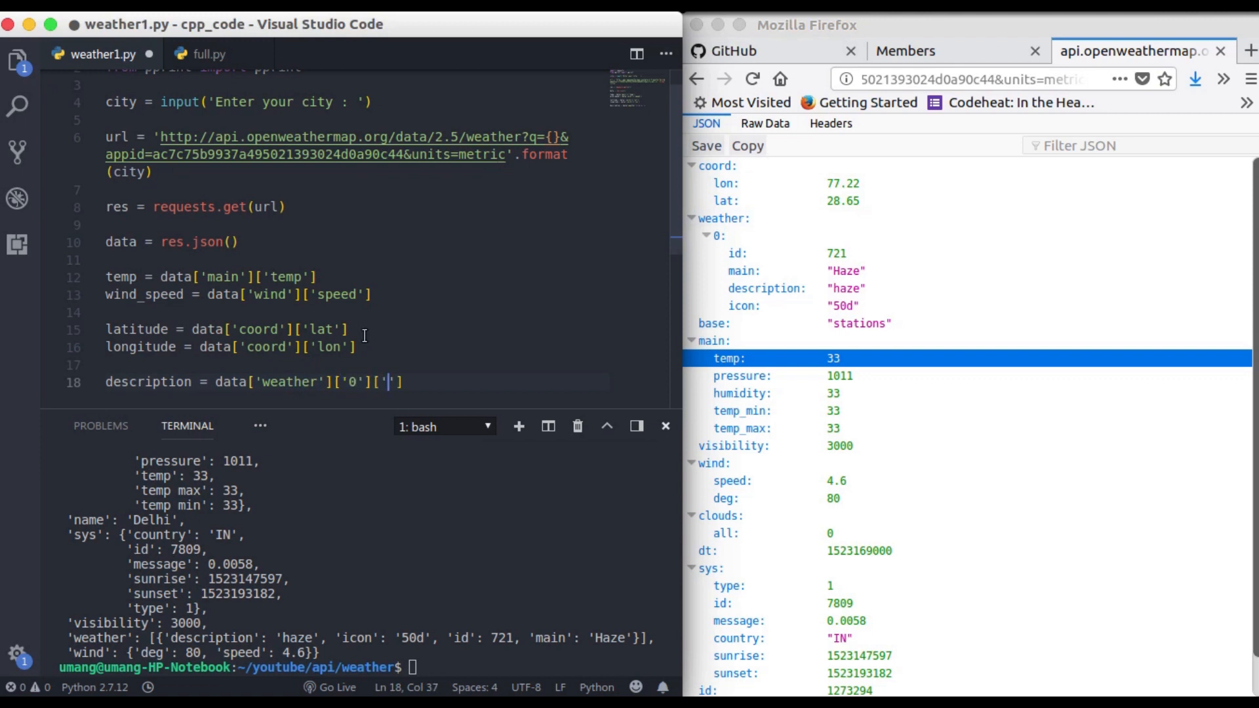
text(description)
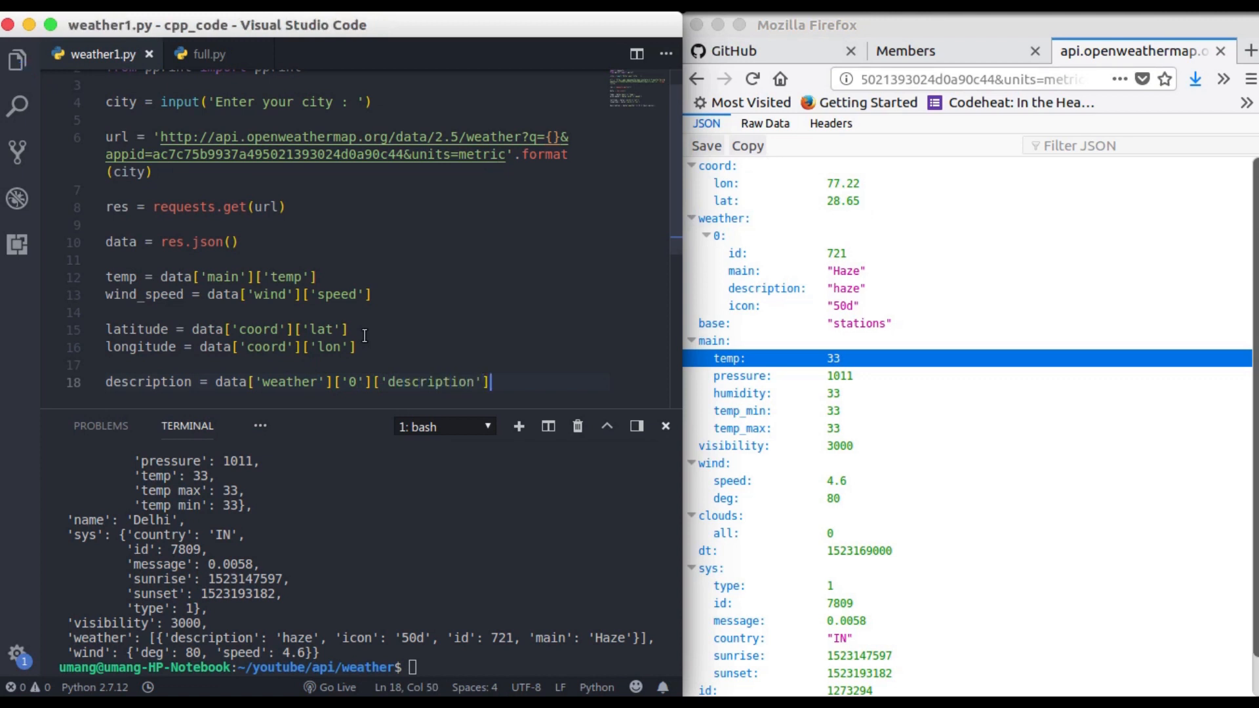
key(Return)
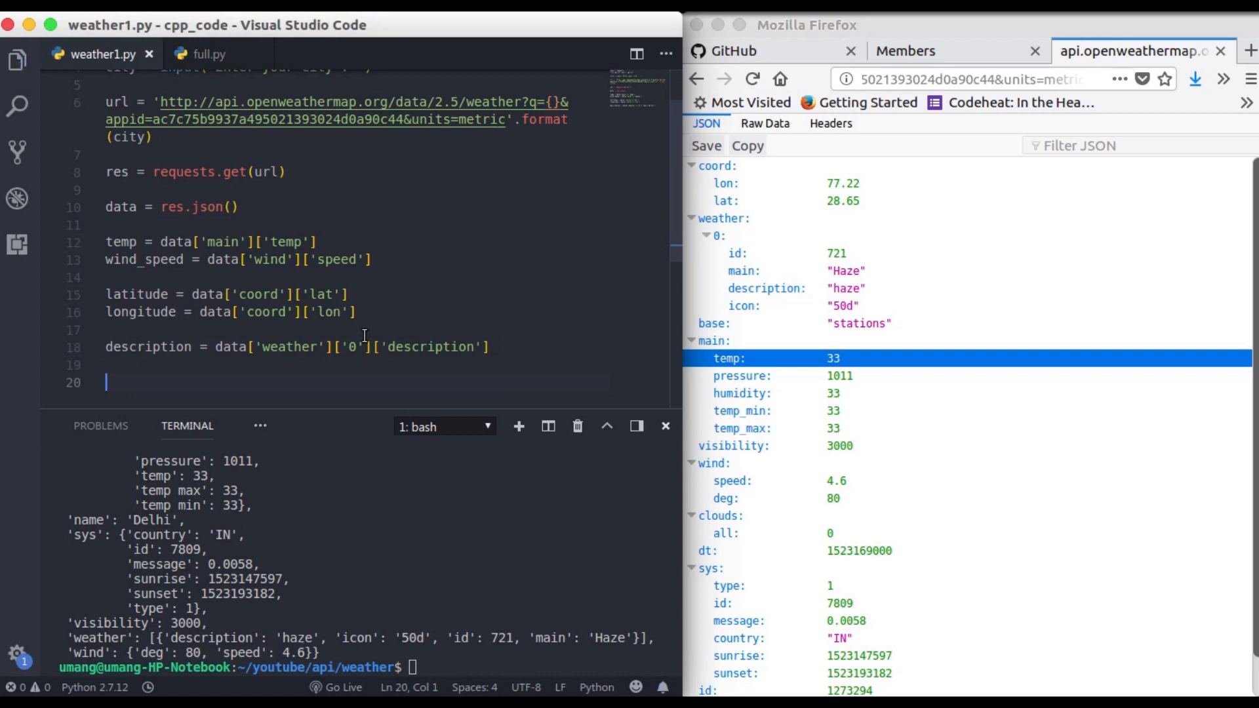
- Add a print line showing the temperature via 'Temperature: {}'.format(temp), fixing the fomrat typo
text(print())
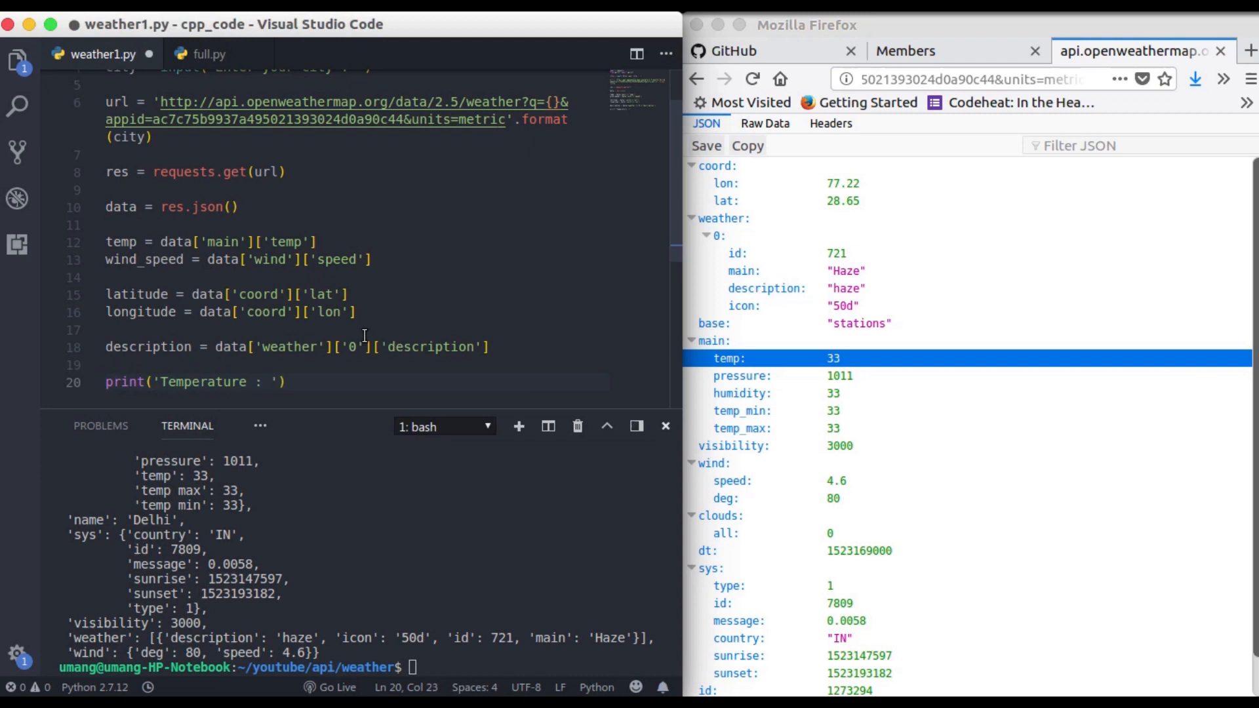
text(,)
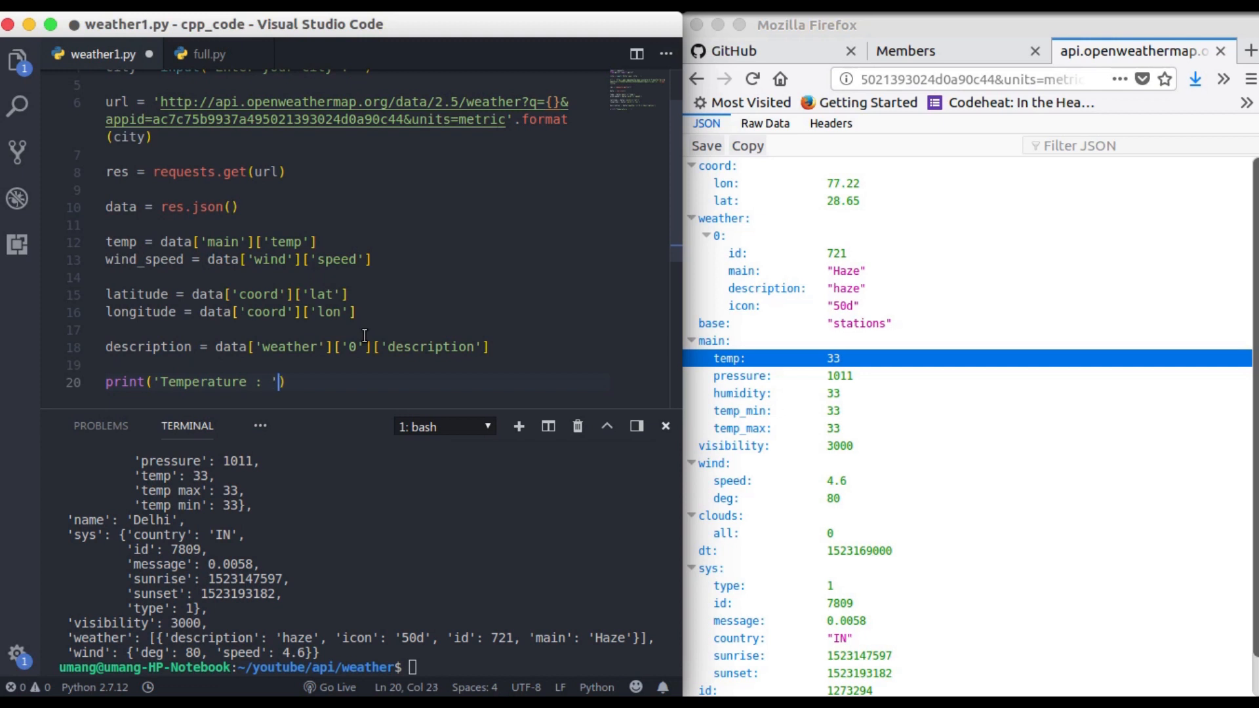
text({})
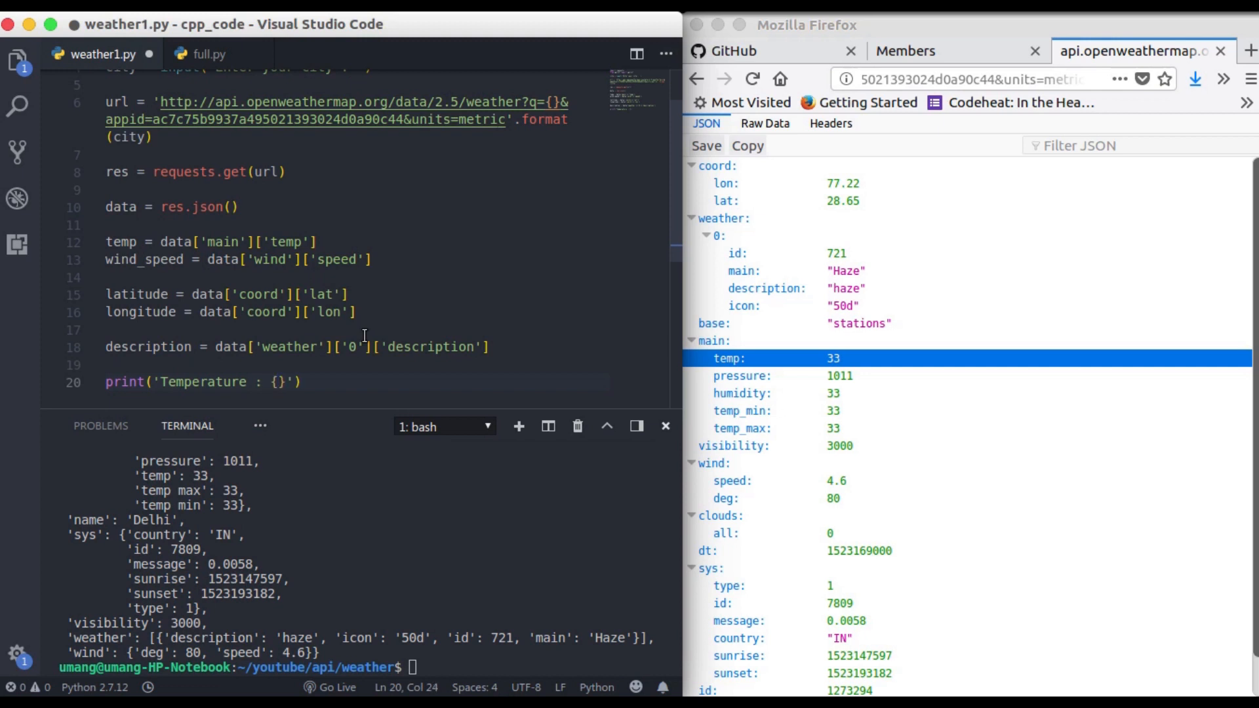
key(BackSpace)
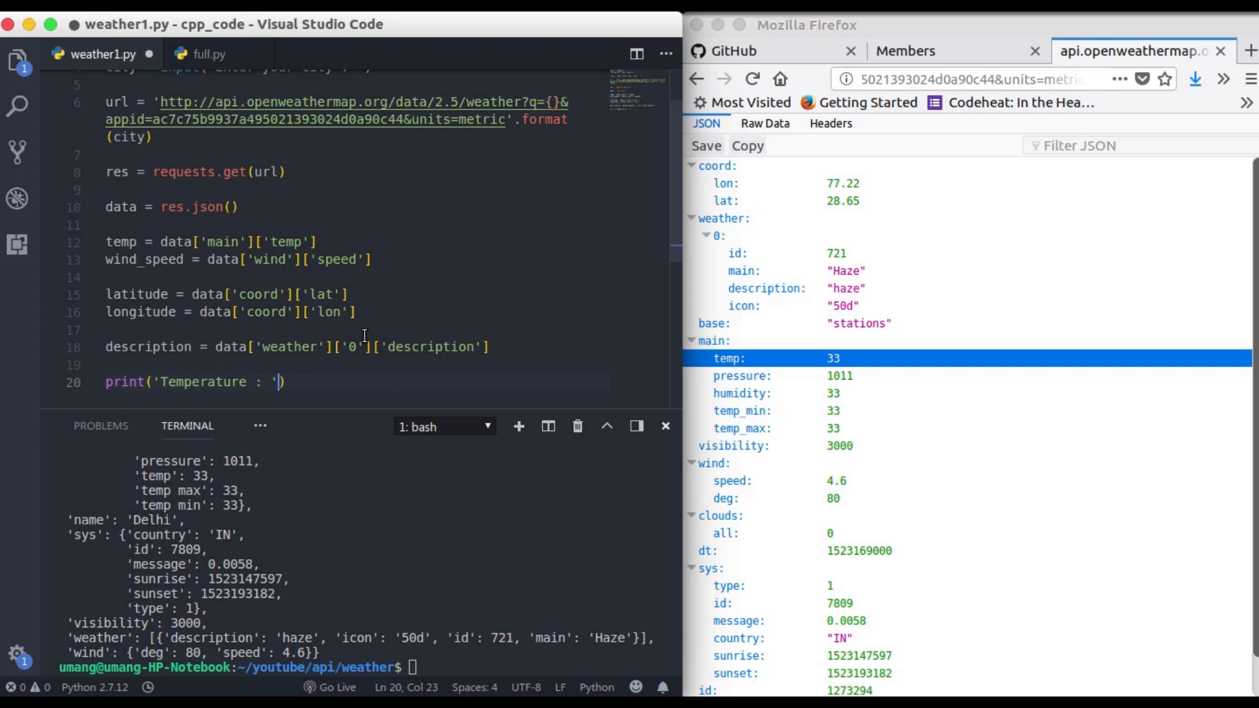
text(, temp))
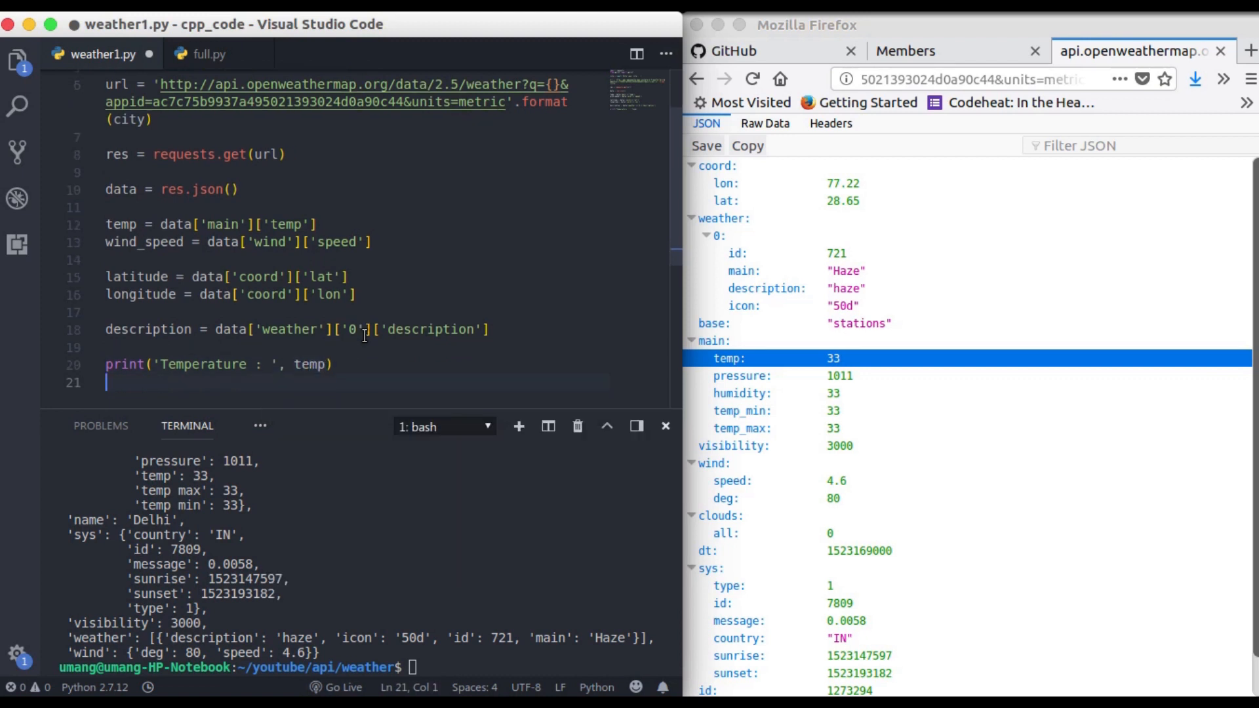
text(print('Wind Speed'))
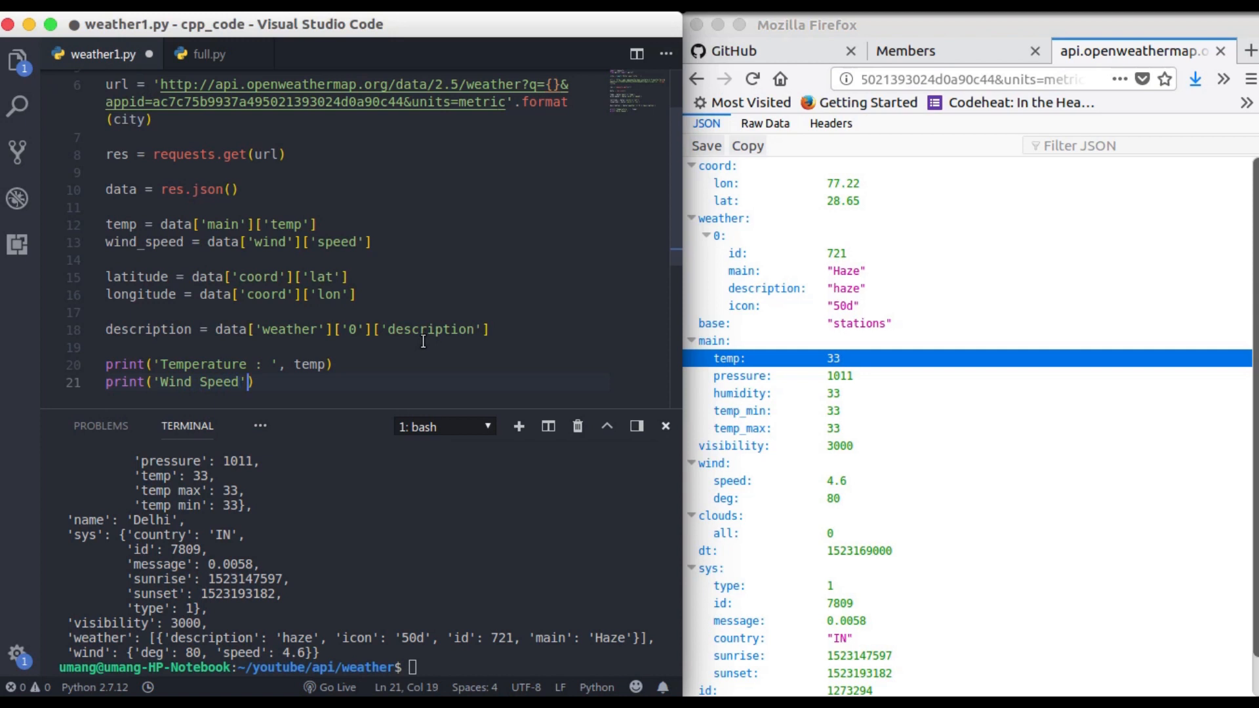
text(: {})
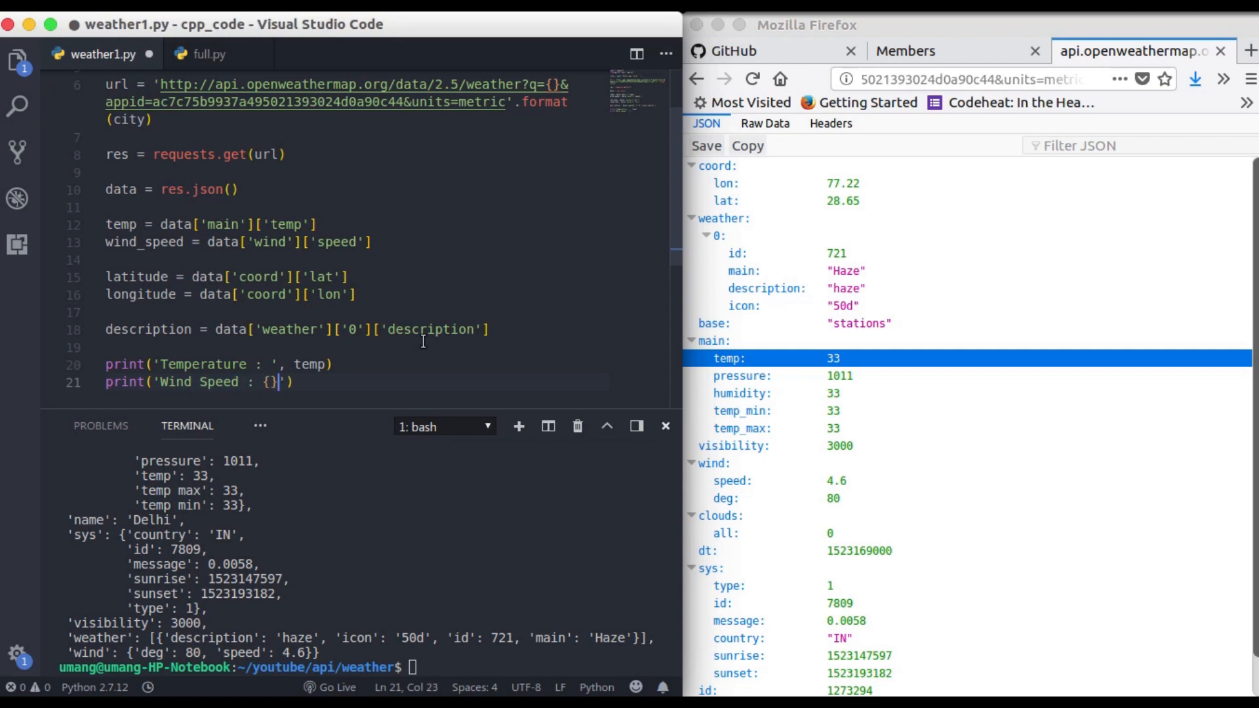
text(.fomrat()
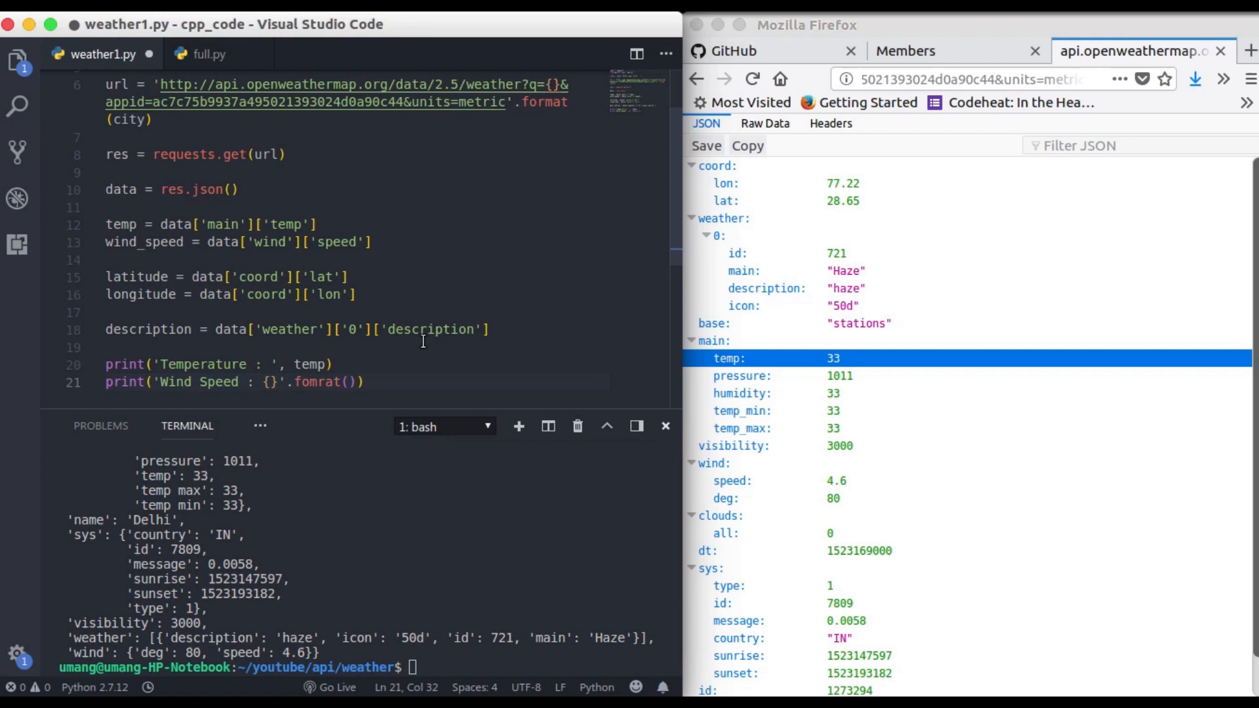
double_click(317, 382)
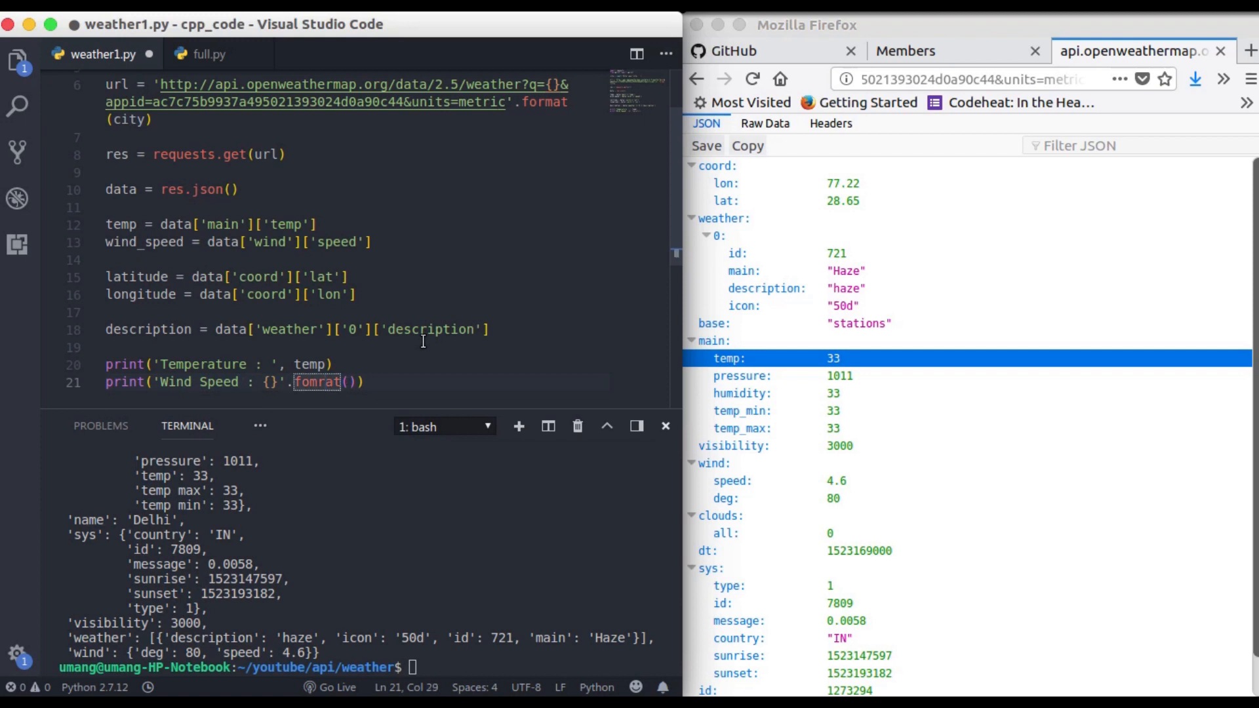
text(format)
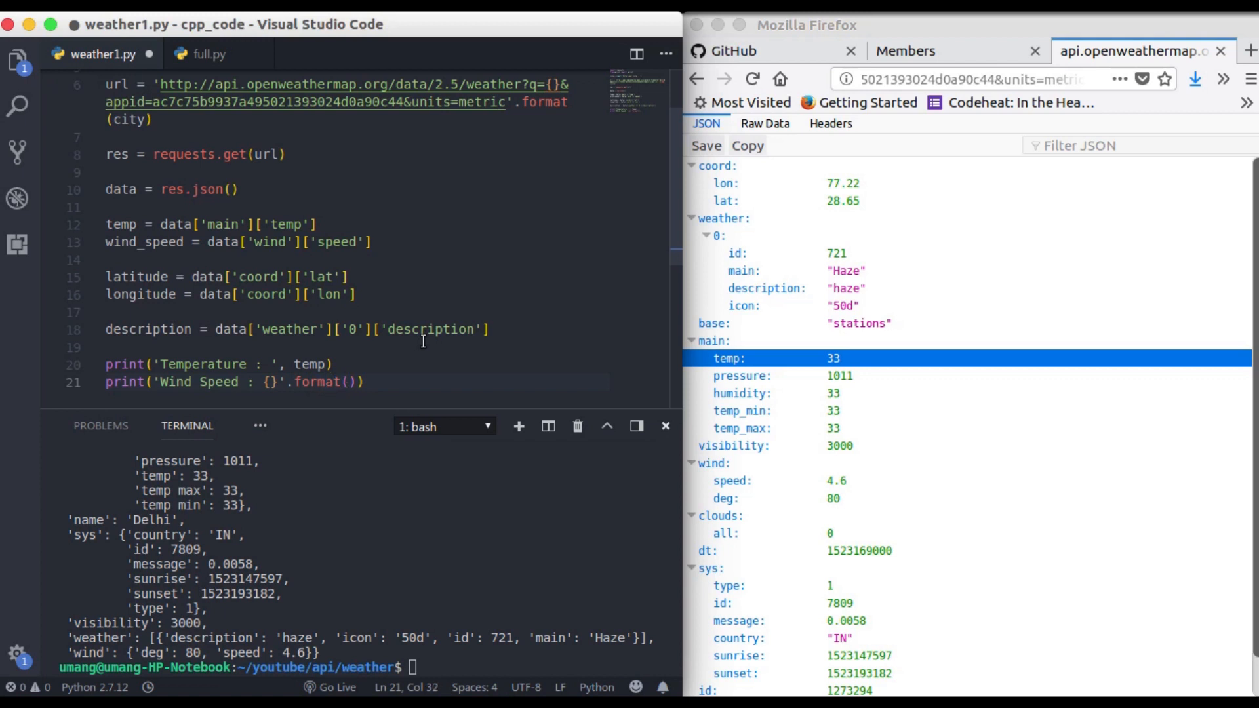
- Add formatted print lines for wind speed, latitude and 'Longitude: {}' with their variables
text(wind_speed)
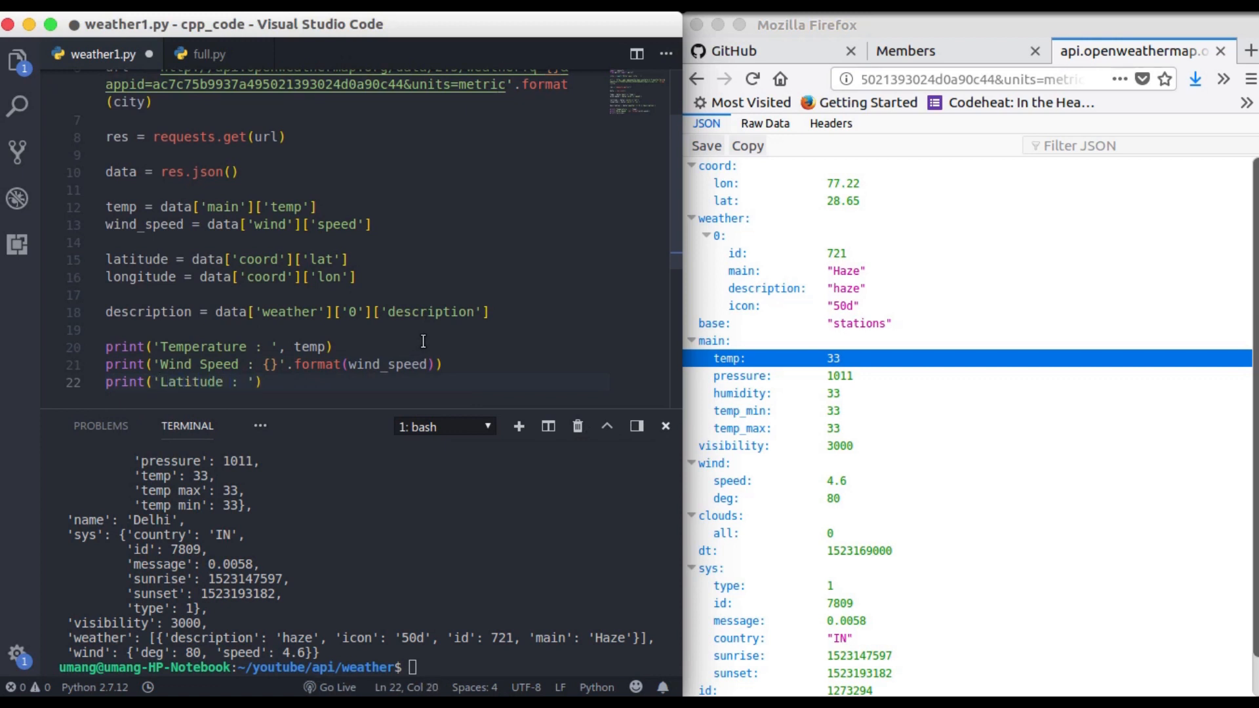
text({})
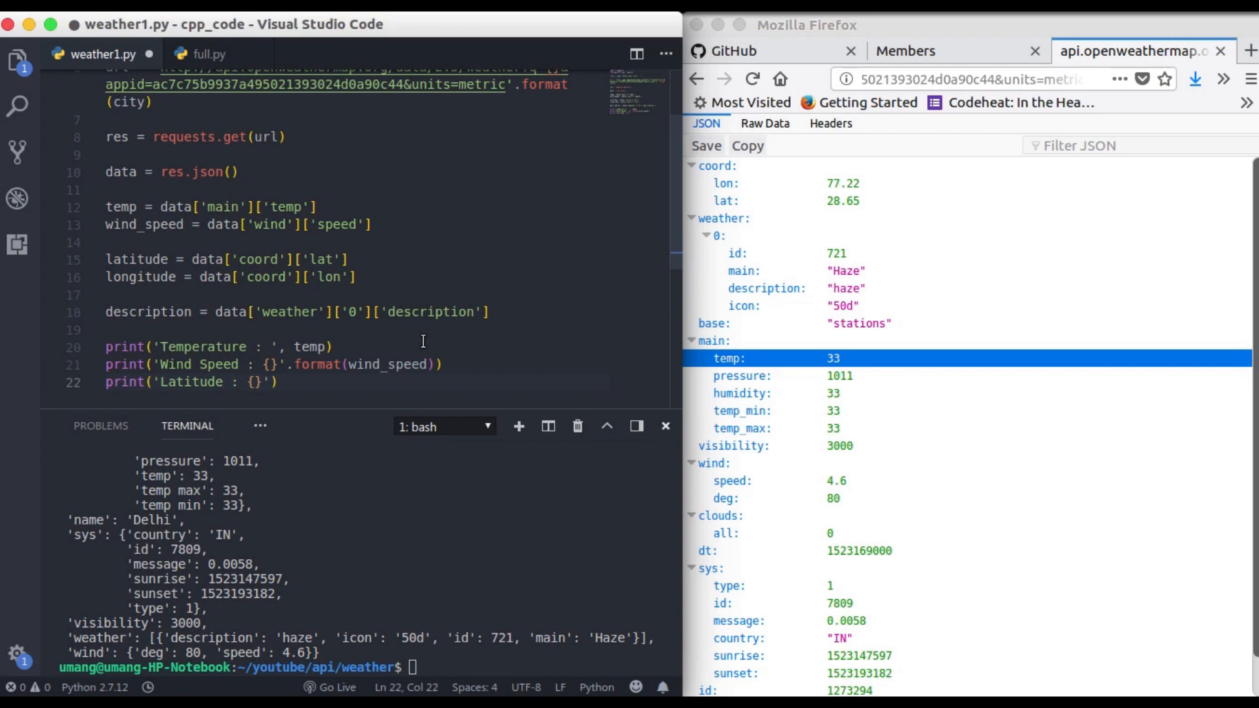
text(.format()
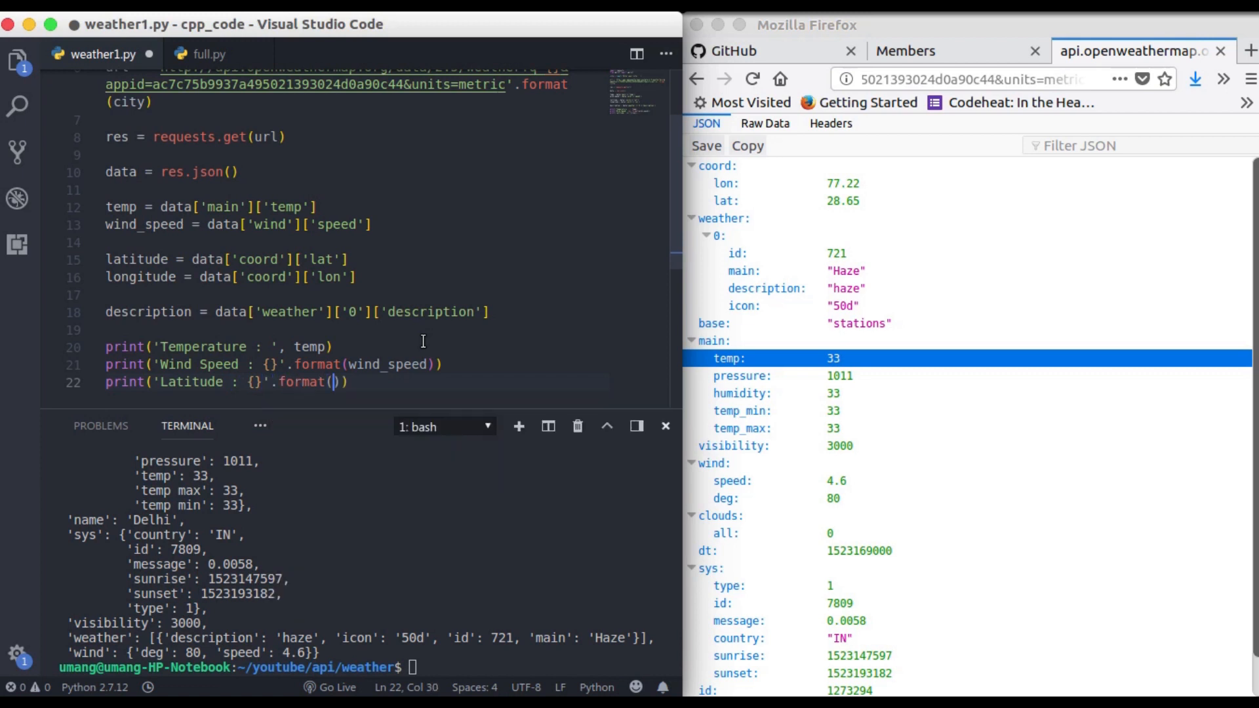
text(latitude)
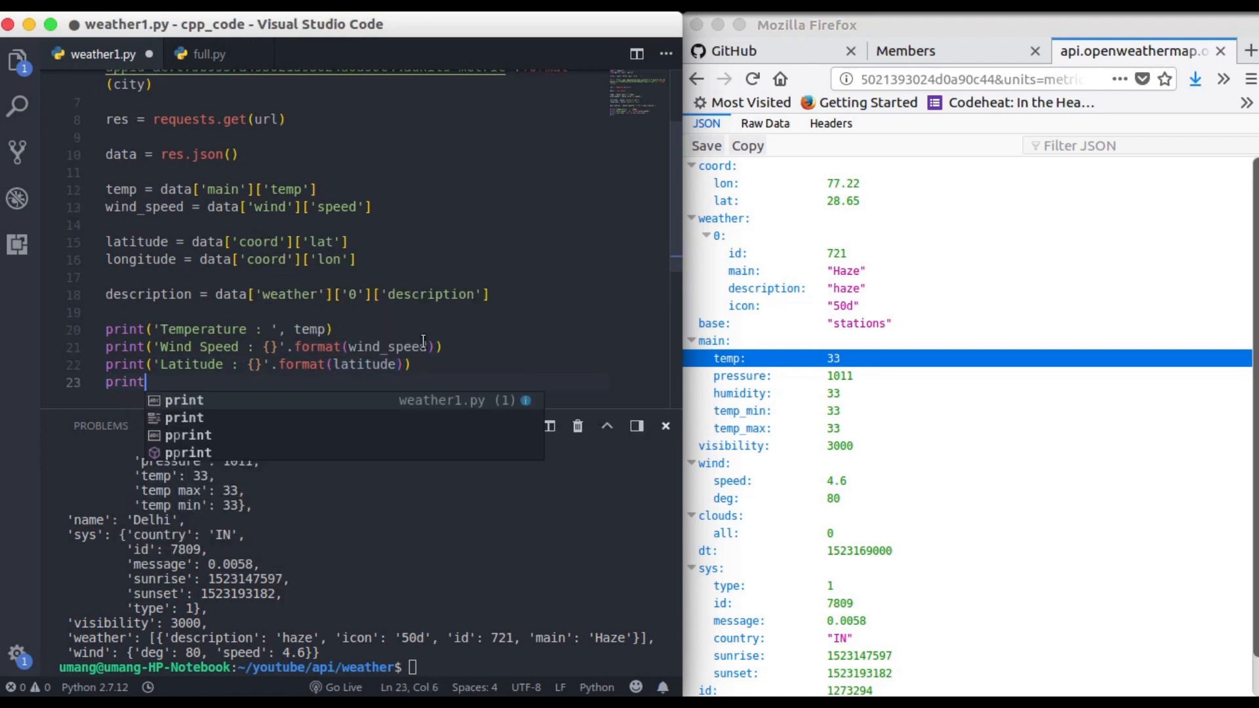
text(('Longi')
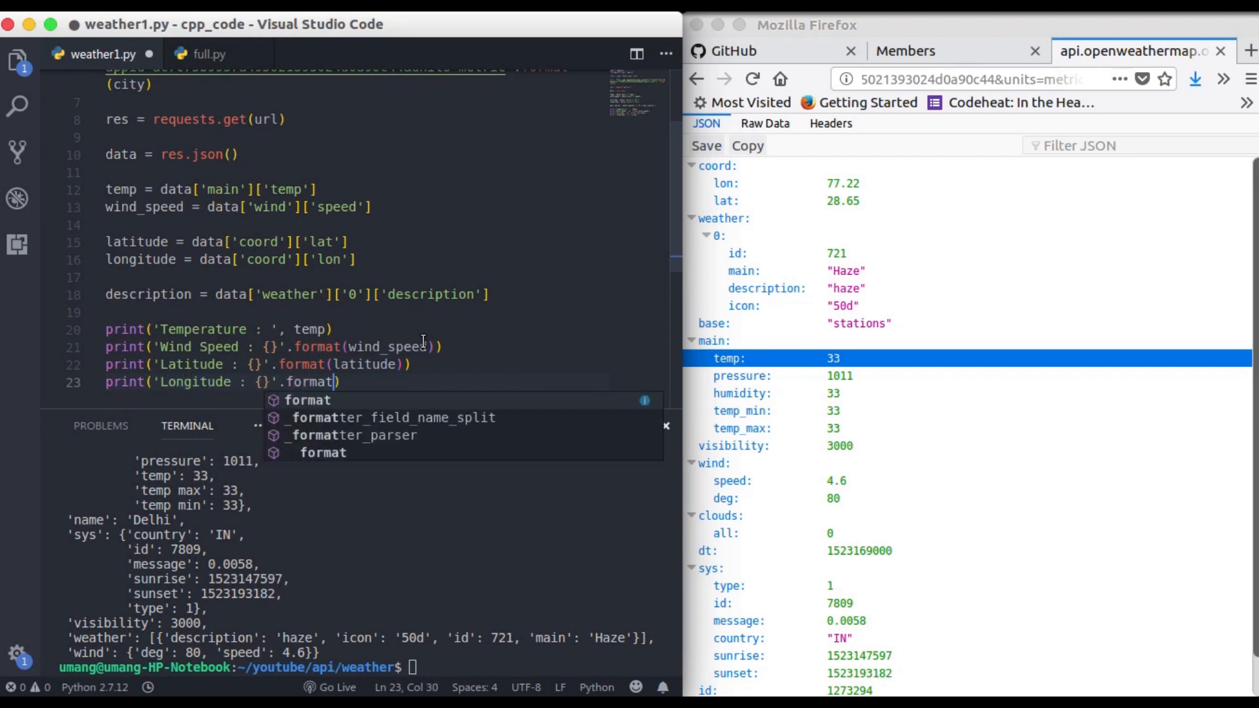
text((longitude)
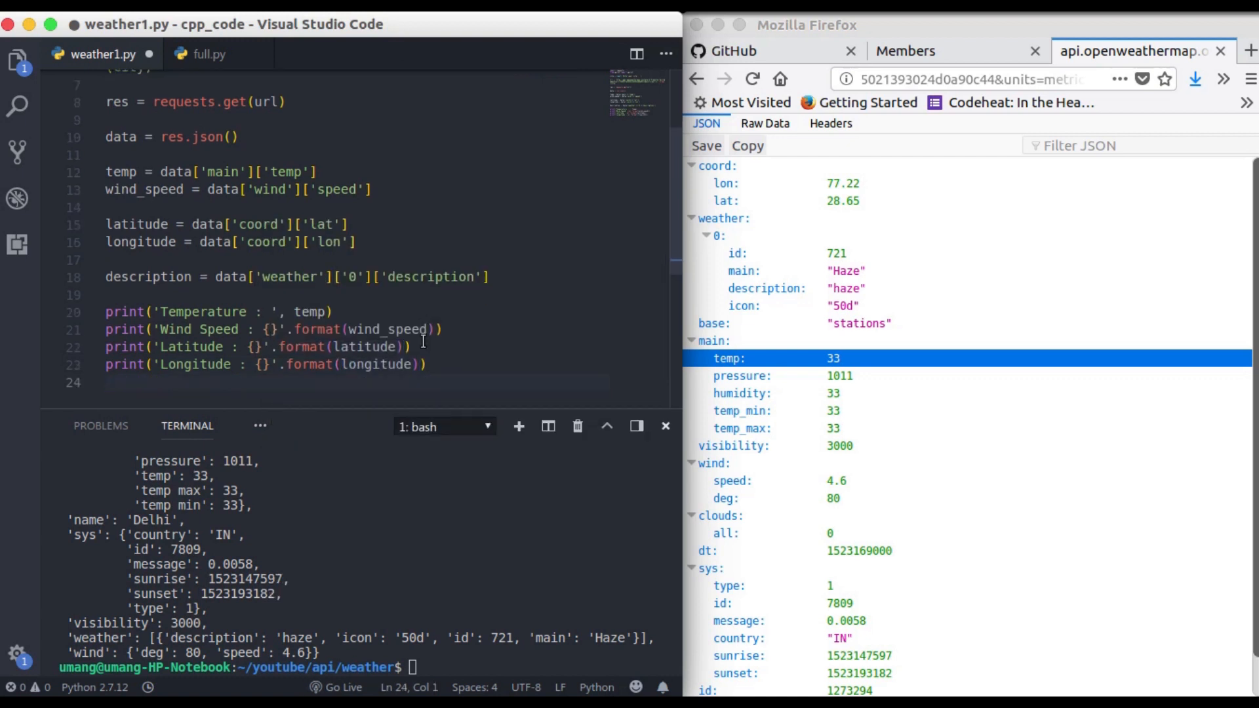
- Add print('Description: {}'.format(description)) as the final output line
text(print(''))
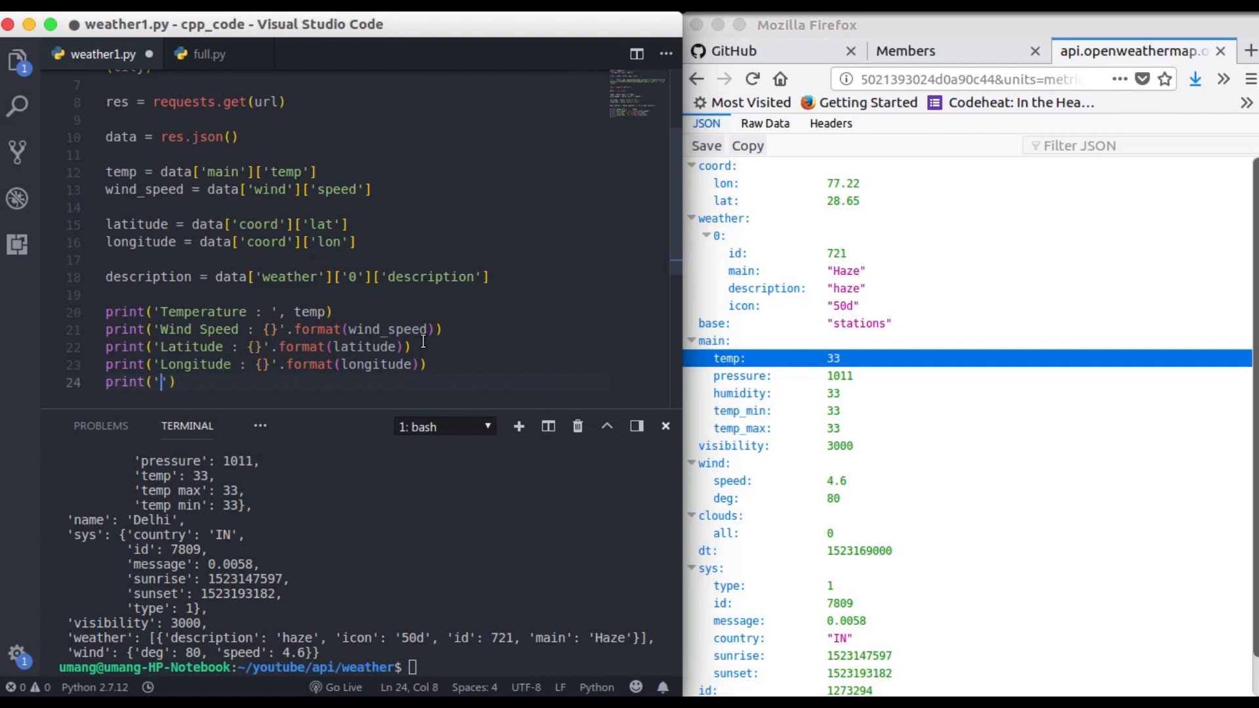
text(Des)
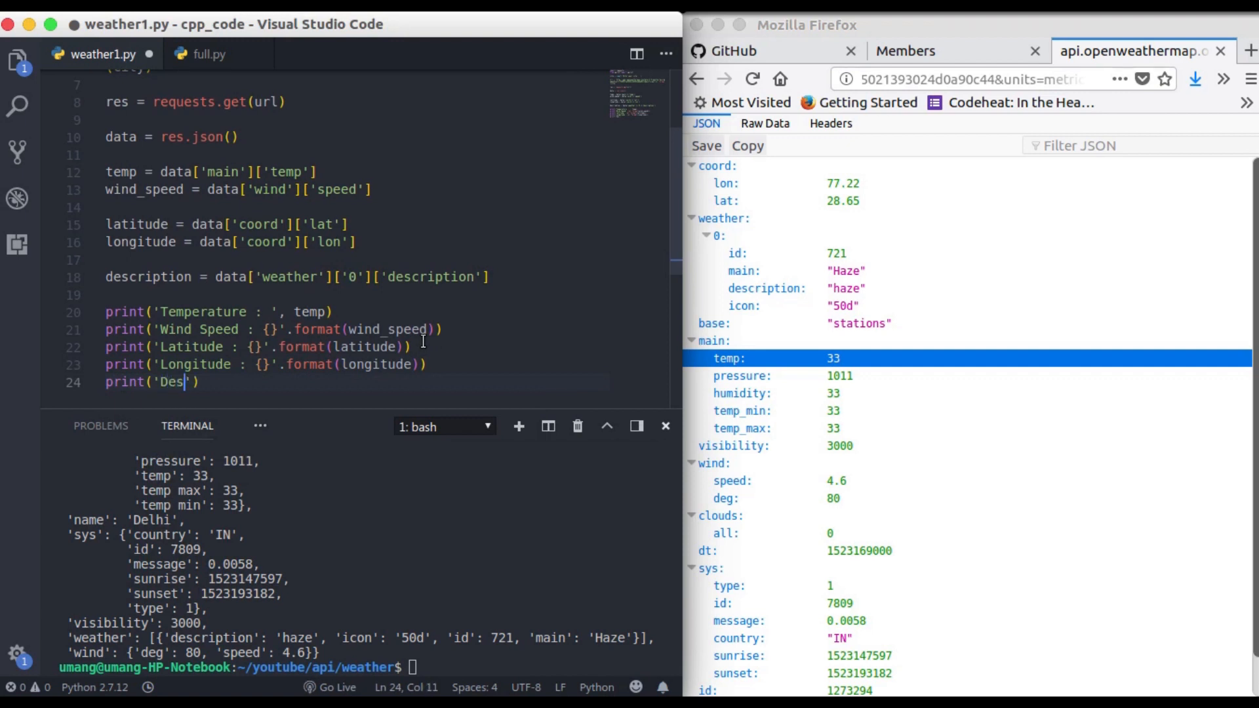
text(cription)
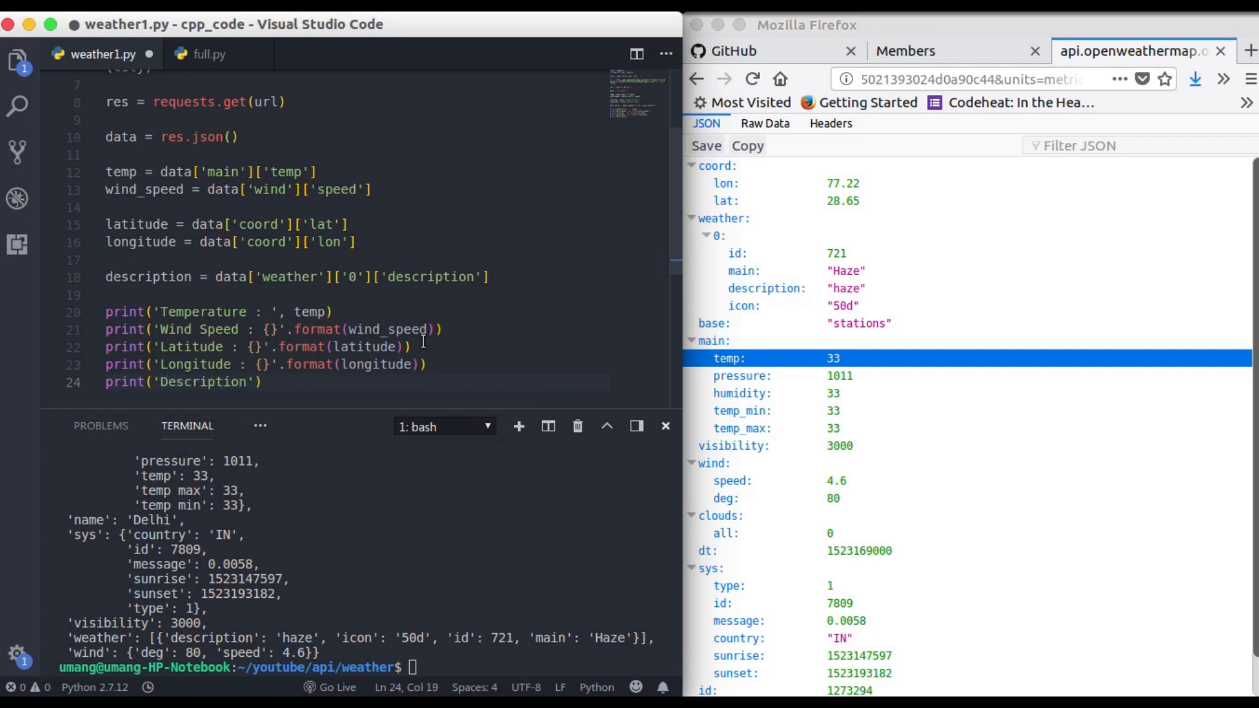
text(: {})
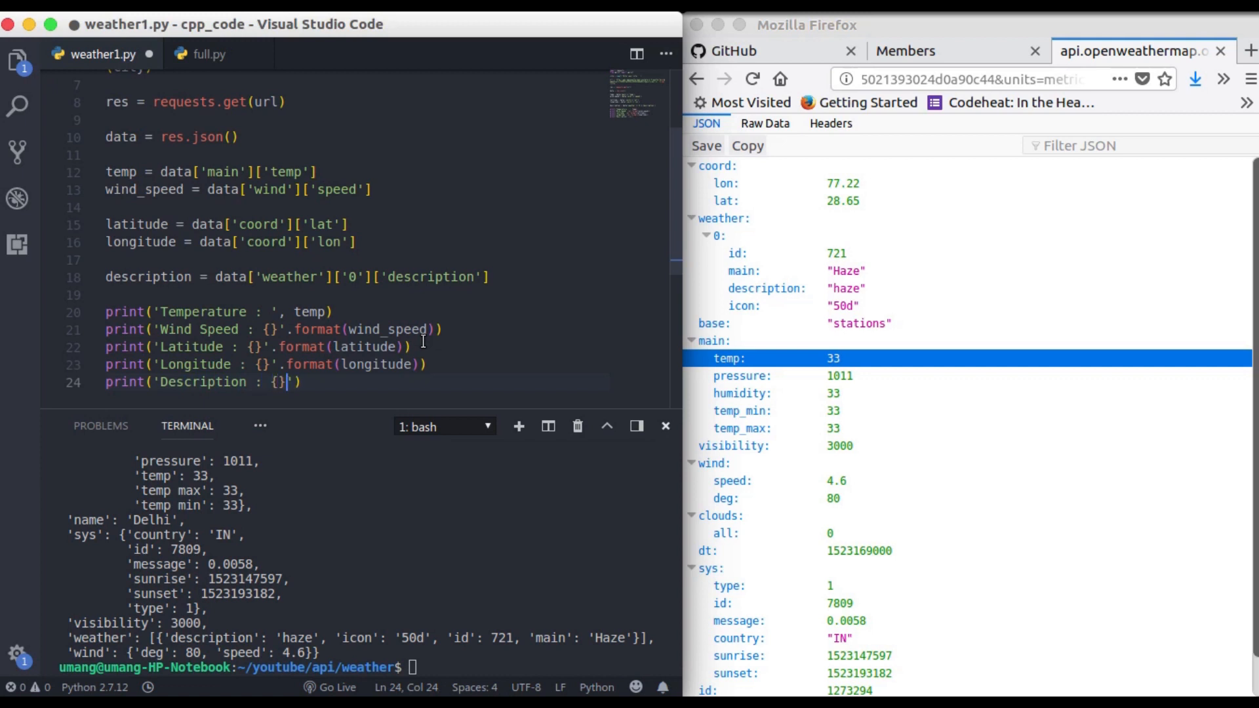
text(.format(l)
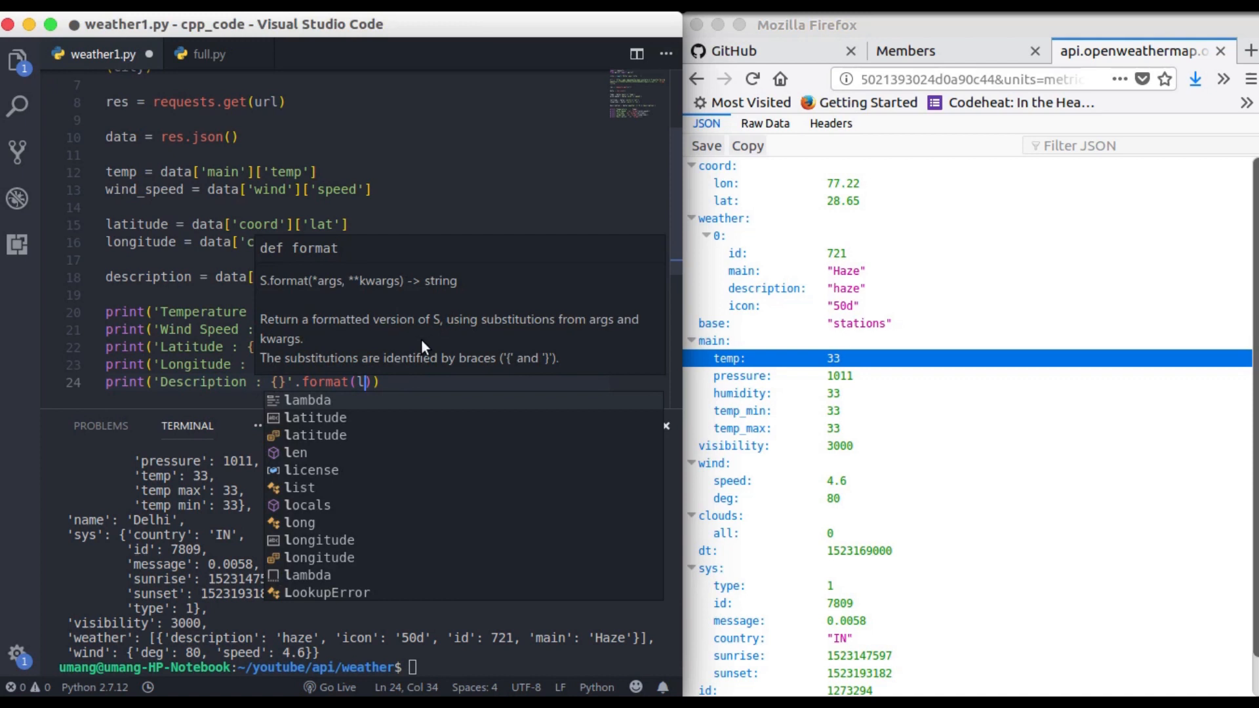
text(escri)
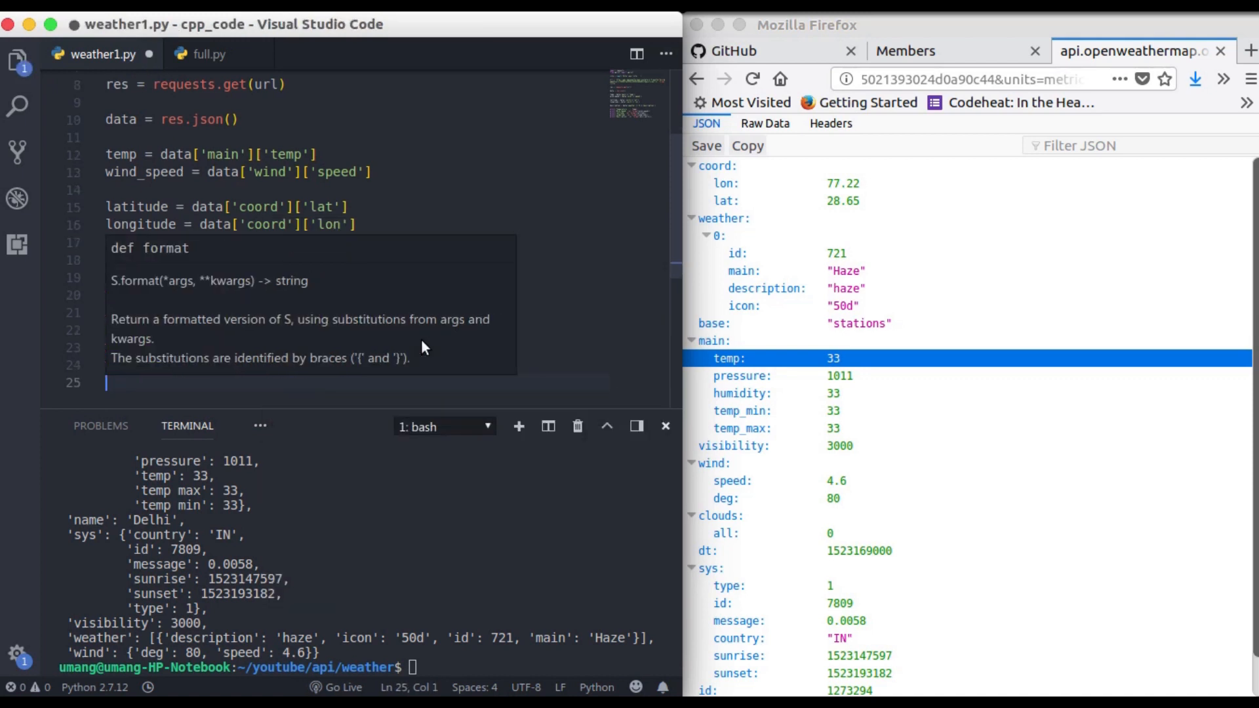
- Run python3 weather1.py and enter Delhi to print temperature, wind, coordinates and haze
text(python3 weather1.py)
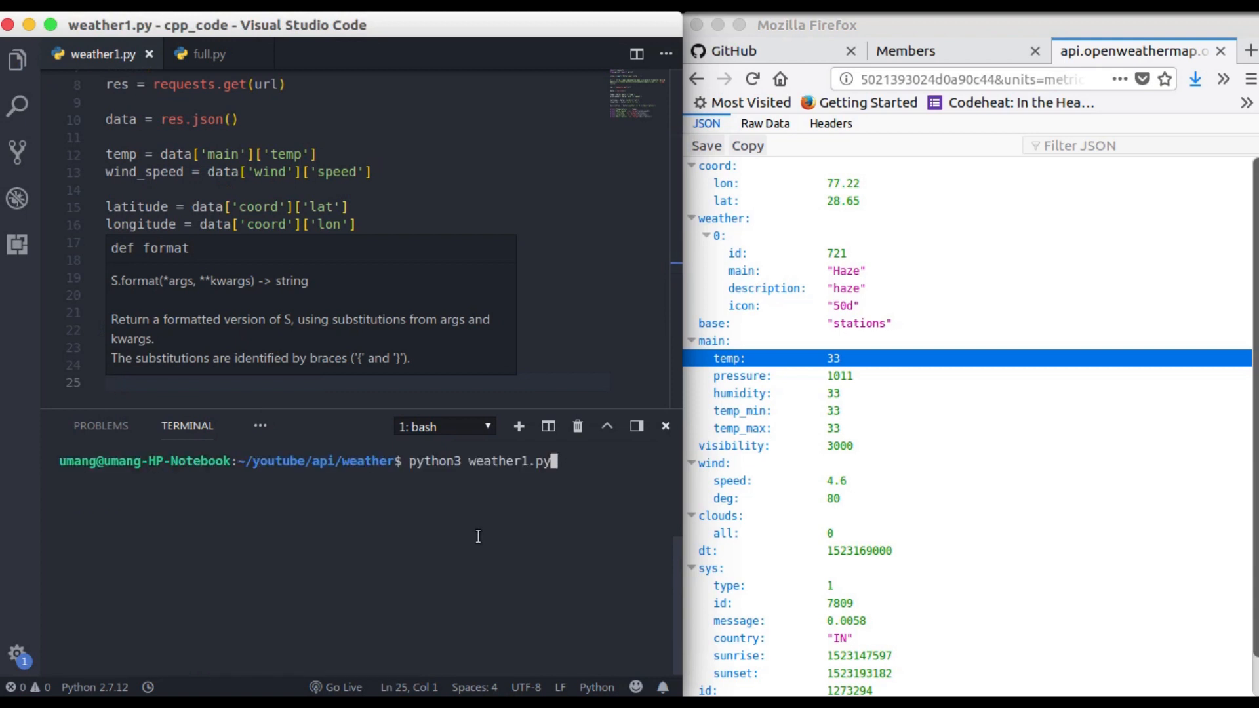
key(Return)
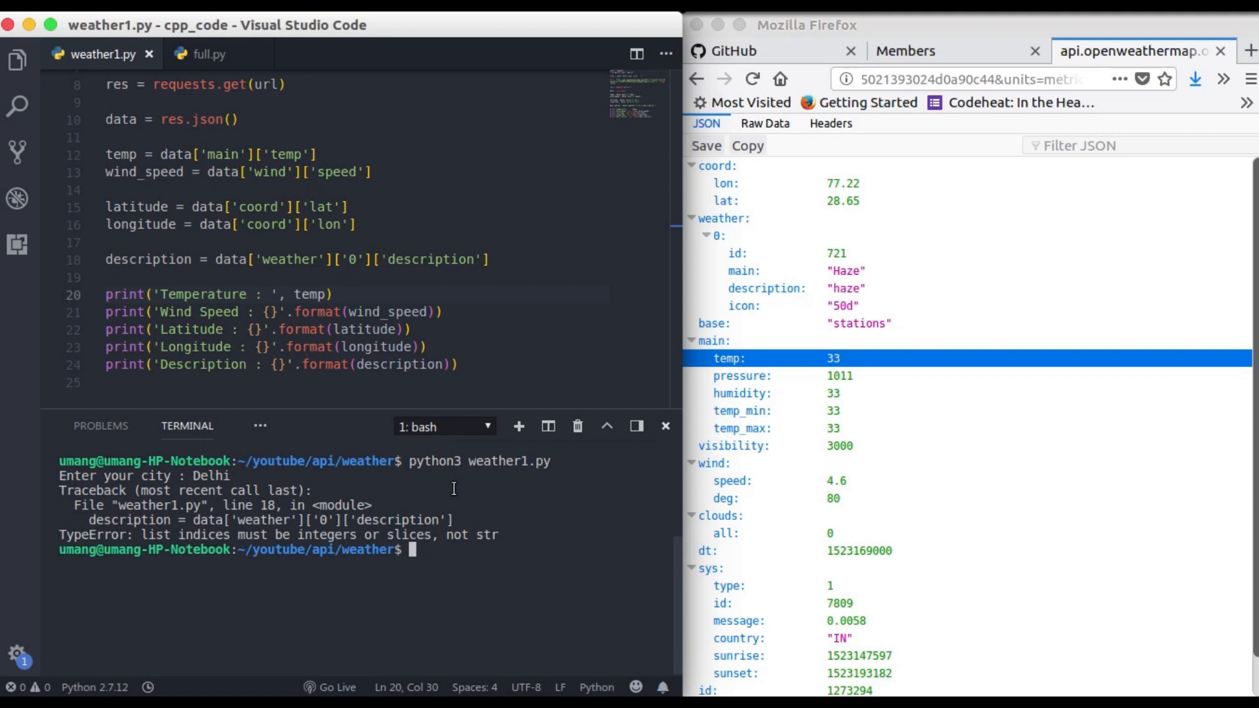
mouse_move(359, 259)
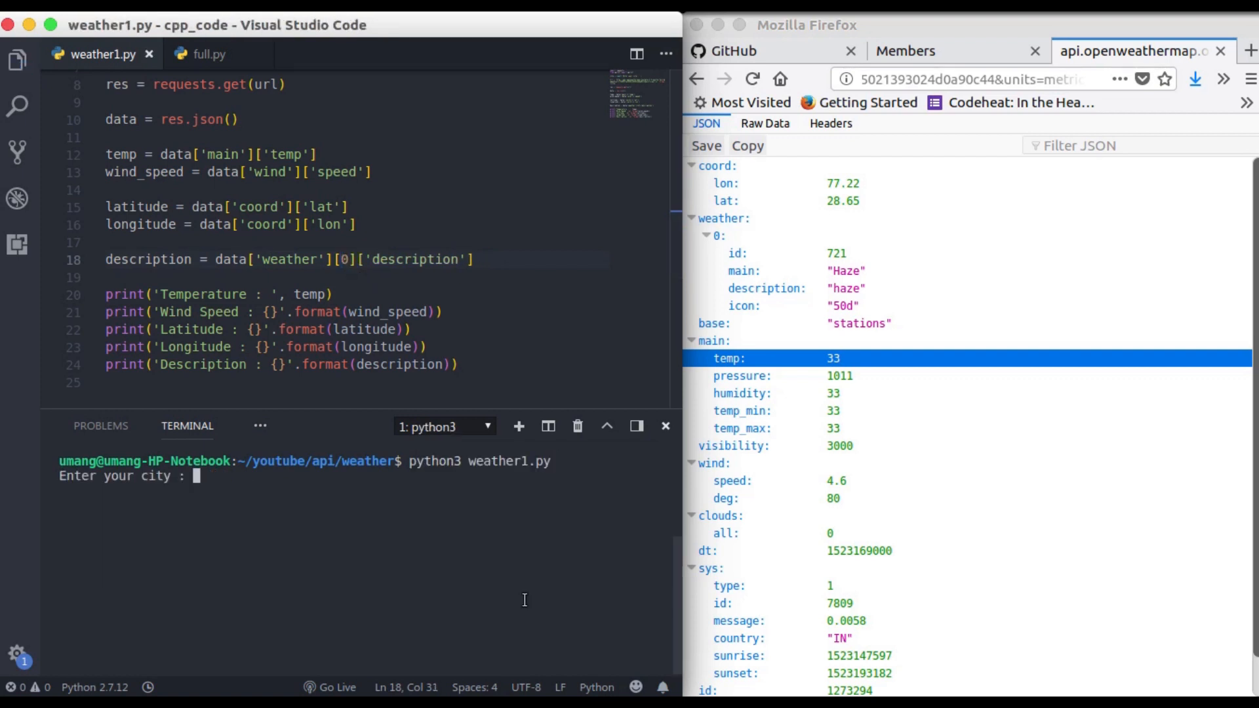
text(Delhi)
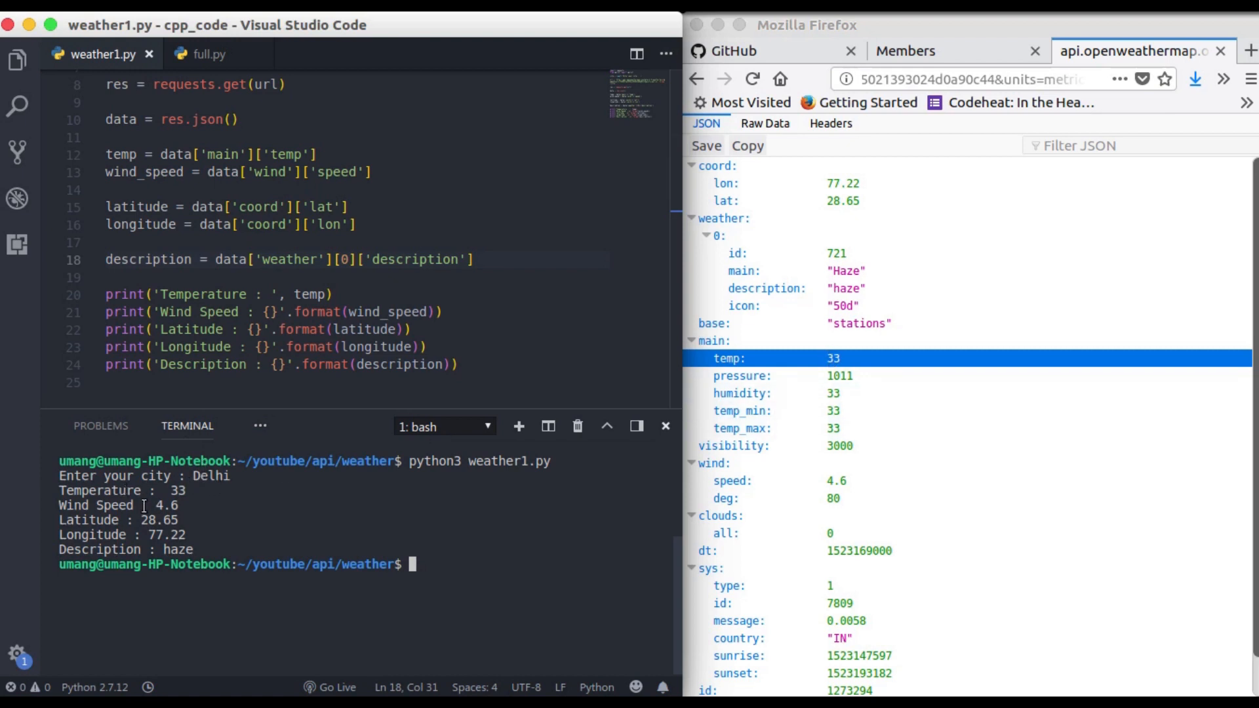
mouse_move(146, 518)
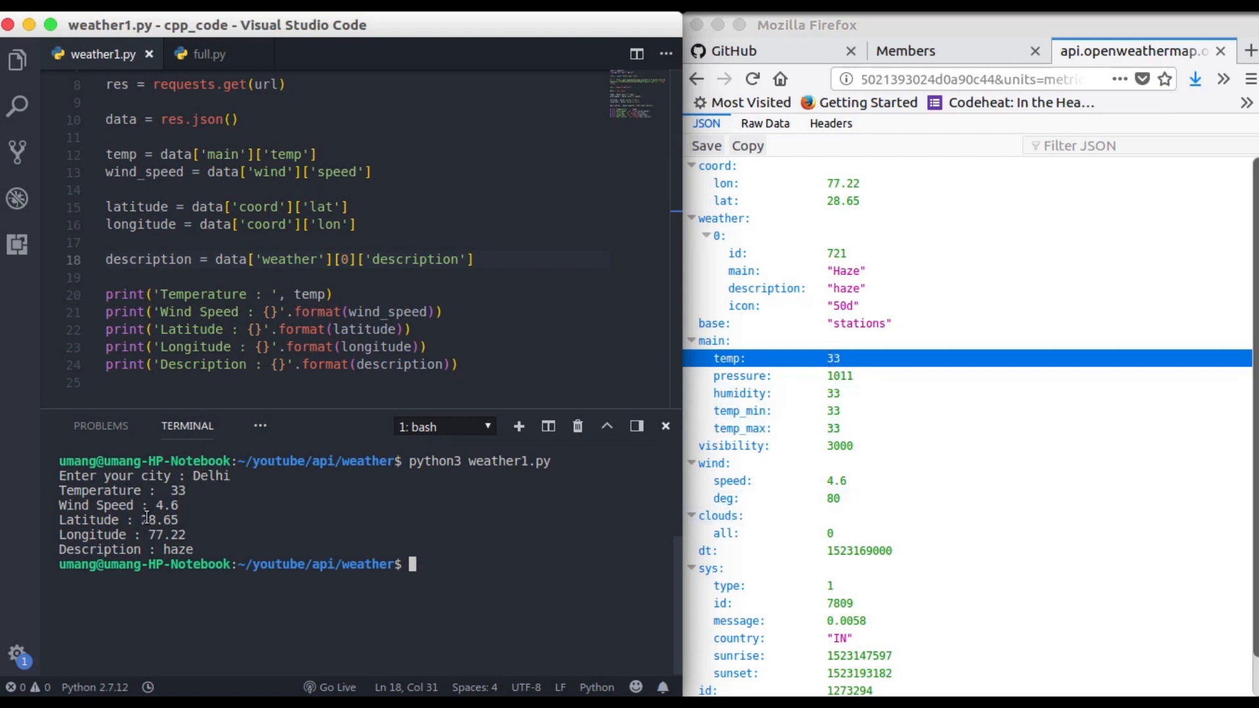
mouse_move(1100, 604)
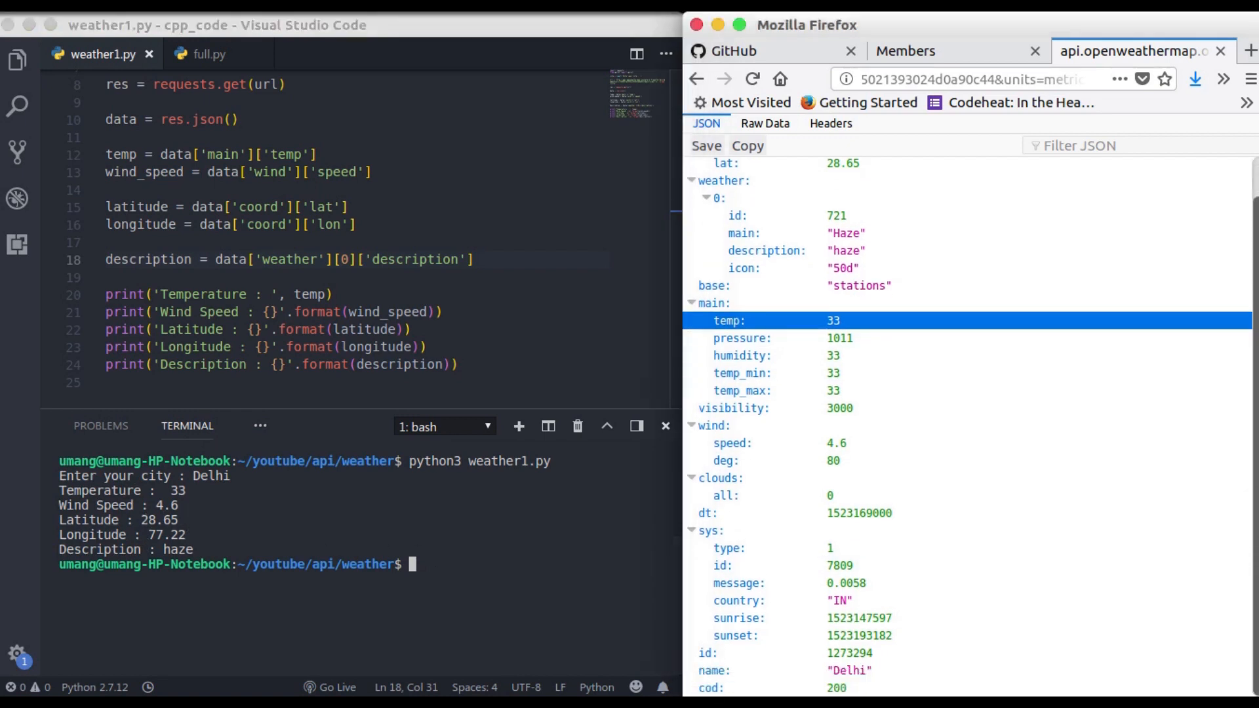
mouse_move(863, 673)
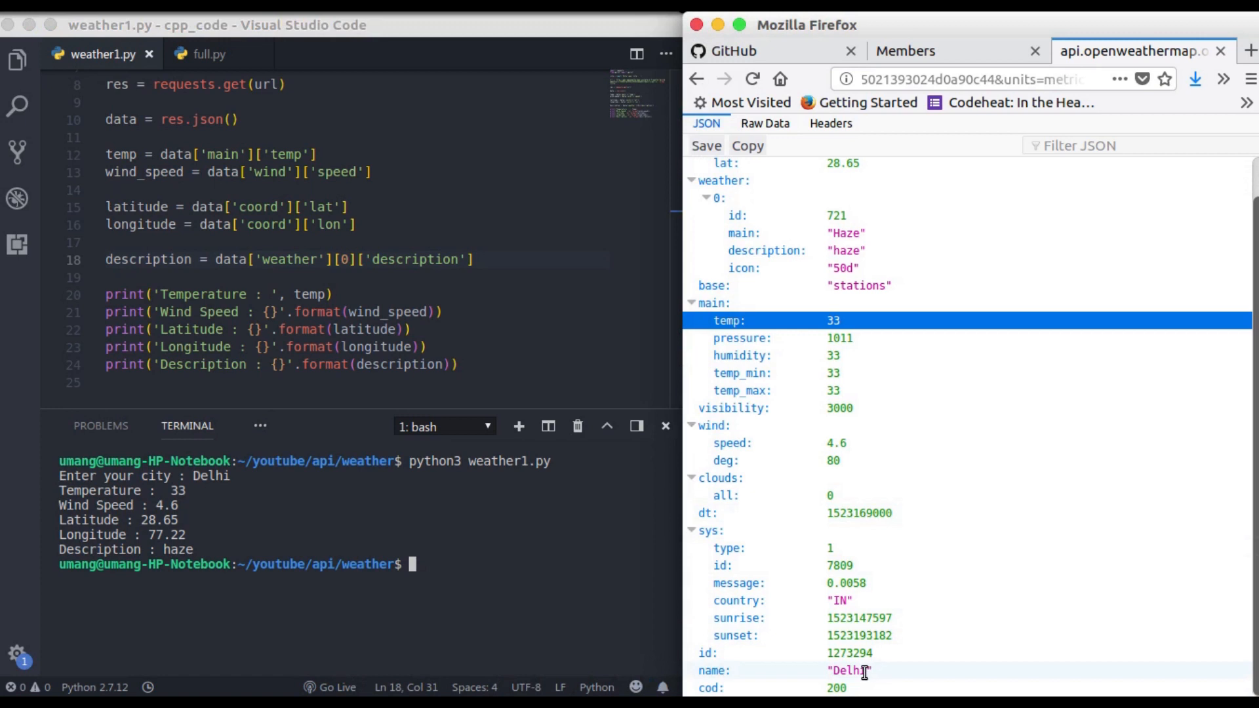
mouse_move(755, 593)
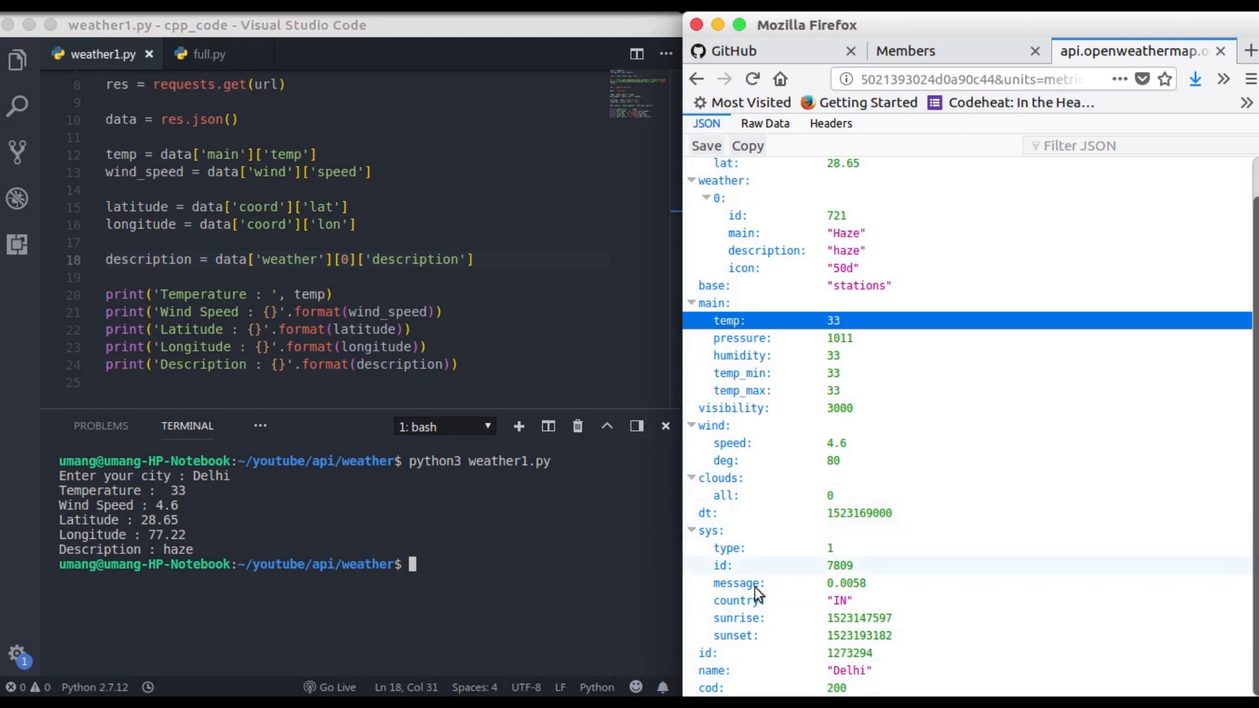
scroll(up, 3)
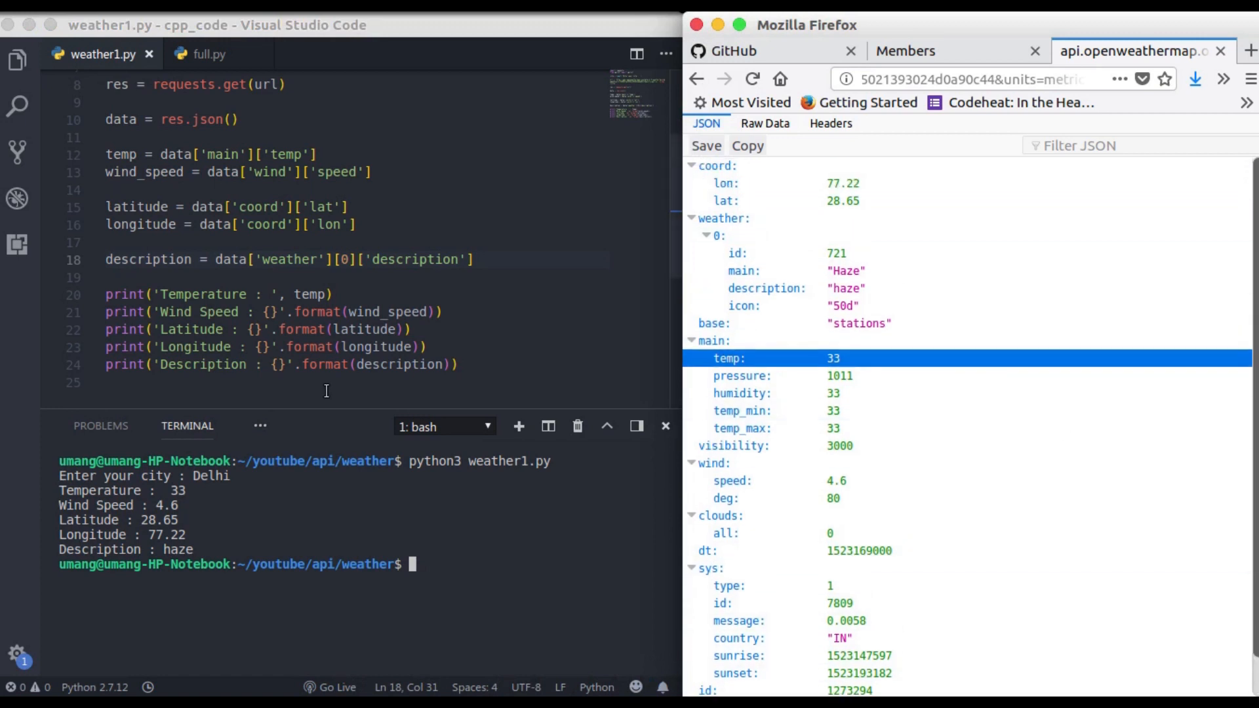
mouse_move(279, 318)
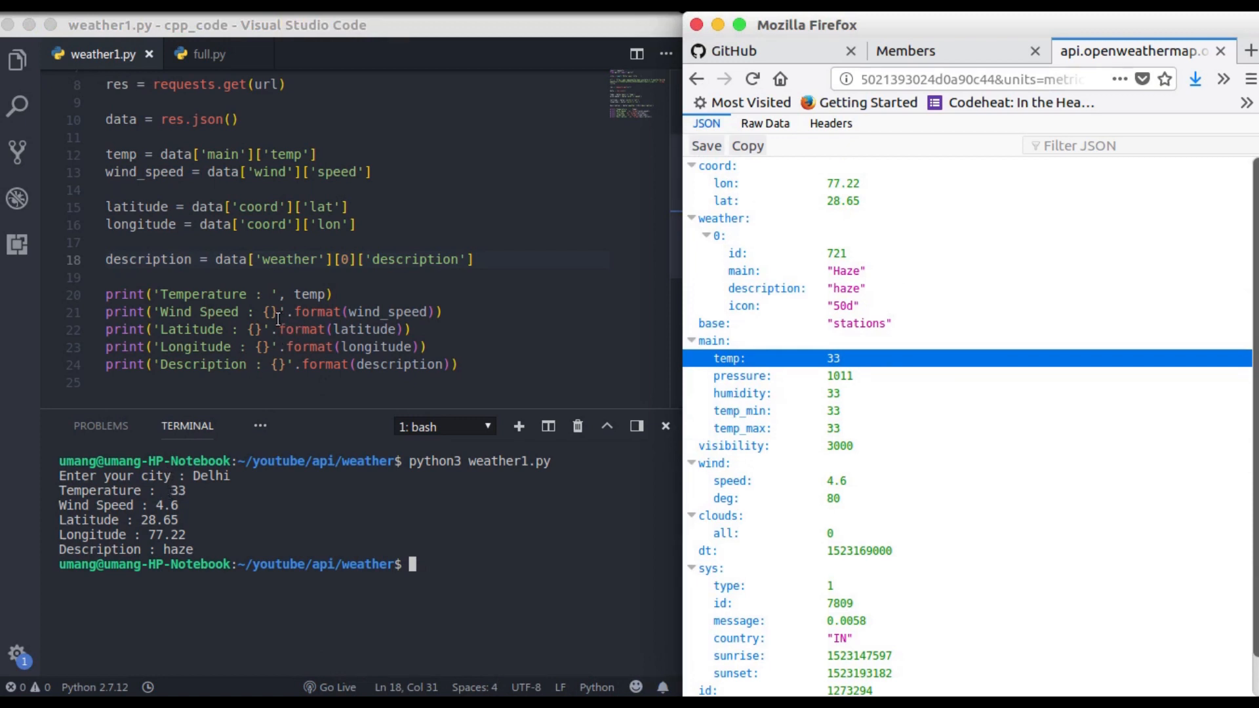
- Label wind speed ' m/s' and add ' degree celcius' to the Temperature print string
text(m/s)
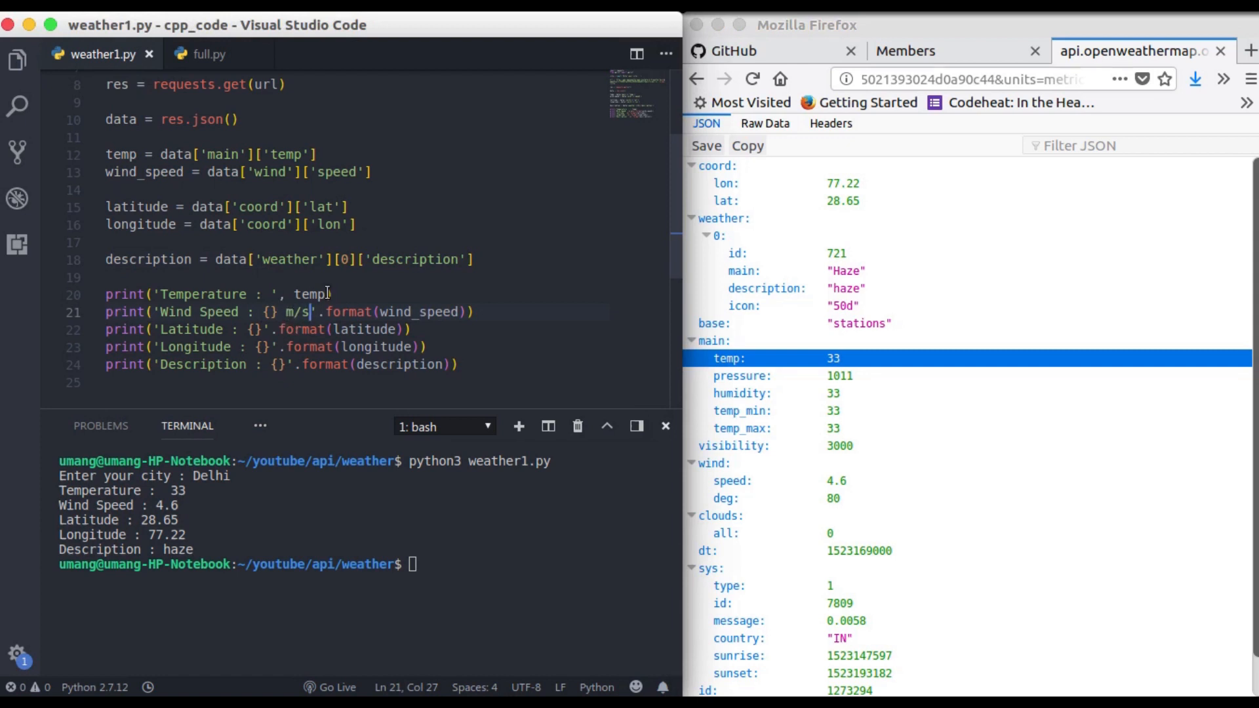
double_click(312, 294)
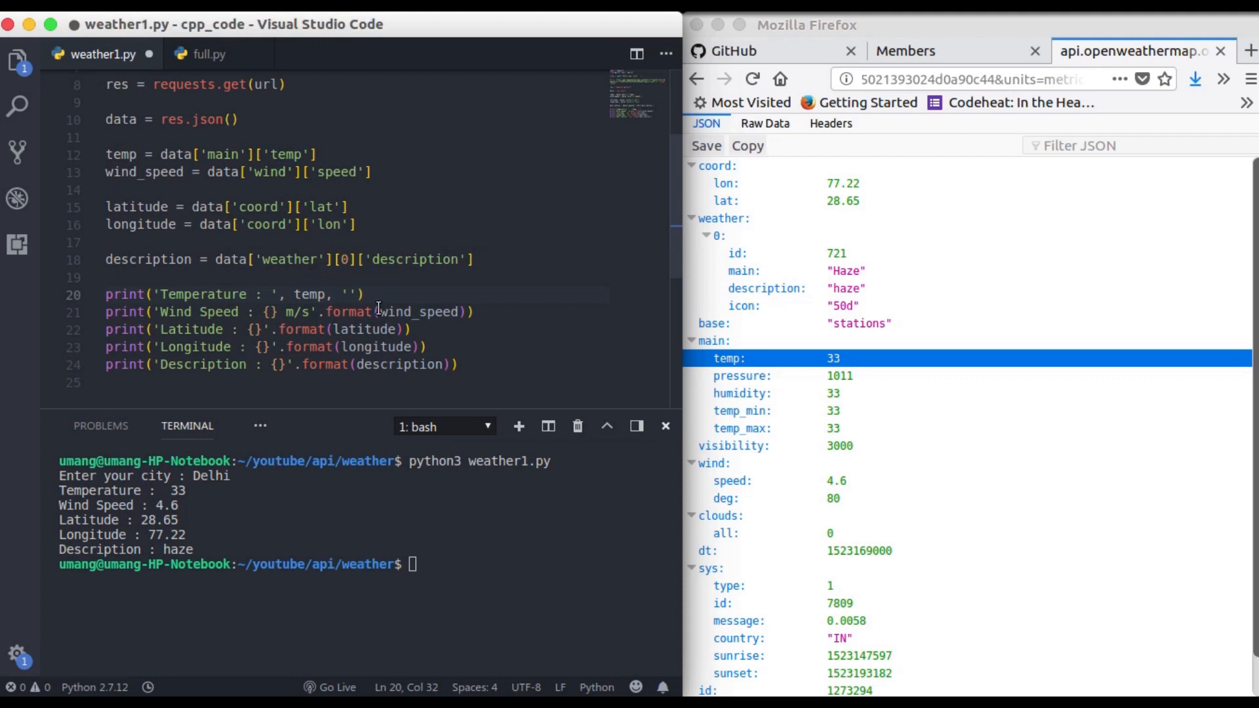
text(degree)
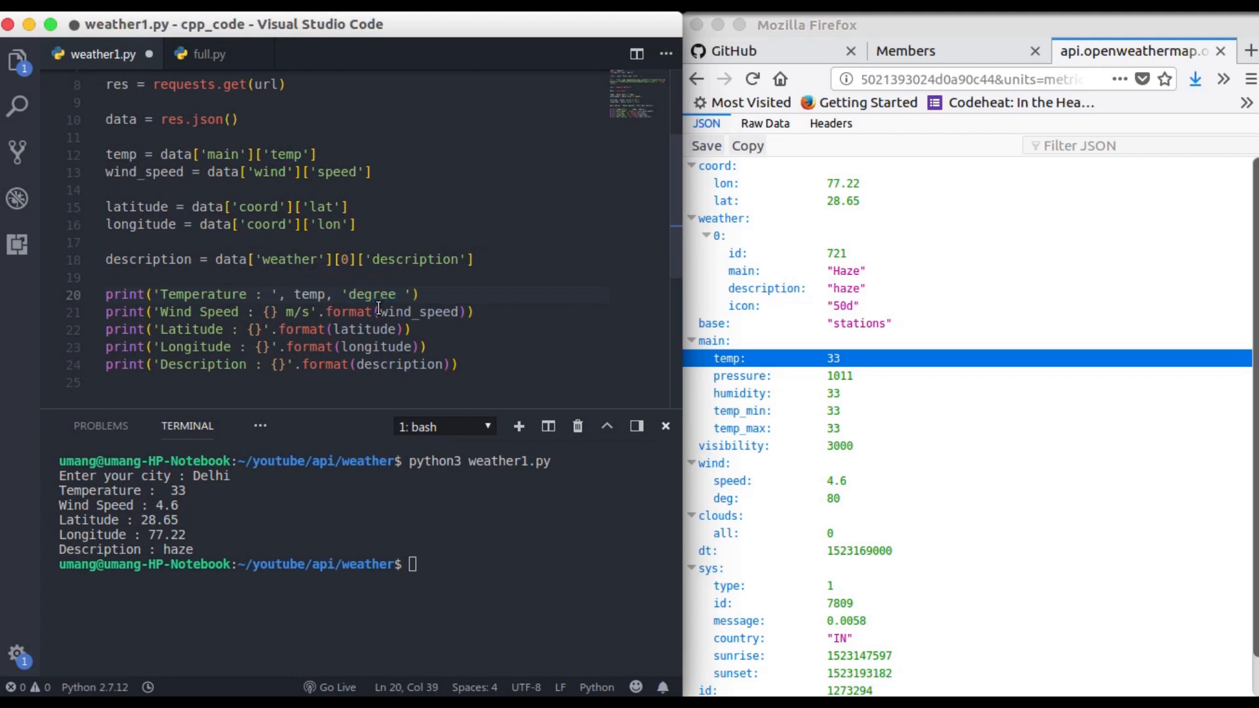
text(c)
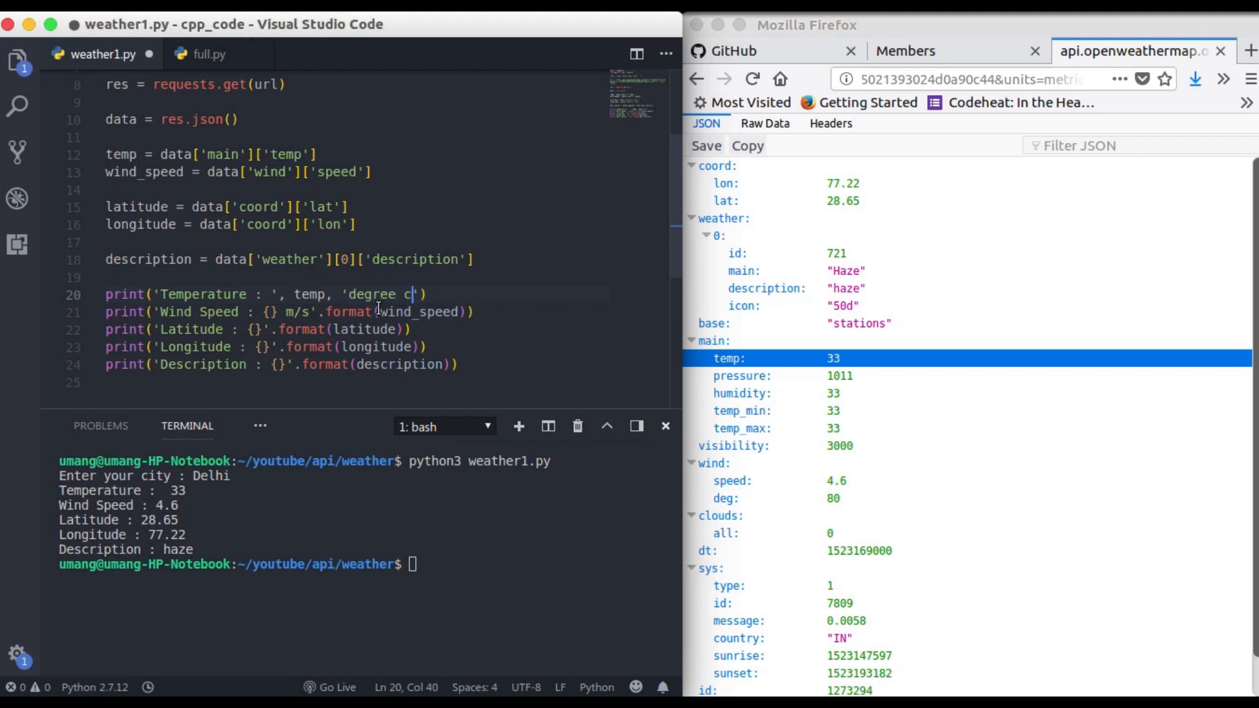
text(elcius)
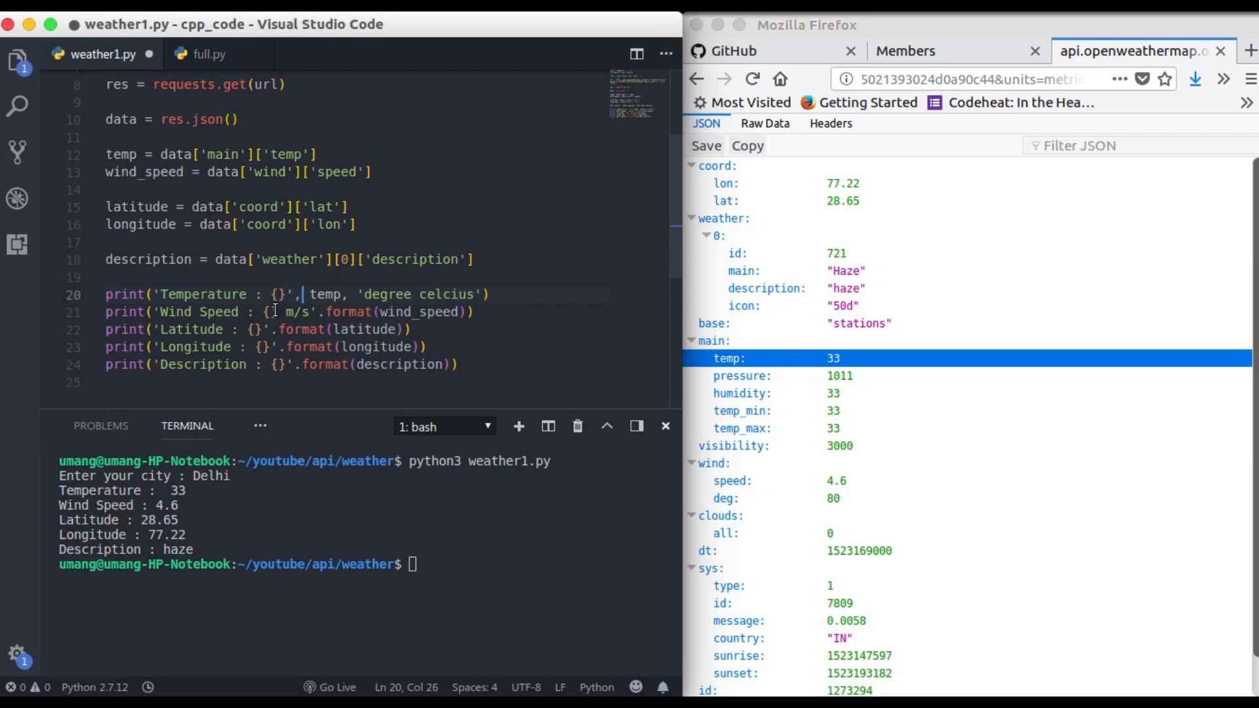
text(.format()
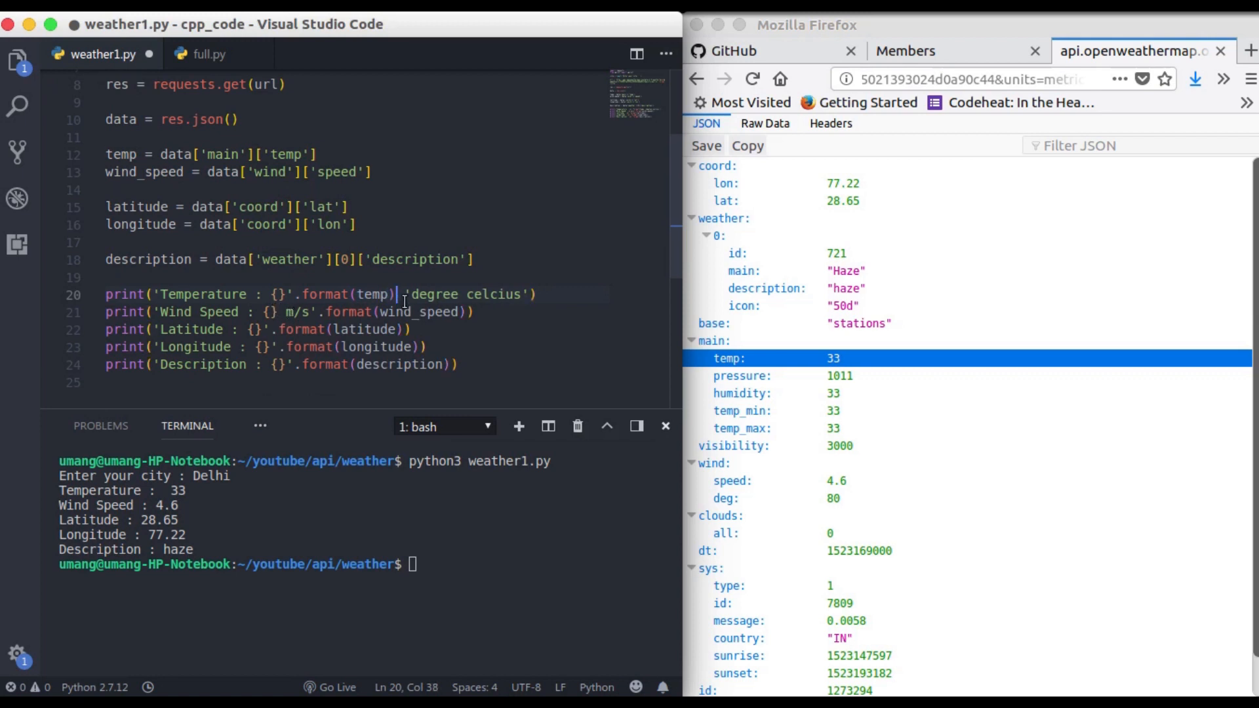
- Move the misplaced 'degree celcius' so it sits inside 'Temperature : {} degree celcius'
drag(399, 294, 535, 294)
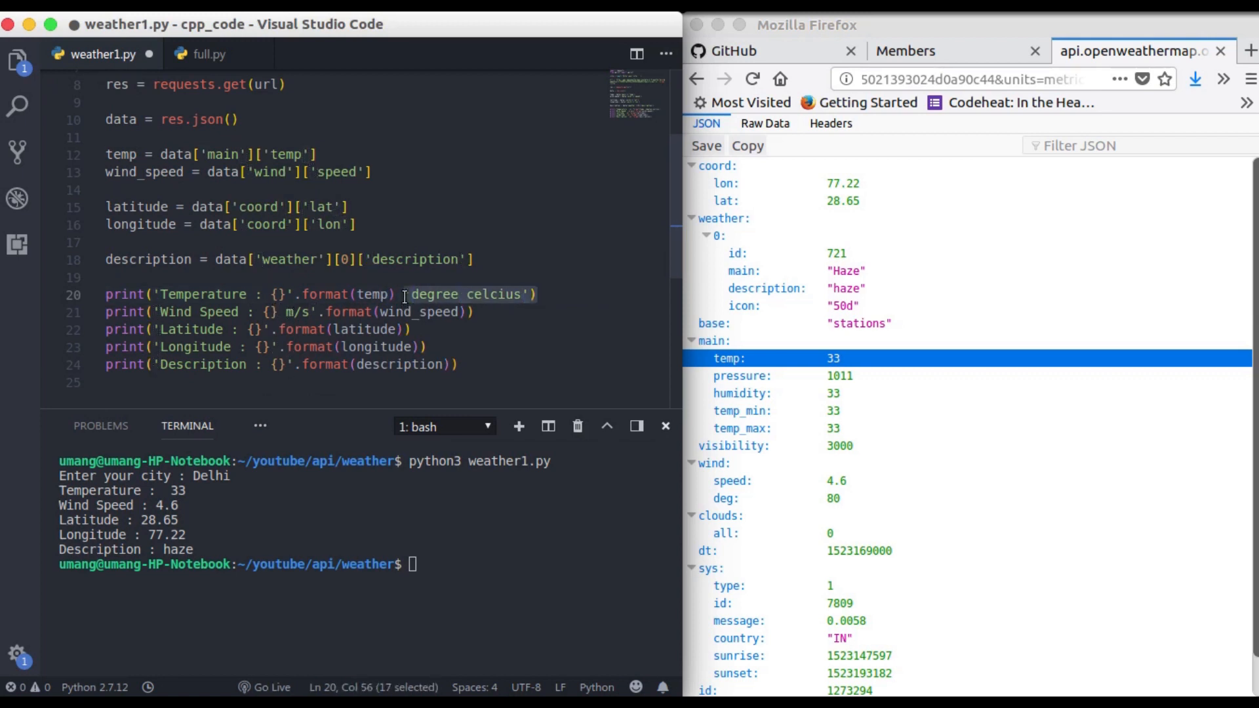
key(Delete)
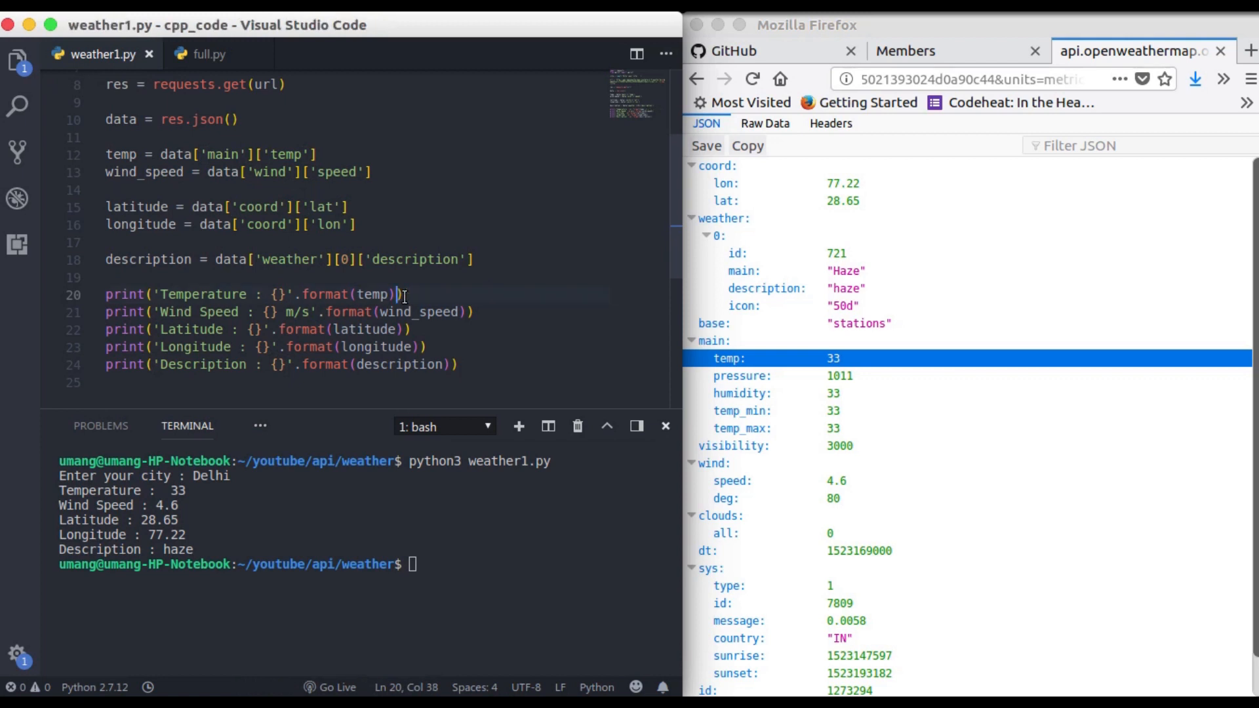
double_click(371, 294)
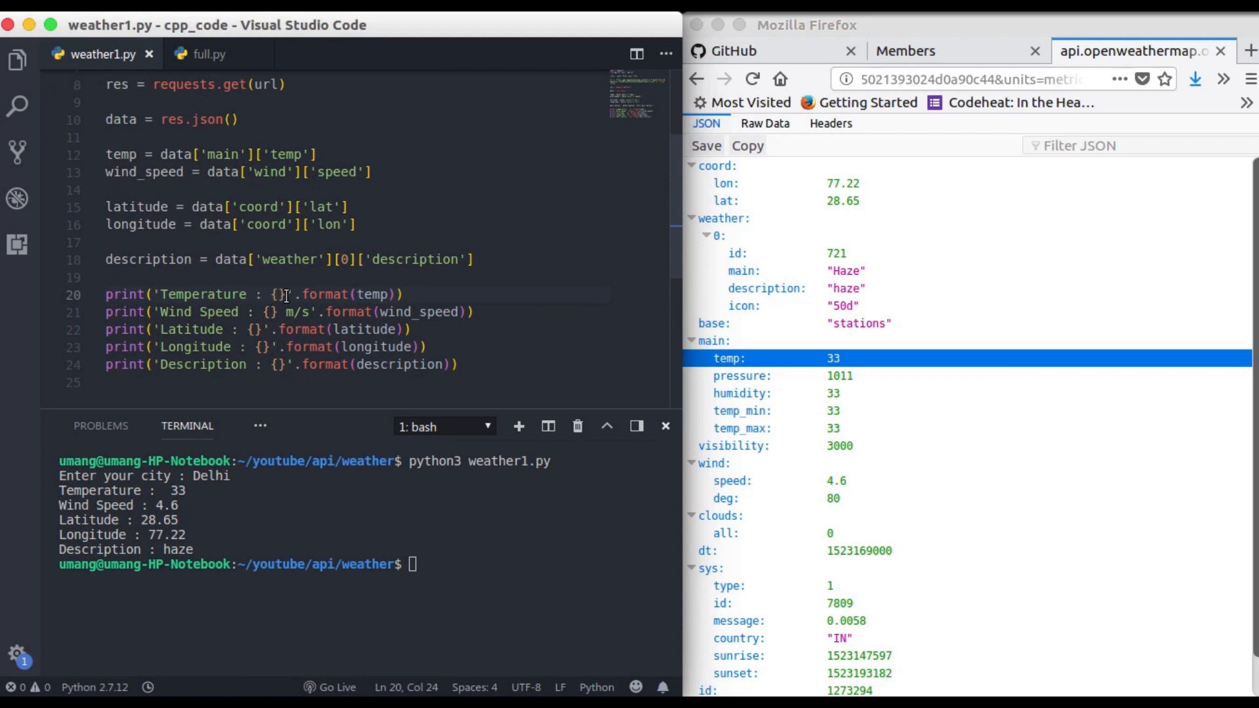
text(degree cel)
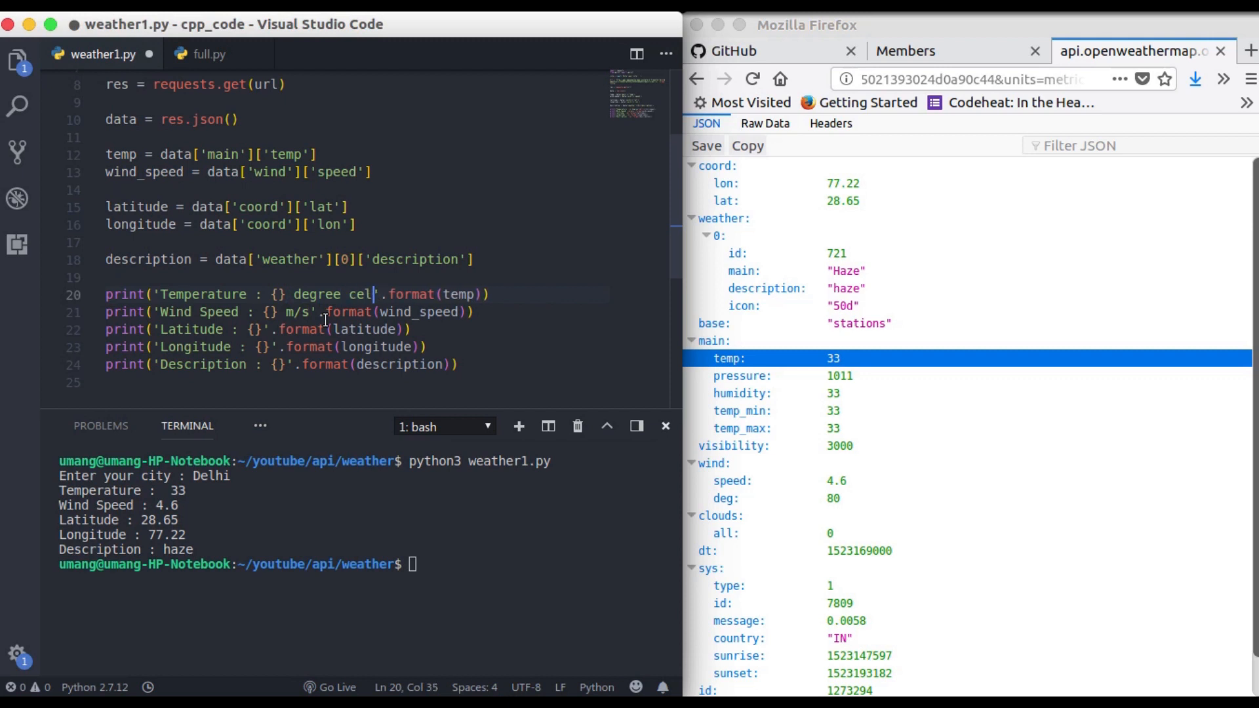
text(cius)
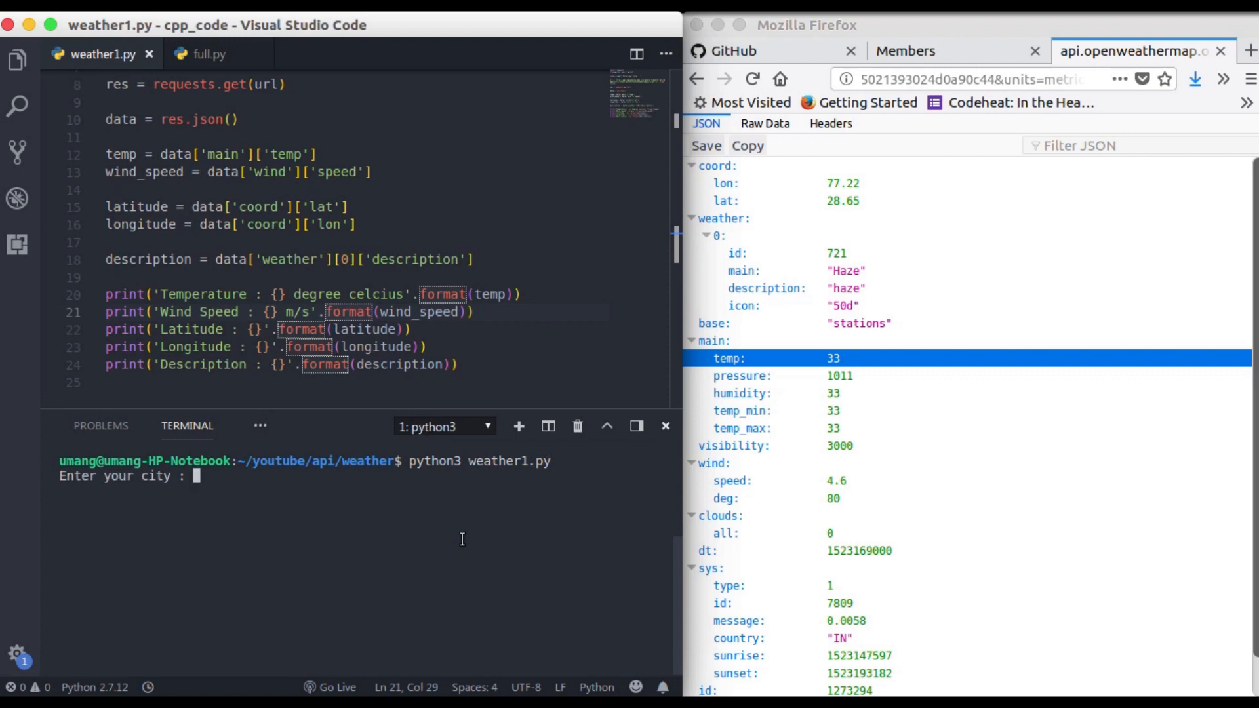
- Enter Delhi at the prompt, printing 33 degree celcius and 4.6 m/s
text(Dlehi)
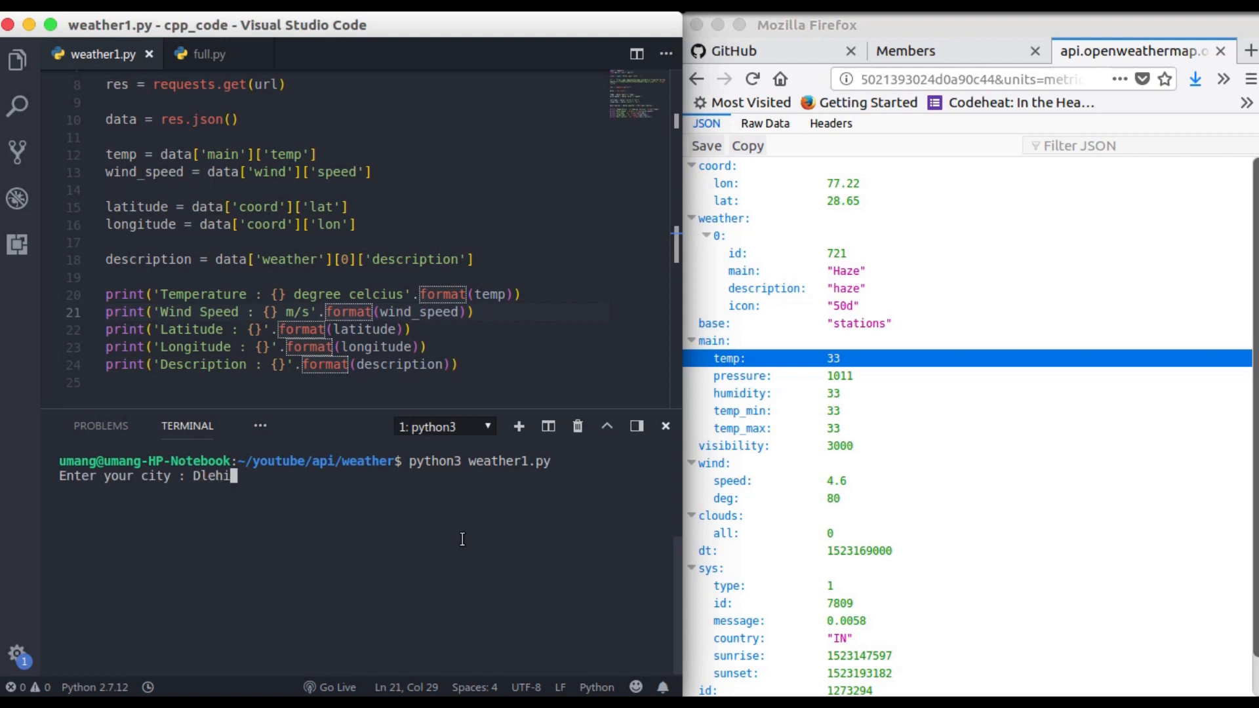
text(Delhi)
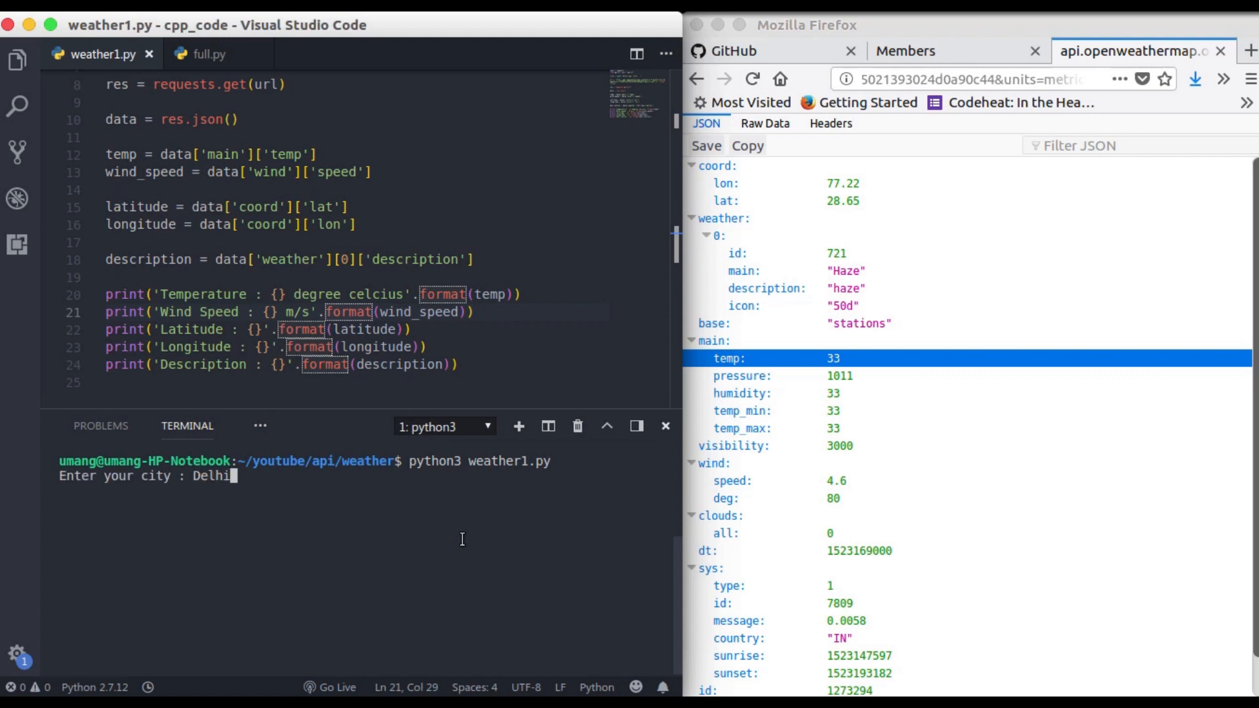
key(Return)
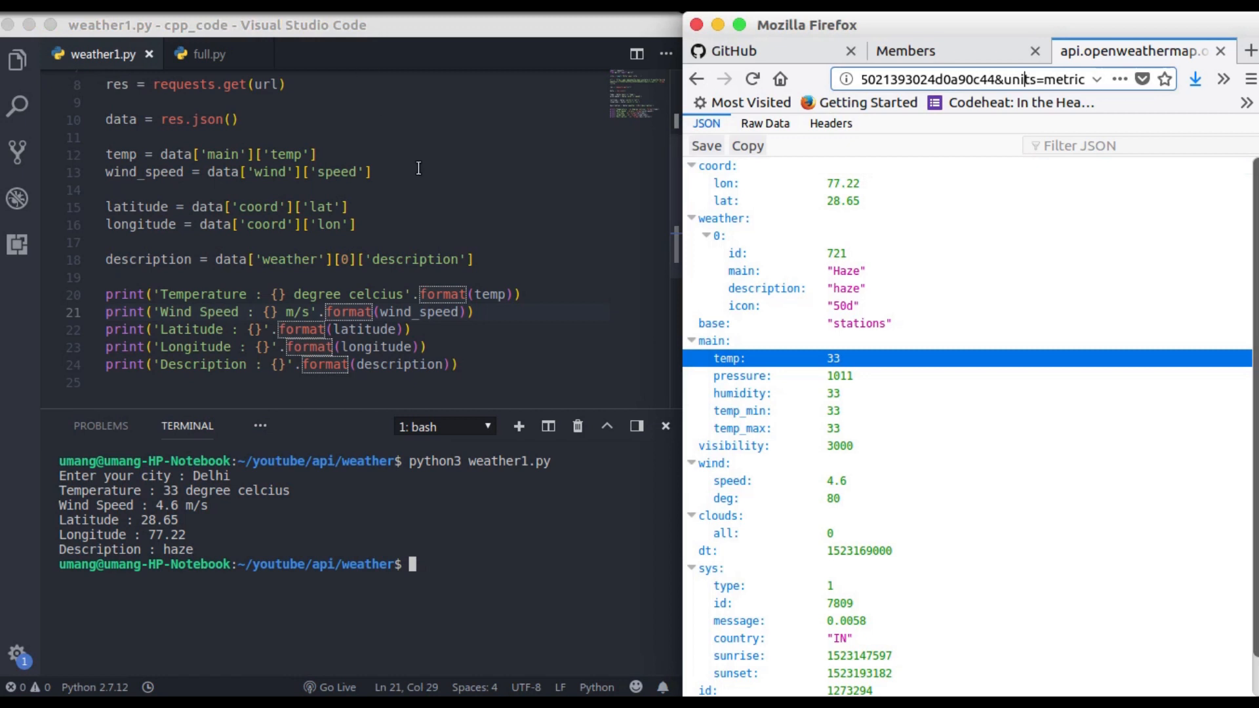
- Load the Firefox weather JSON for Mumbai, showing smoke at 19.01, 72.85
scroll(up, 3)
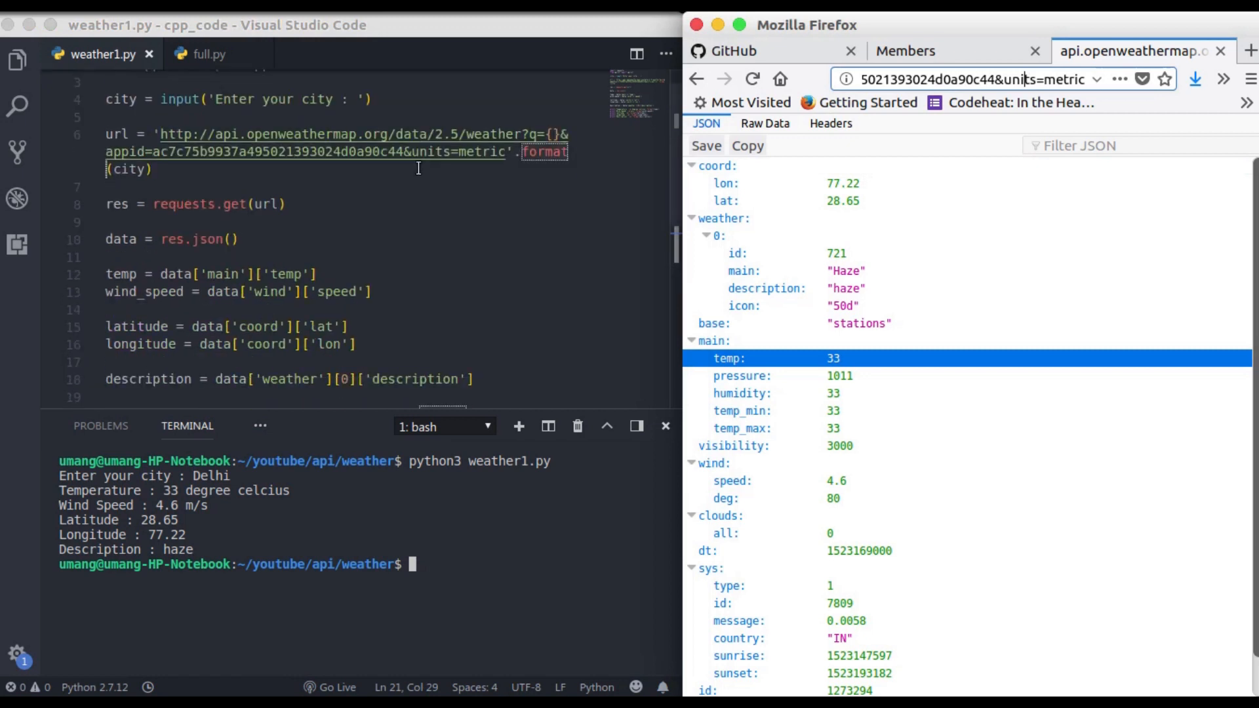
scroll(up, 3)
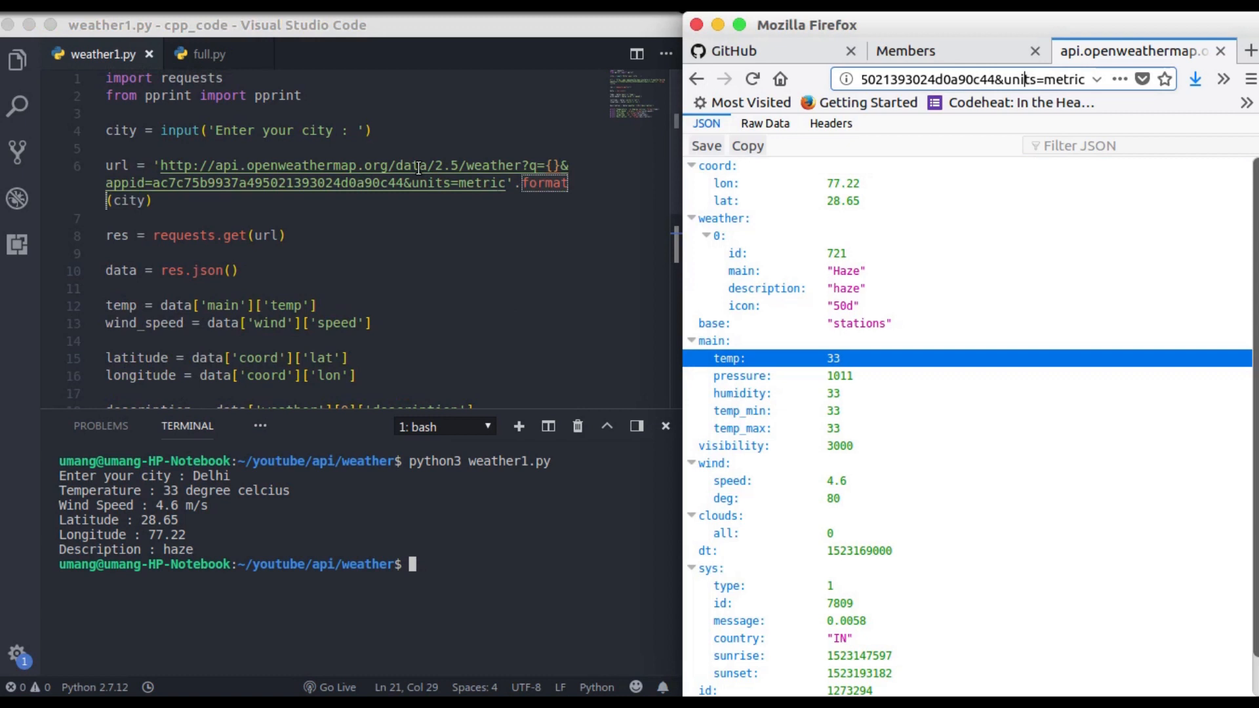
scroll(down, 3)
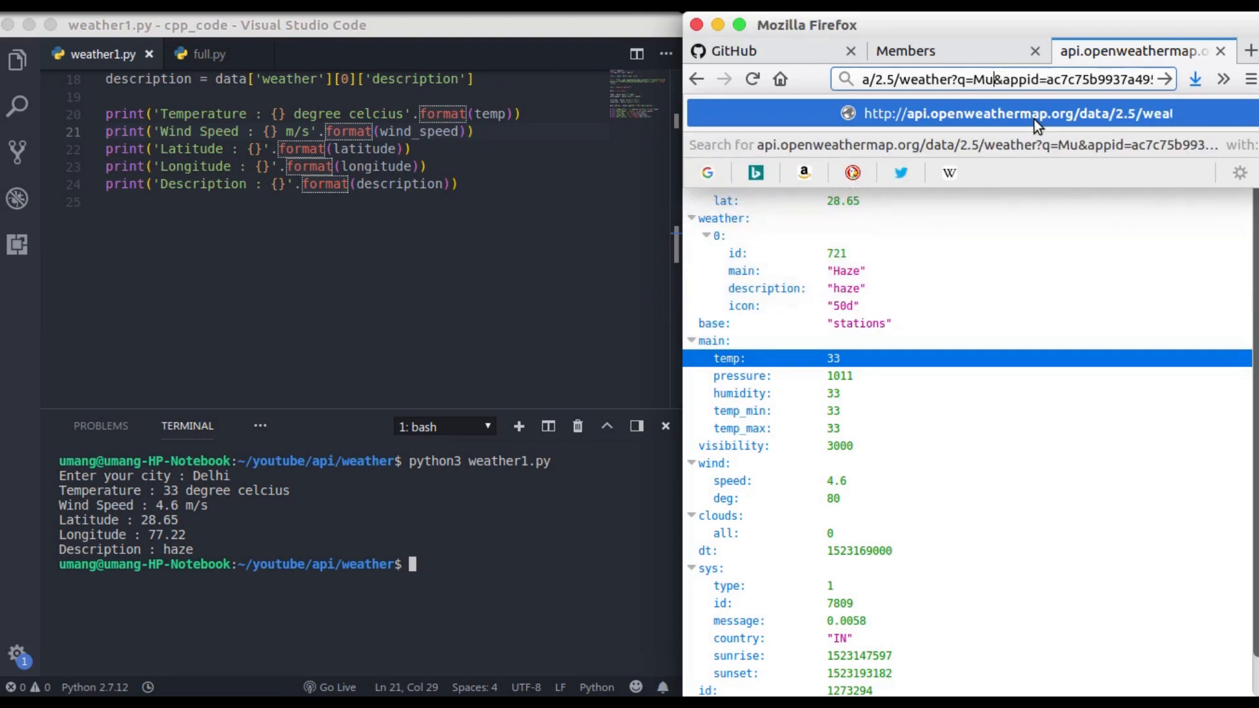
key(Return)
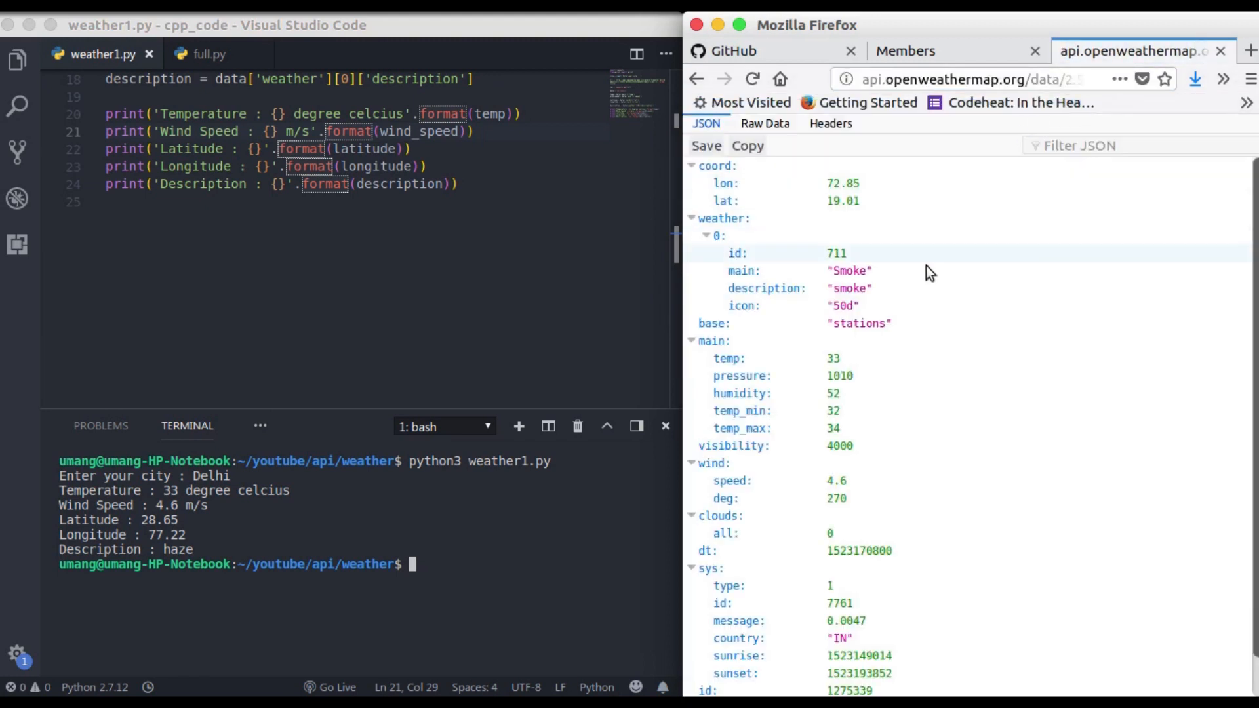
click(947, 79)
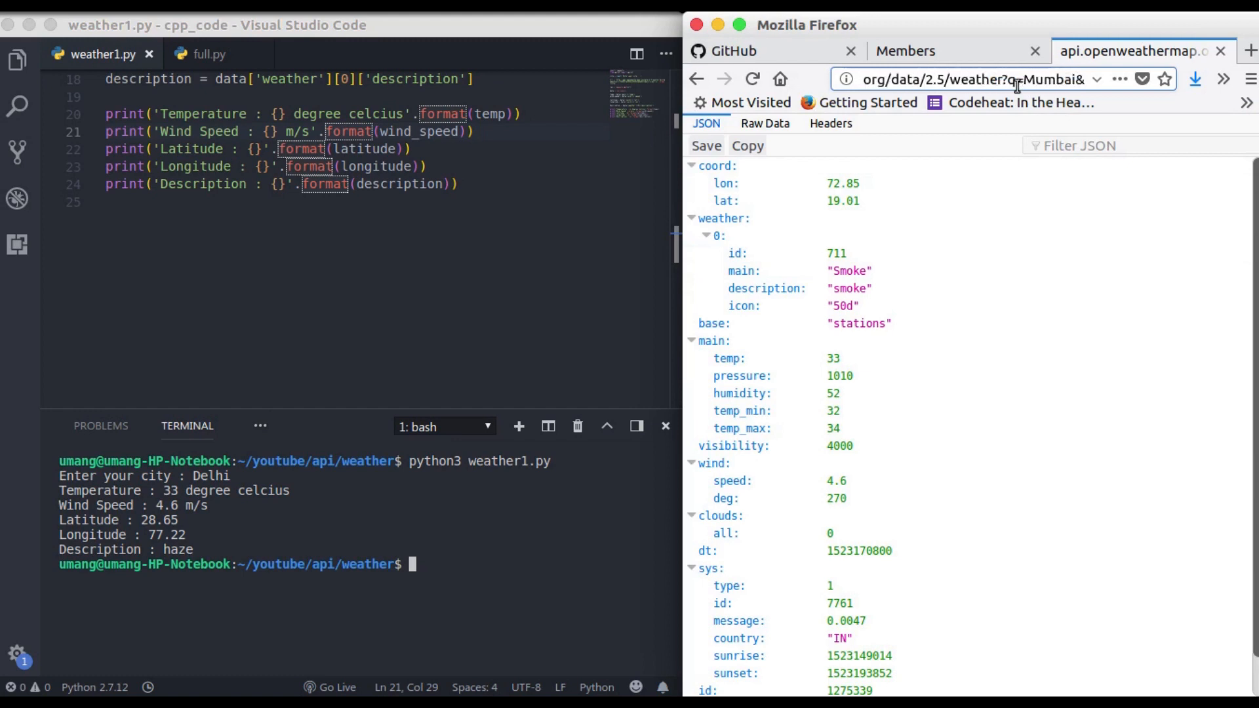
- Change the request city to Srinagar and submit it to get 5.26 degree celcius and light rain
click(1003, 79)
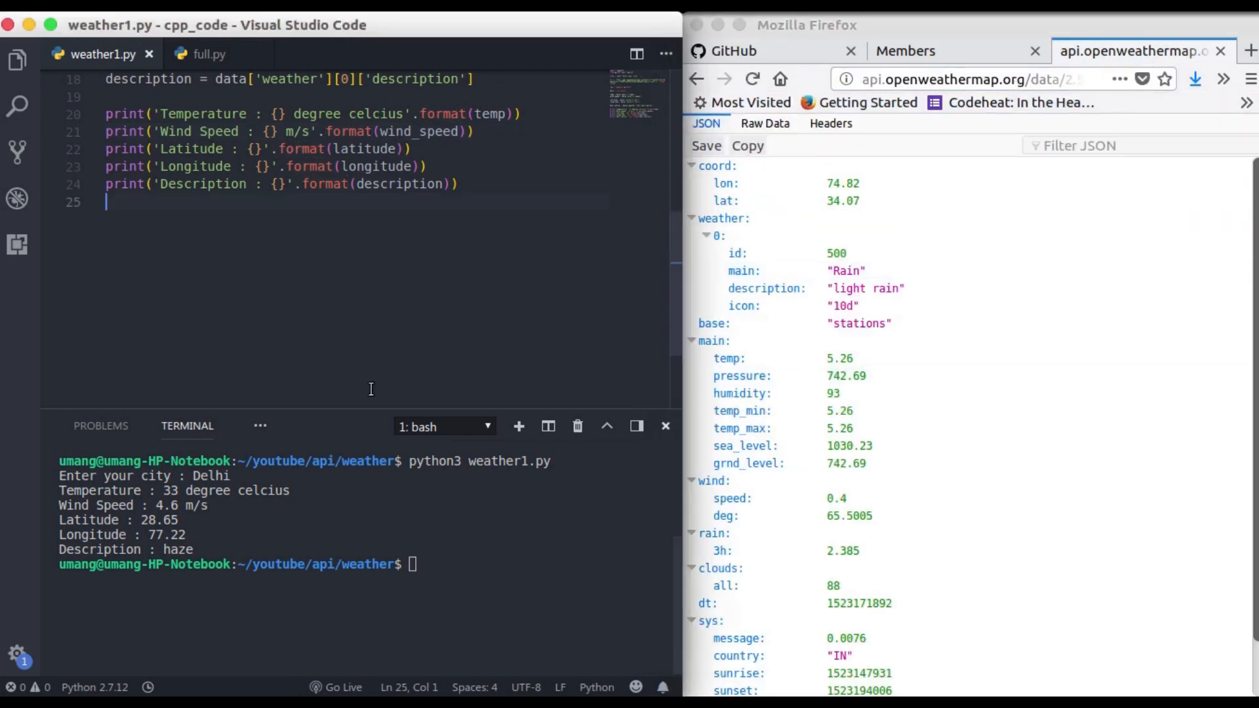
scroll(up, 3)
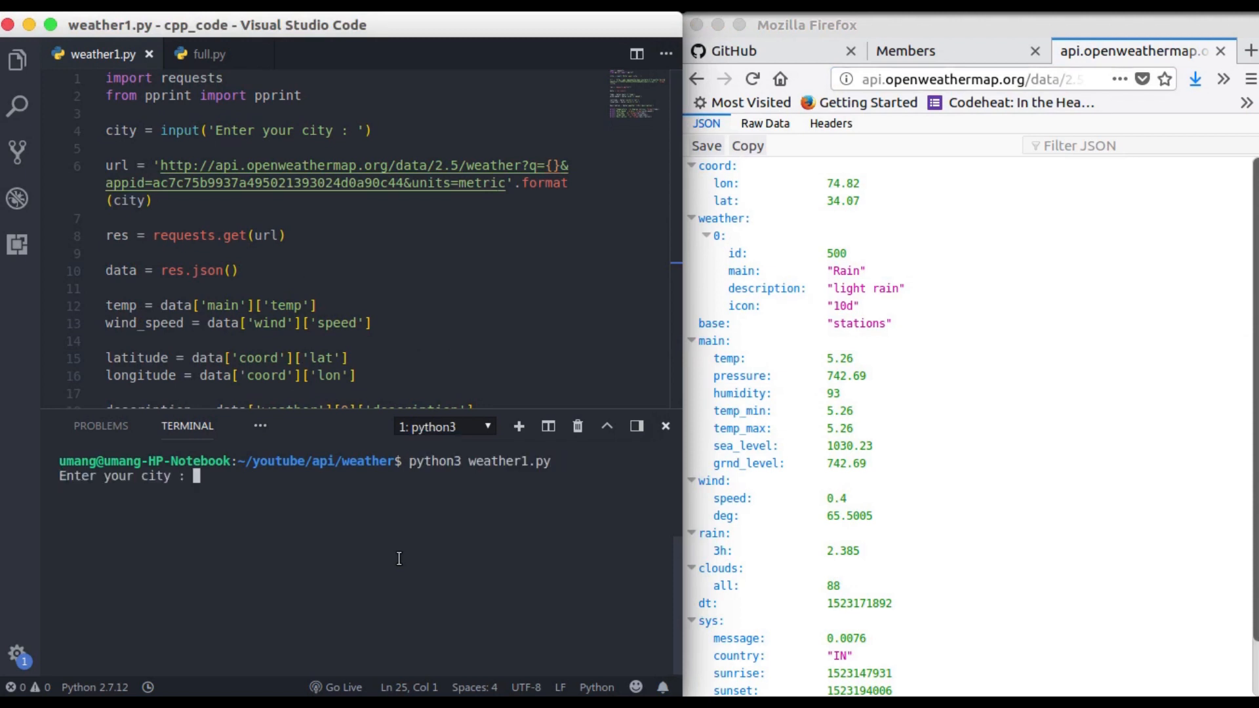
text(Srinagar)
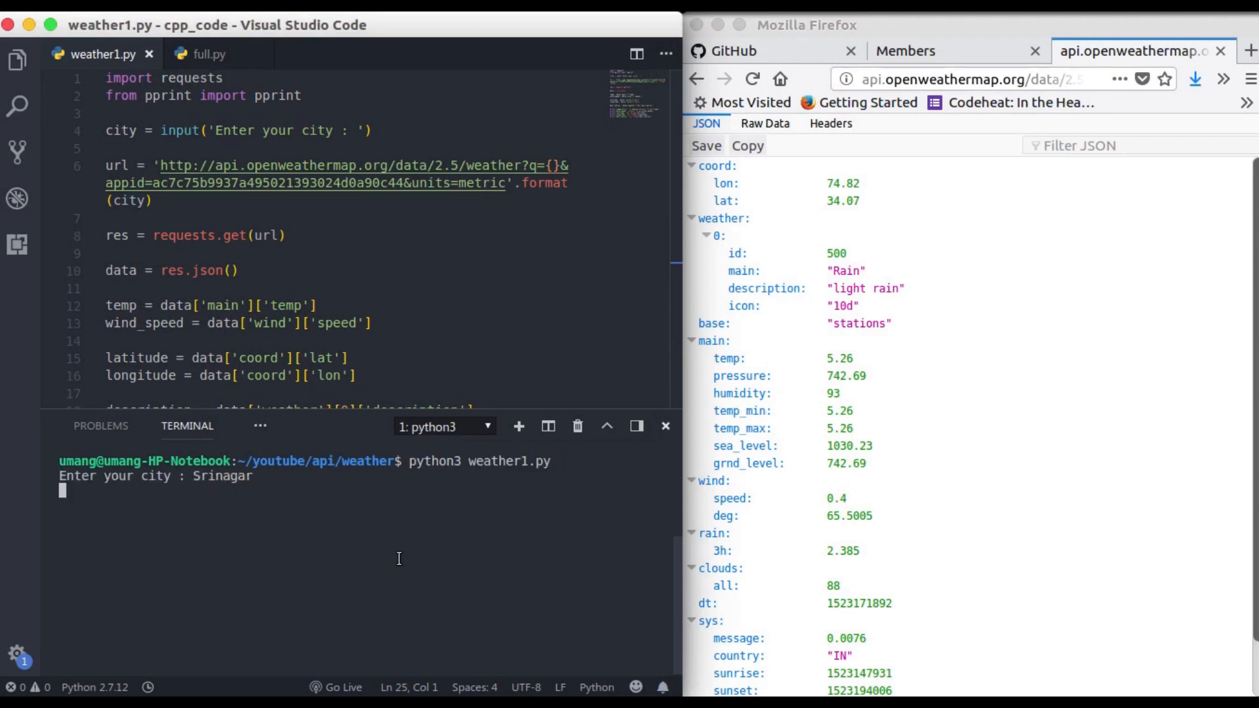
key(Return)
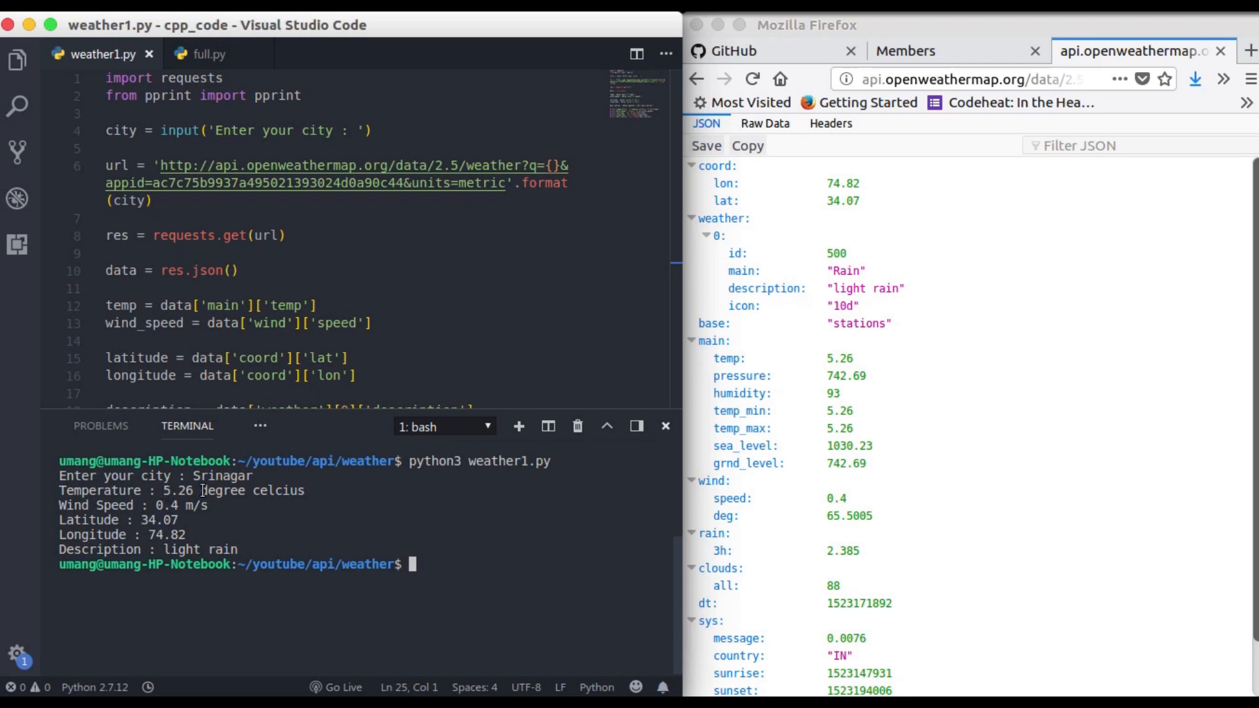
mouse_move(868, 359)
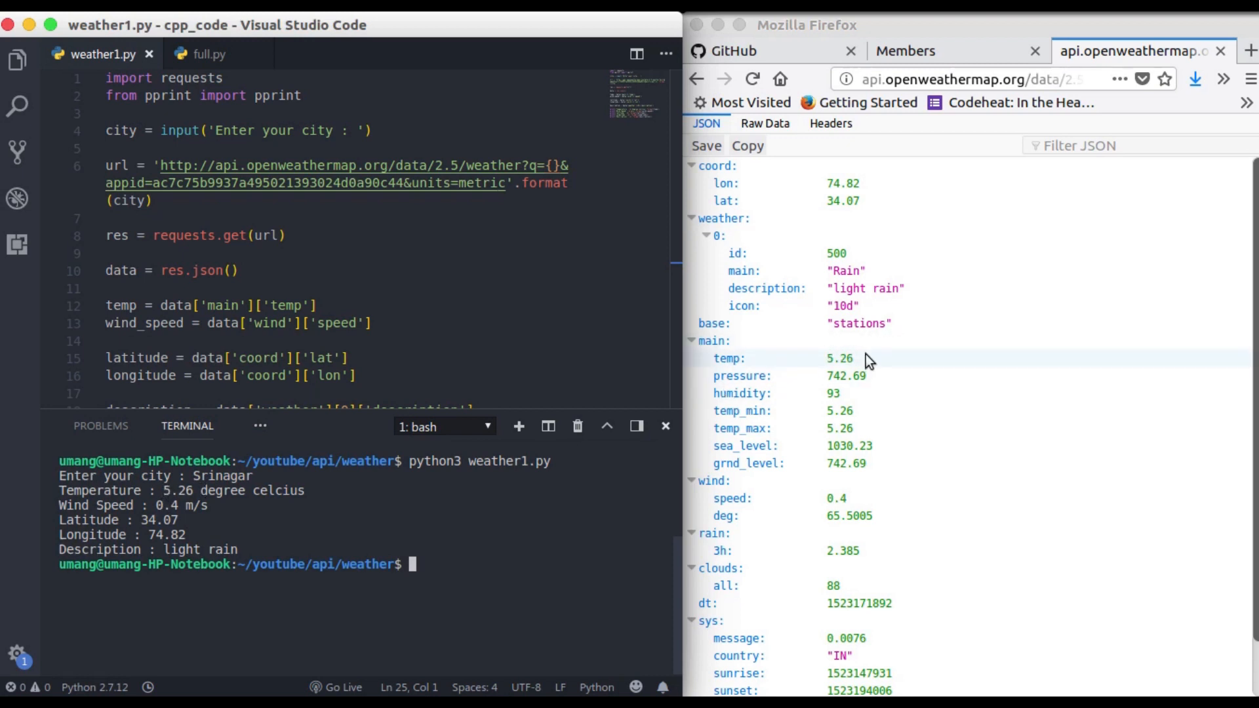
mouse_move(155, 510)
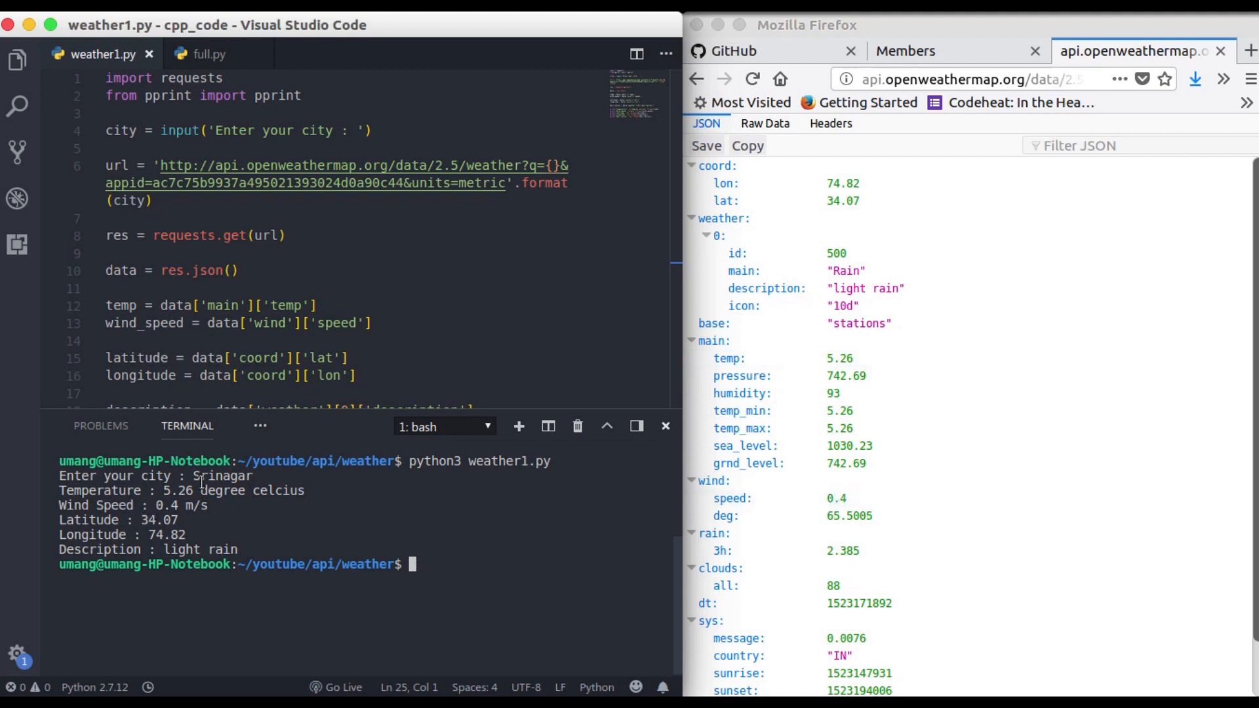
mouse_move(622, 523)
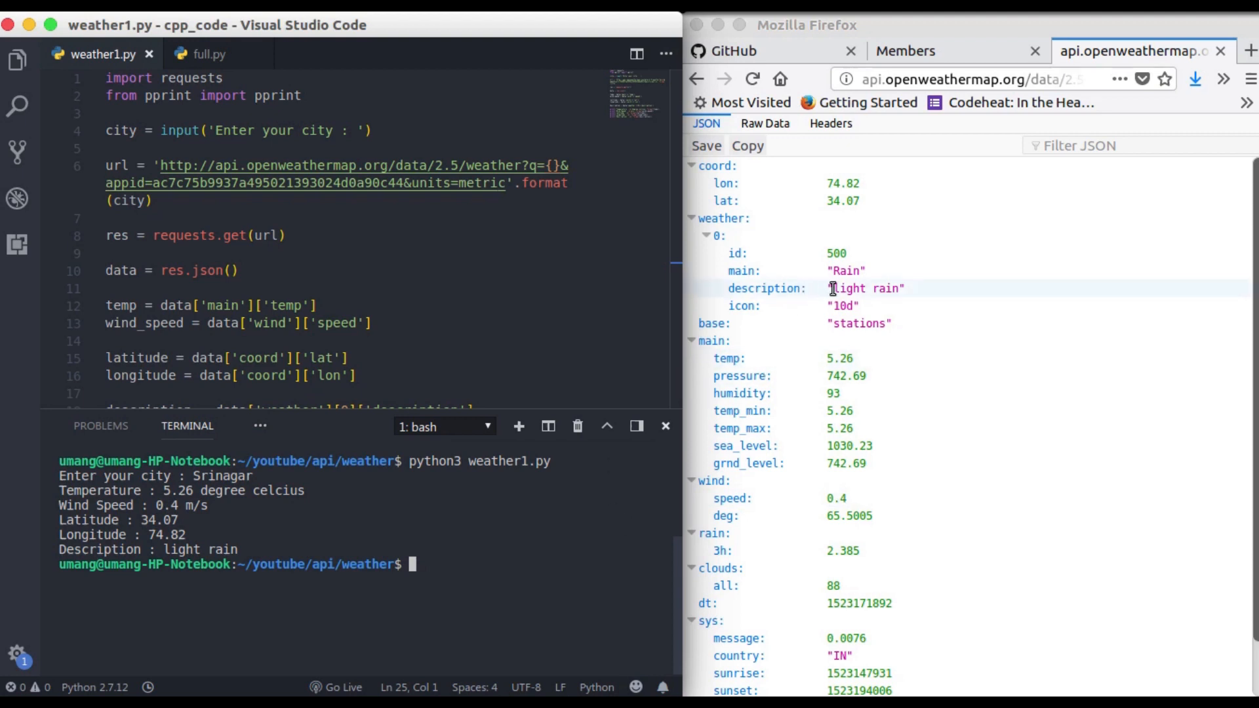
mouse_move(274, 542)
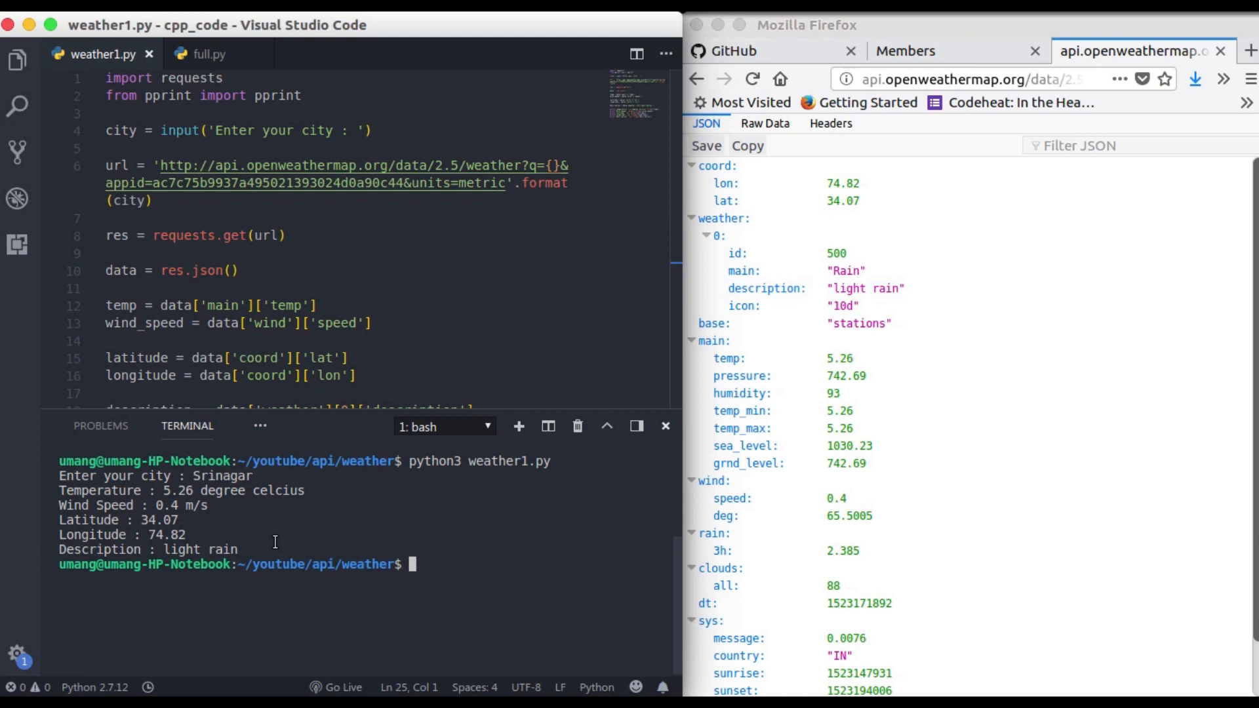
- Review the requests import and url format line of weather1.py without editing
click(346, 217)
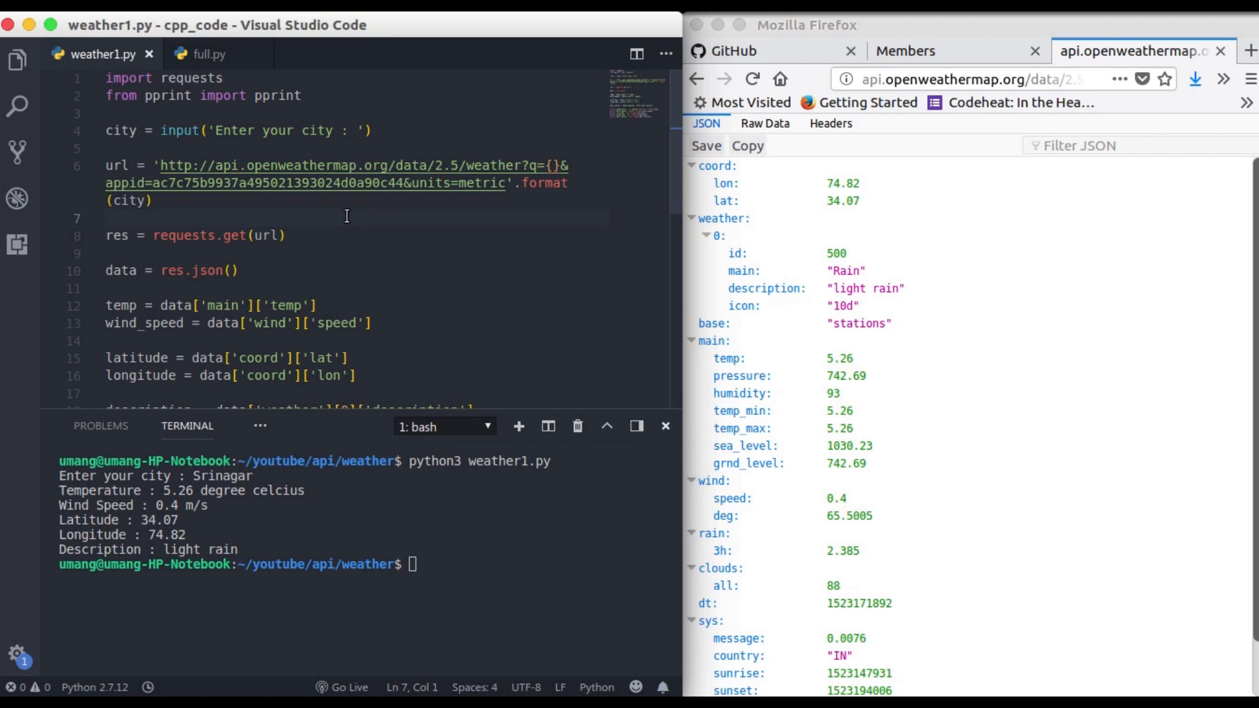
mouse_move(320, 95)
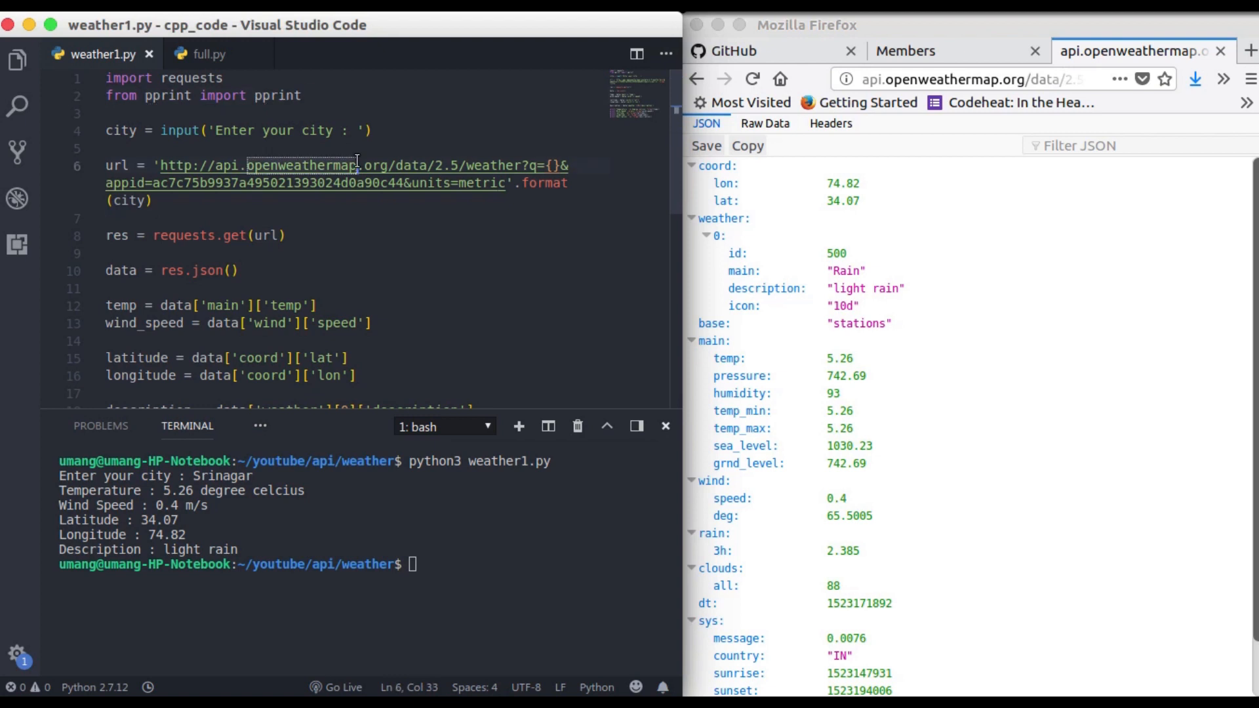
double_click(192, 77)
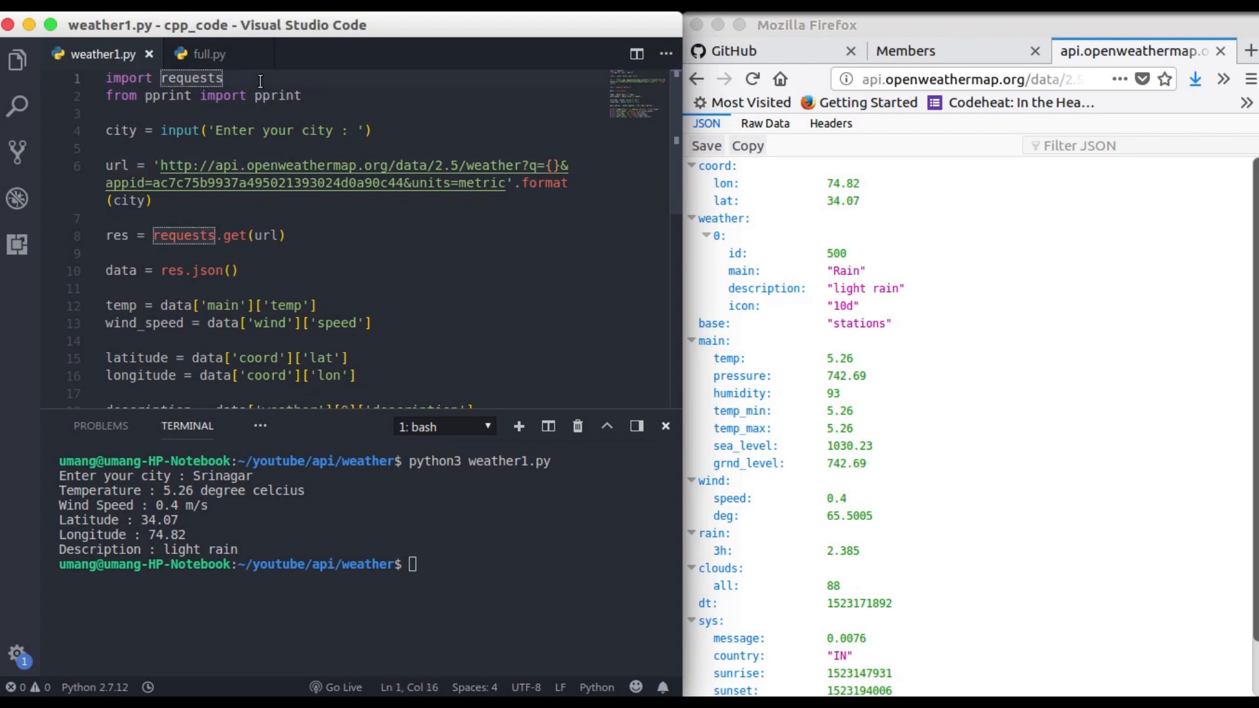
mouse_move(312, 96)
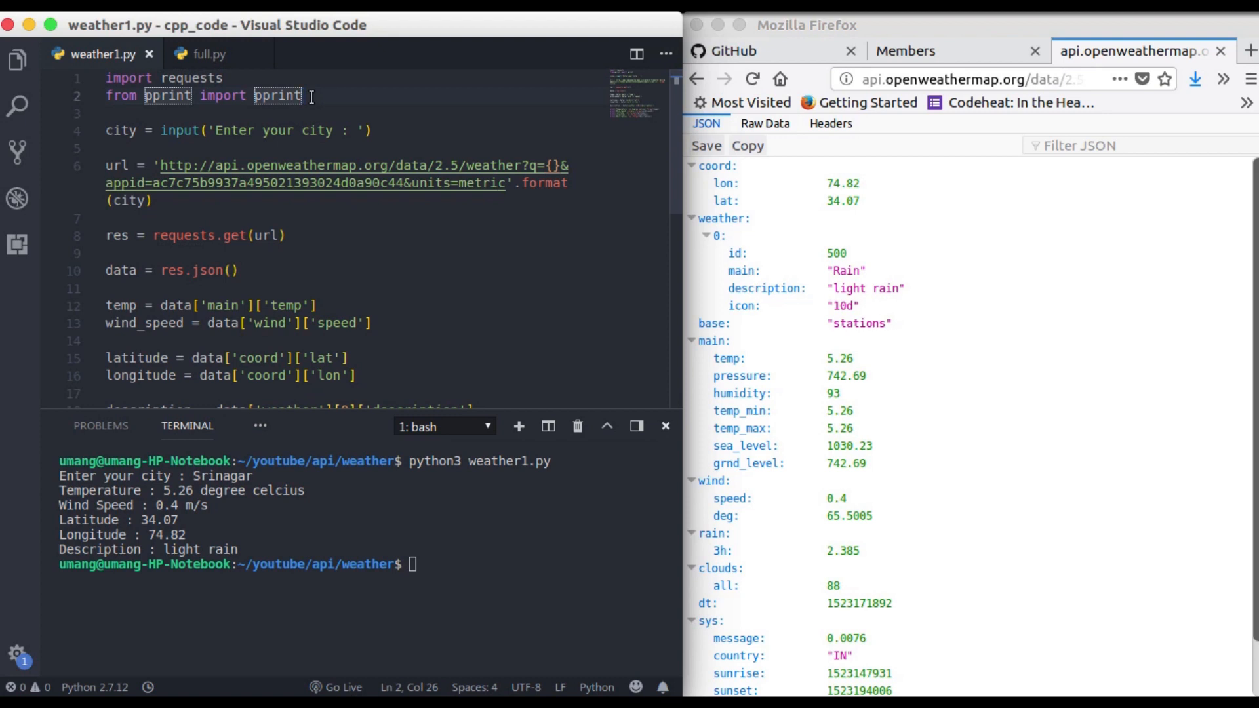
mouse_move(750, 293)
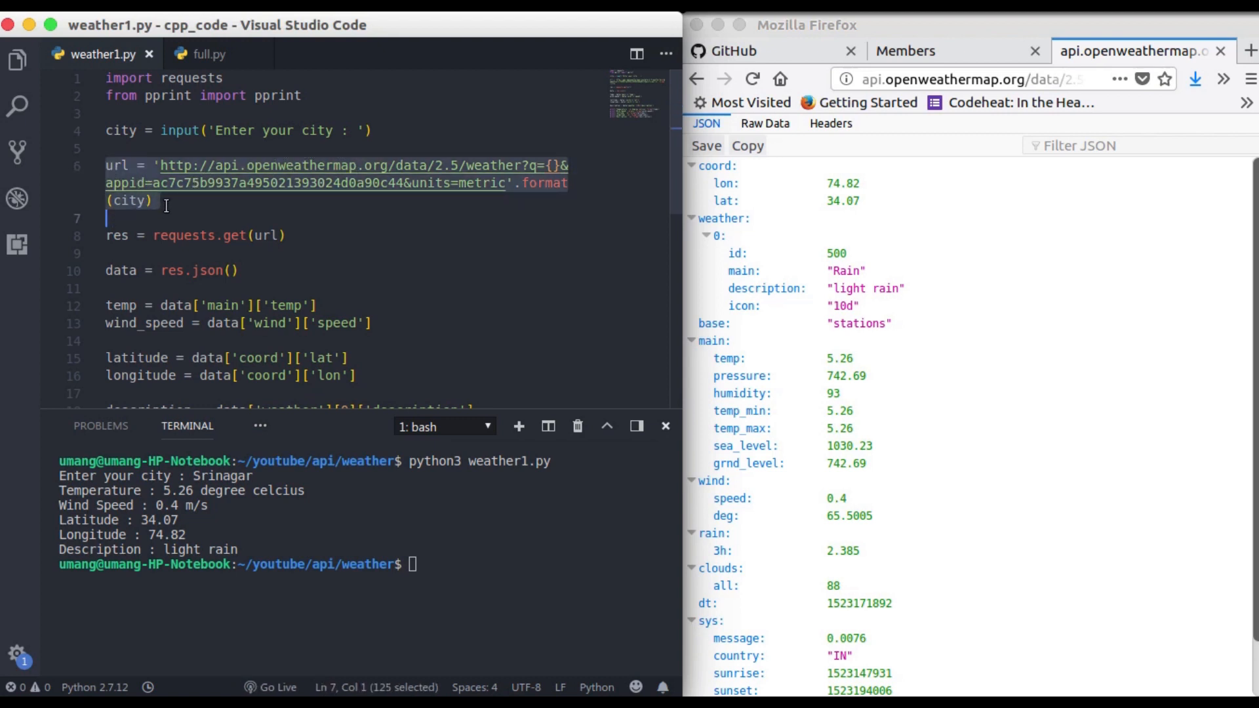
click(517, 183)
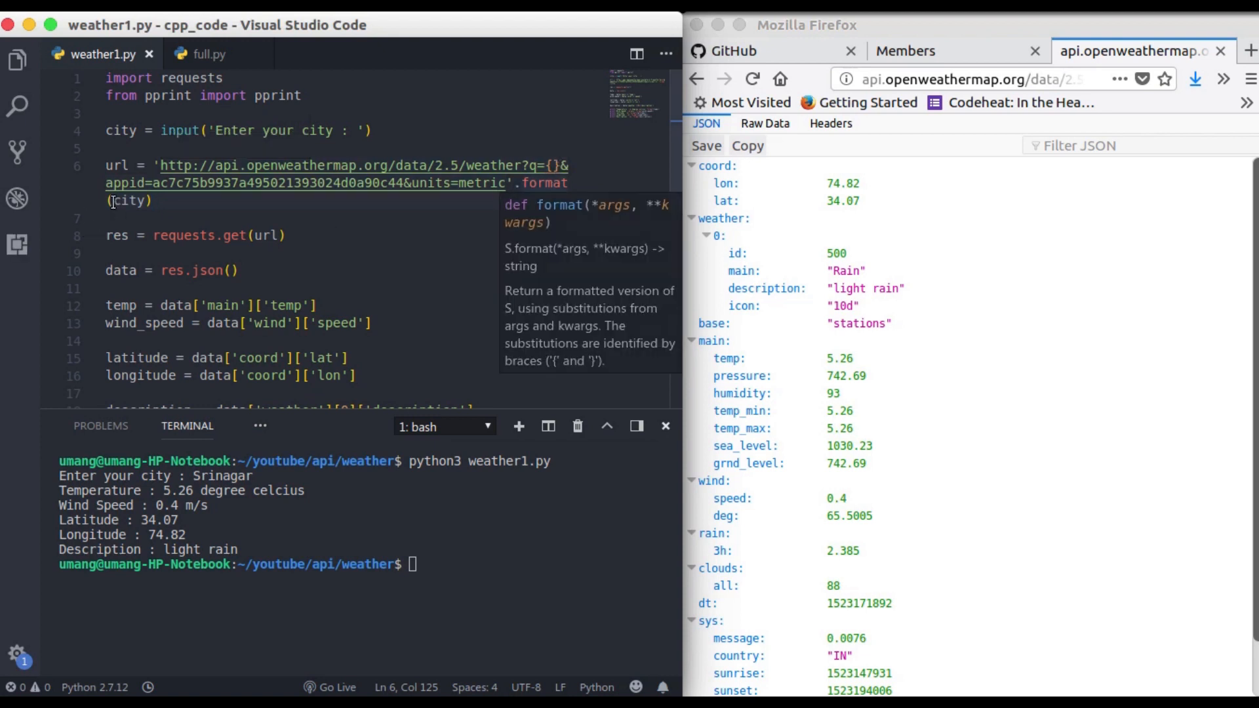
mouse_move(526, 166)
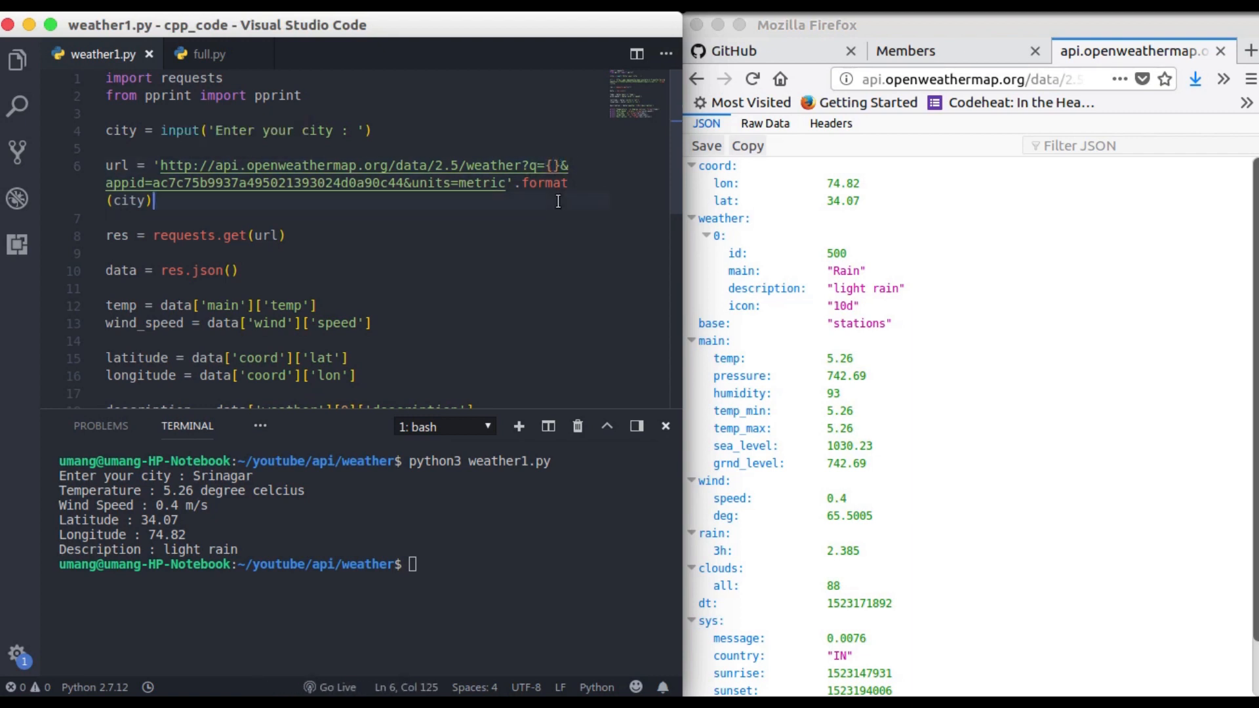
mouse_move(379, 208)
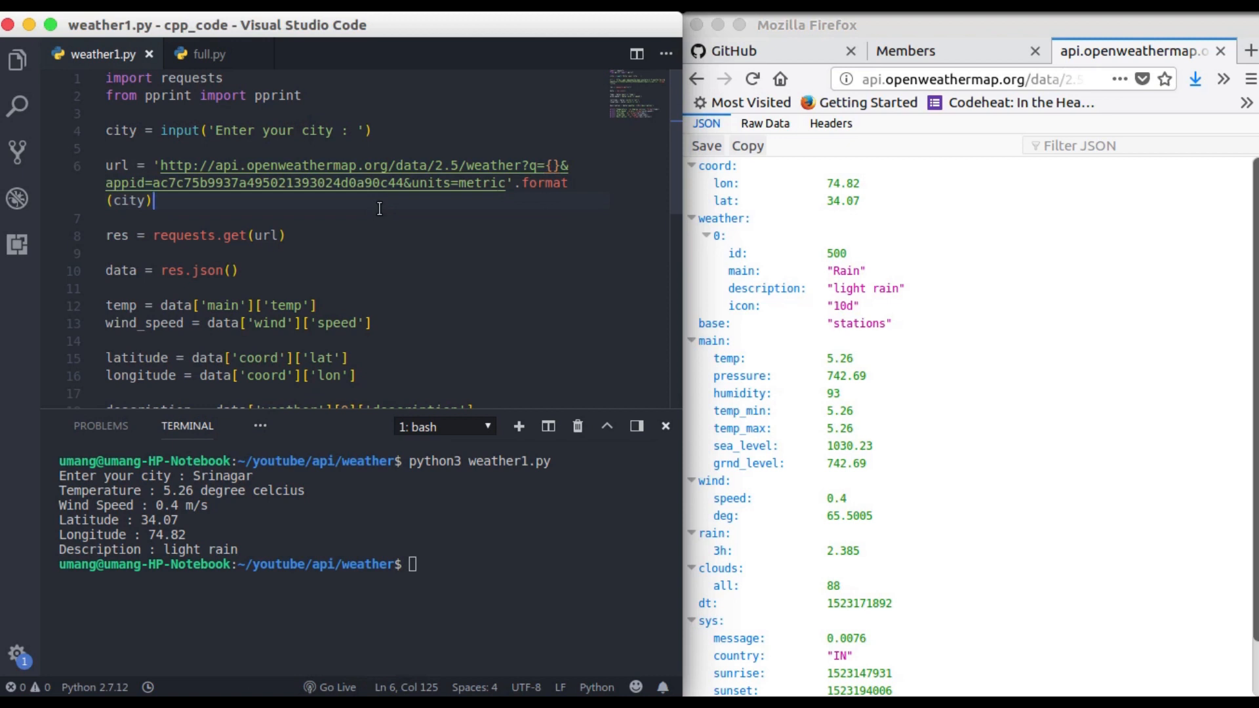
mouse_move(908, 288)
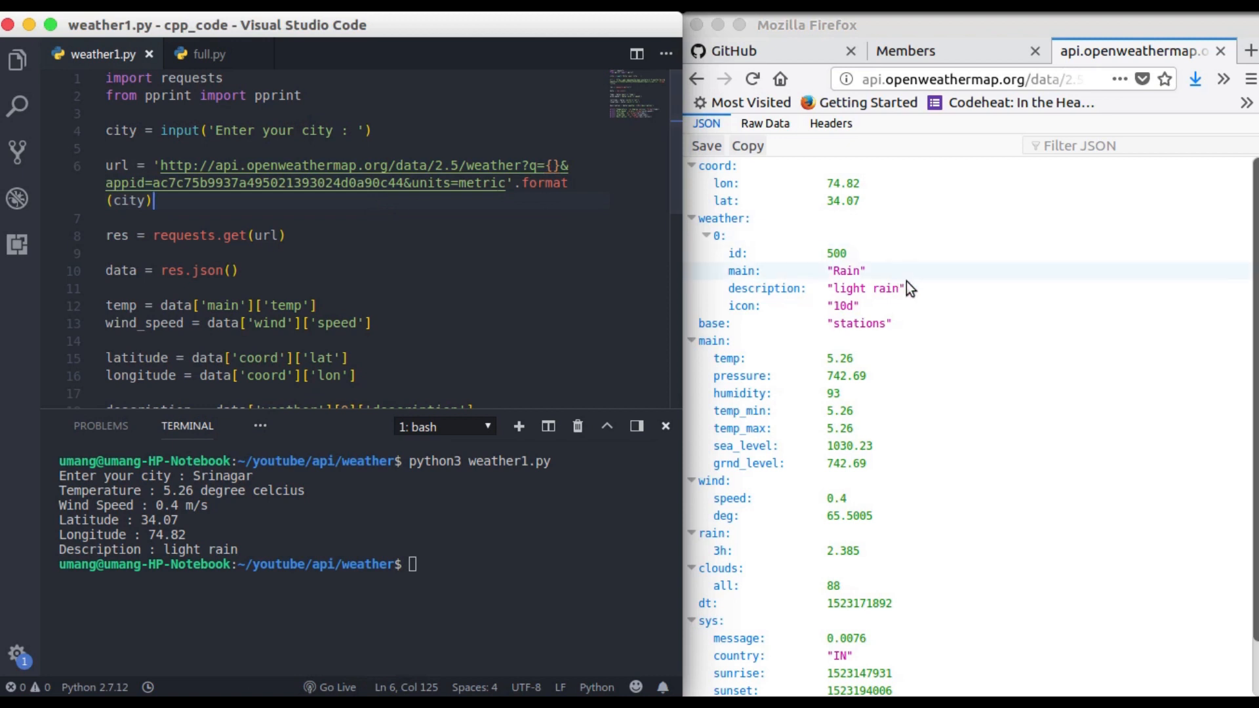
mouse_move(135, 228)
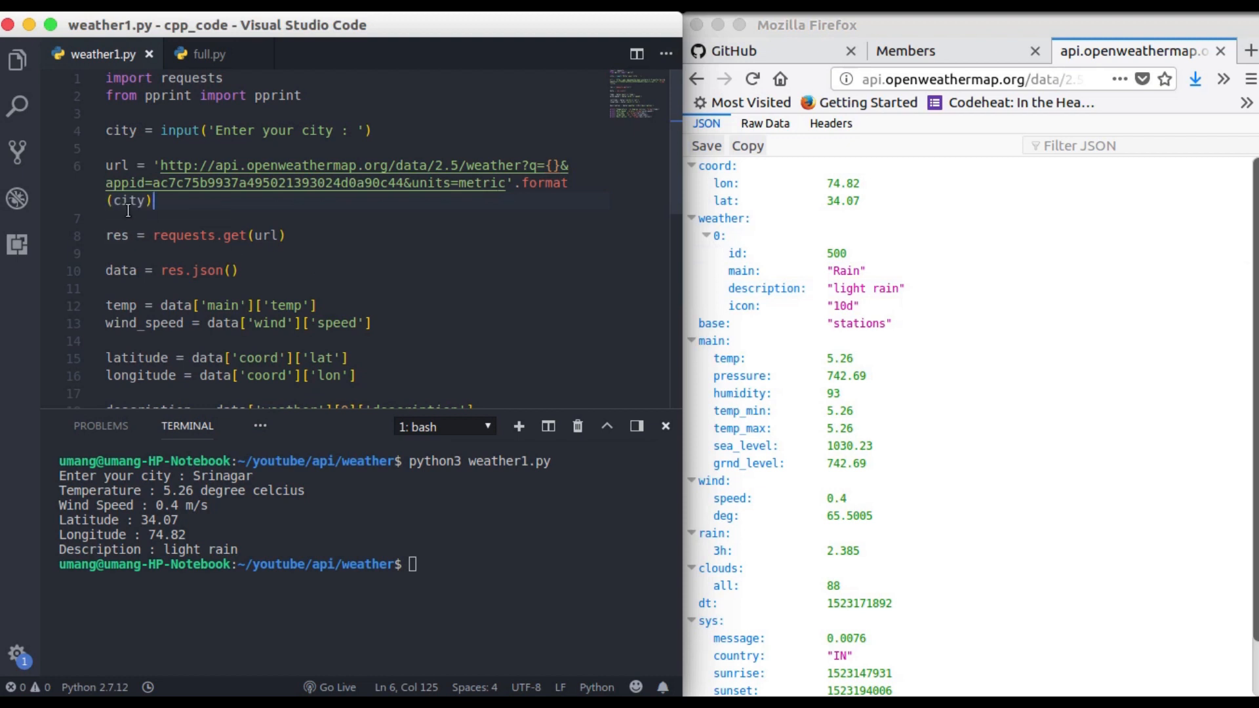
mouse_move(165, 235)
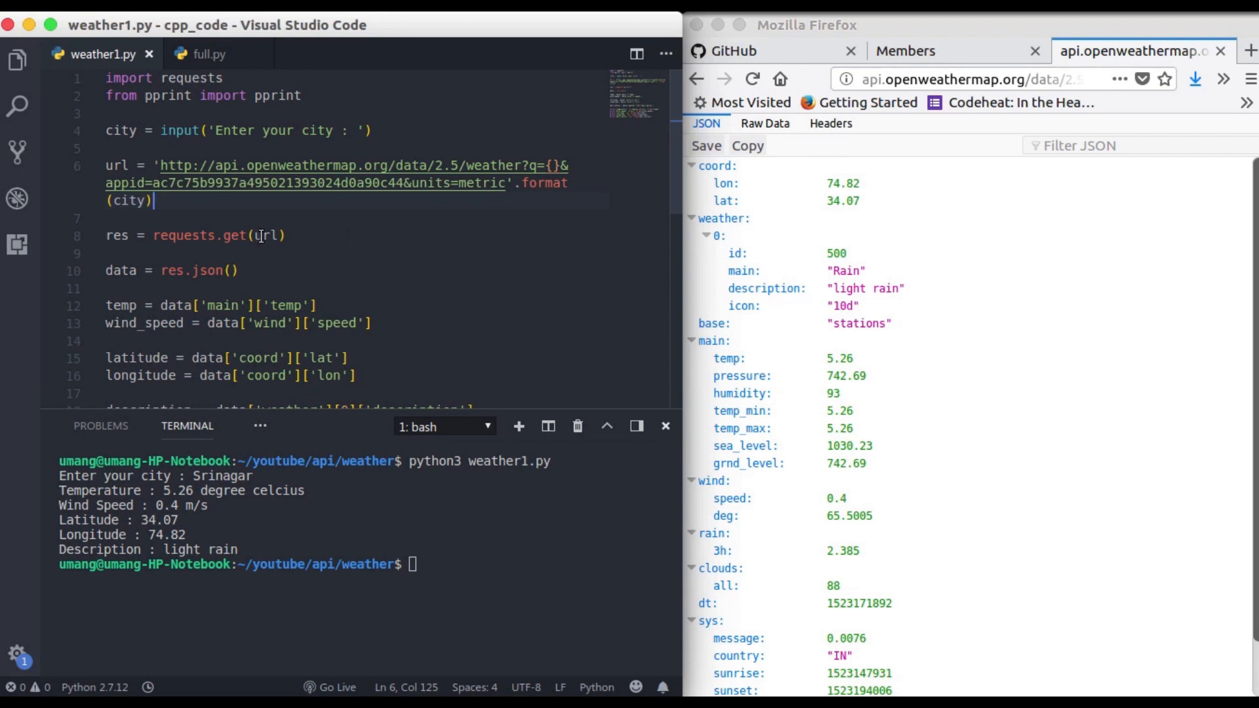
mouse_move(167, 270)
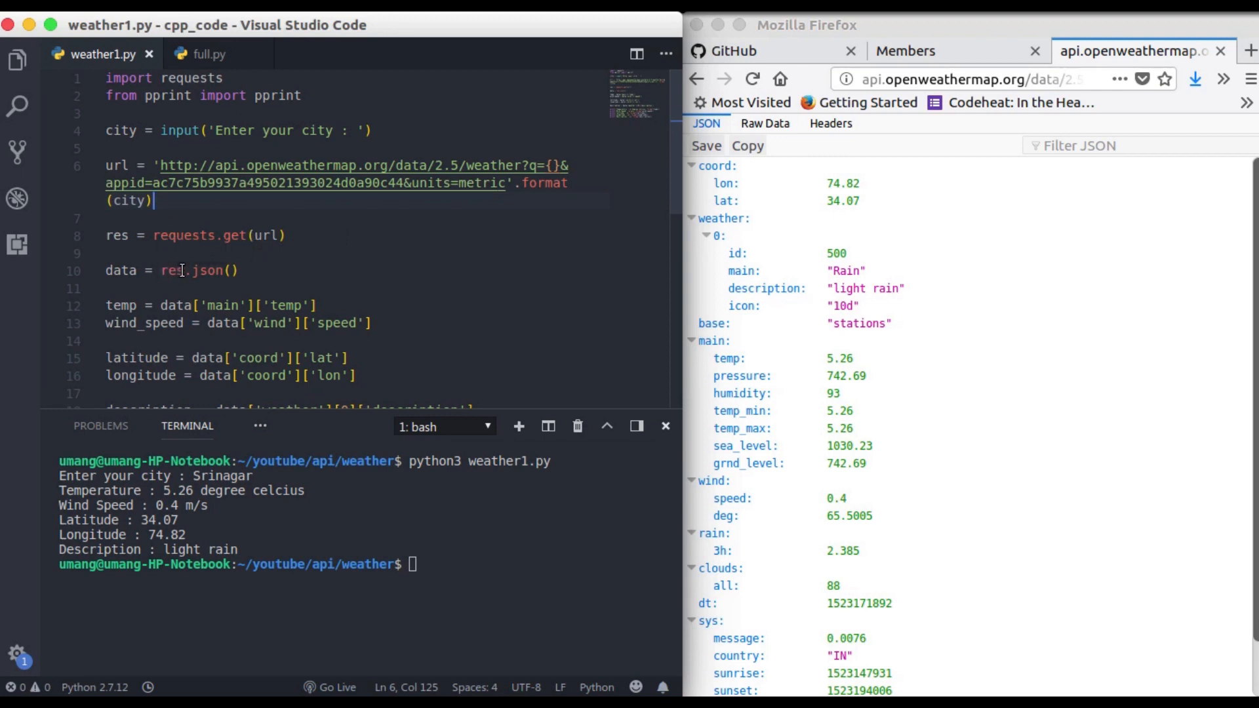
click(241, 270)
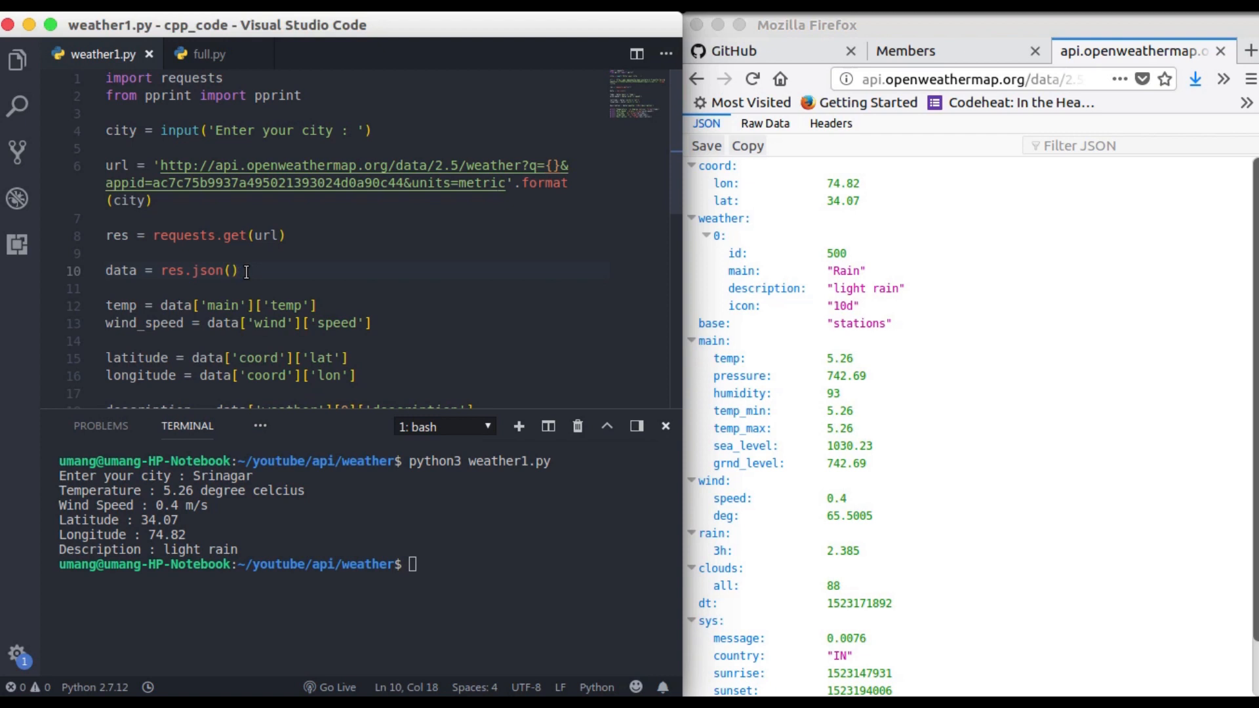
mouse_move(313, 306)
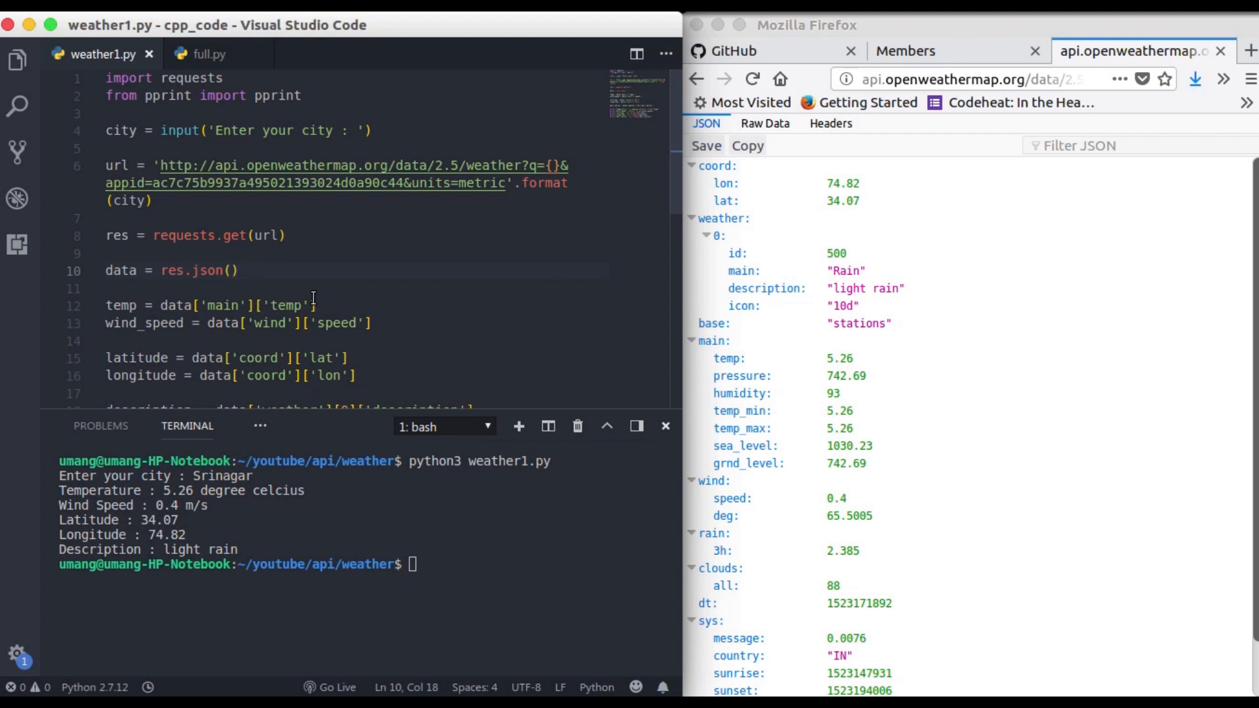
mouse_move(160, 306)
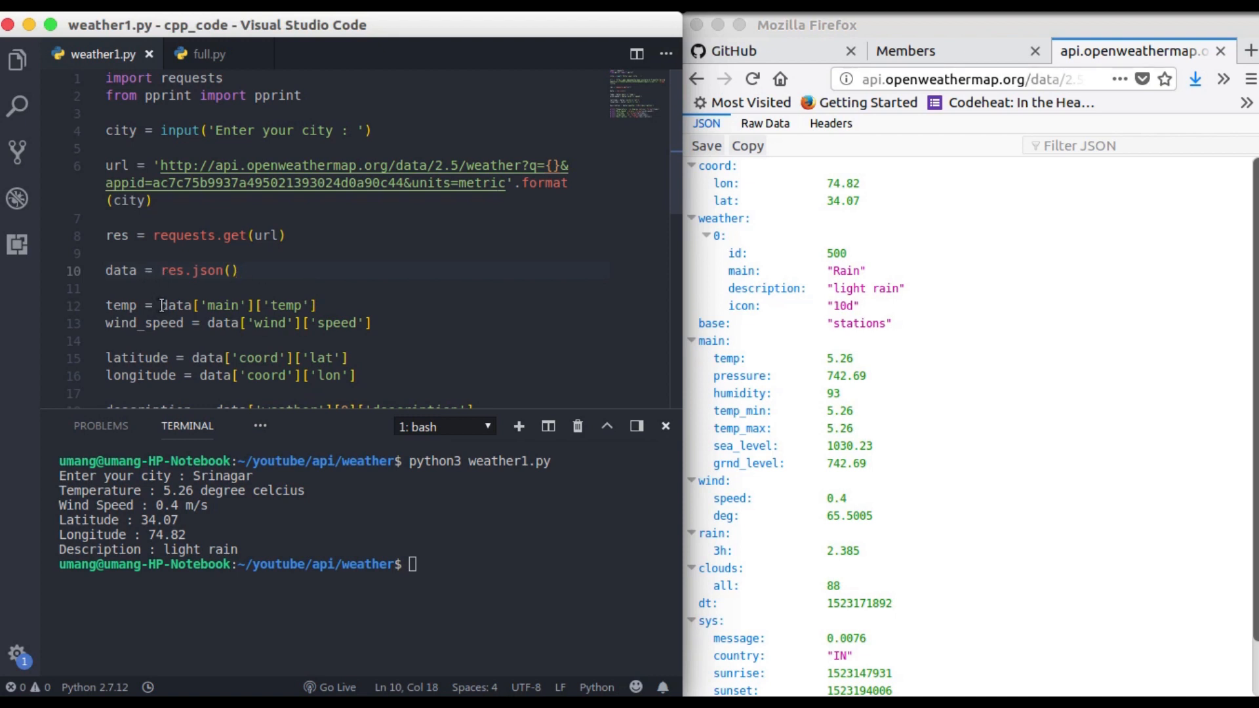
double_click(119, 270)
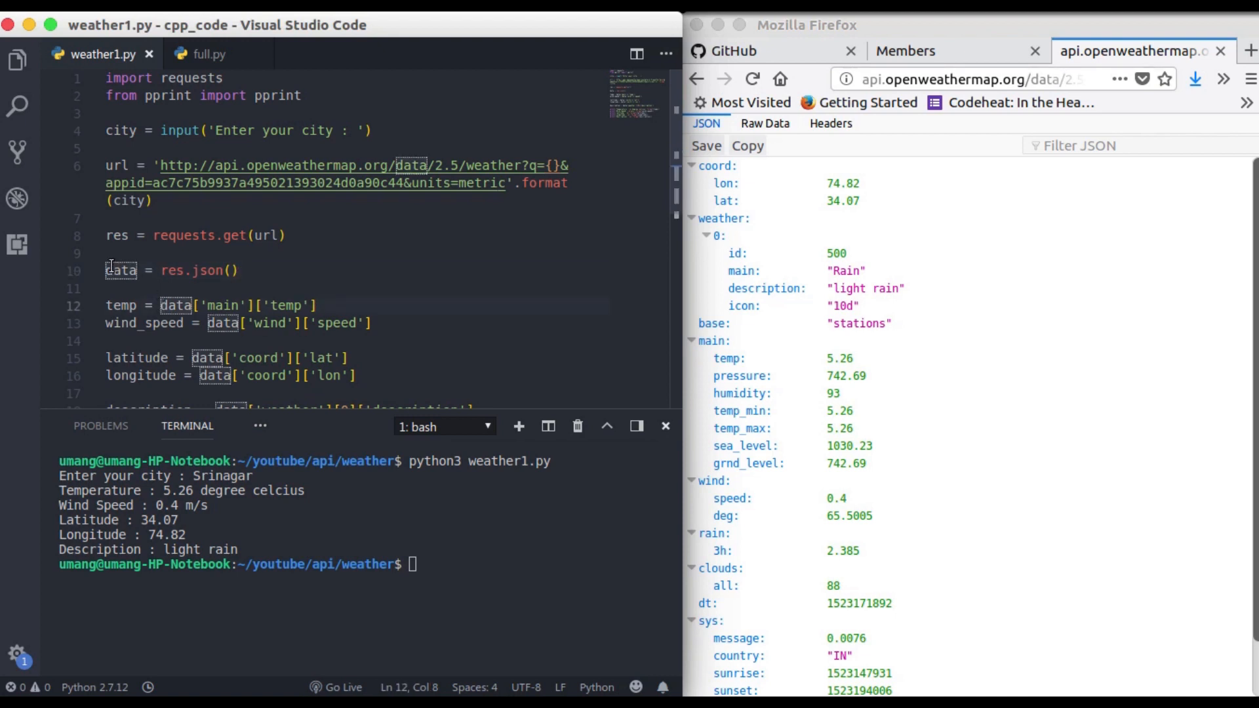
click(106, 289)
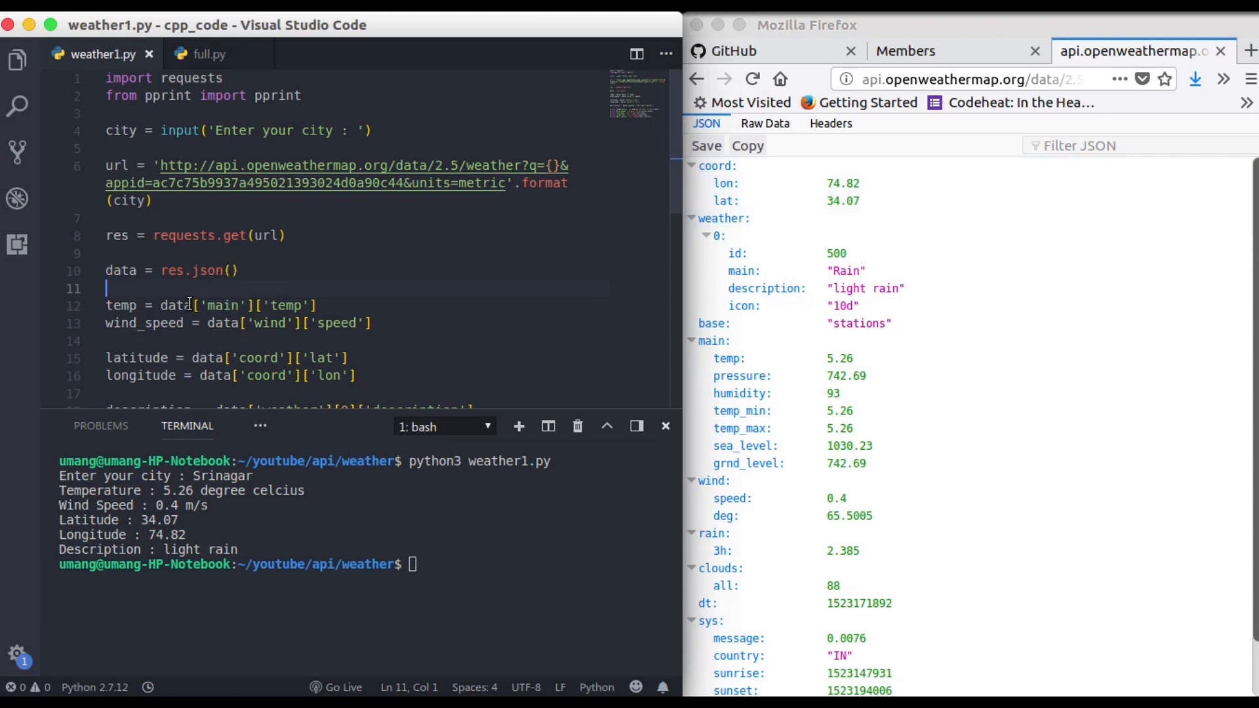
mouse_move(871, 203)
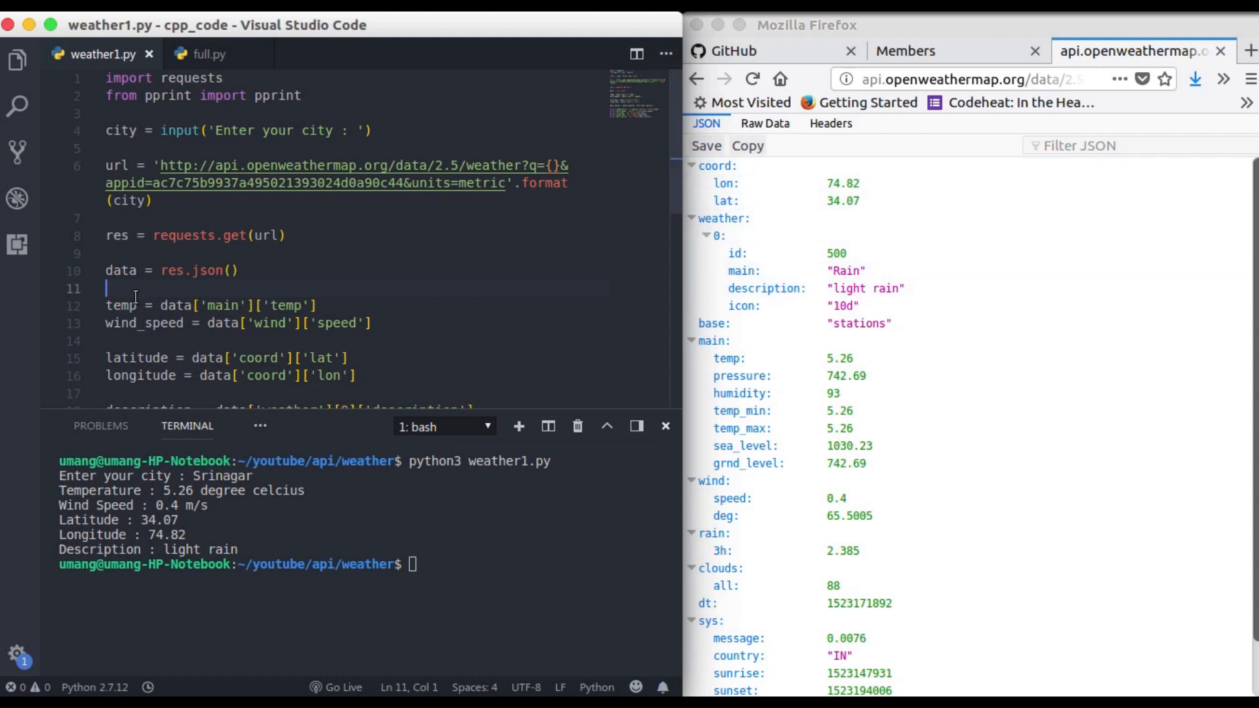
mouse_move(981, 523)
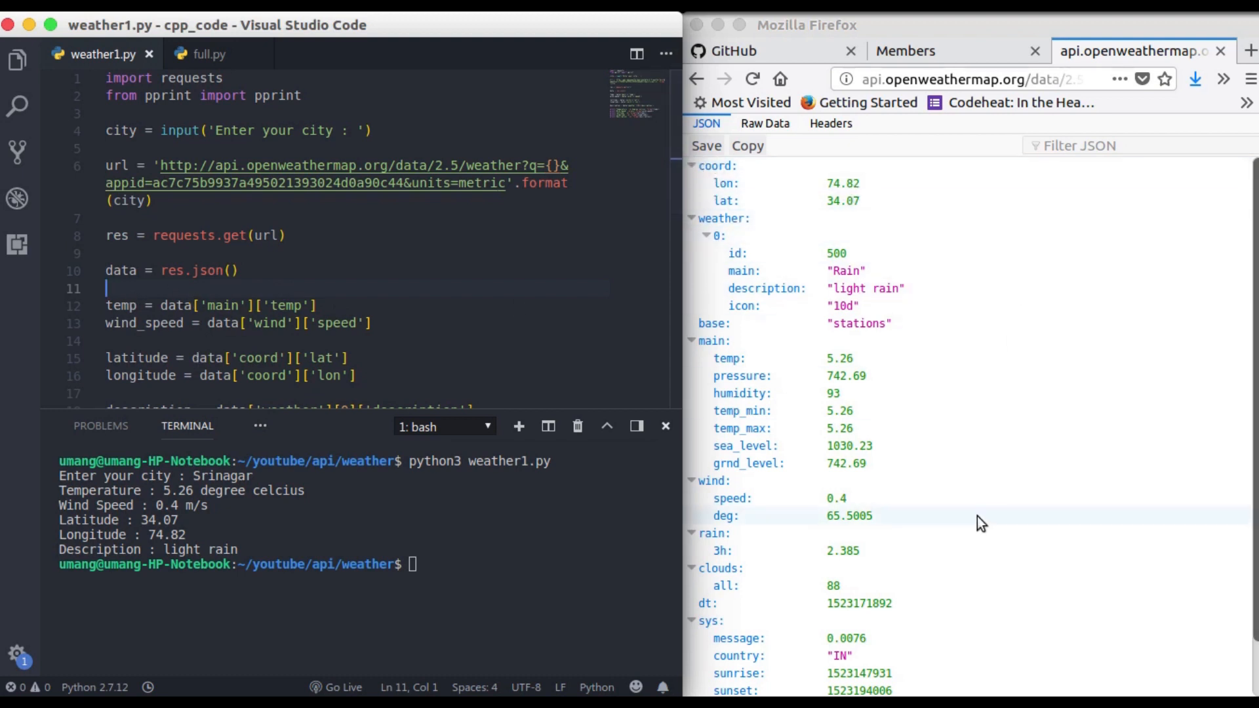
mouse_move(730, 366)
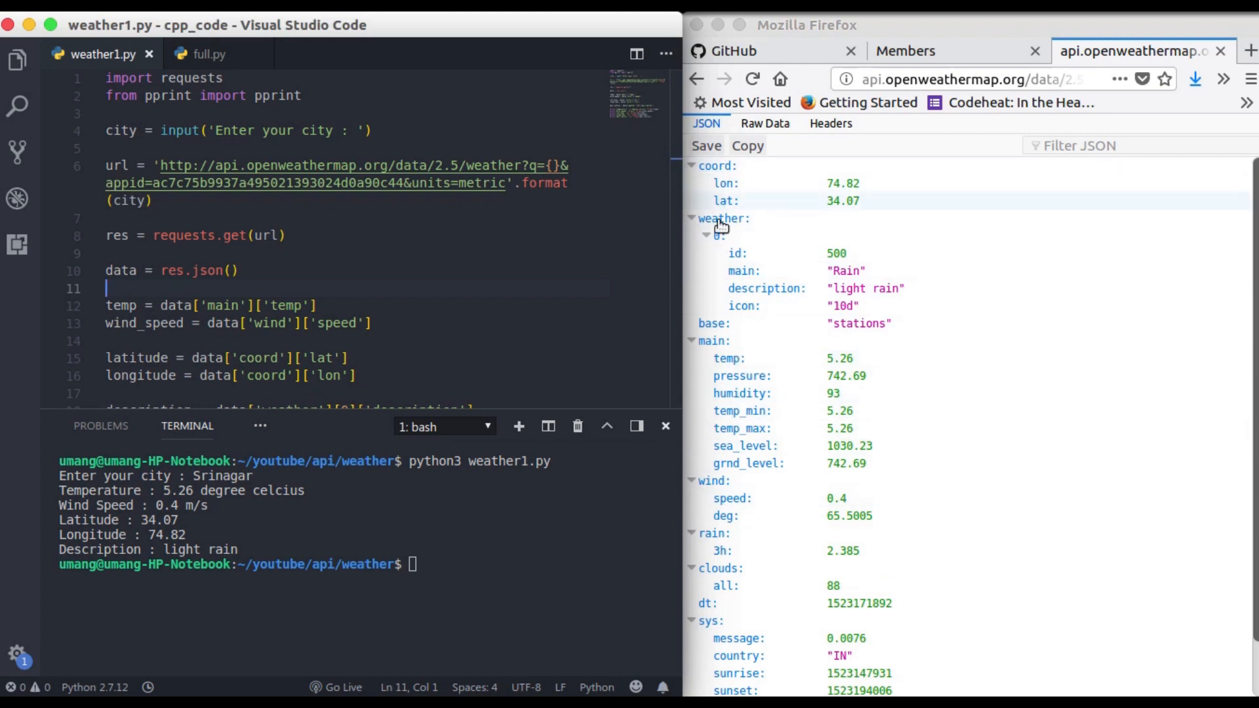
mouse_move(725, 363)
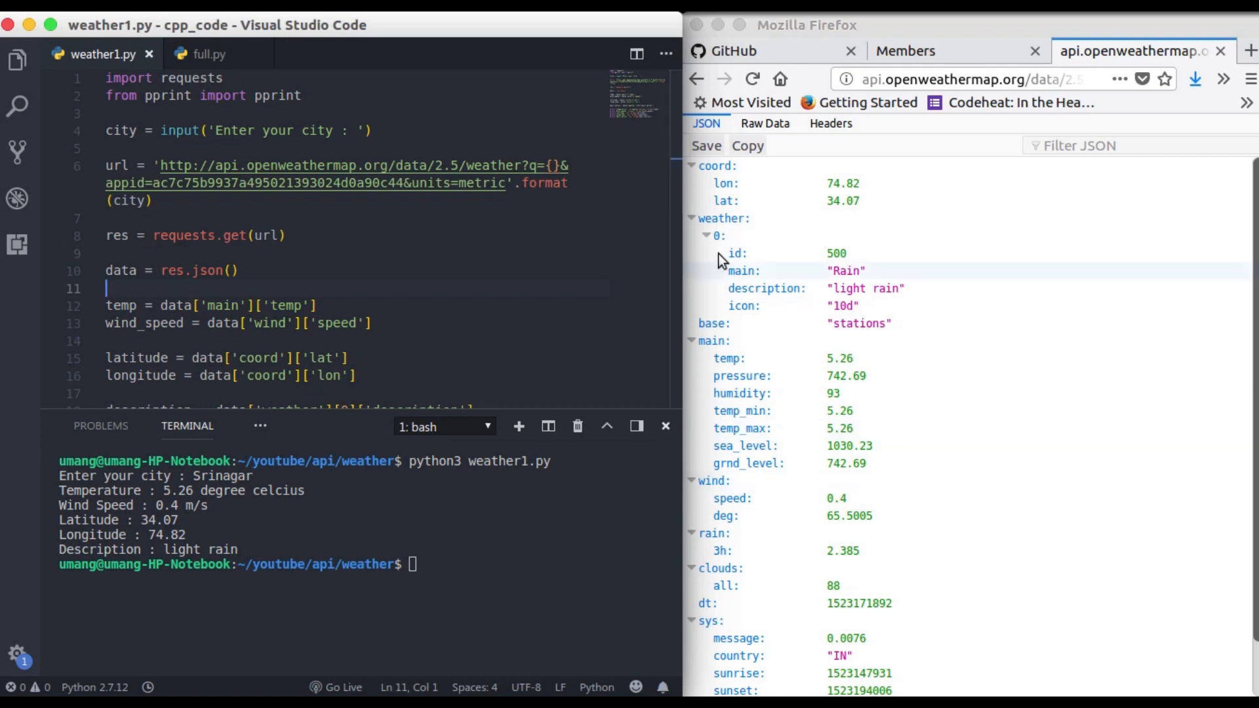
mouse_move(721, 485)
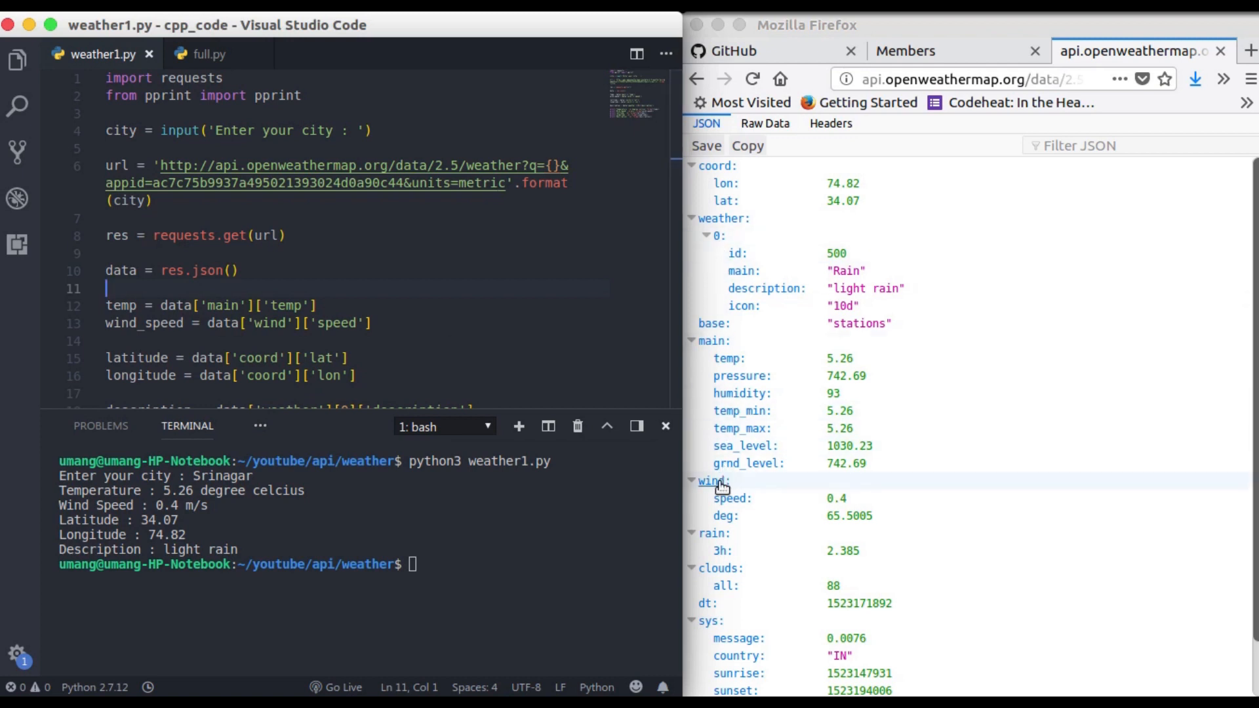
mouse_move(171, 328)
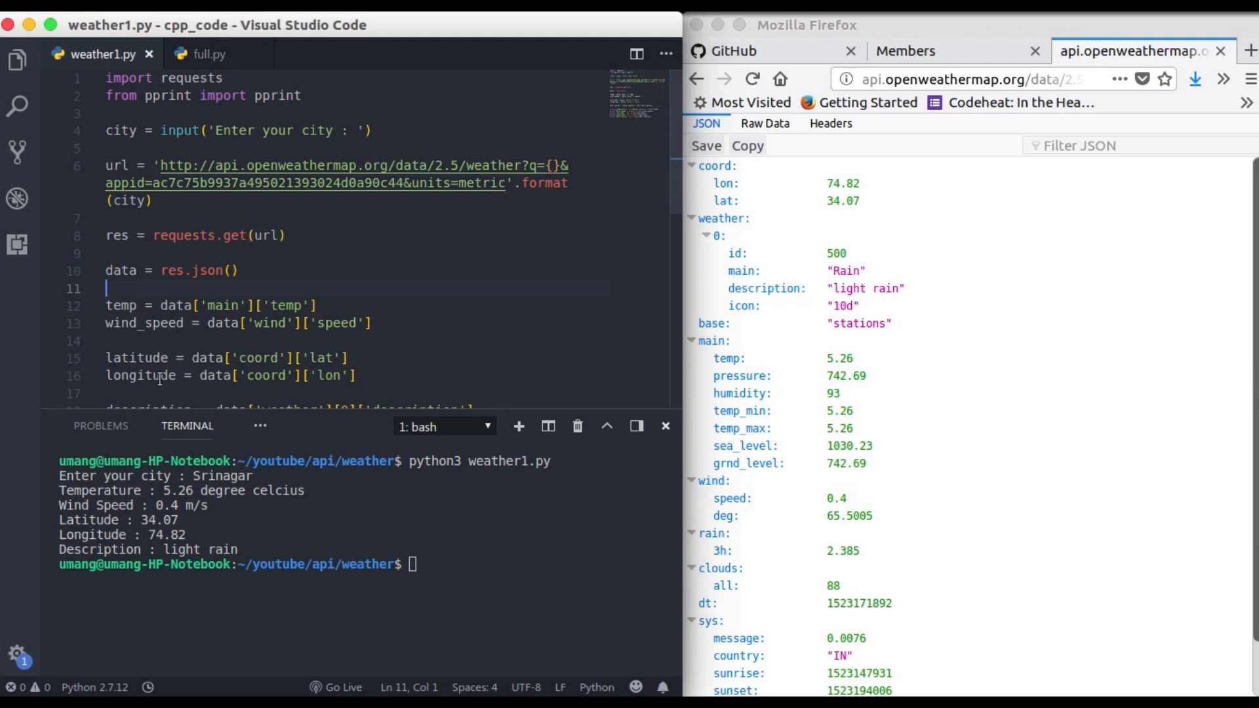
mouse_move(722, 184)
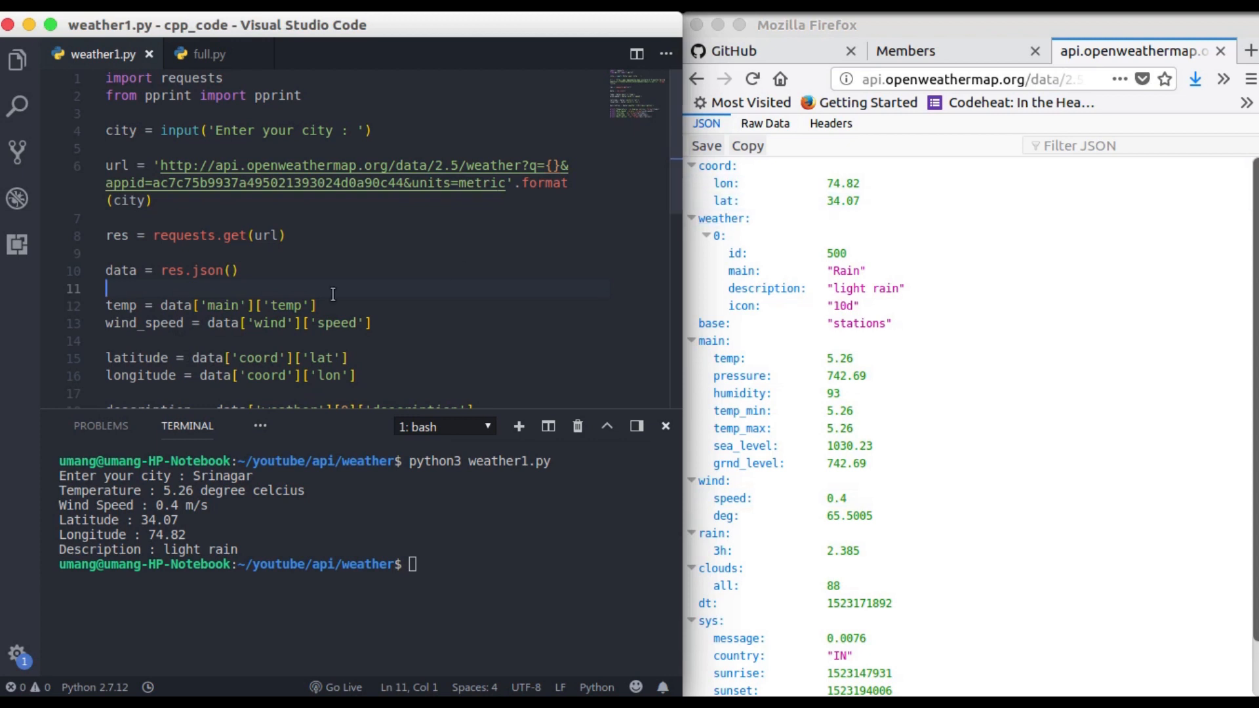
mouse_move(726, 184)
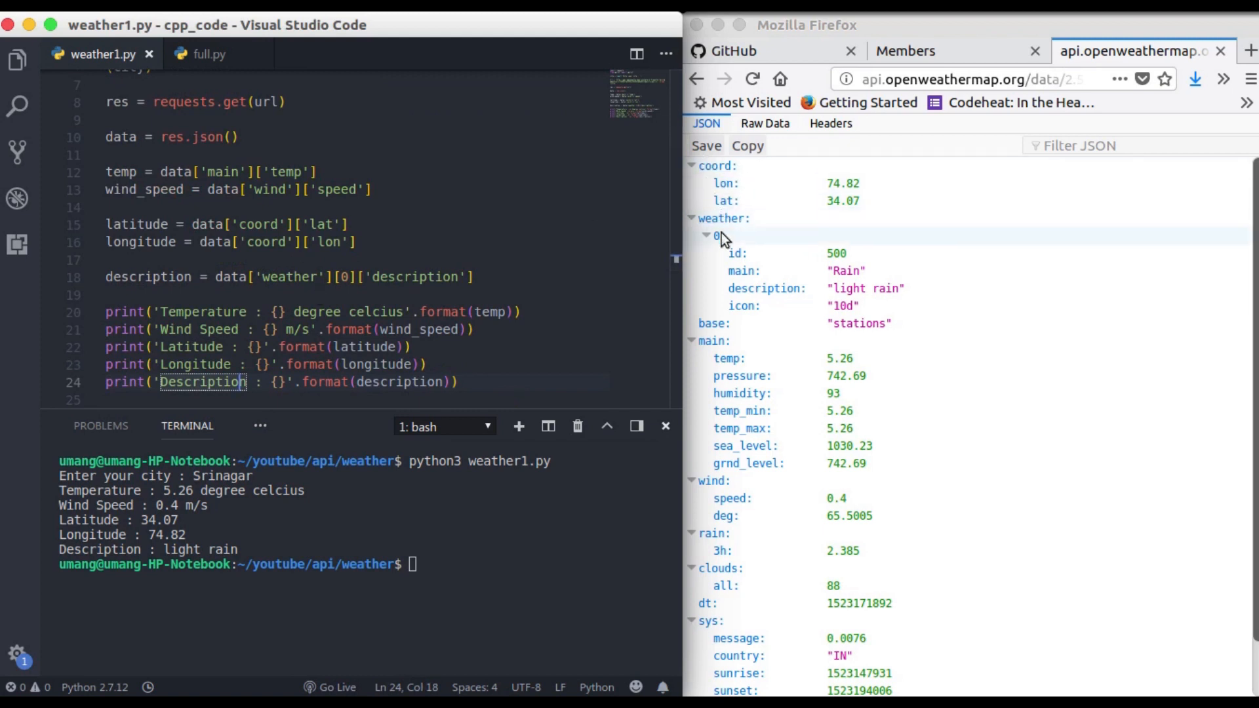
mouse_move(718, 245)
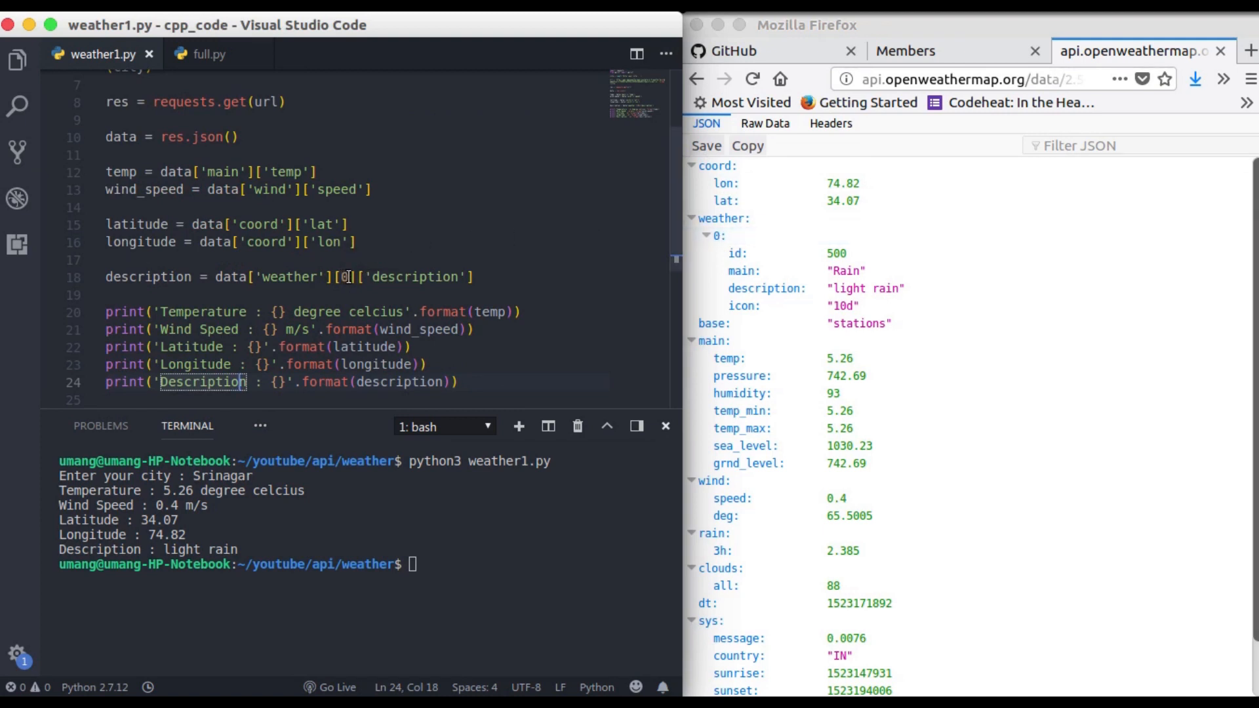
mouse_move(737, 299)
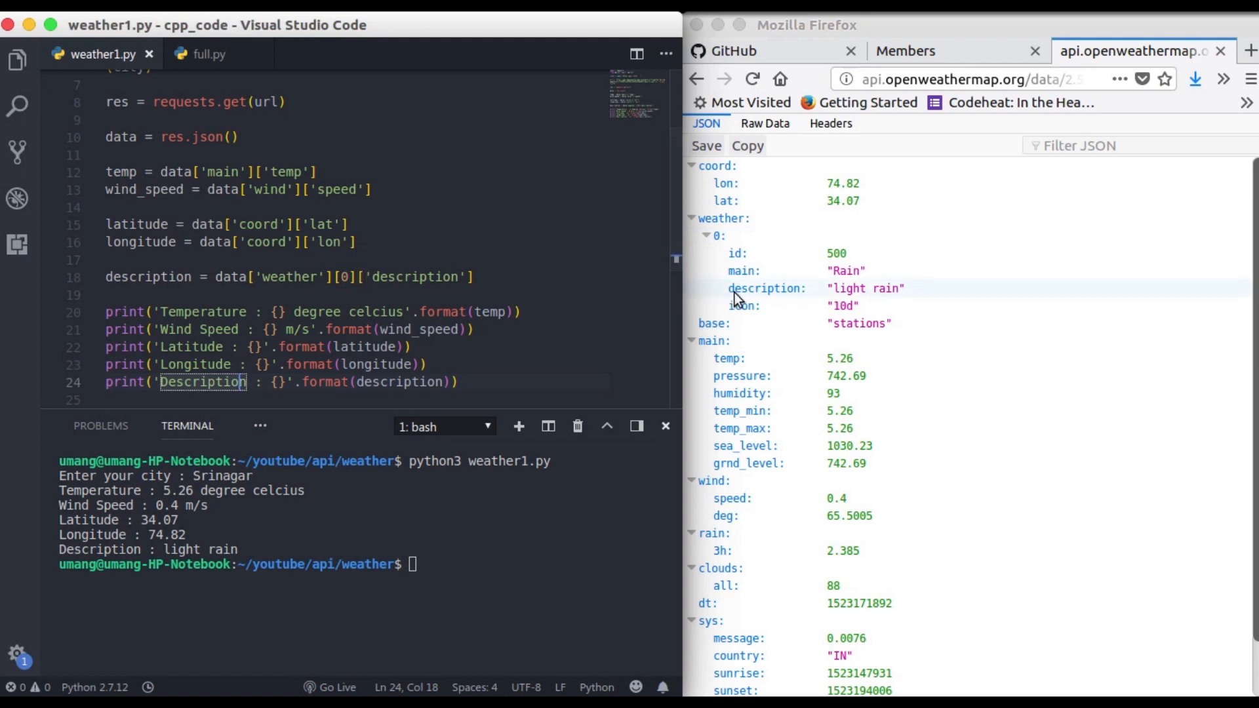
scroll(down, 3)
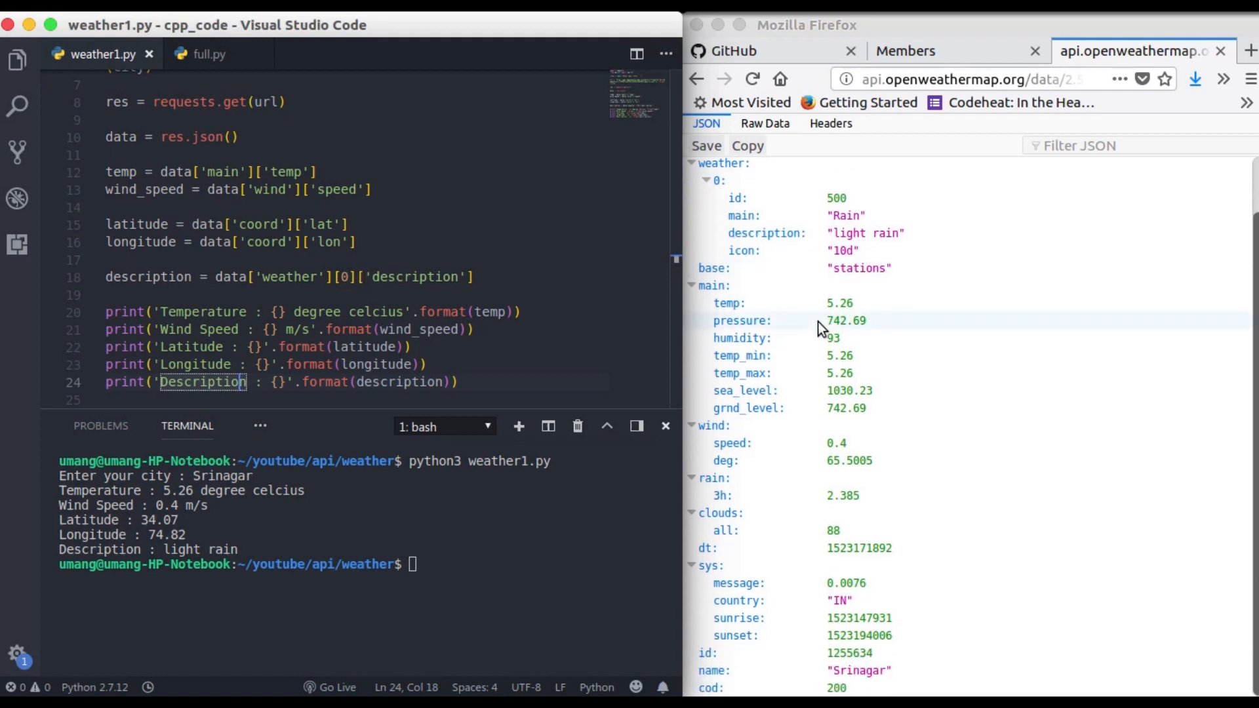
mouse_move(726, 692)
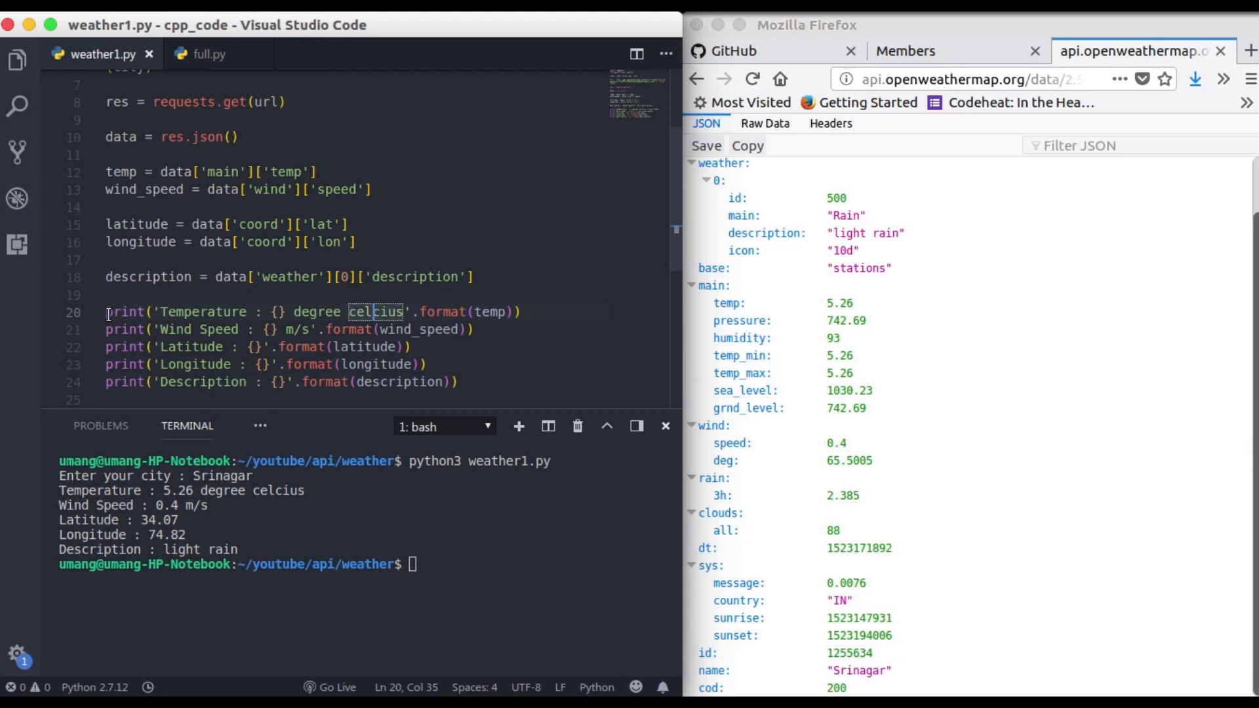
click(480, 382)
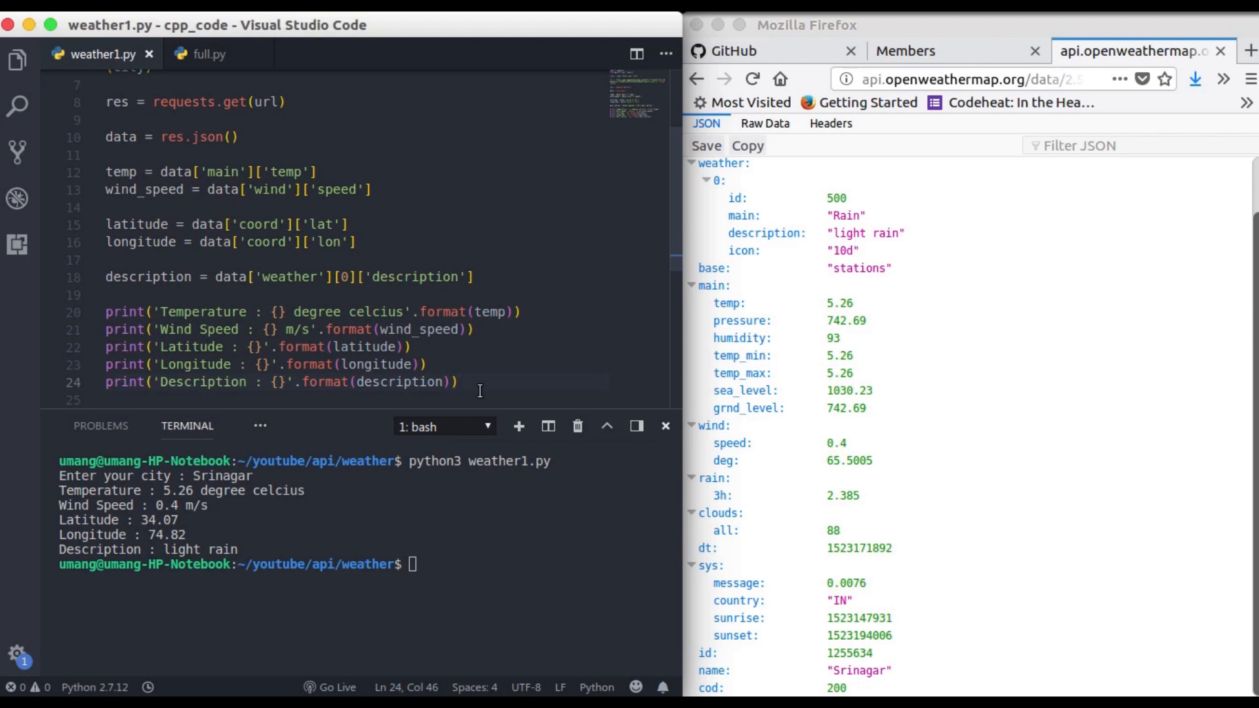
scroll(down, 3)
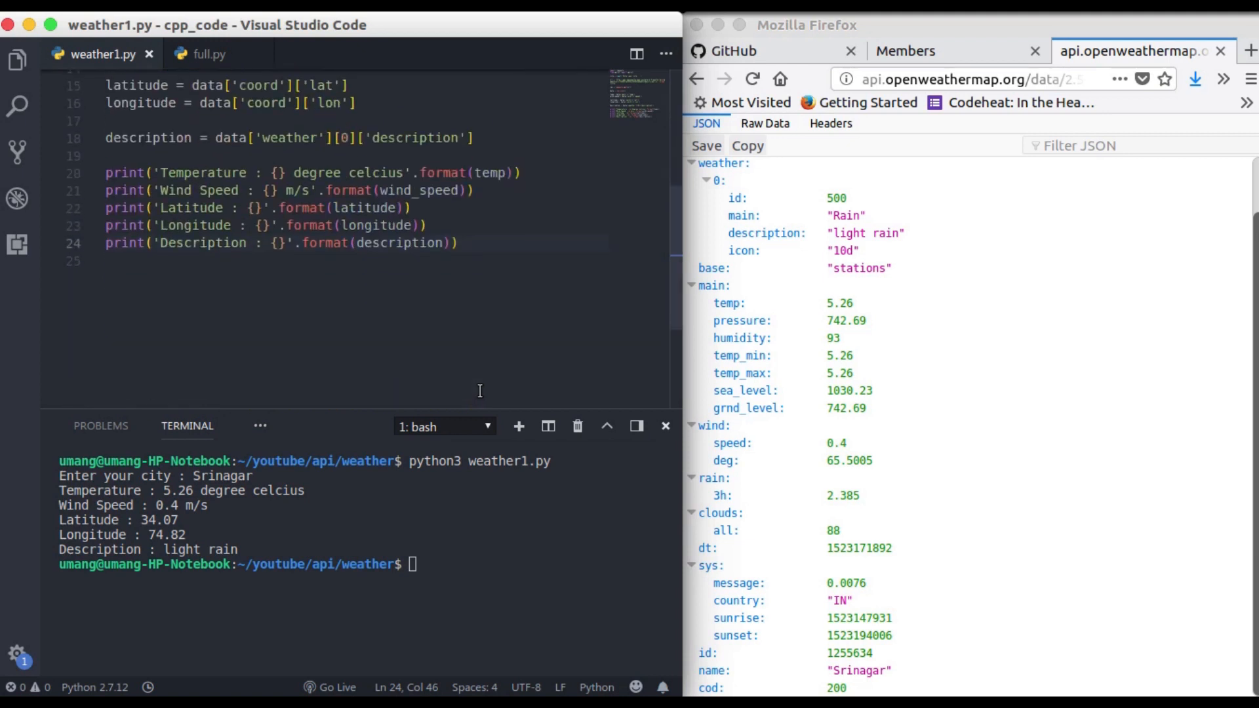
scroll(up, 3)
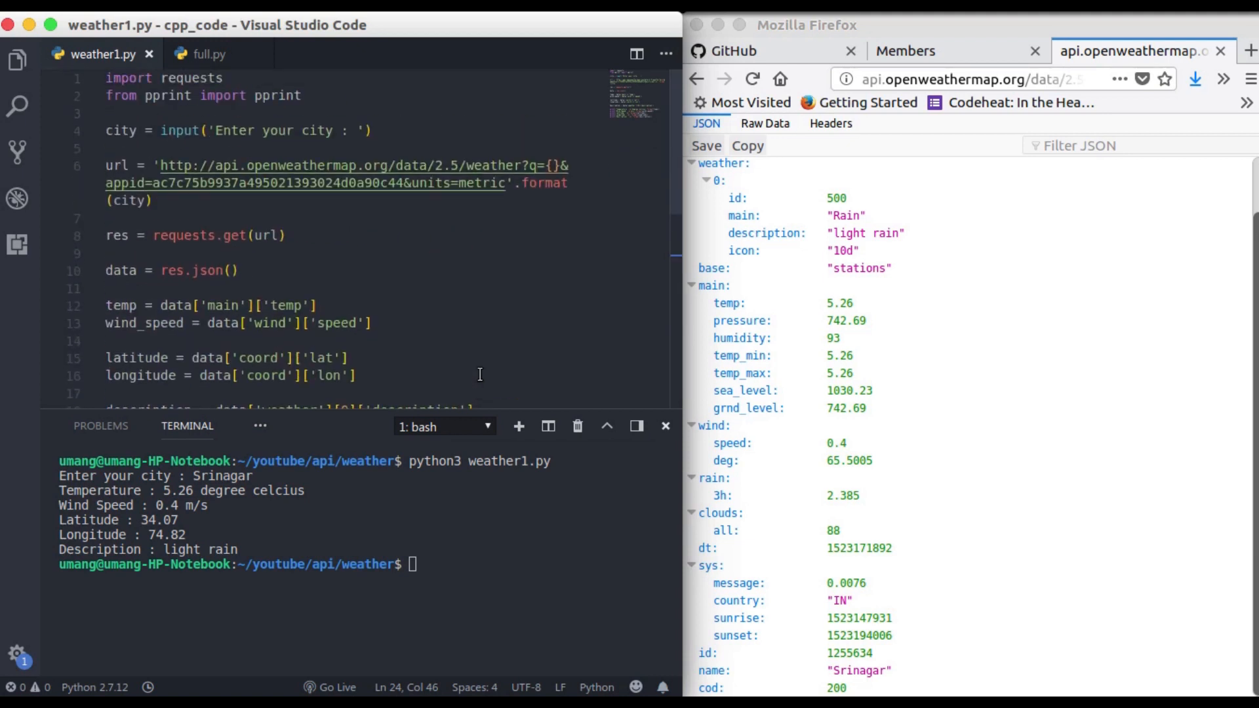
scroll(down, 3)
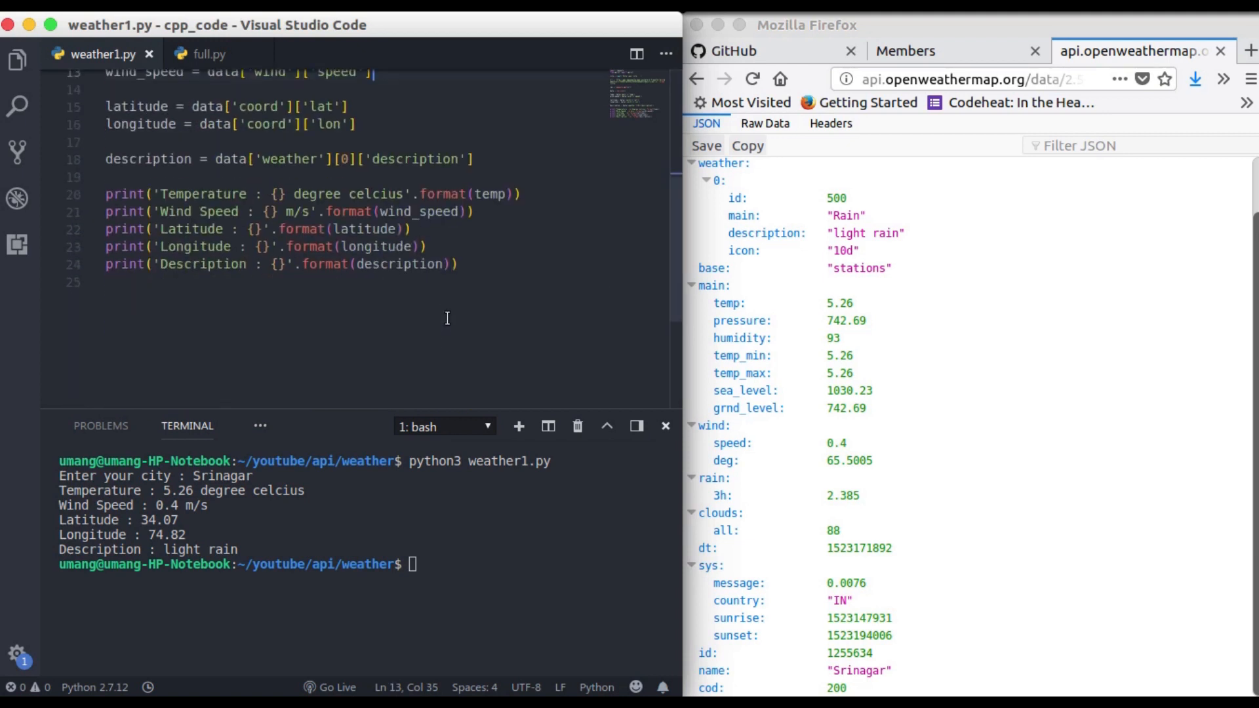
click(109, 282)
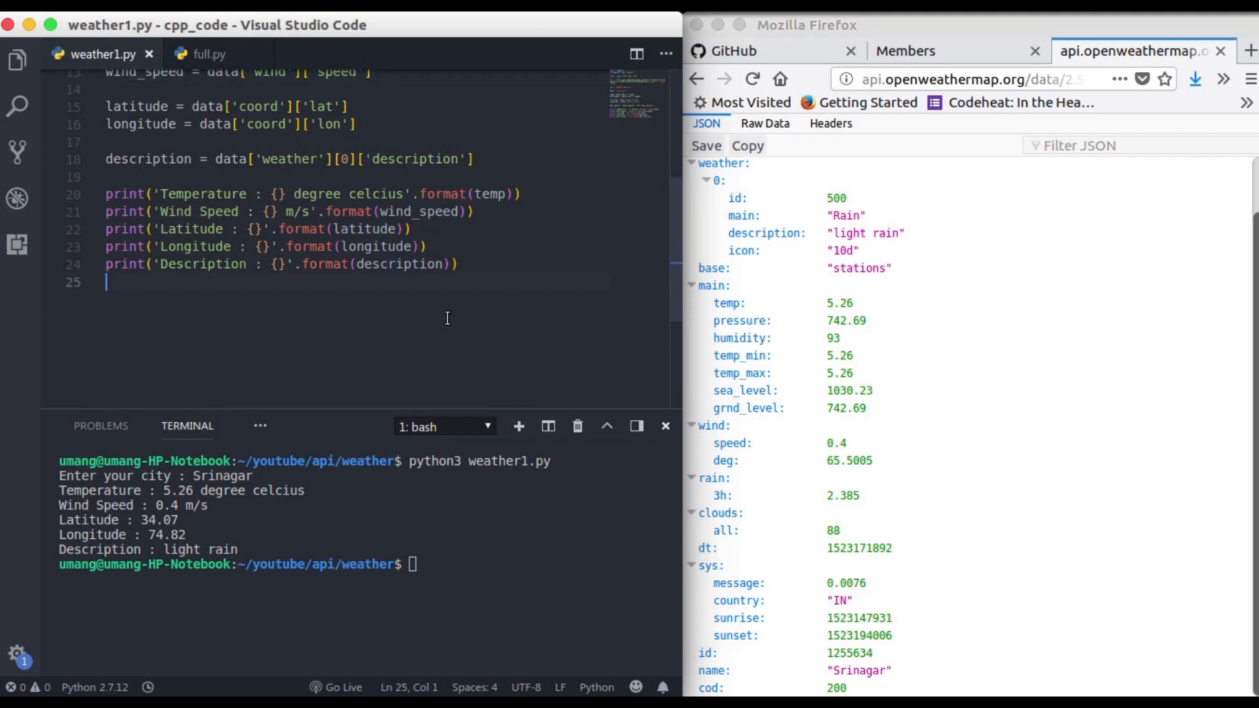